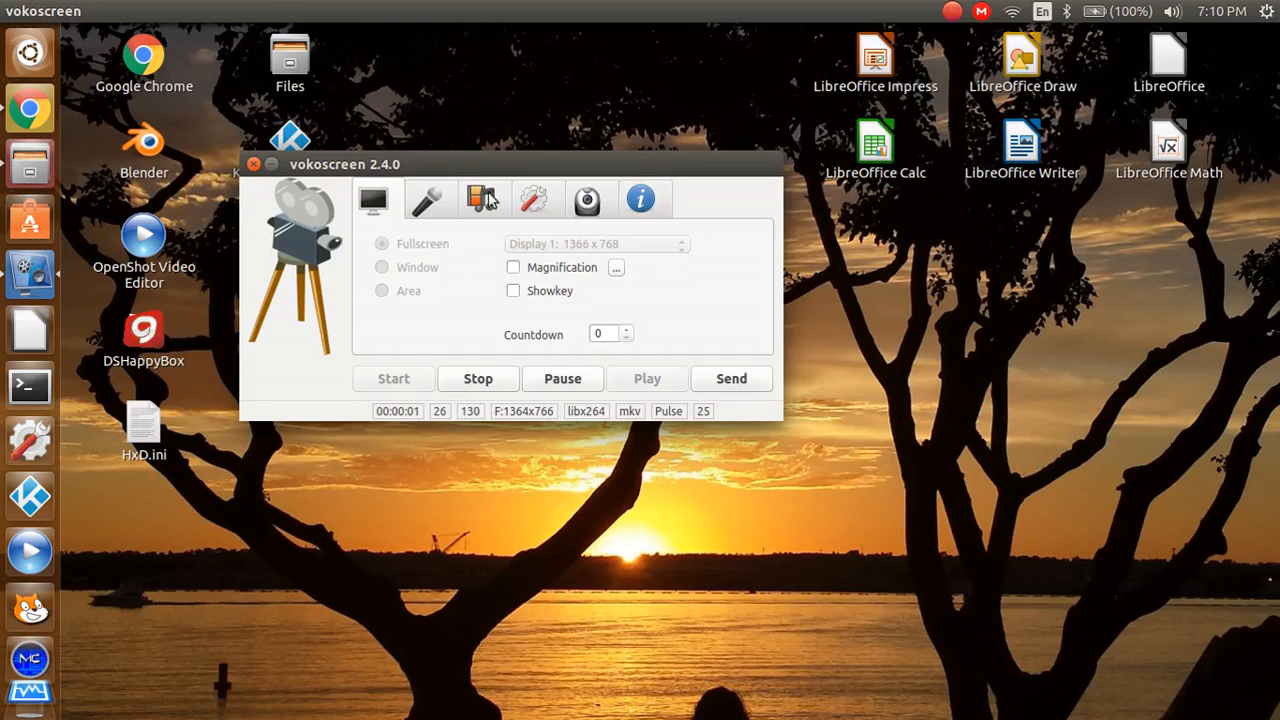
Step: Check vokoscreen's audio and screen settings, then minimize the recorder window
left_click(428, 199)
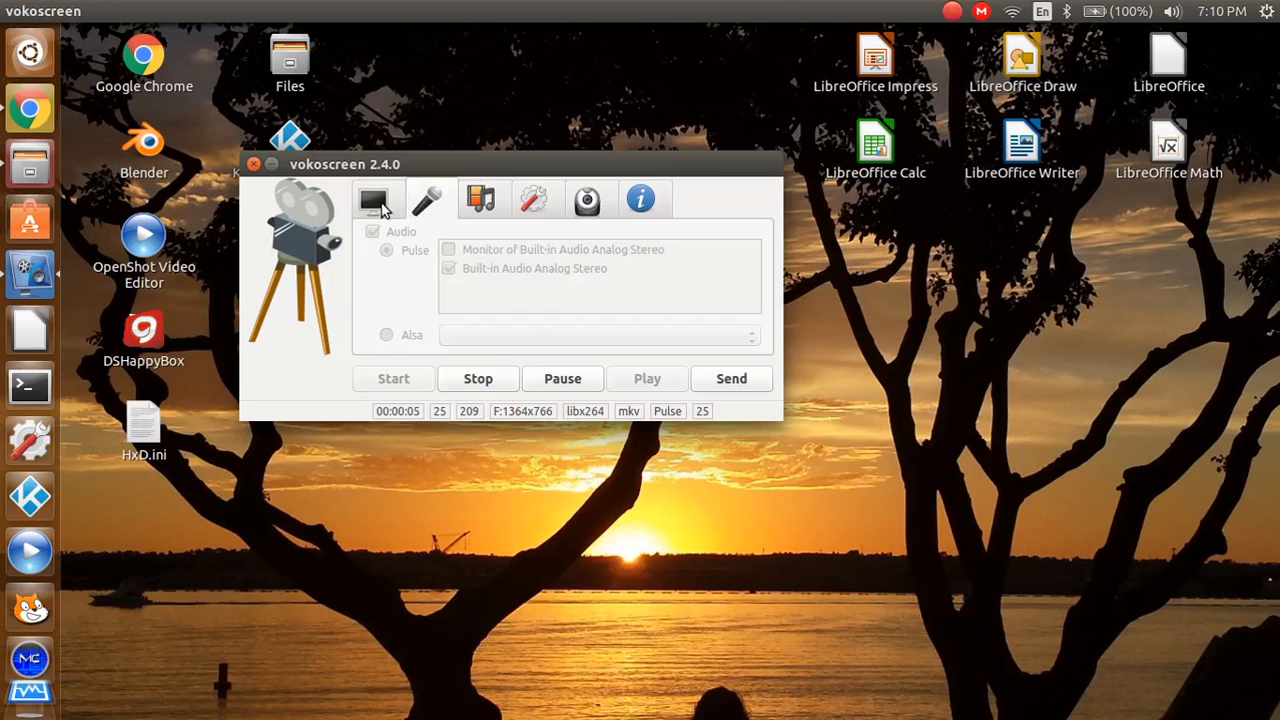
left_click(377, 199)
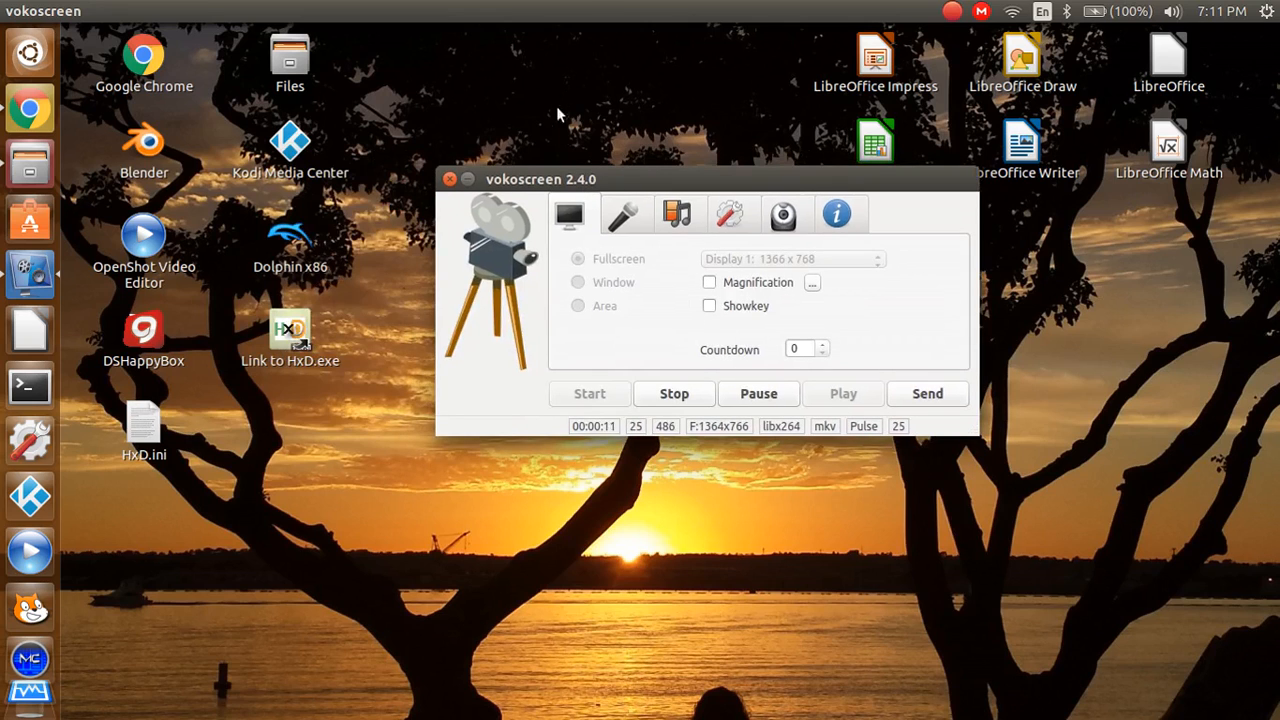
mouse_move(467, 180)
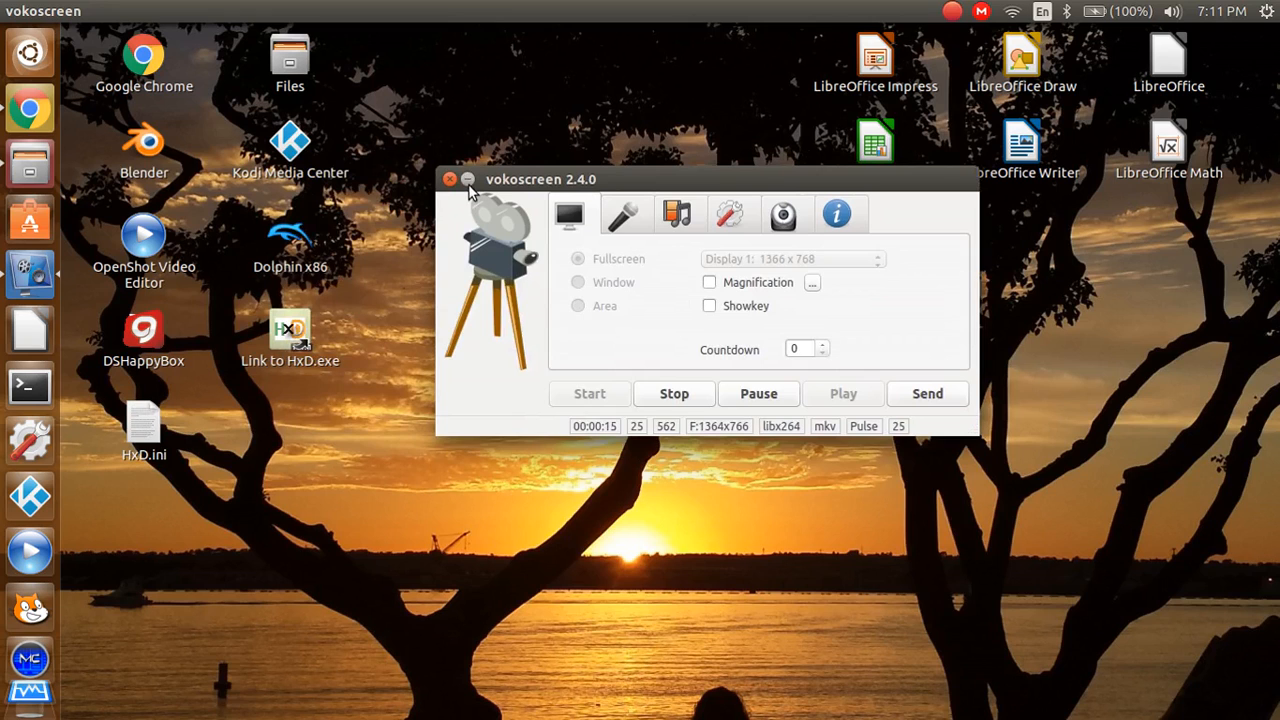
left_click(450, 179)
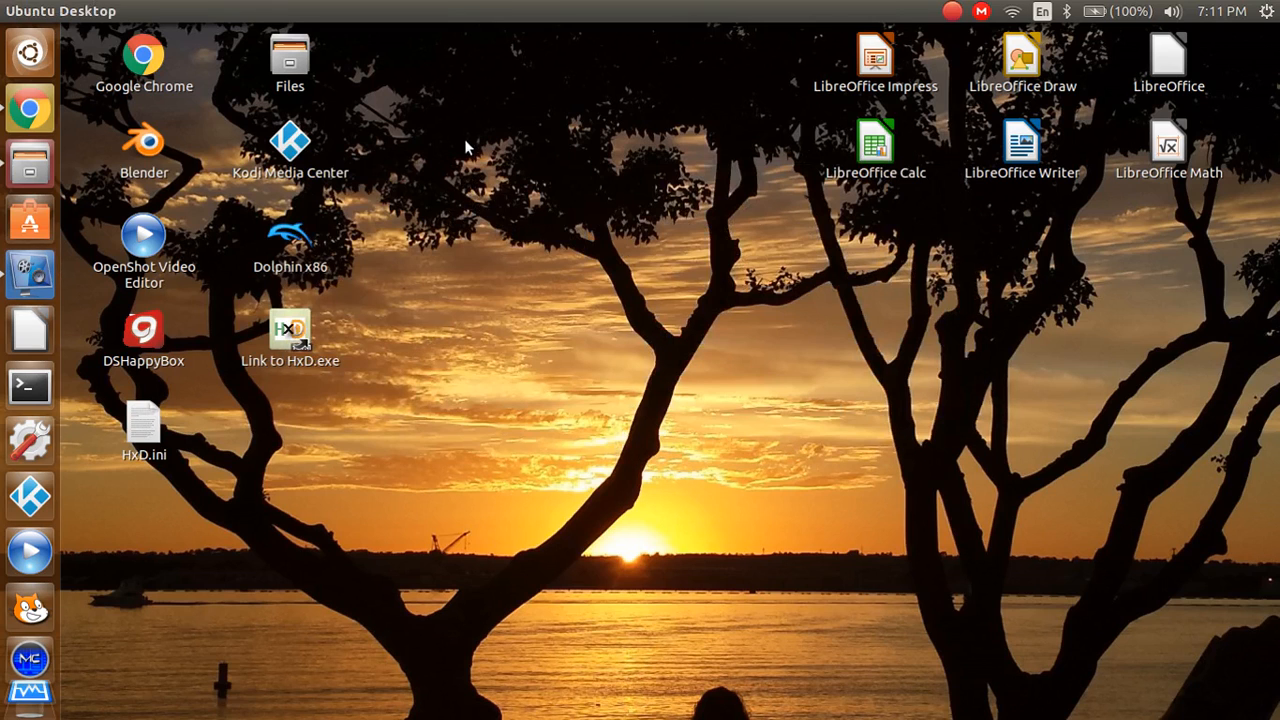
mouse_move(460, 150)
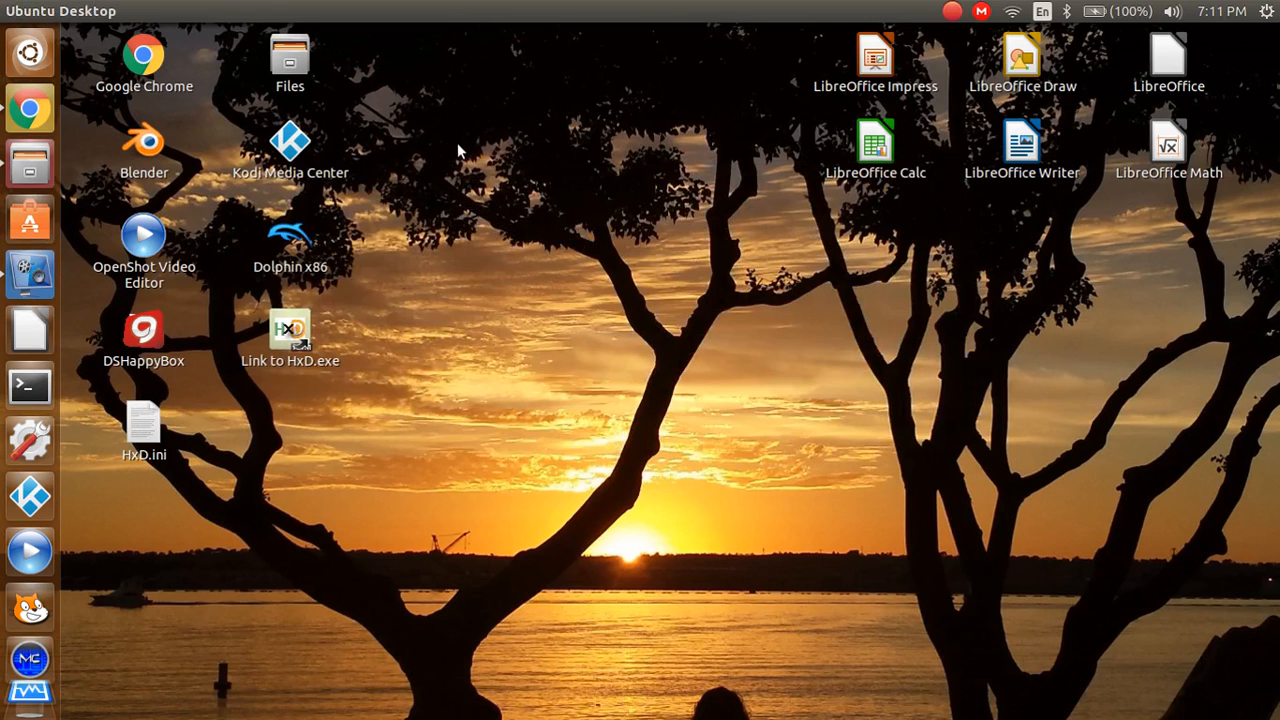
mouse_move(415, 178)
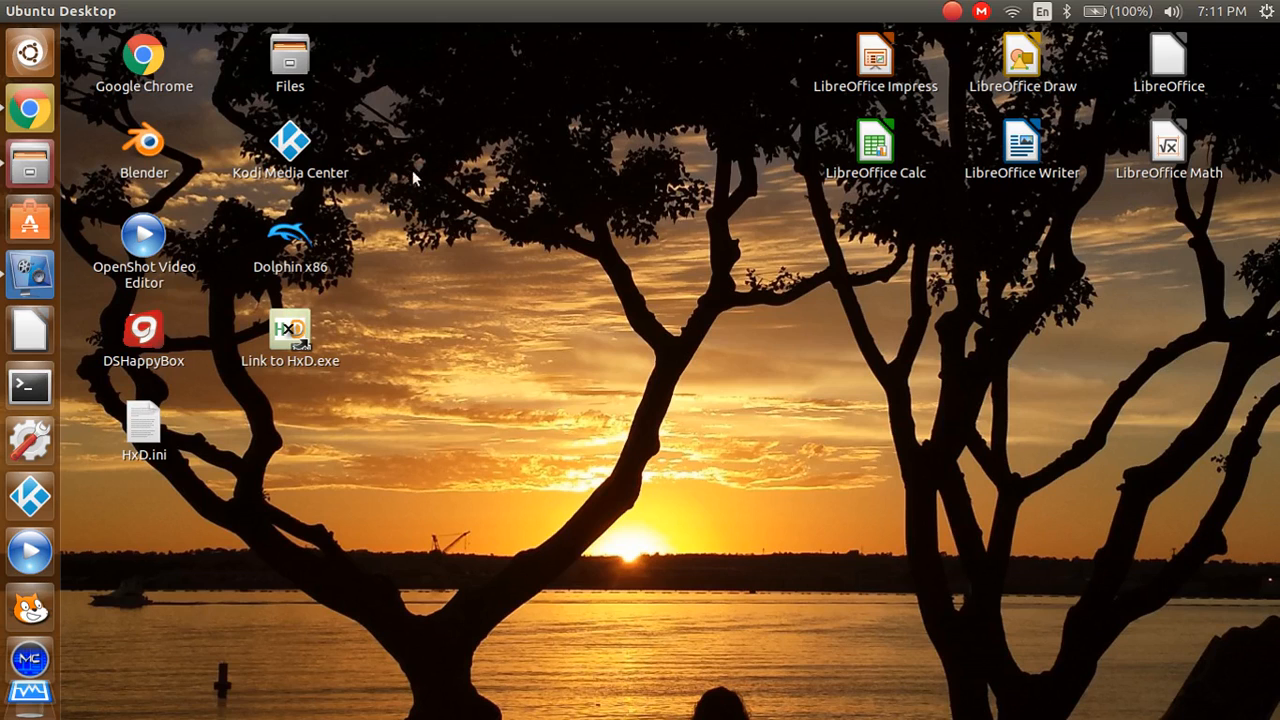
mouse_move(330, 312)
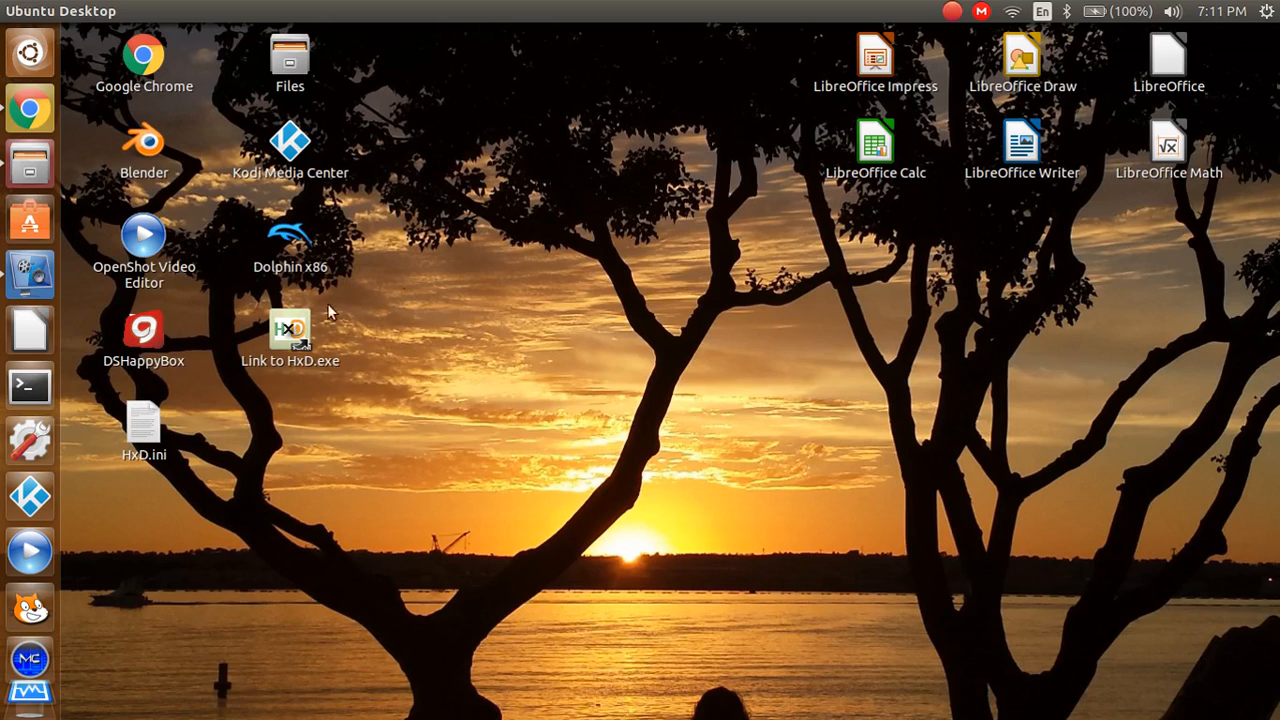
mouse_move(105, 180)
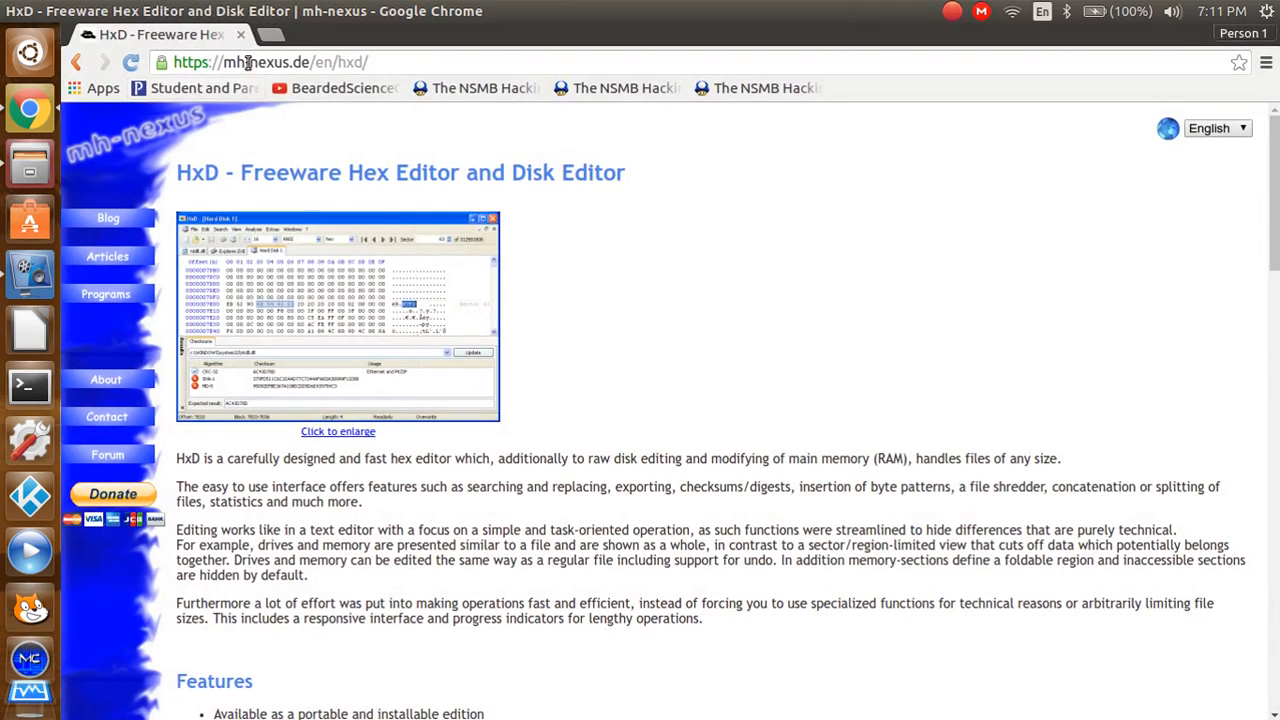
mouse_move(389, 56)
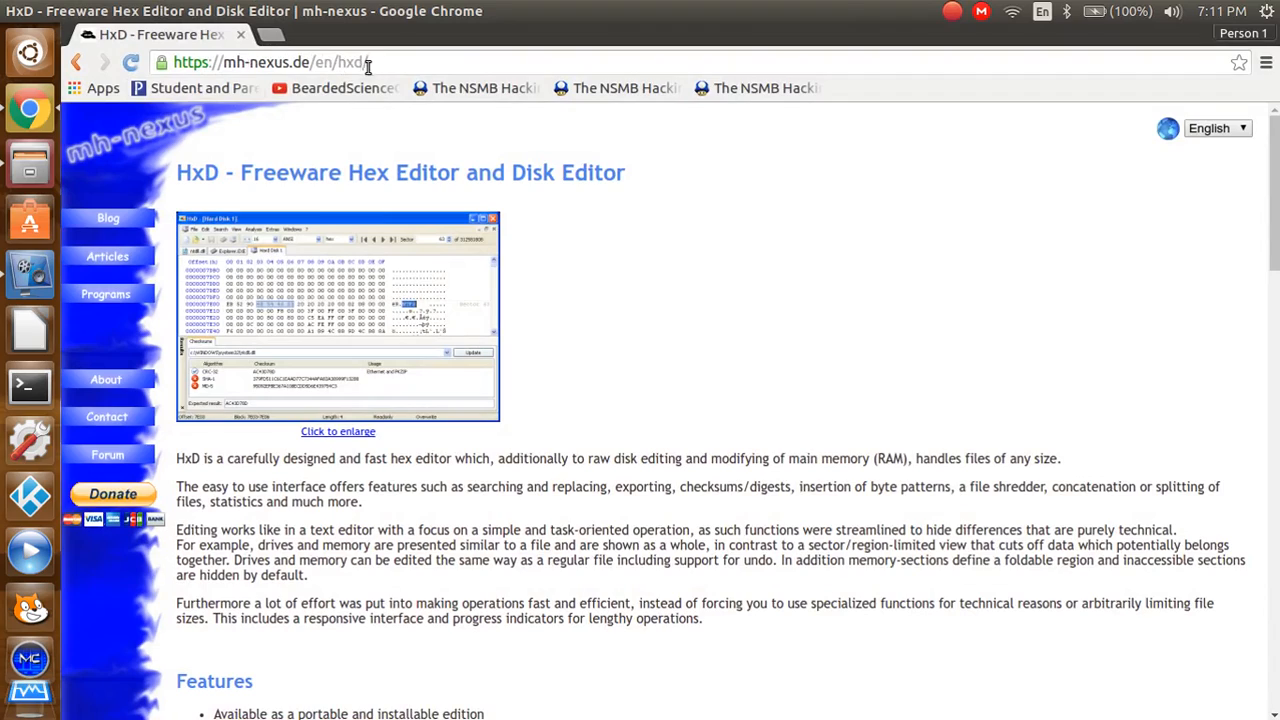
Step: Scroll the mh-nexus HxD product page and follow its 'Download page' link
scroll("down", 3)
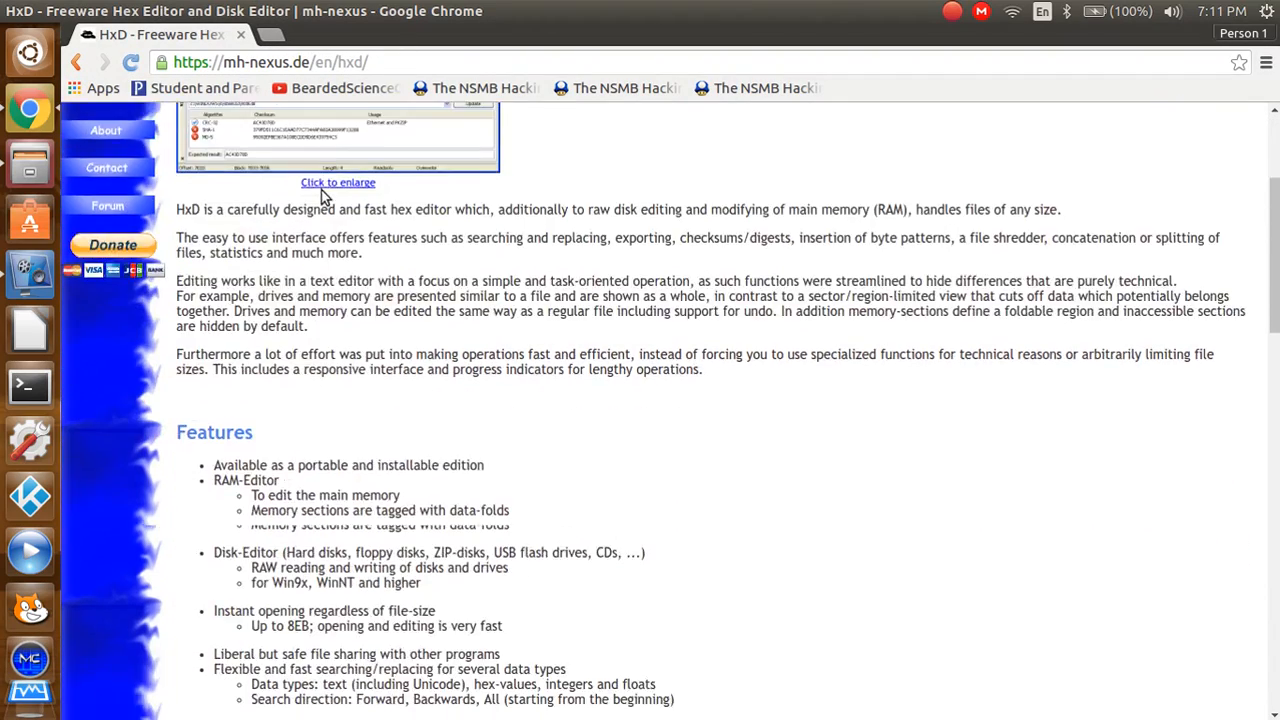
scroll("down", 3)
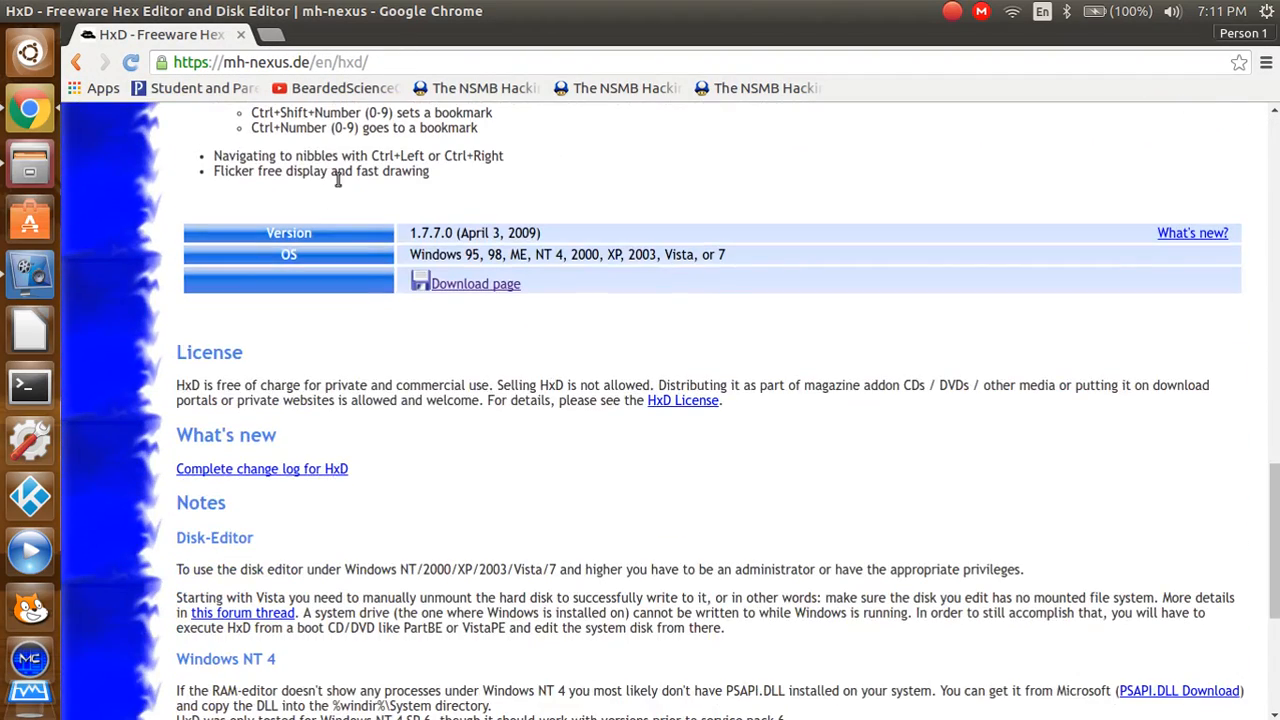
left_click(475, 283)
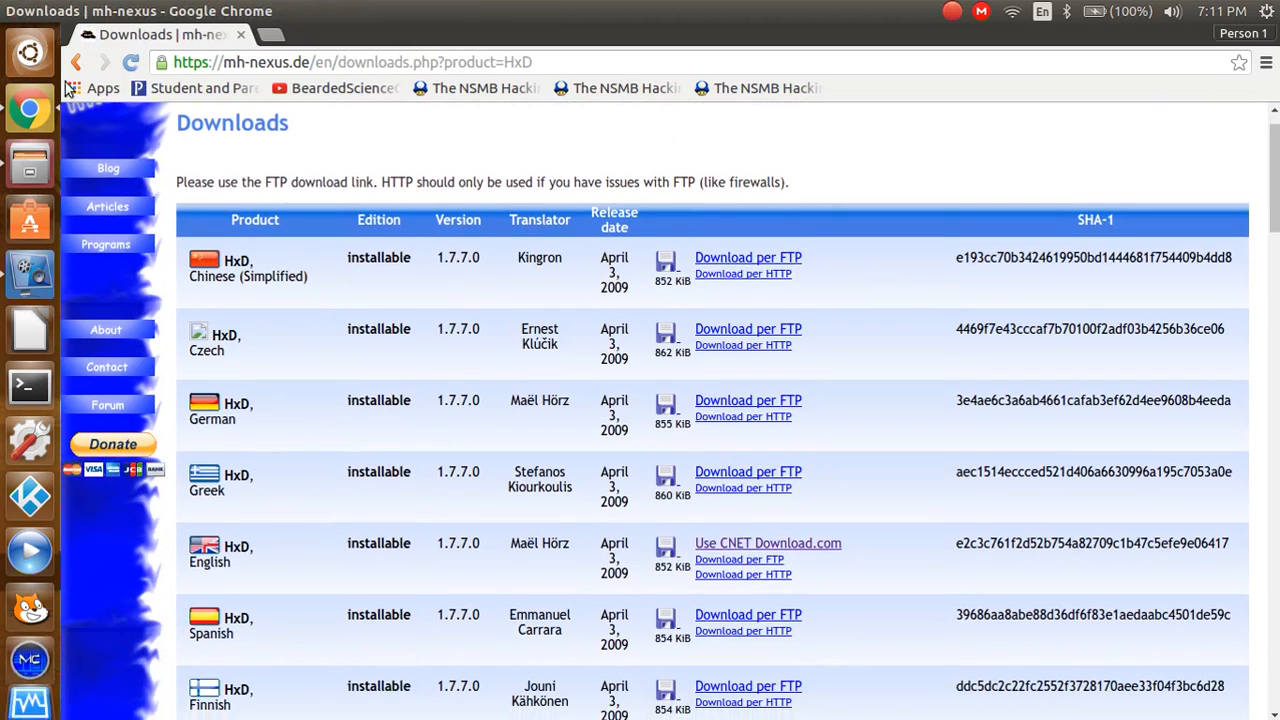
mouse_move(30, 220)
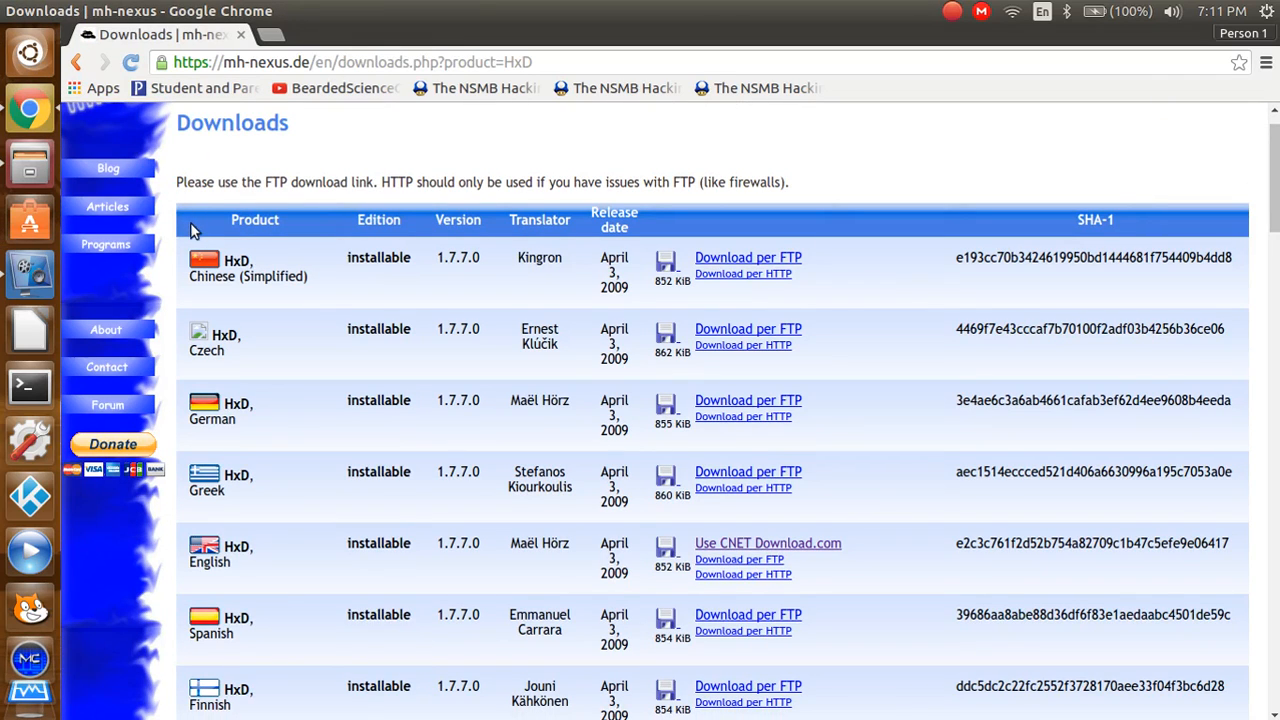
mouse_move(418, 247)
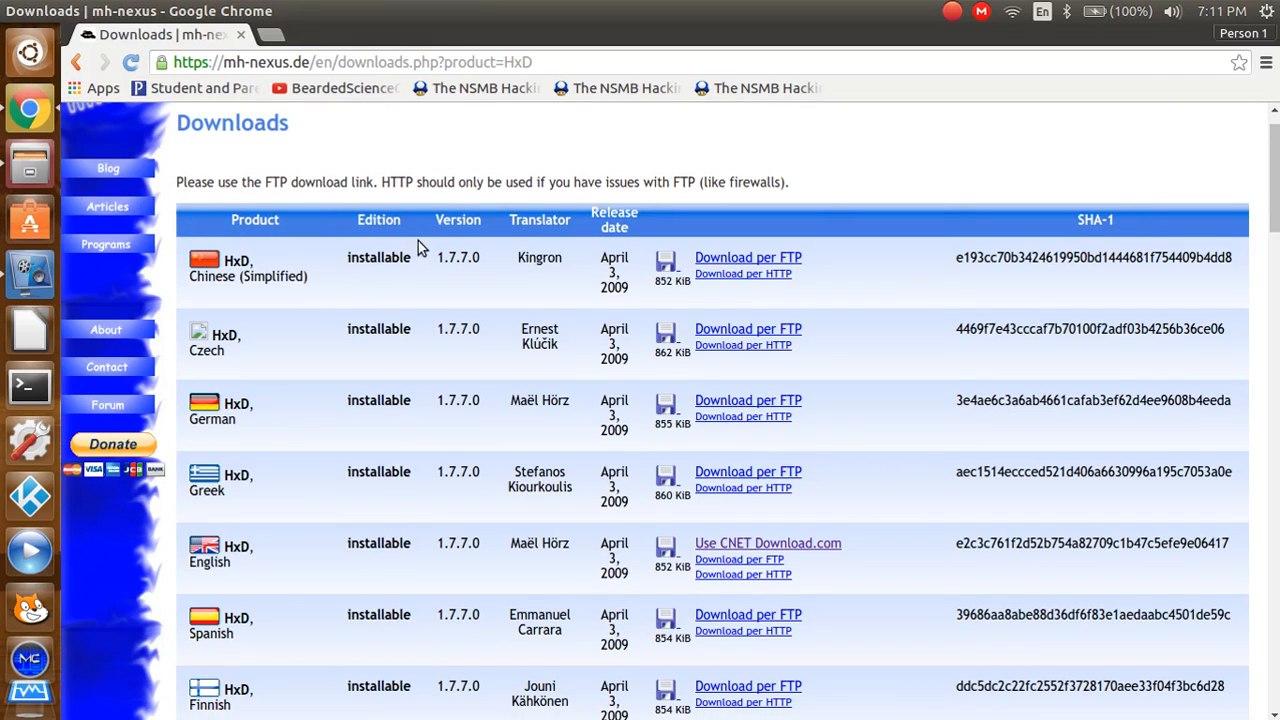
mouse_move(408, 256)
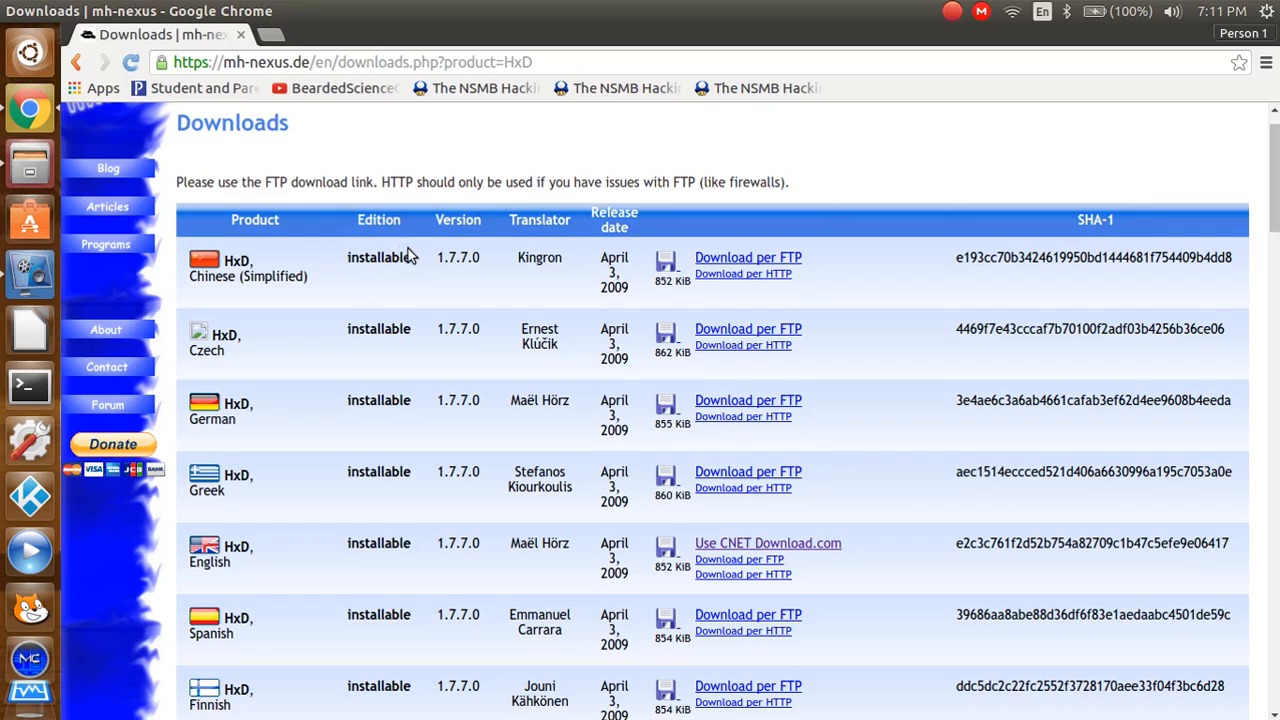
mouse_move(387, 273)
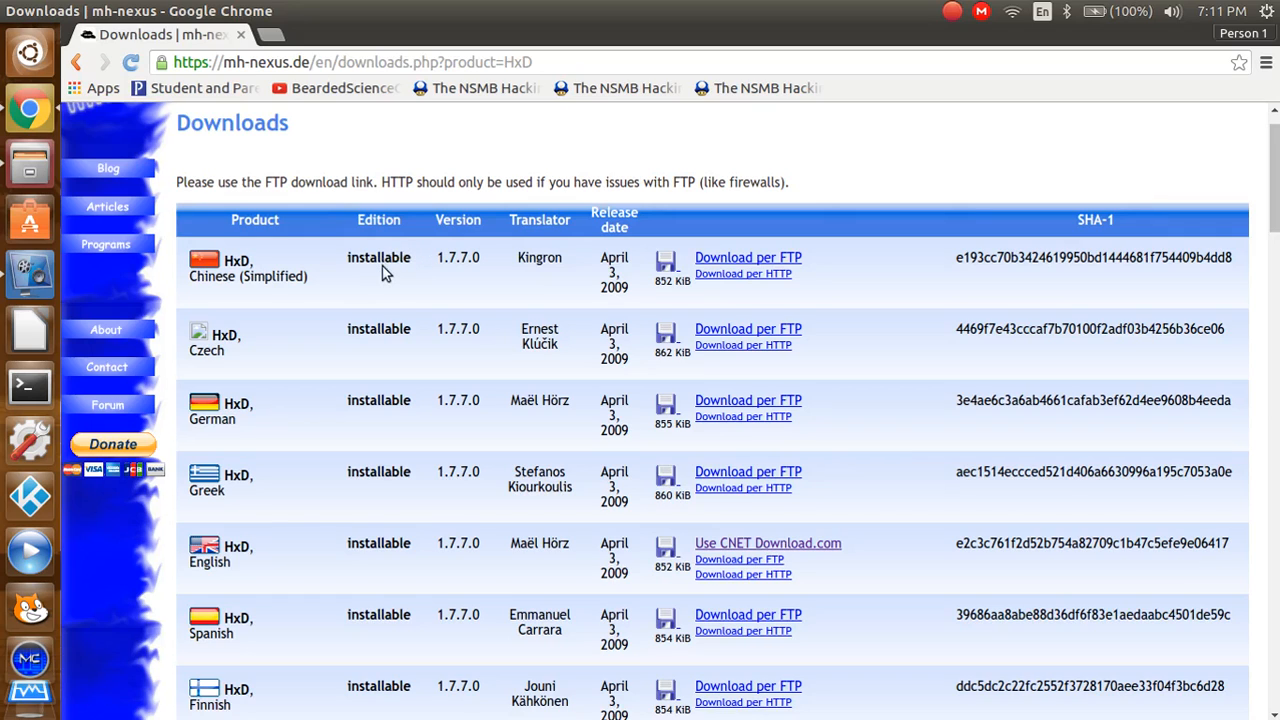
mouse_move(400, 219)
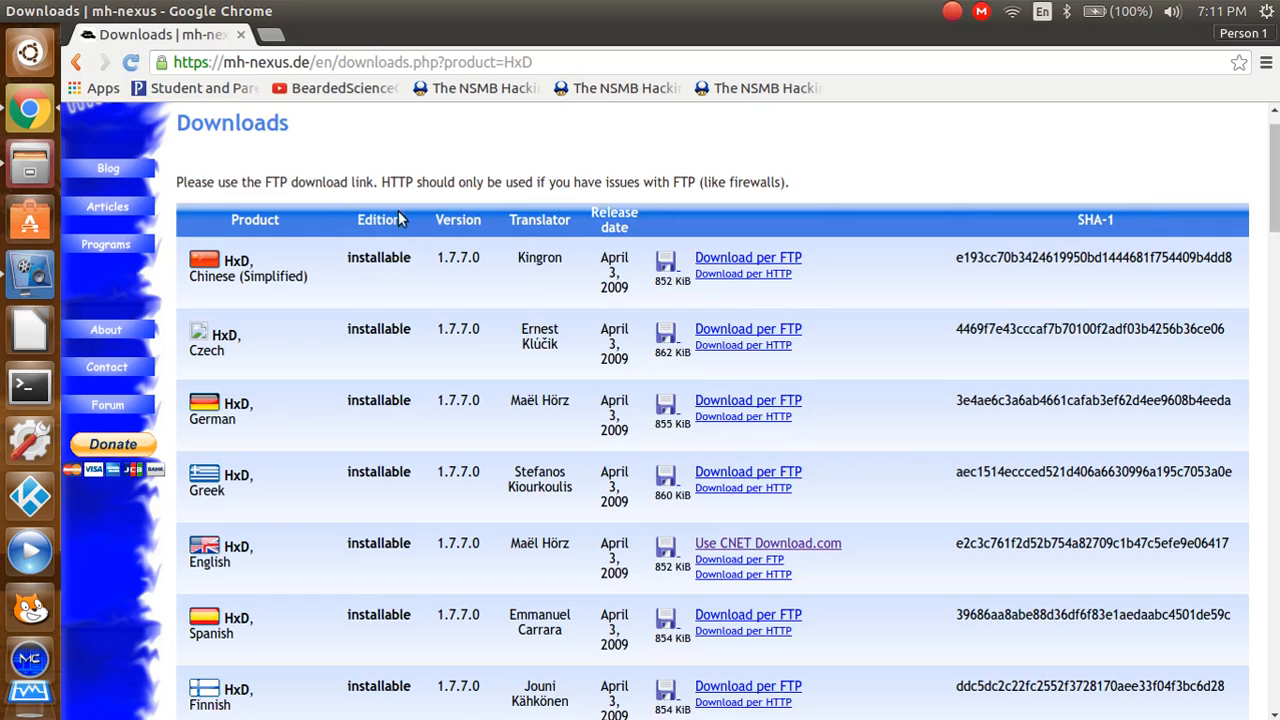
Step: Scroll through the HxD Downloads table of language editions
scroll("down", 3)
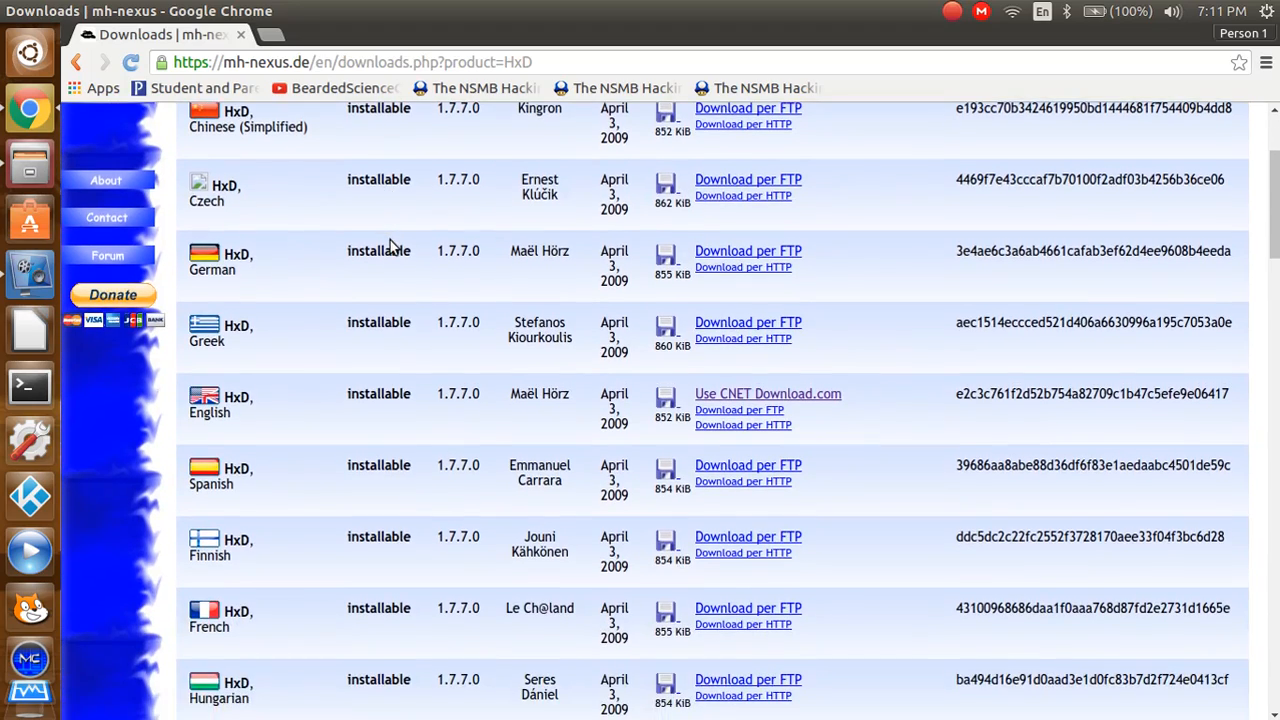
scroll("down", 3)
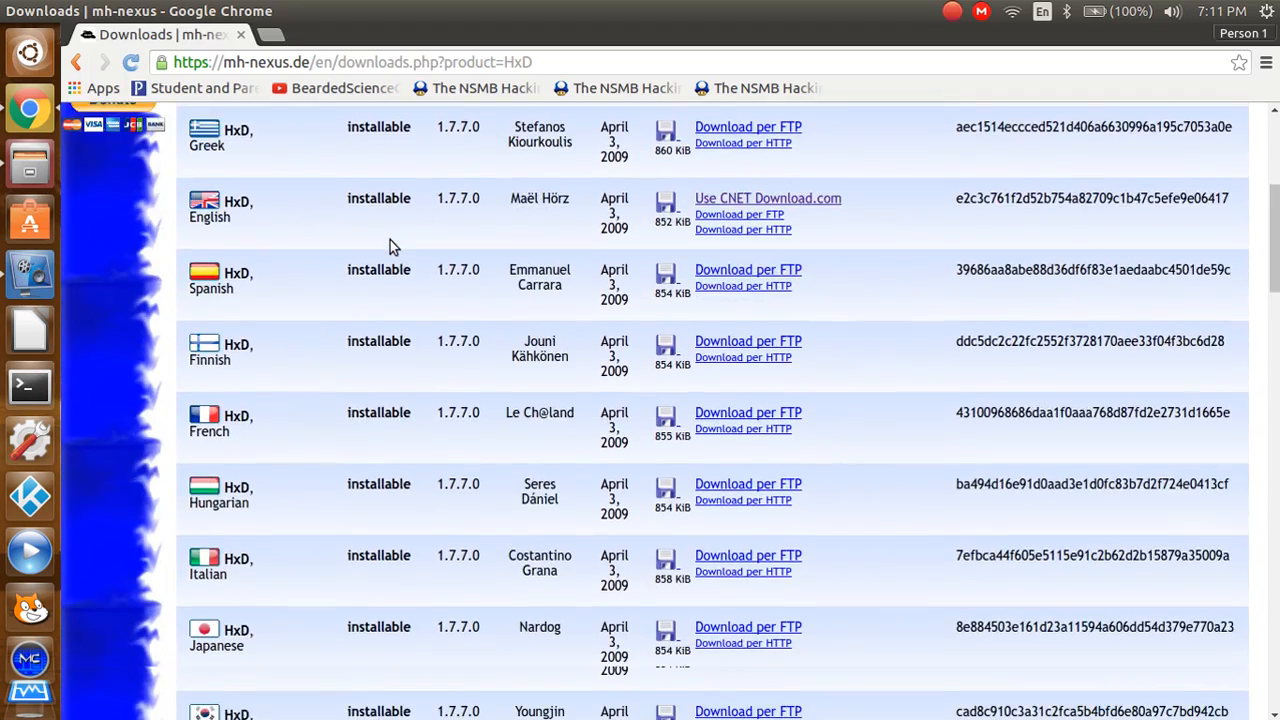
scroll("down", 3)
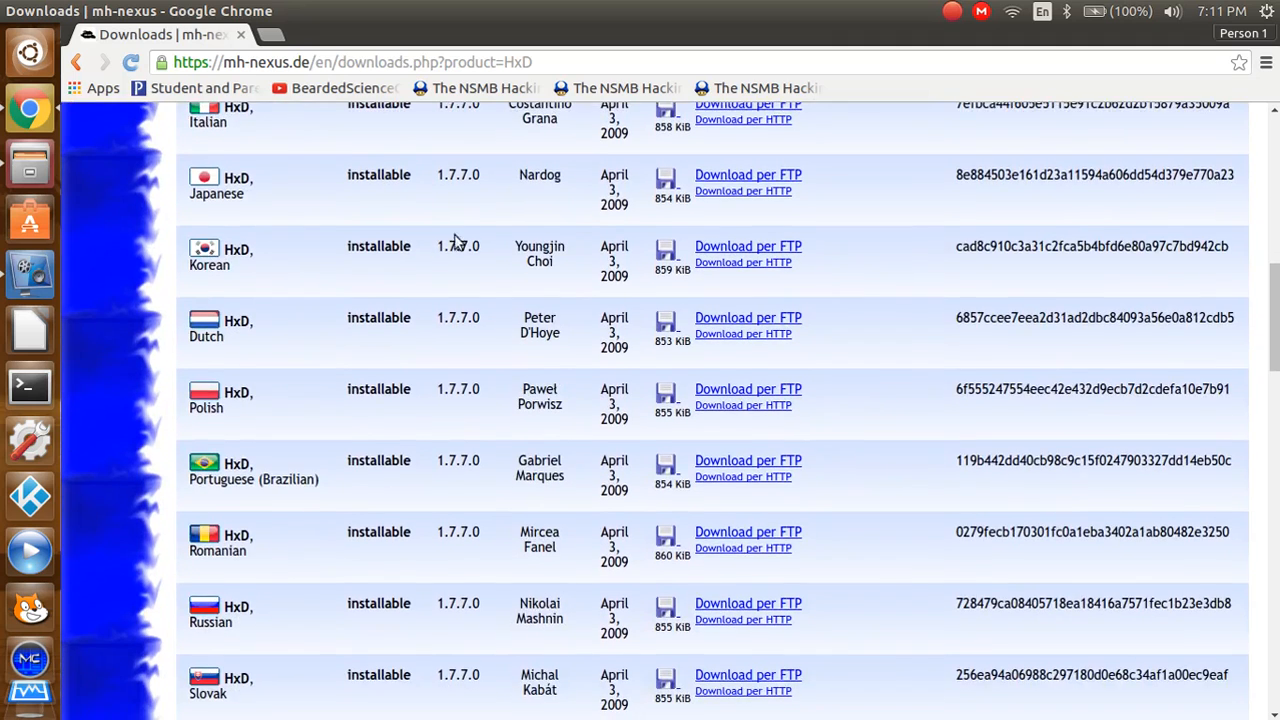
scroll("up", 3)
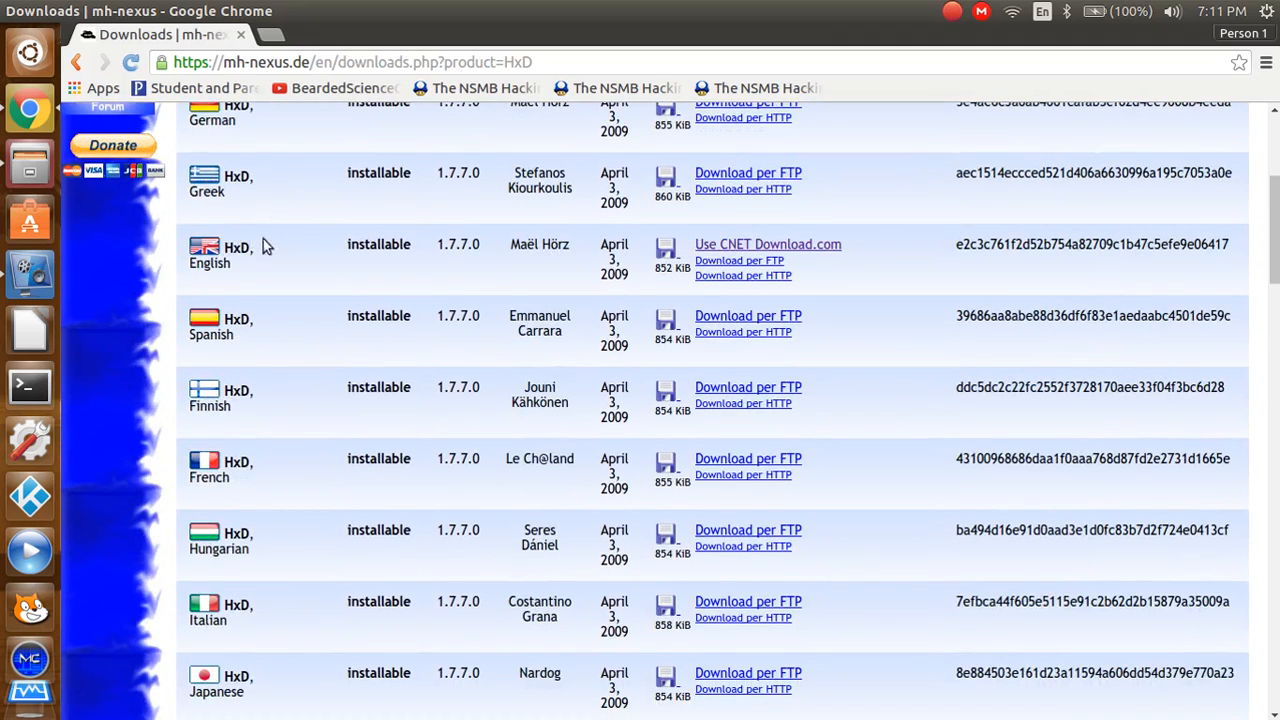
mouse_move(768, 244)
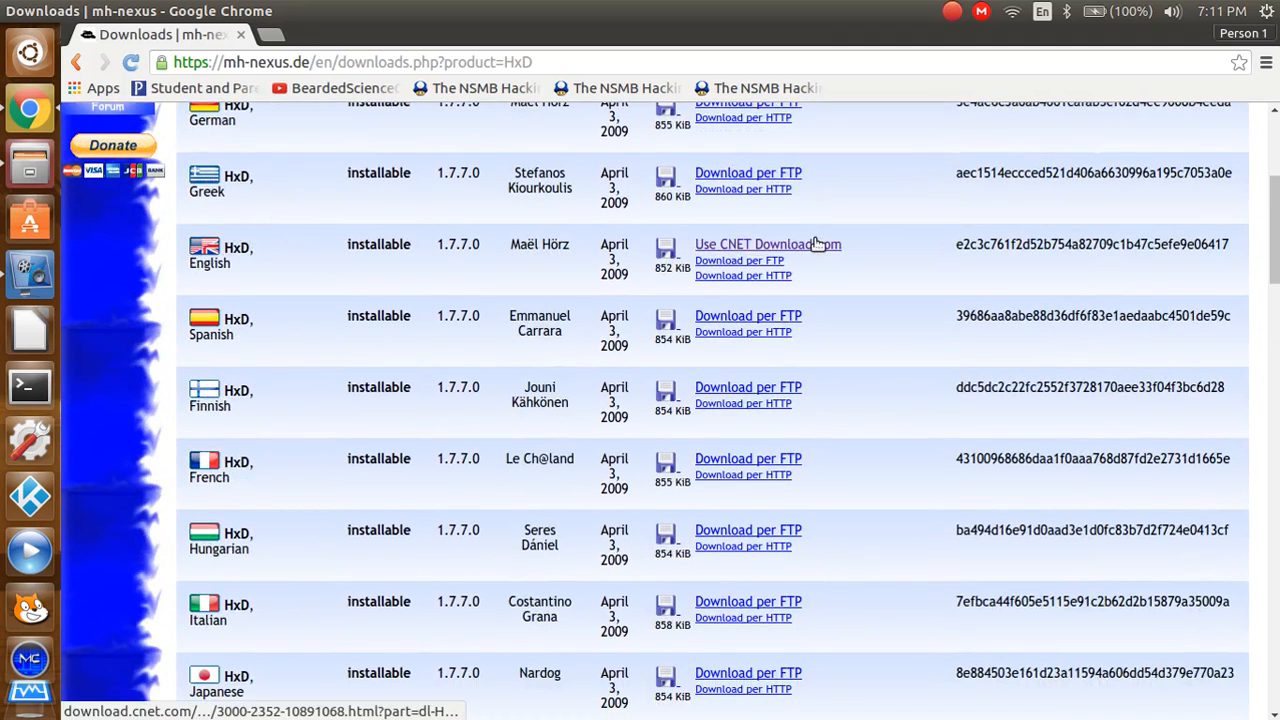
Step: Download the English HxD edition through CNET Download.com's 'Download Now' button
left_click(767, 244)
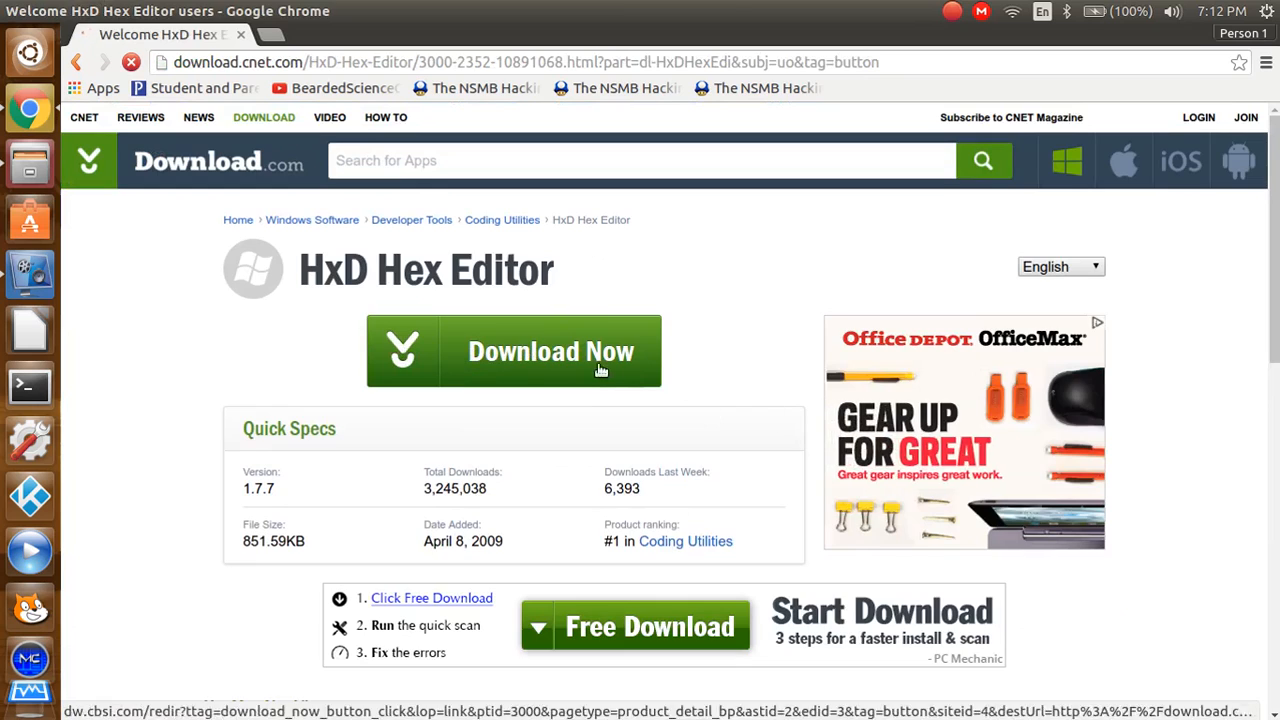
left_click(513, 351)
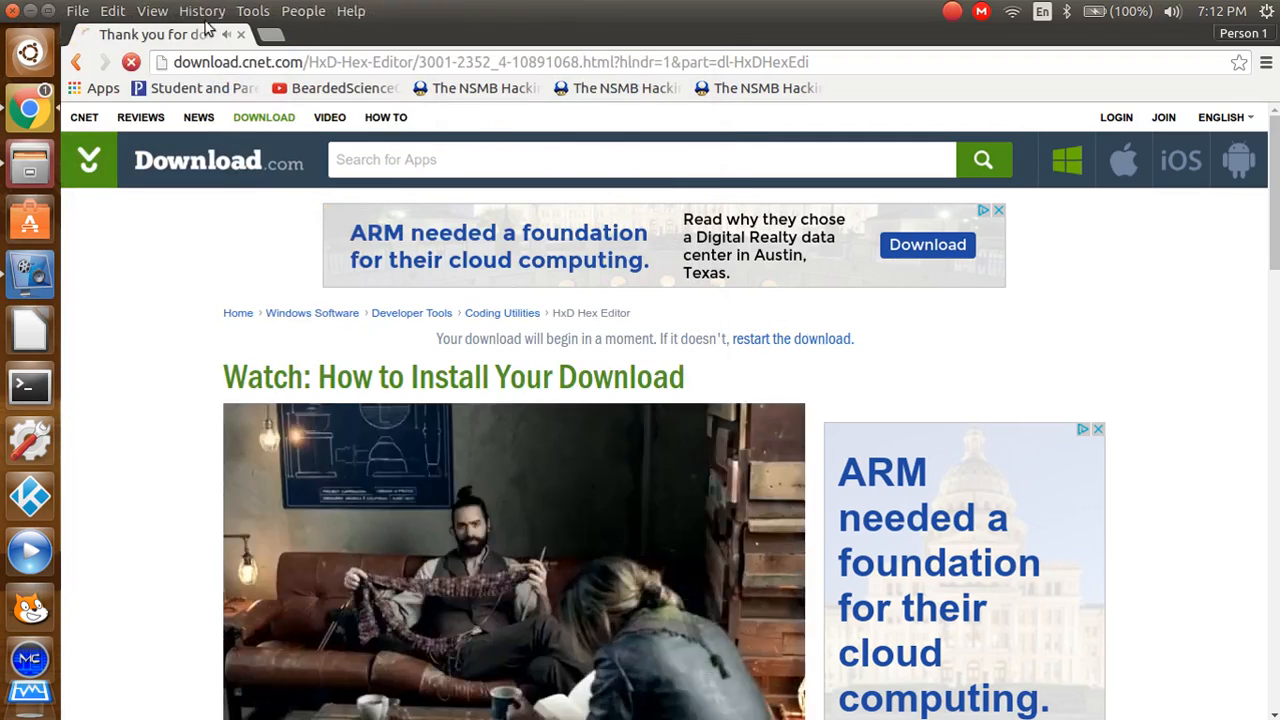
left_click(30, 177)
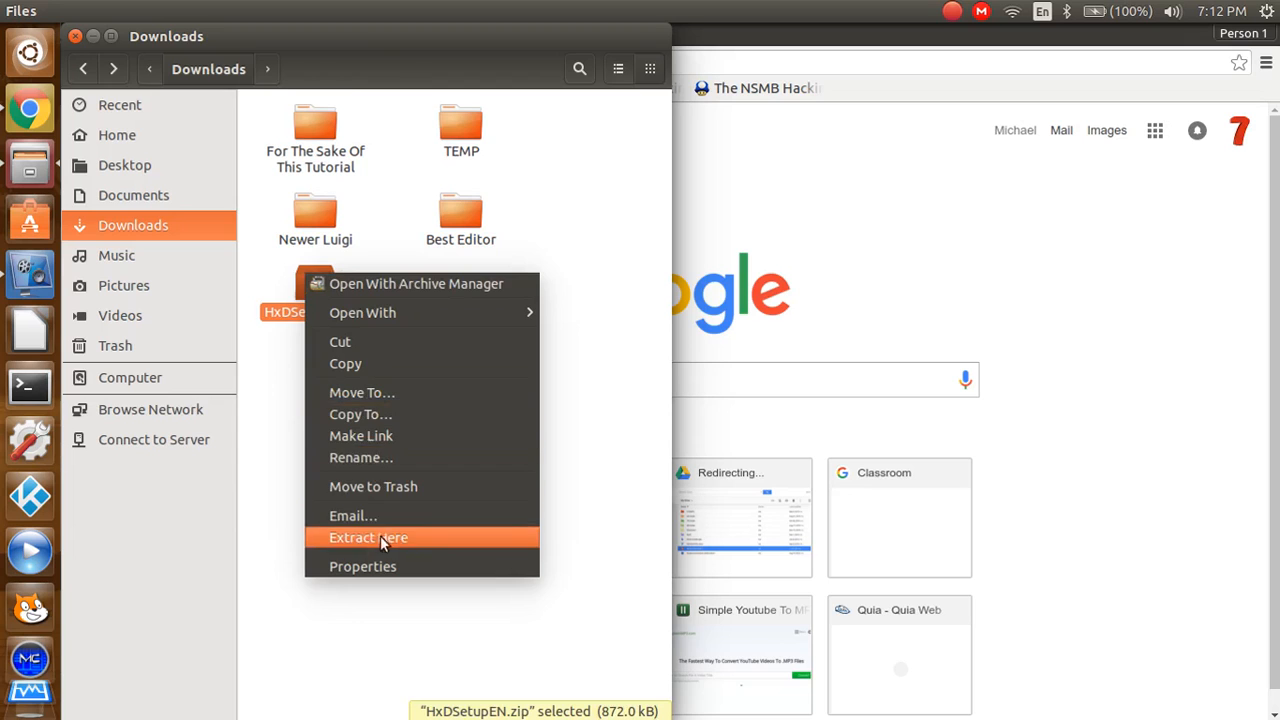
Step: Extract HxDSetupEN.zip in Downloads, then permanently delete the zip and setup.exe
left_click(368, 537)
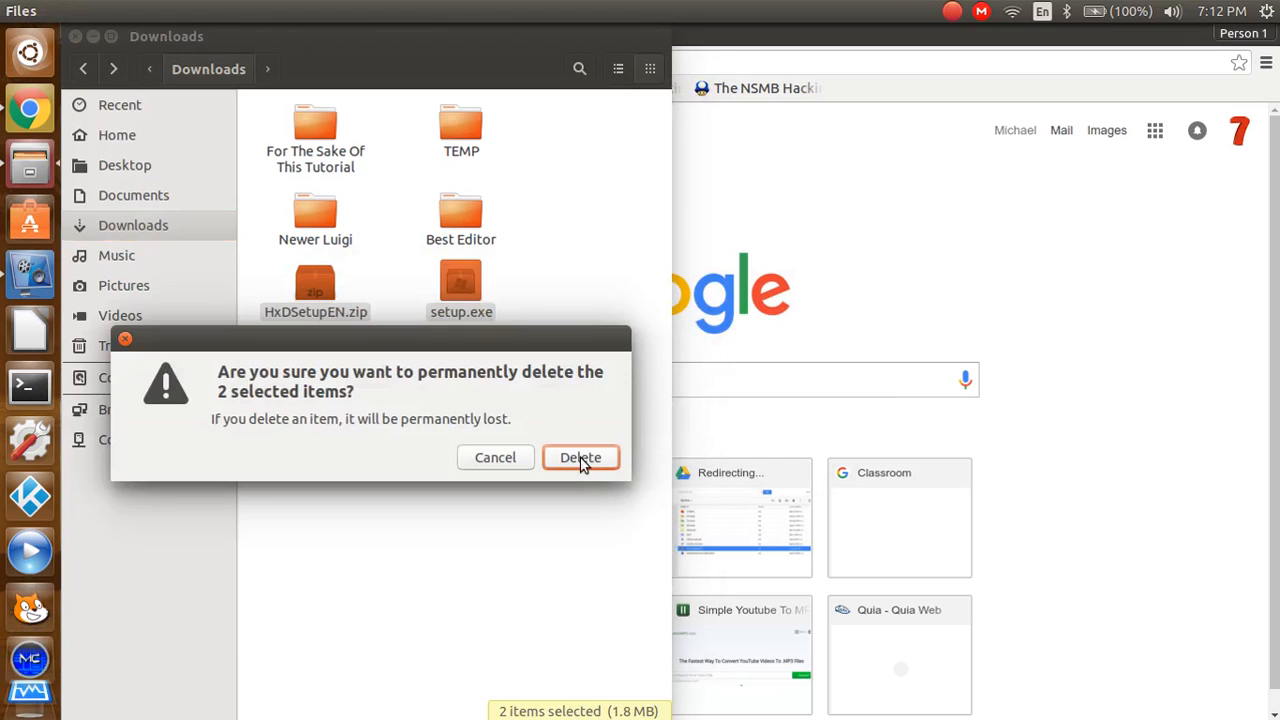
left_click(581, 457)
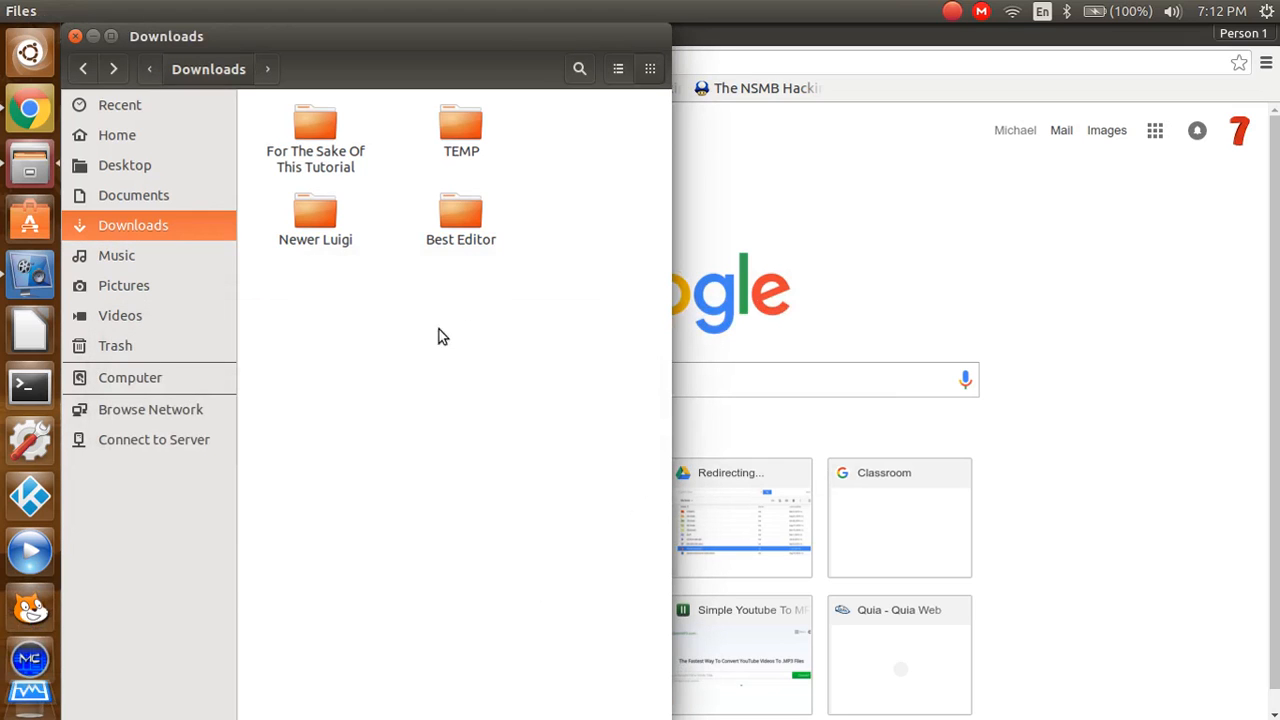
mouse_move(515, 377)
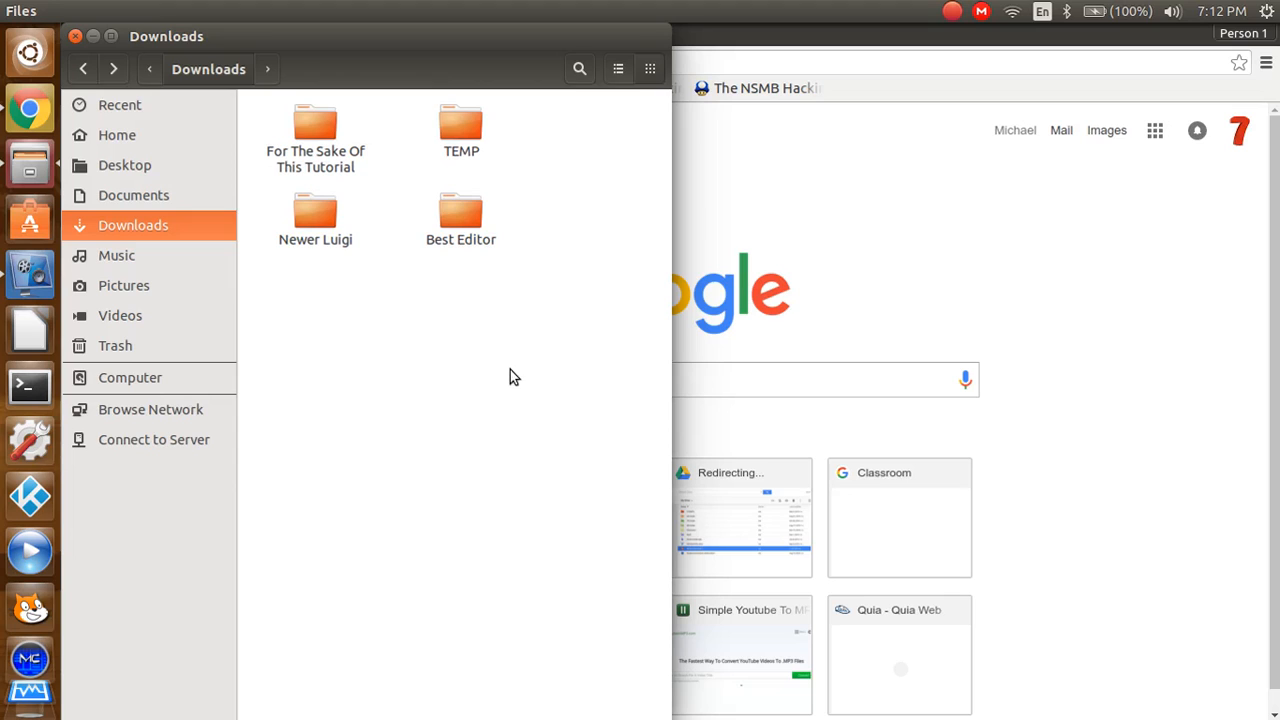
mouse_move(505, 373)
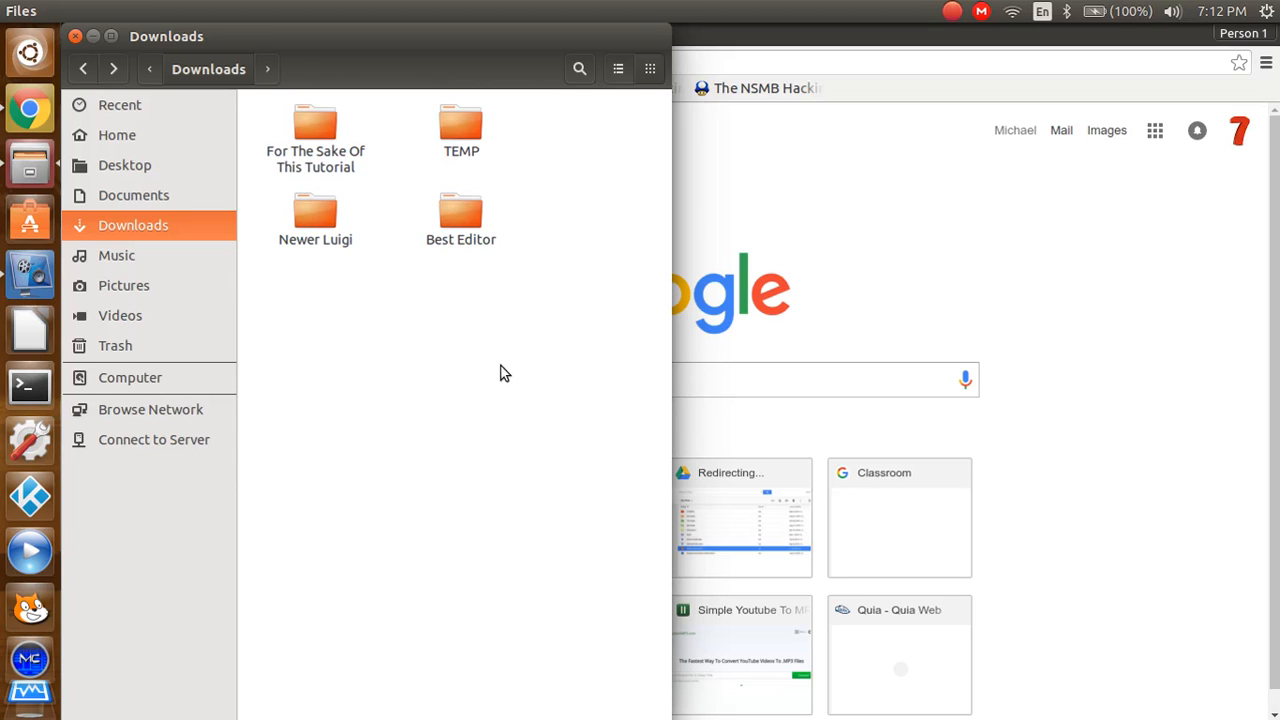
mouse_move(477, 345)
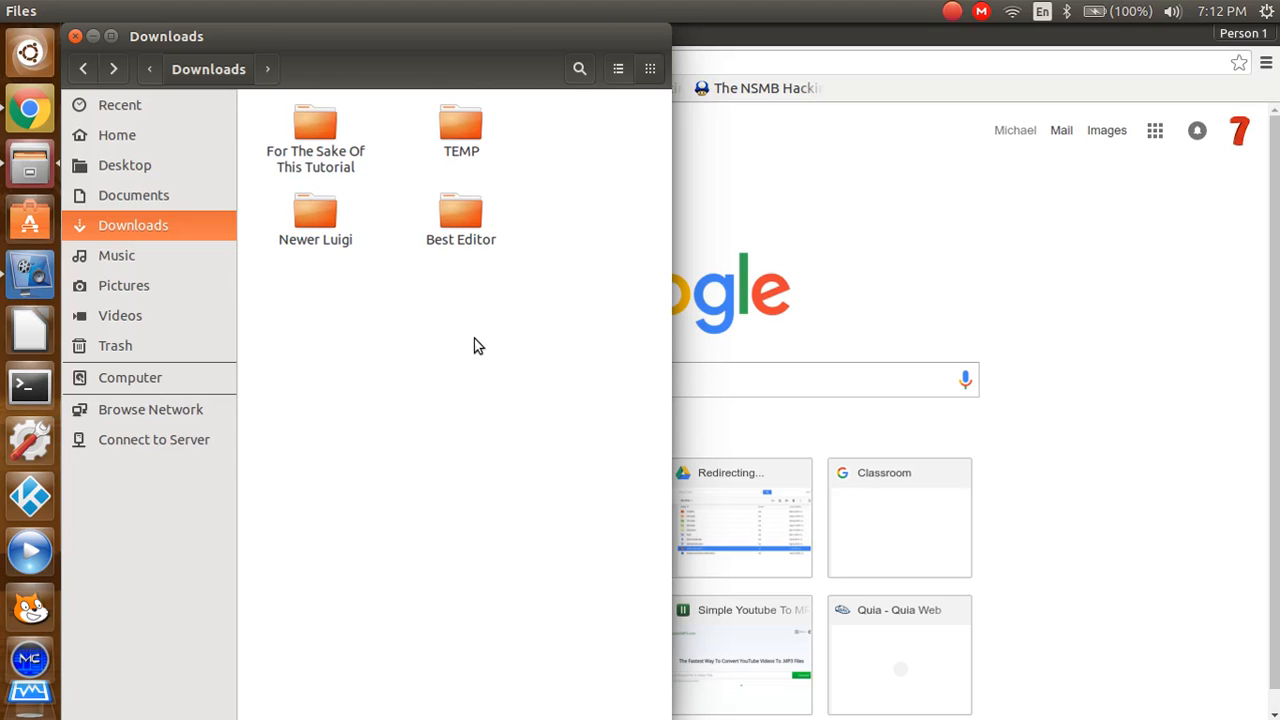
mouse_move(476, 341)
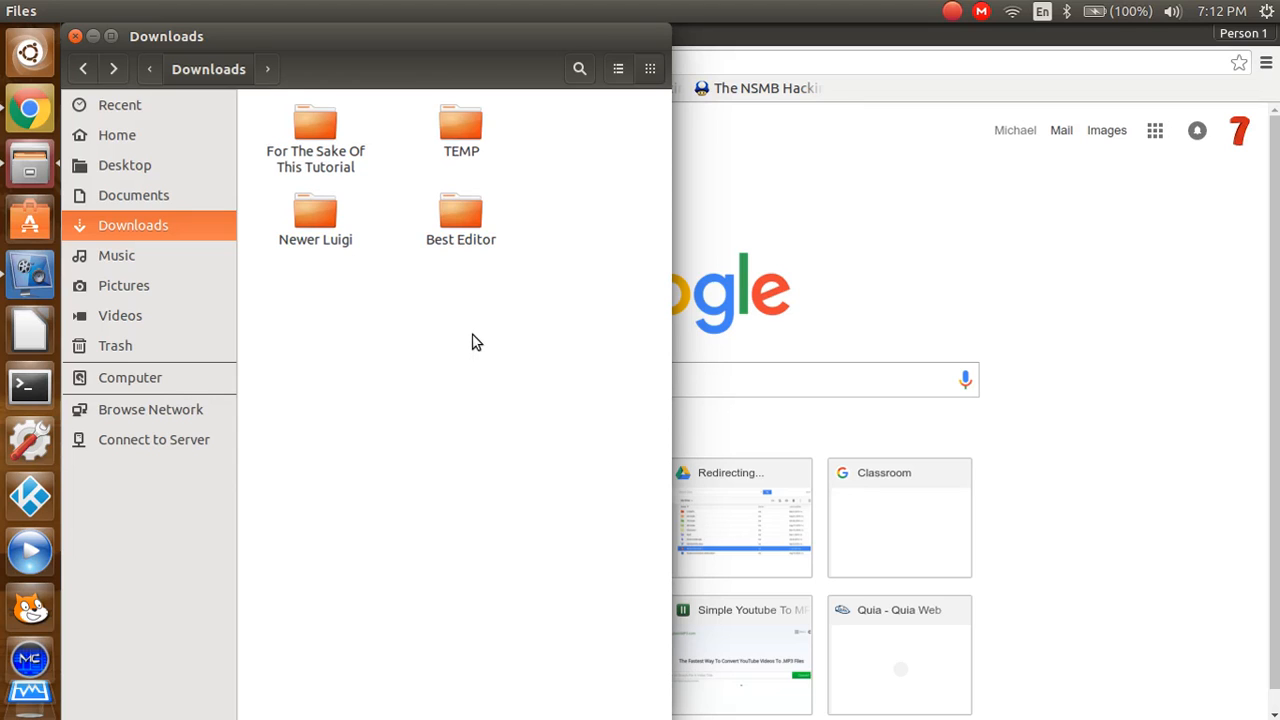
mouse_move(475, 338)
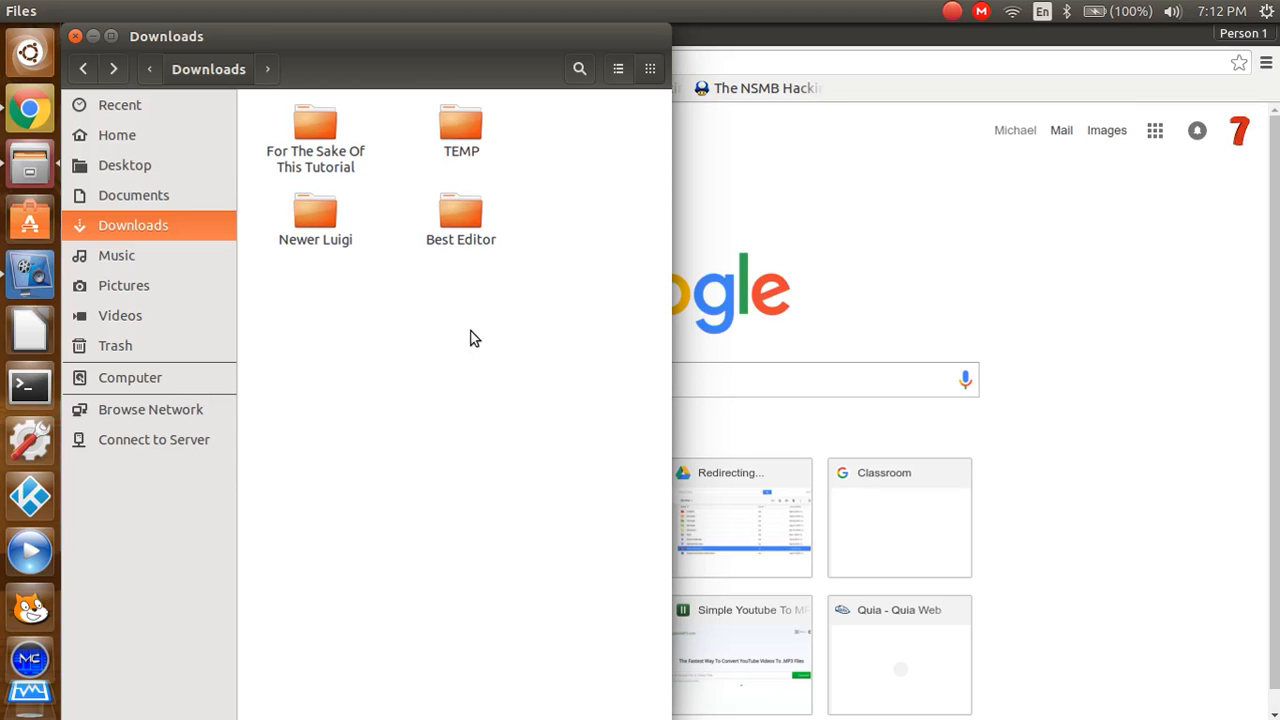
mouse_move(490, 213)
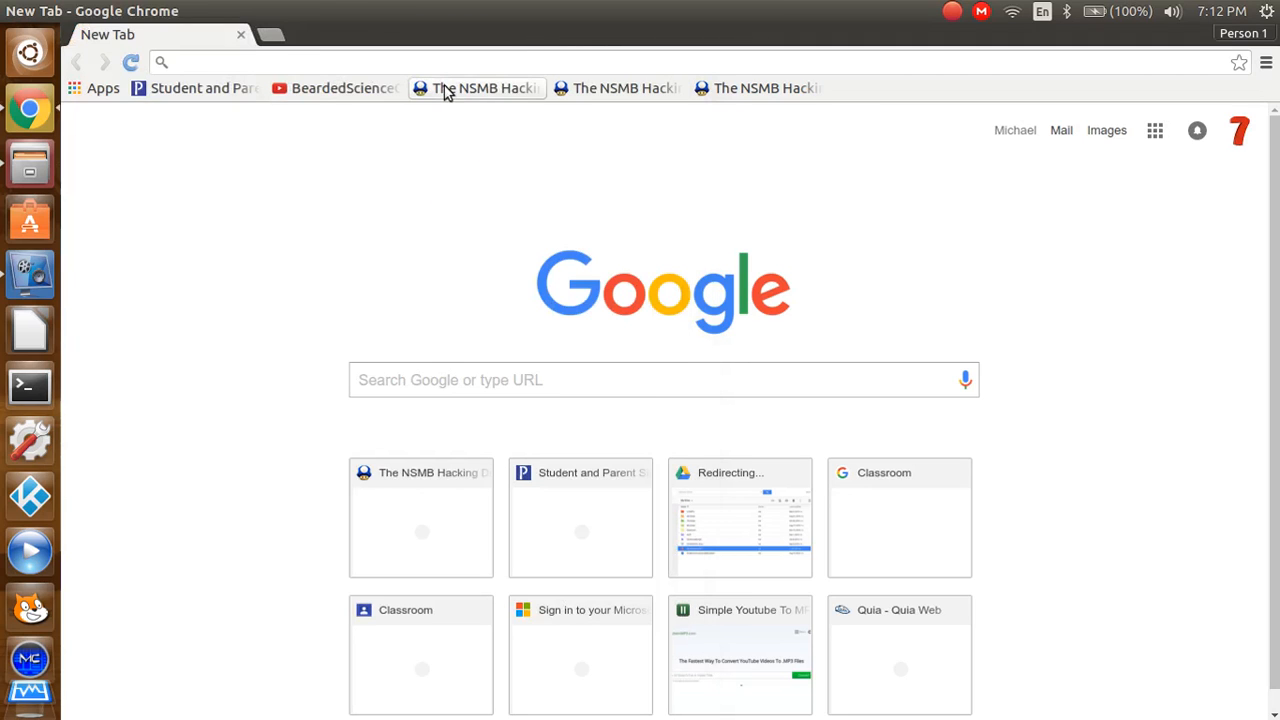
Step: Download NSMB Editor Build b356 from NSMB Hacking Domain's previous-versions build list
left_click(477, 88)
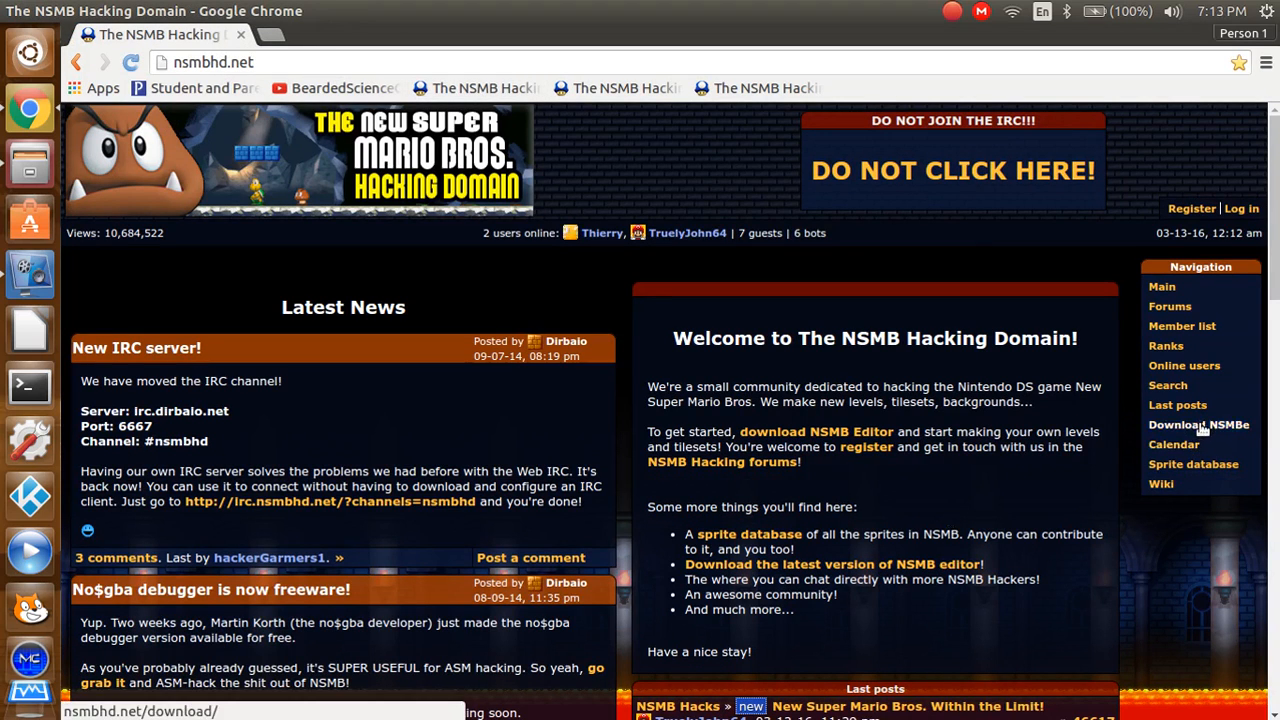
left_click(1198, 424)
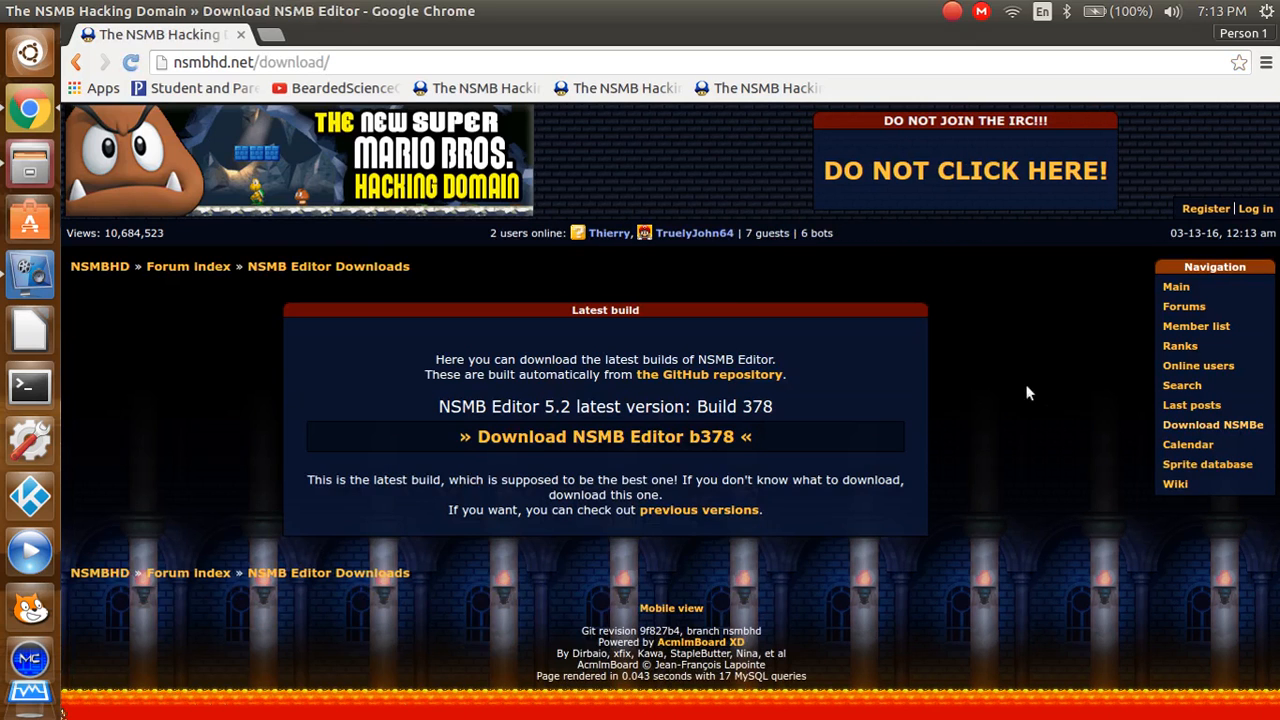
mouse_move(590, 475)
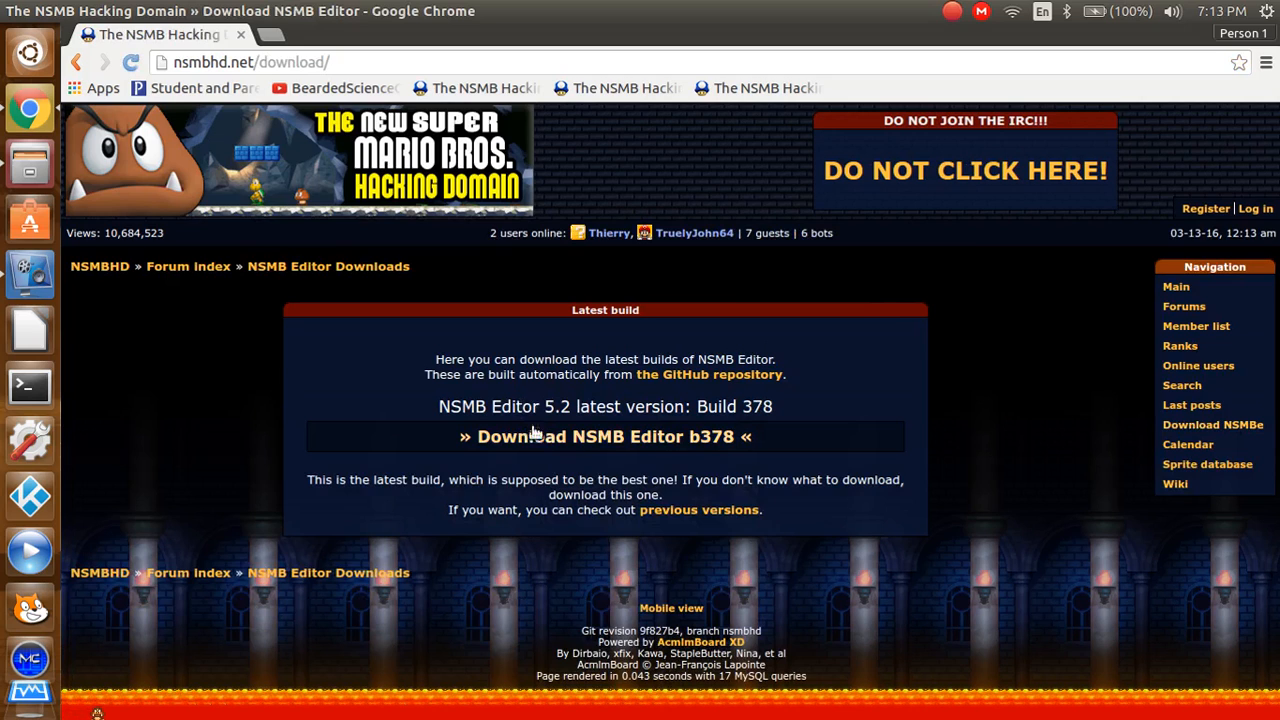
mouse_move(593, 452)
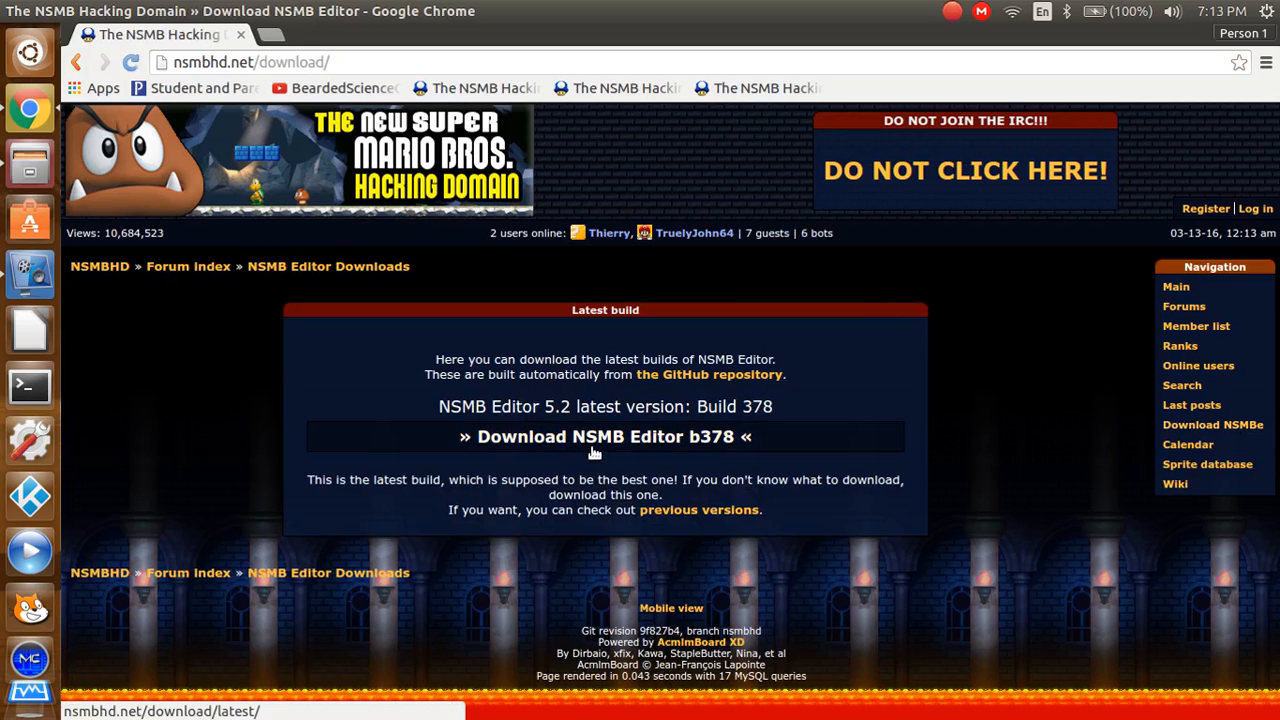
mouse_move(650, 470)
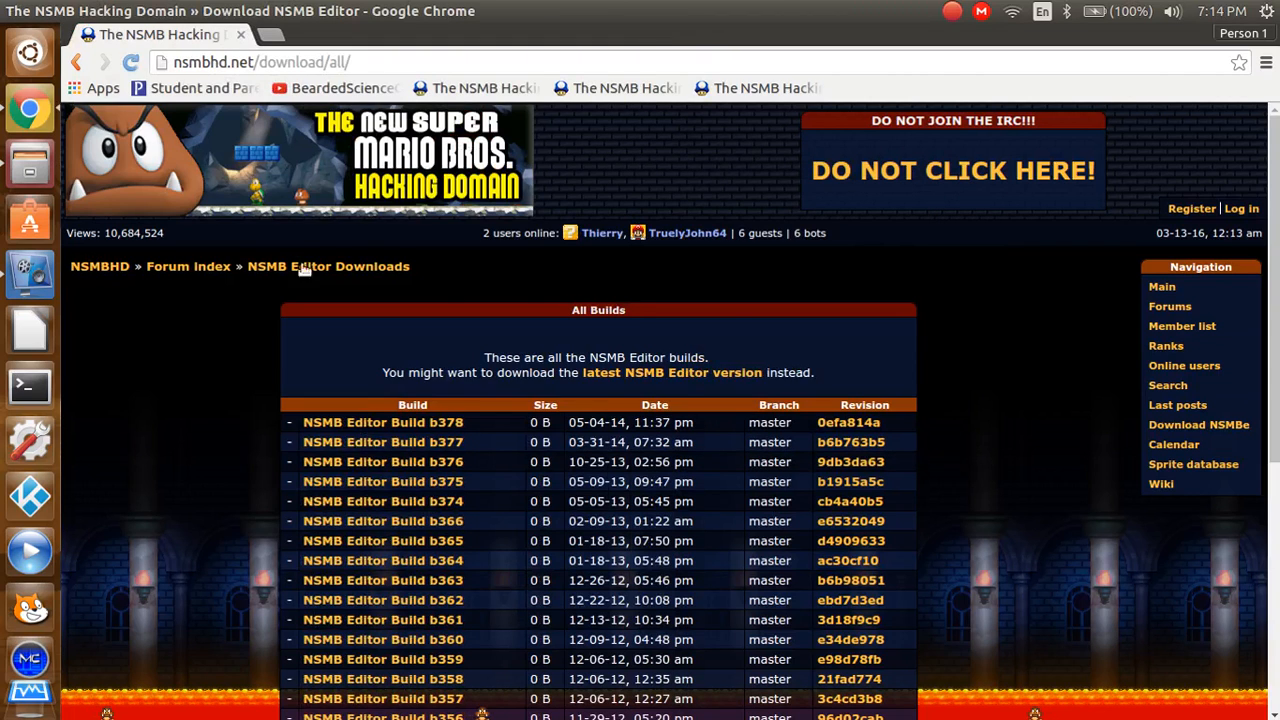
scroll("down", 3)
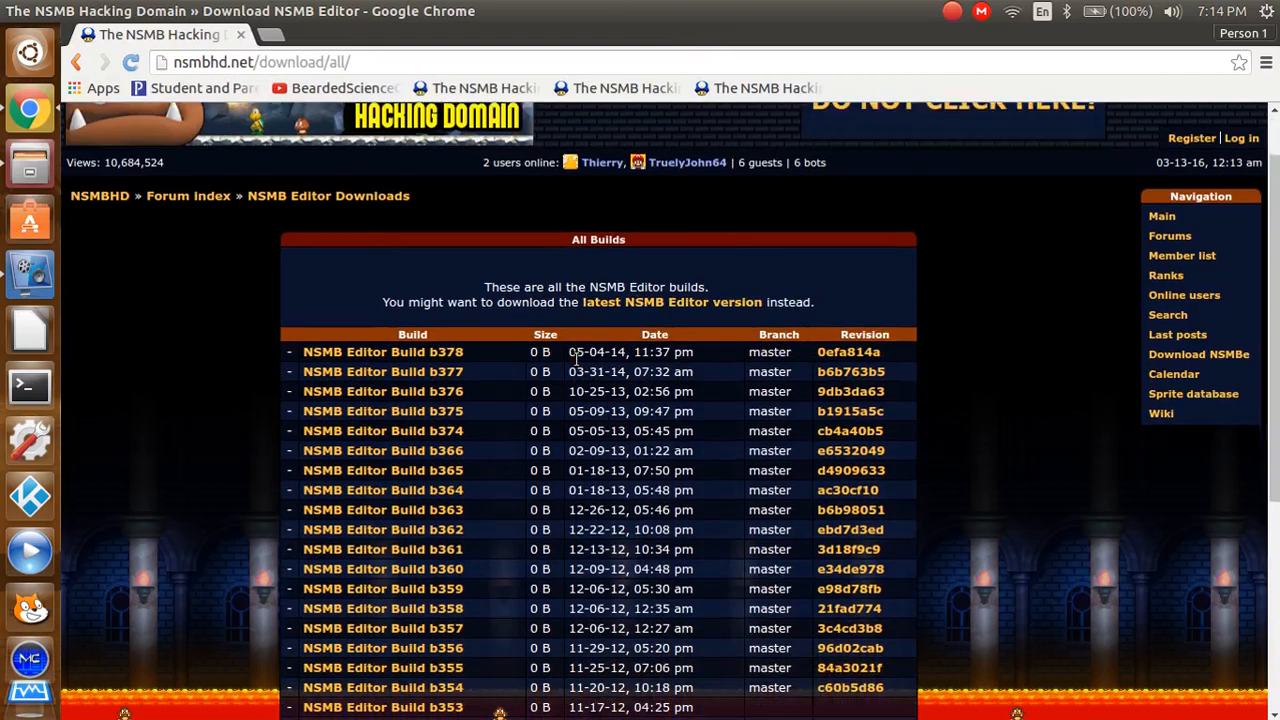
scroll("down", 3)
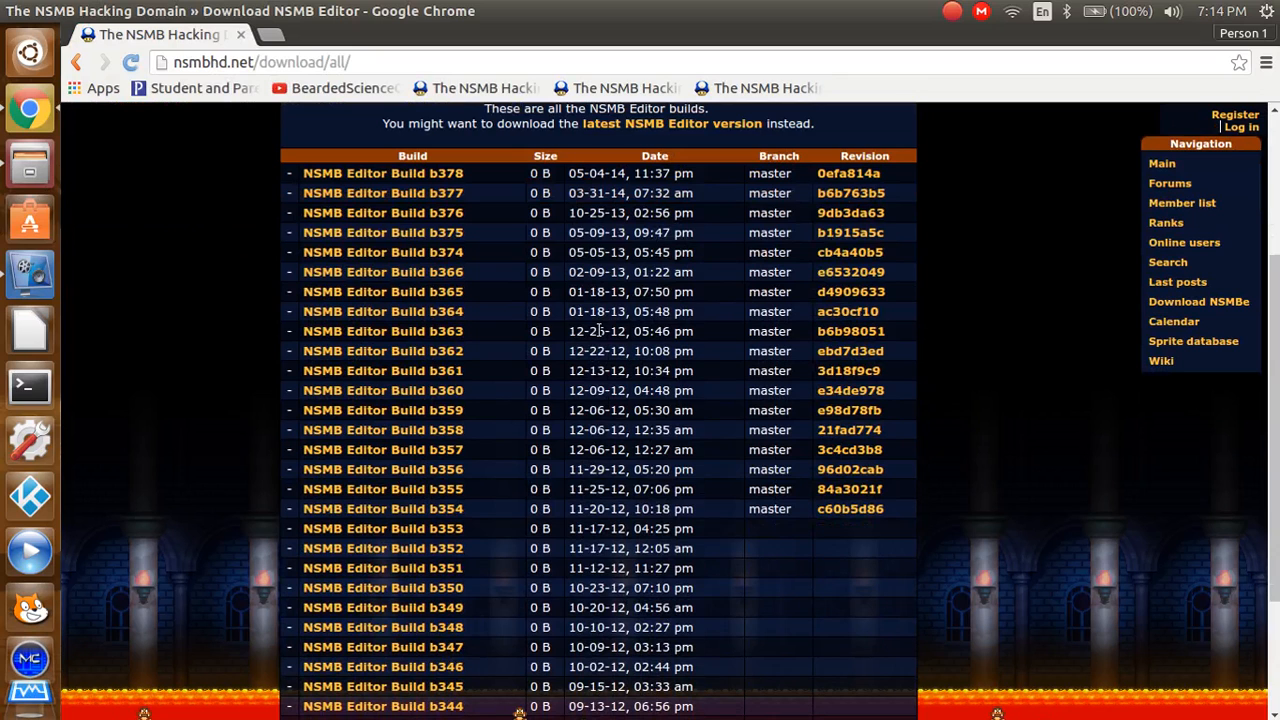
scroll("down", 3)
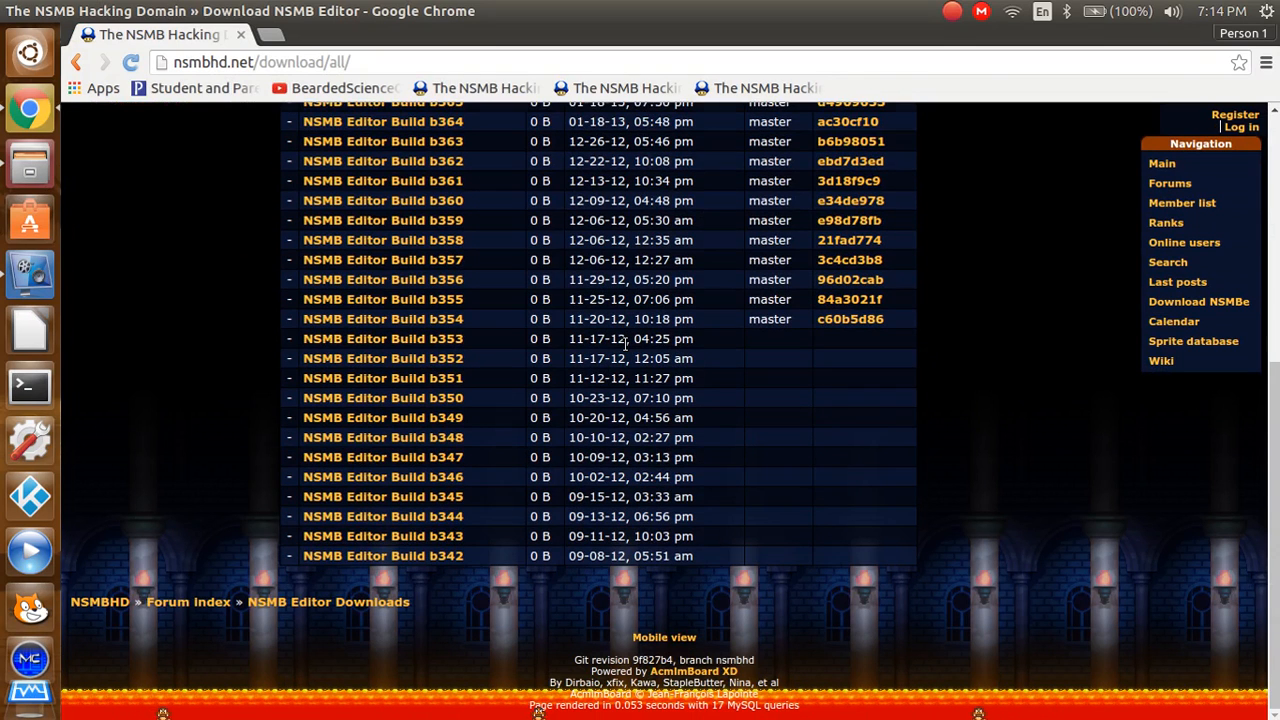
mouse_move(480, 313)
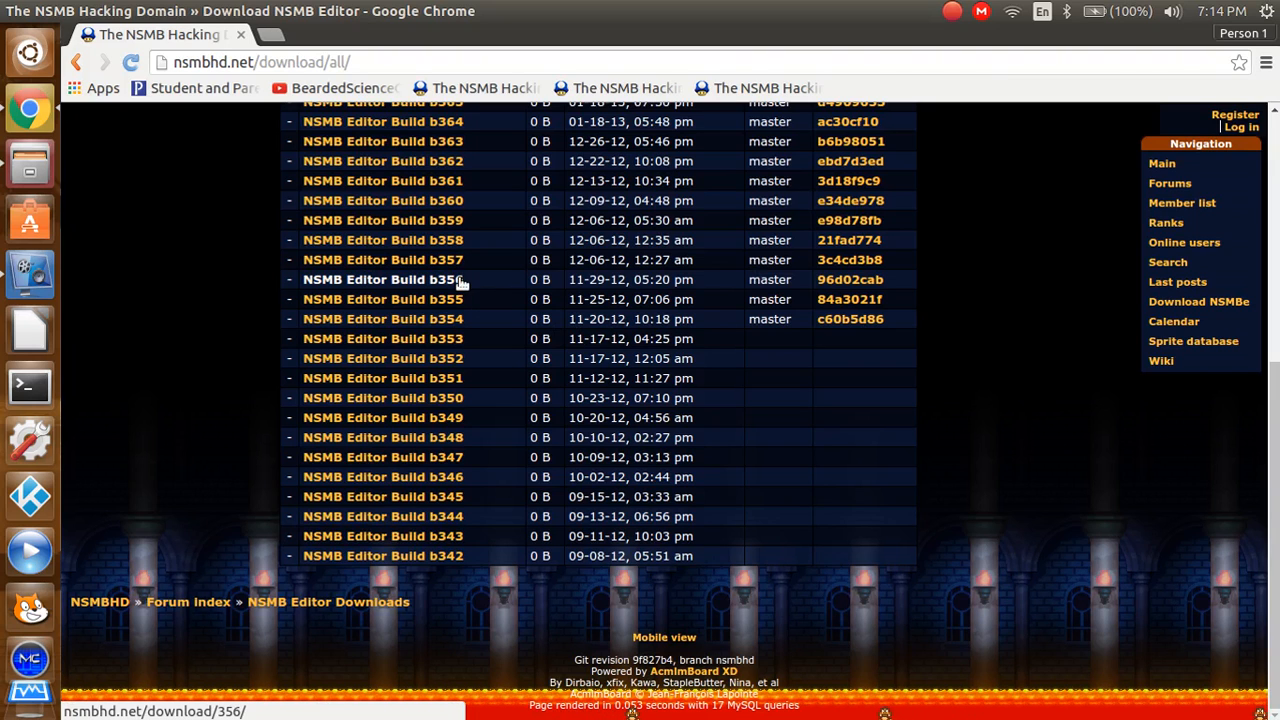
left_click(383, 279)
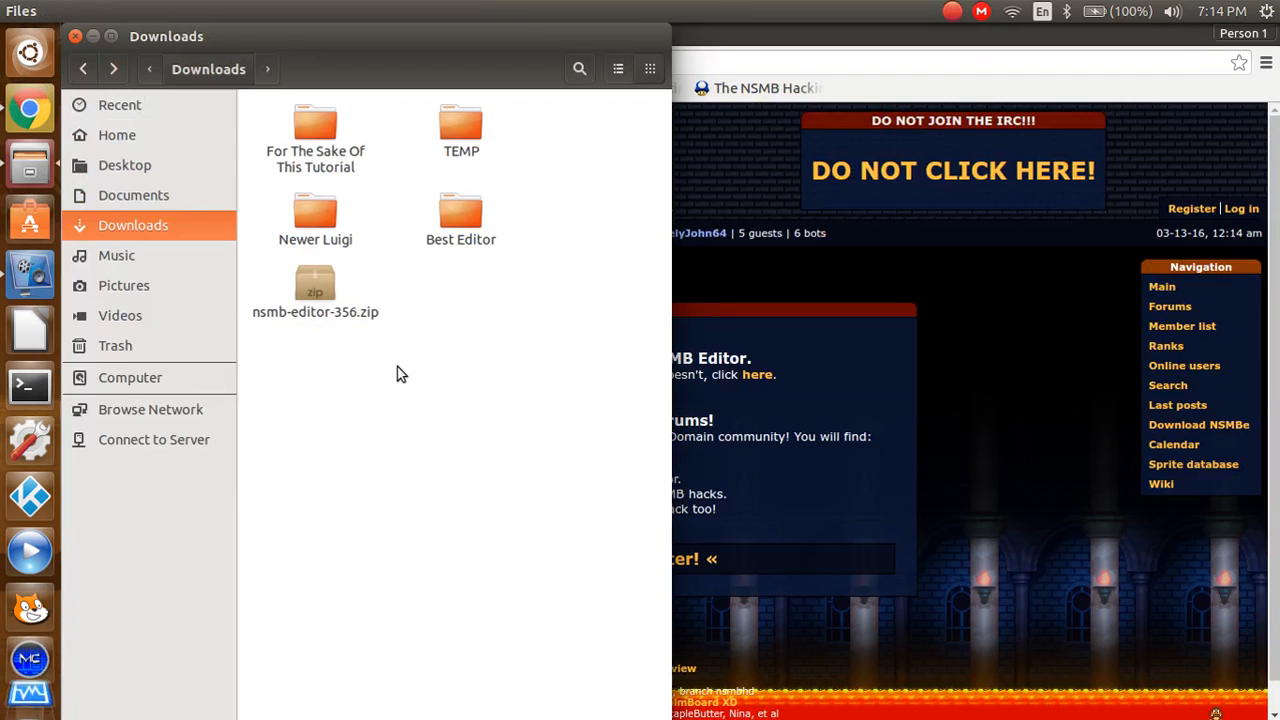
Step: Extract nsmb-editor-356.zip into Downloads and remove the zip
right_click(315, 285)
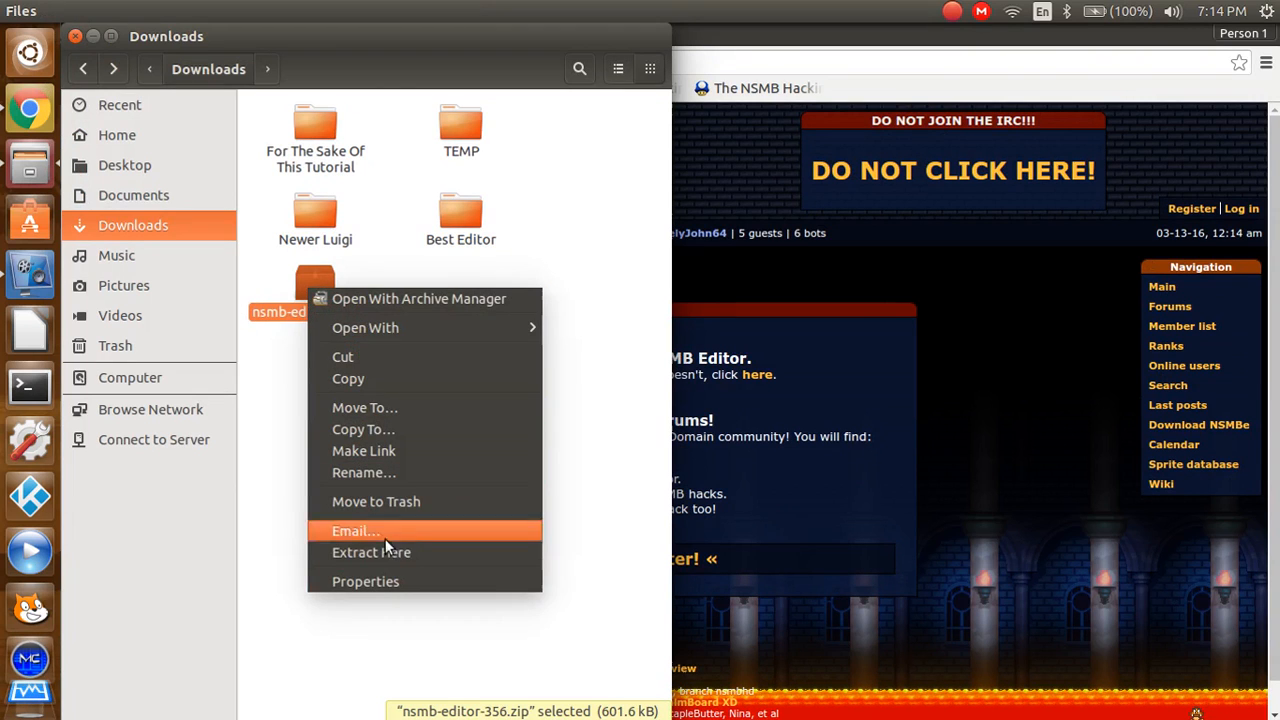
left_click(371, 552)
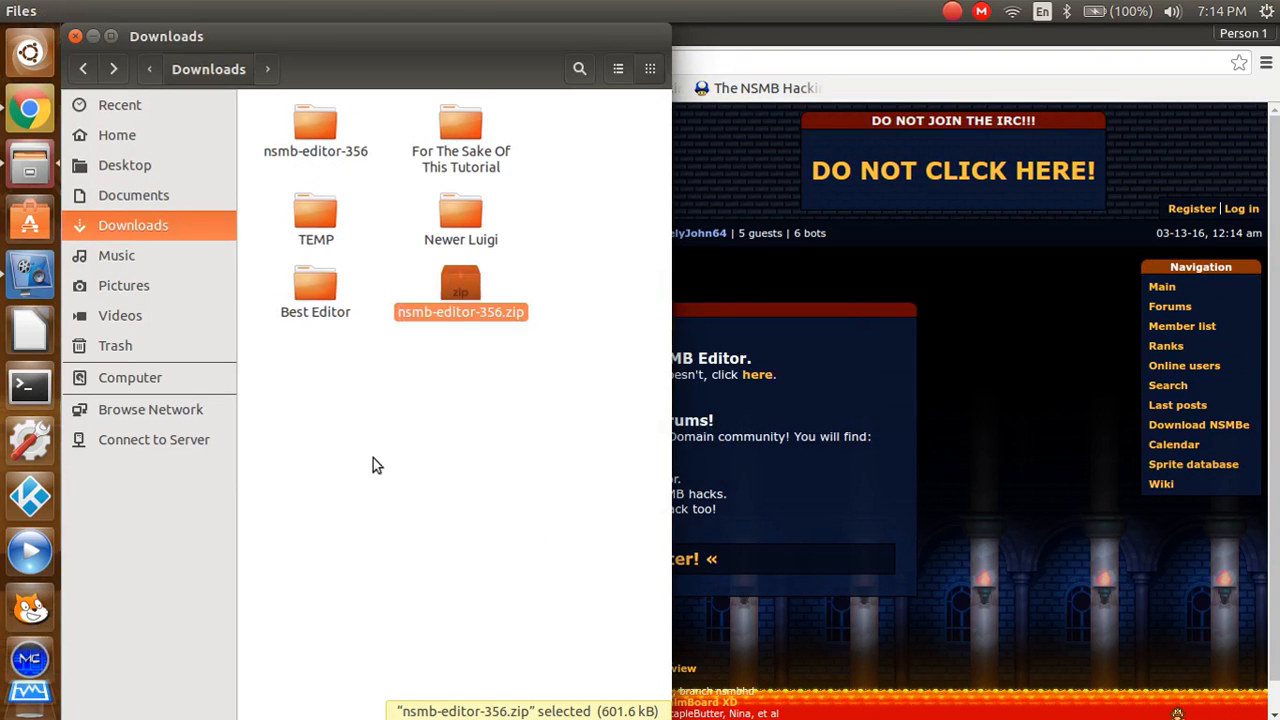
right_click(460, 285)
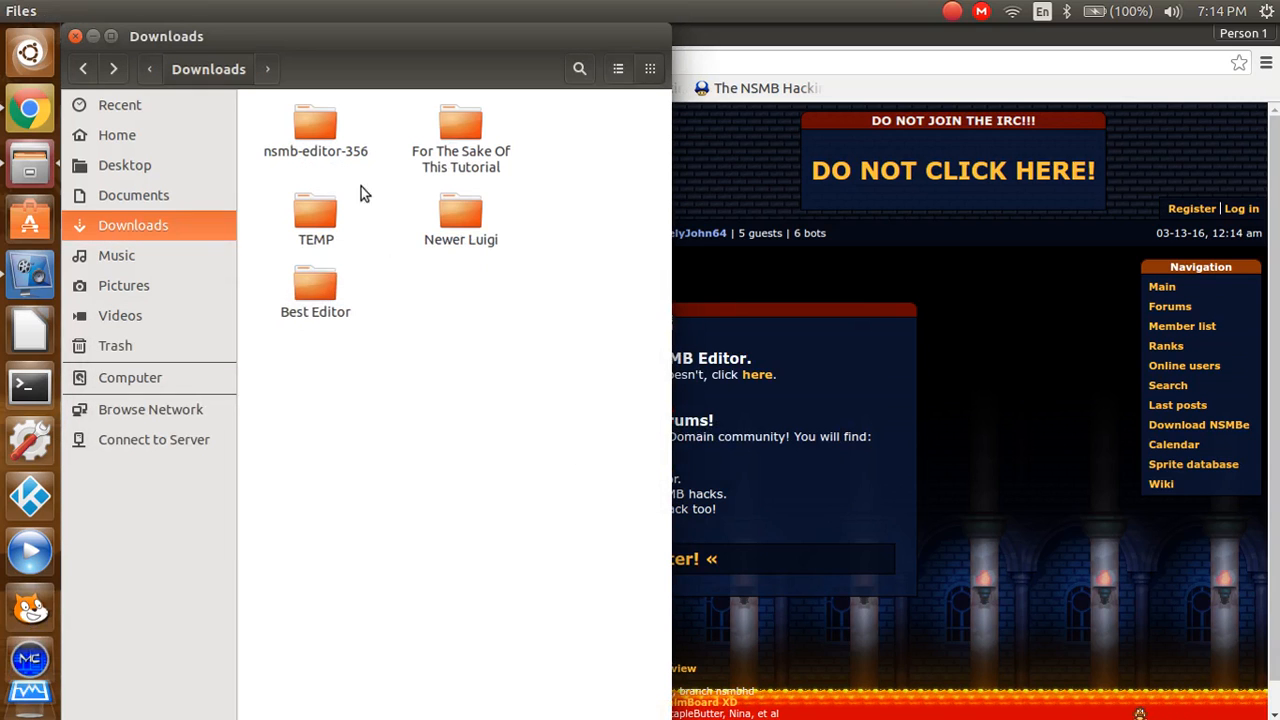
Step: Move the nsmb-editor-356 files into For The Sake Of This Tutorial and delete the empty folder
left_click(315, 125)
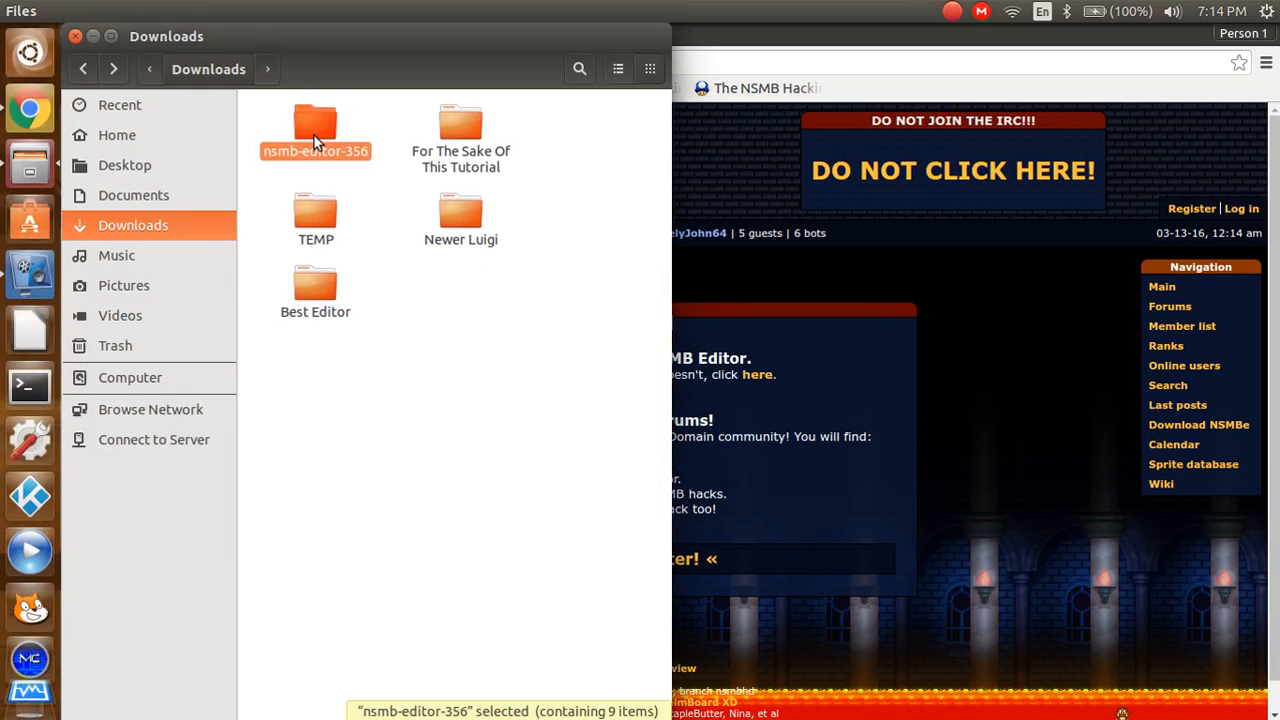
double_click(315, 125)
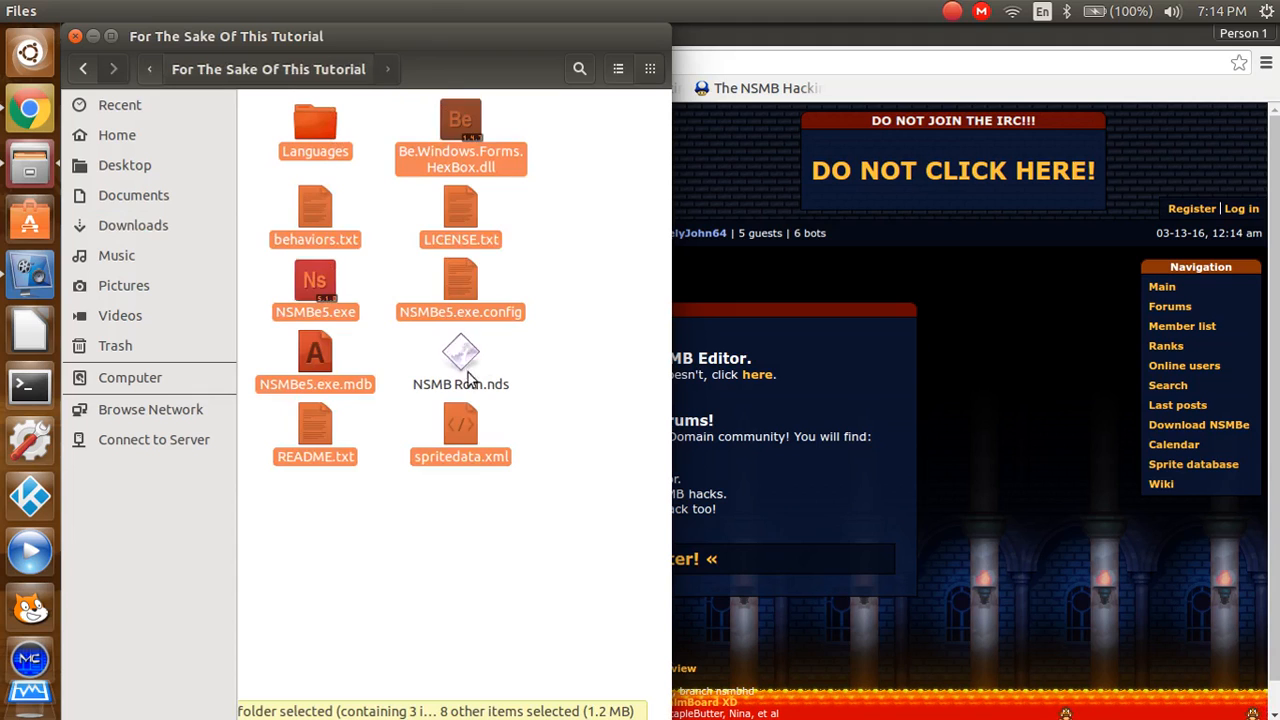
left_click(133, 225)
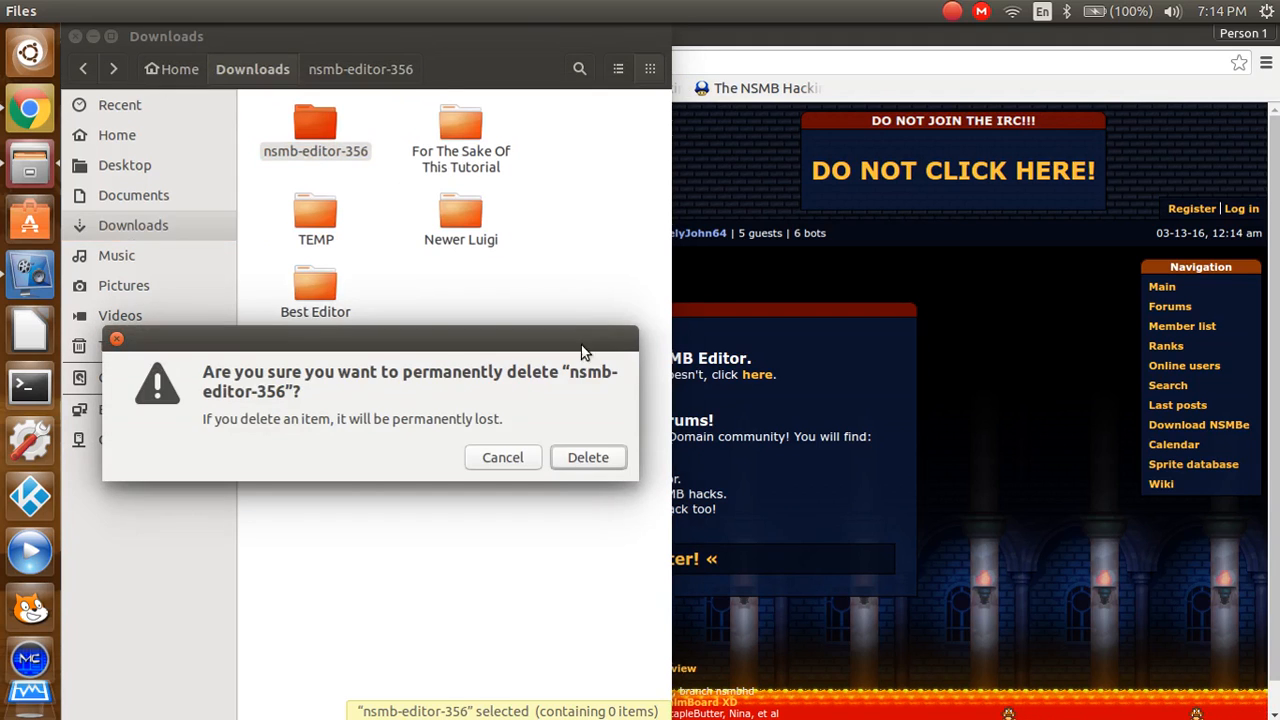
left_click(588, 457)
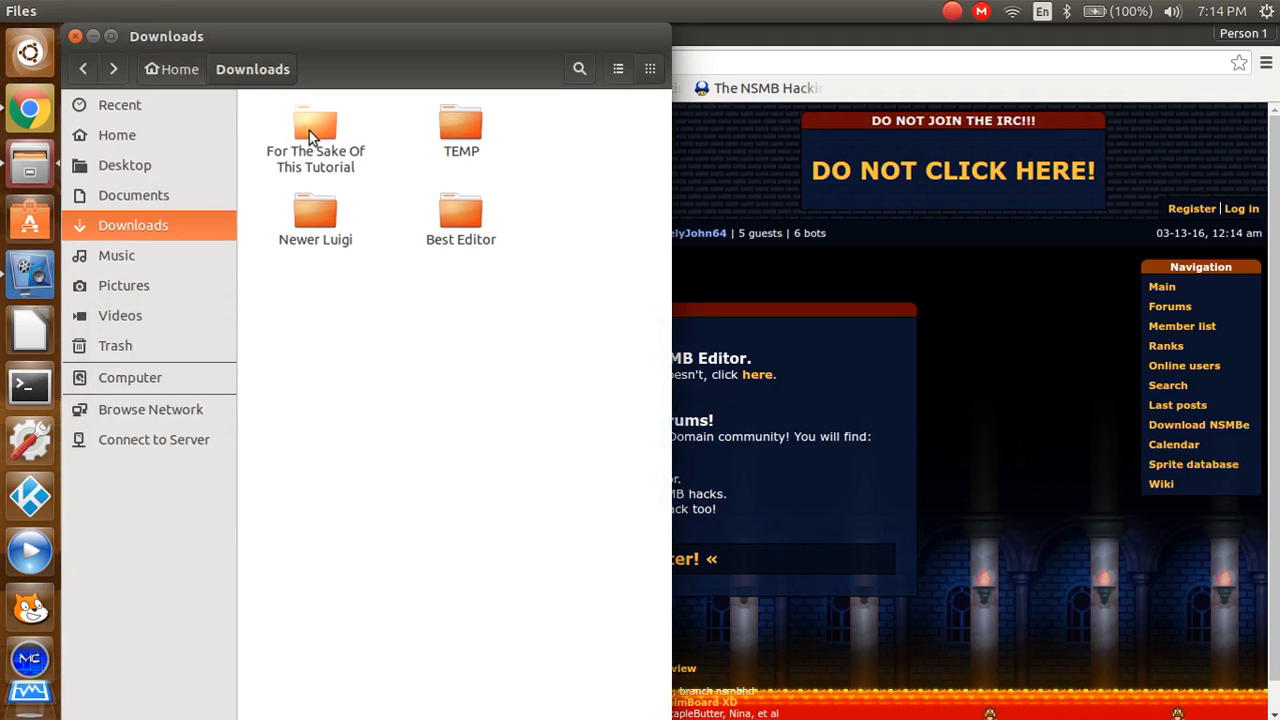
left_click(315, 135)
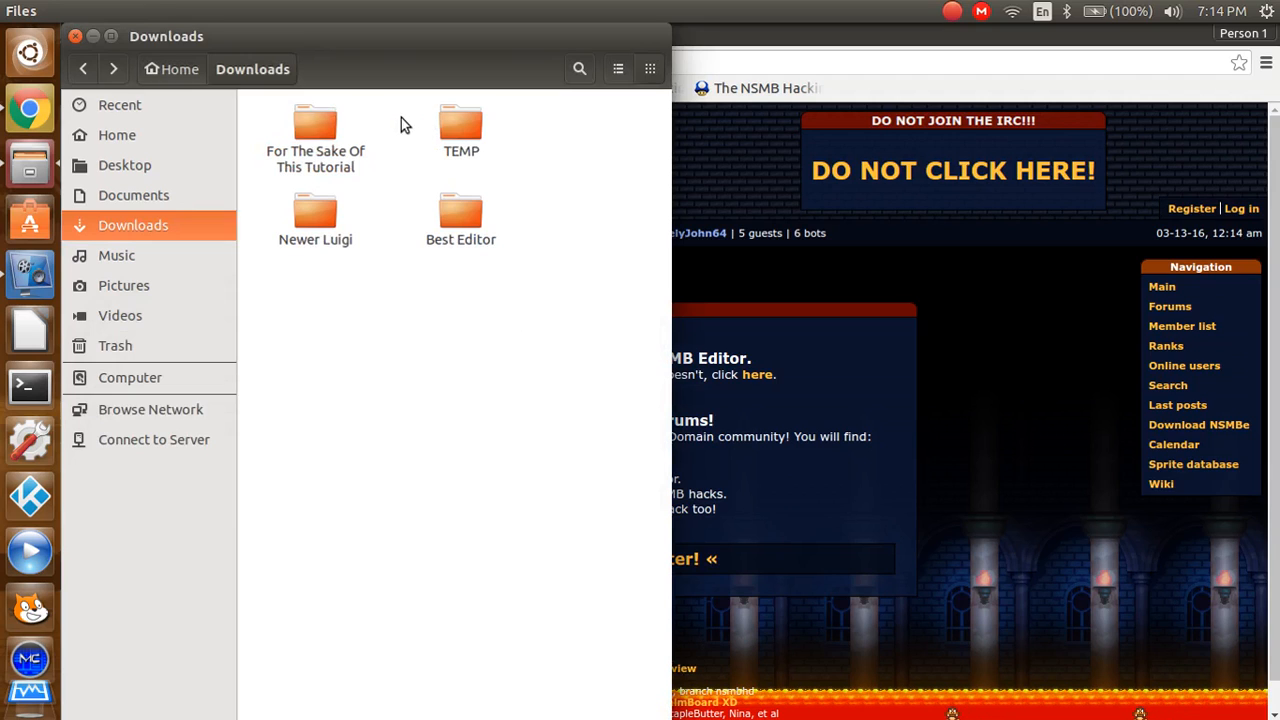
mouse_move(344, 140)
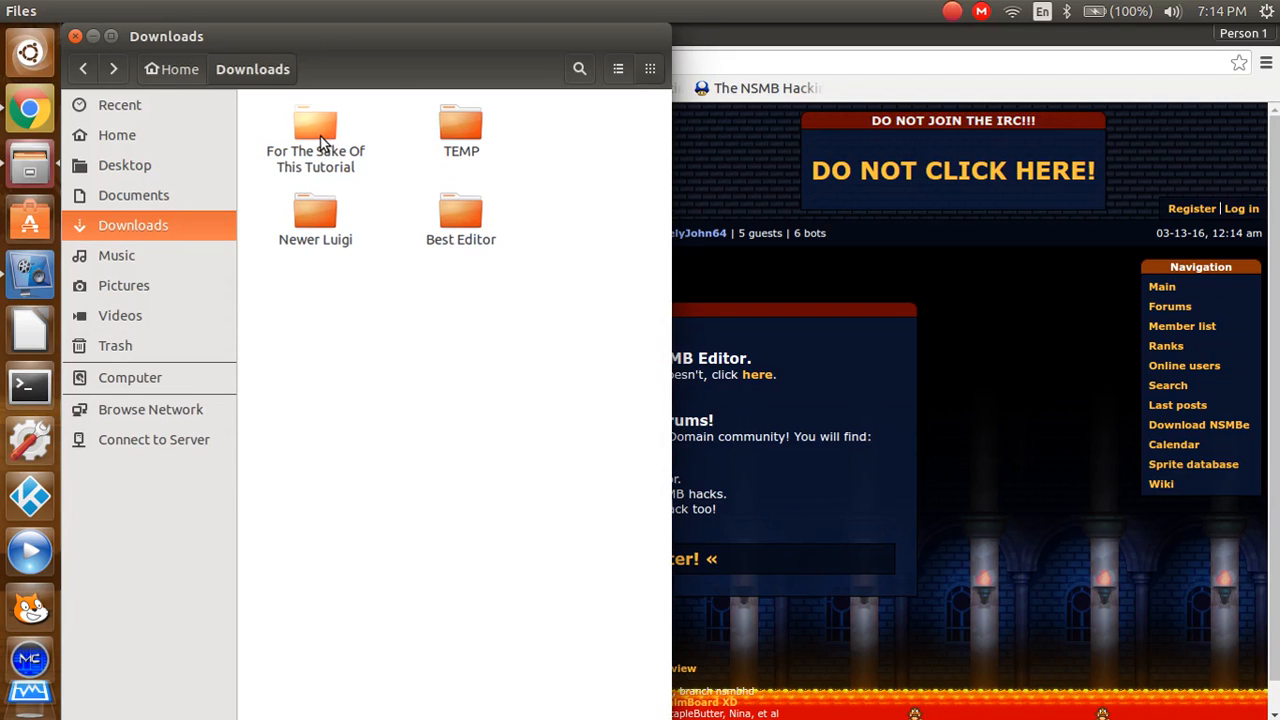
Step: Open For The Sake Of This Tutorial and select the 33.6 MB NSMB Rom.nds file
double_click(315, 130)
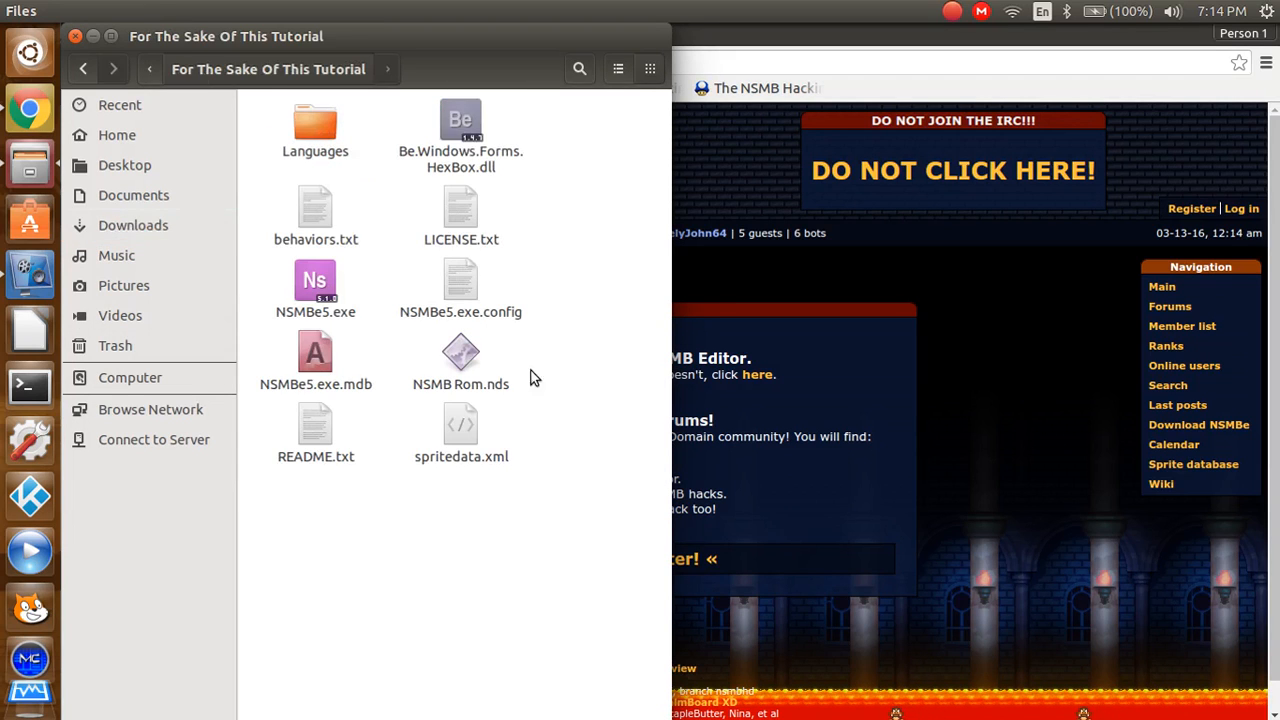
left_click(461, 360)
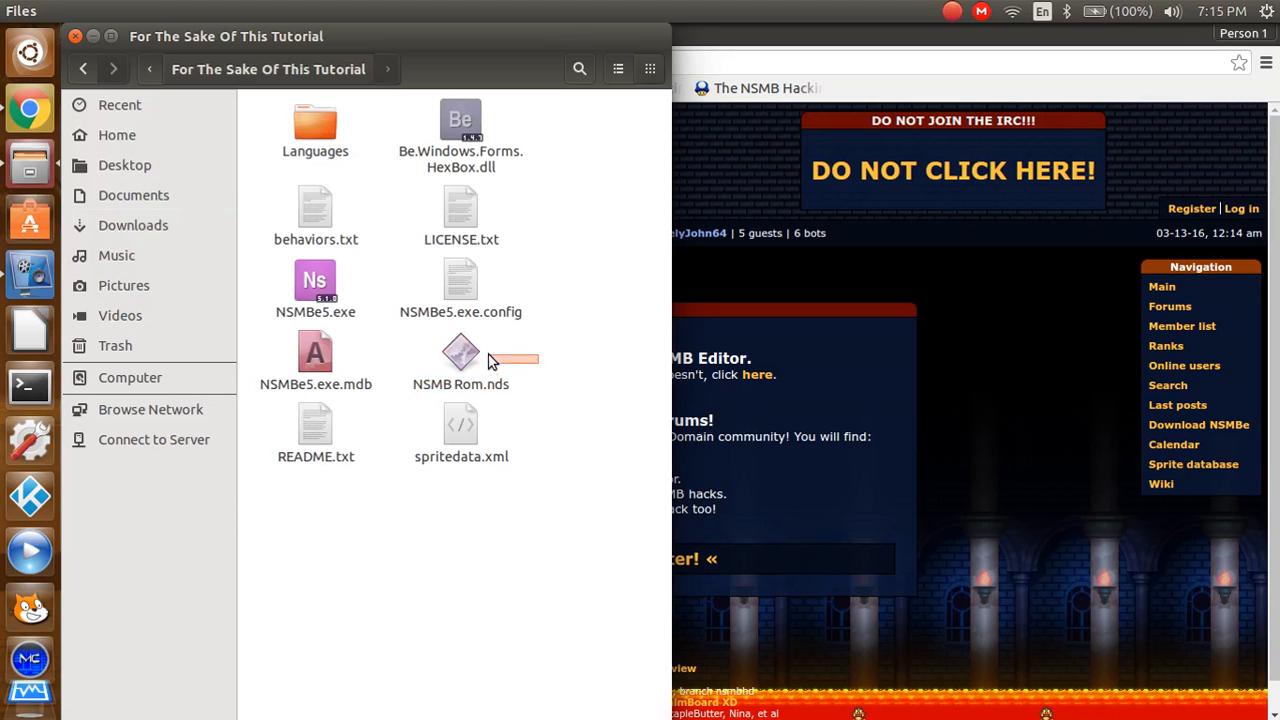
left_click(461, 360)
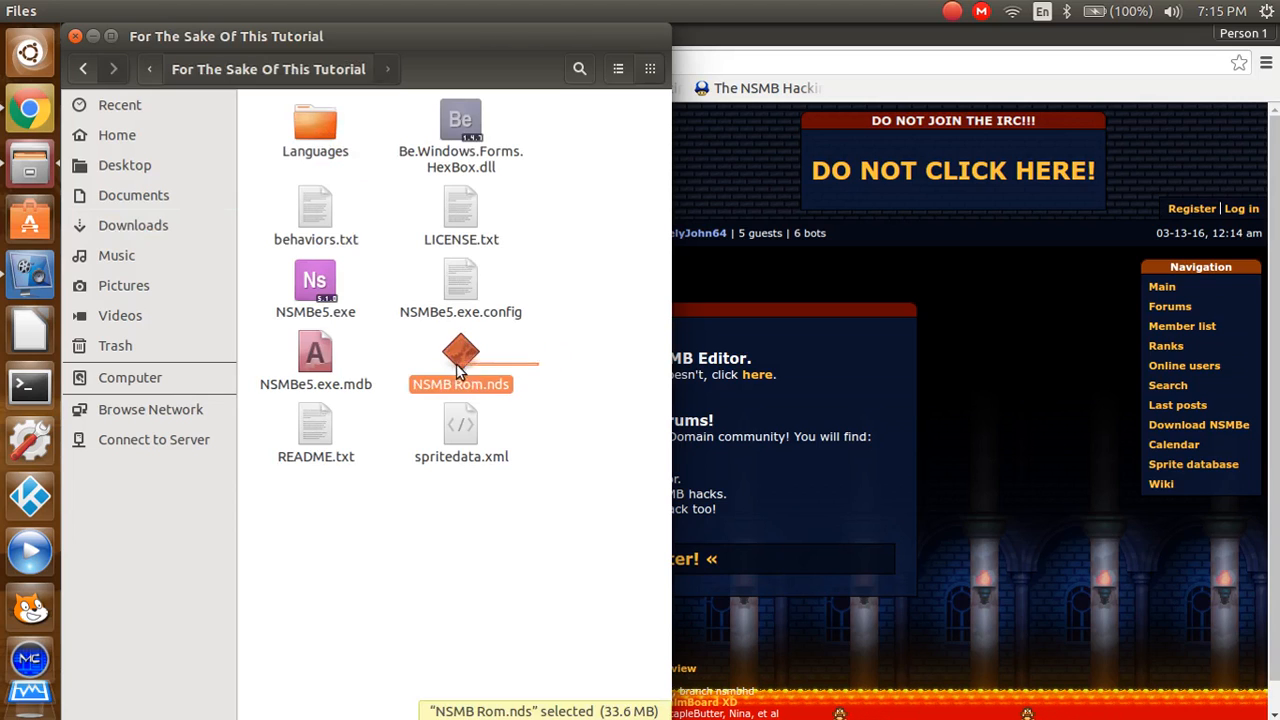
left_click(538, 371)
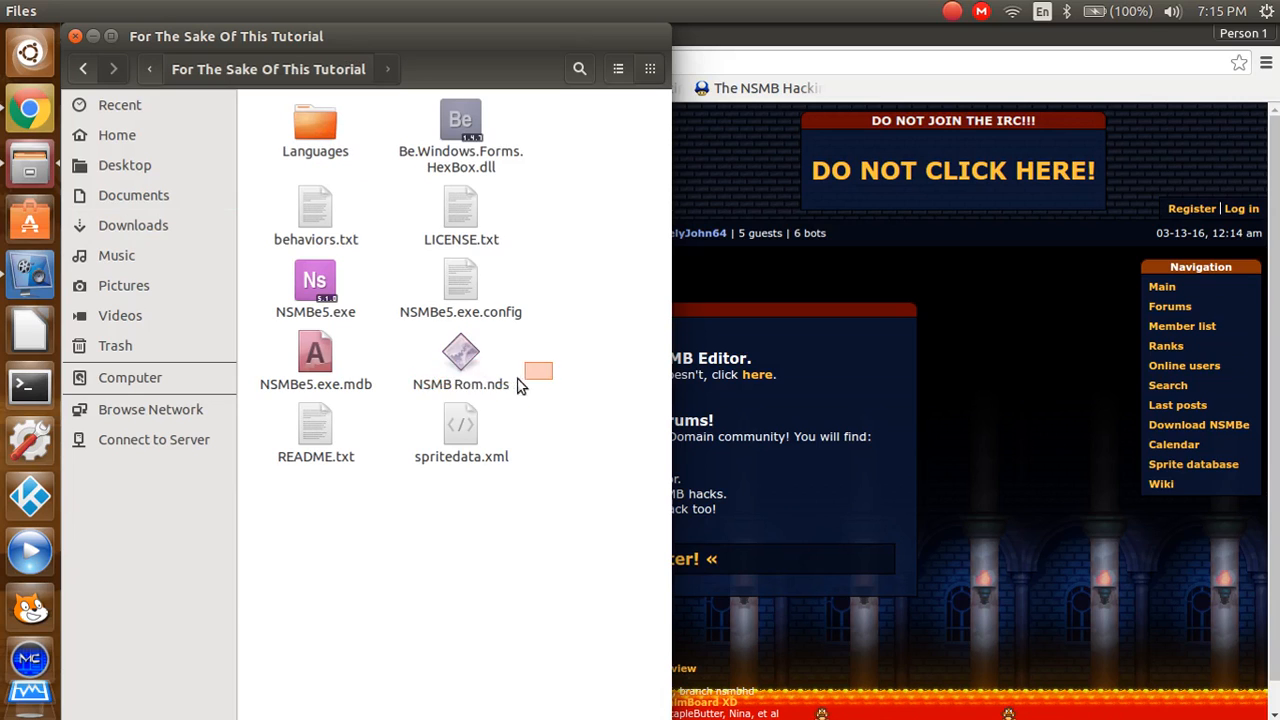
left_click(461, 360)
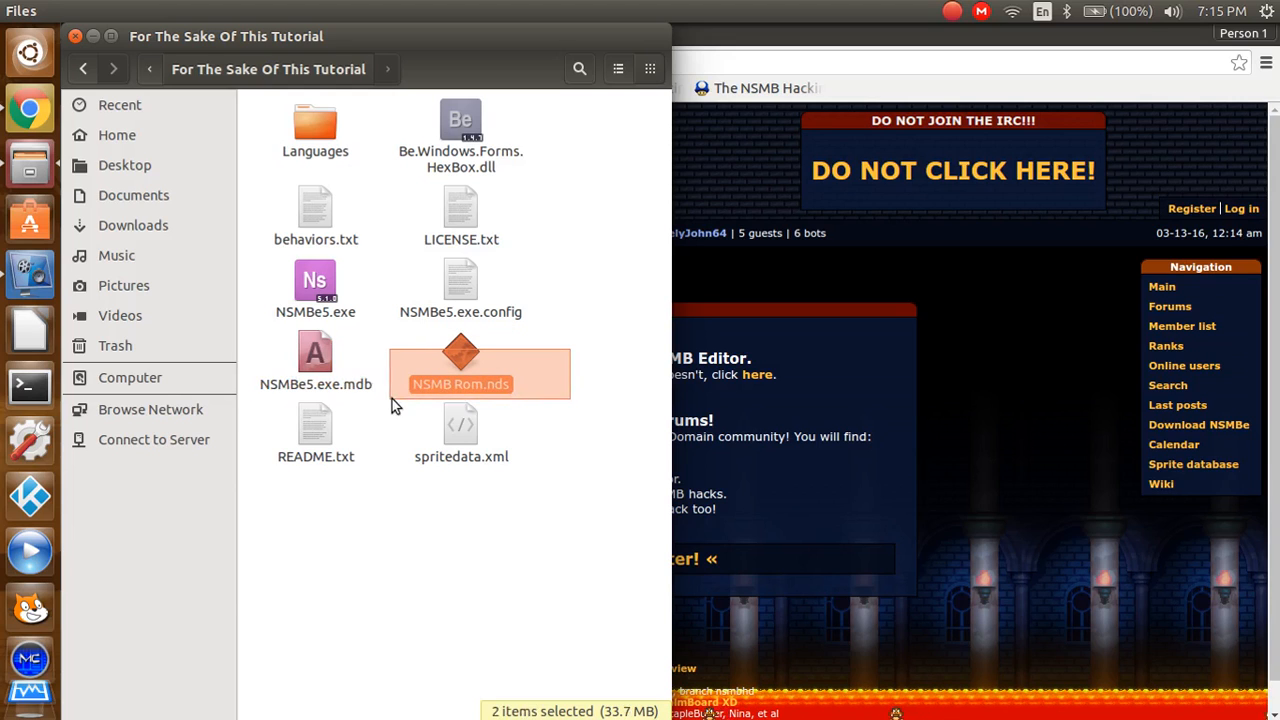
left_click(461, 355)
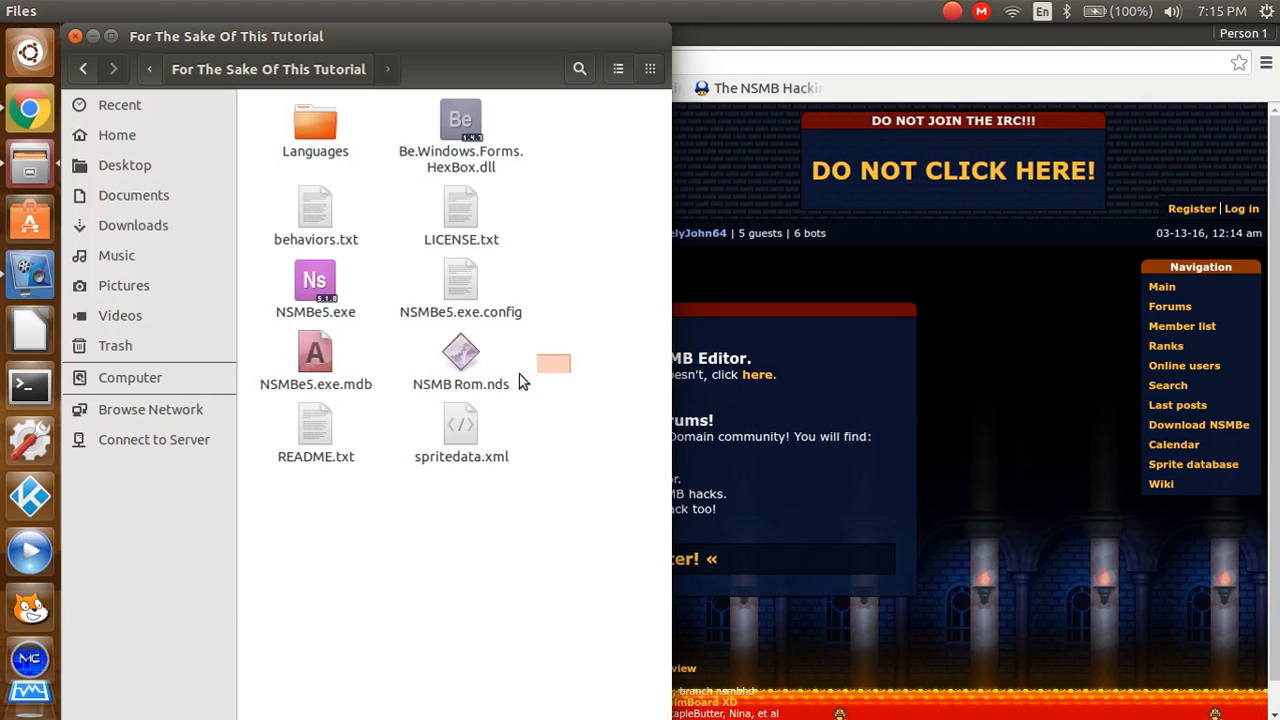
left_click(460, 360)
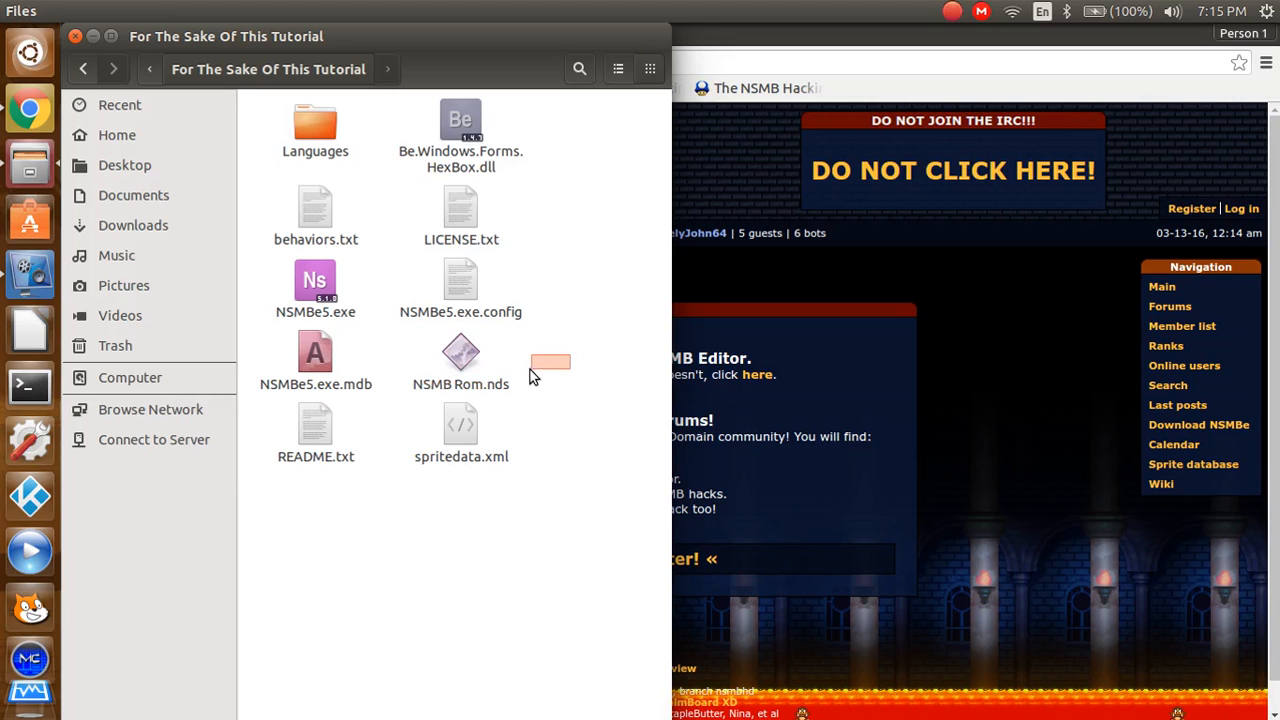
left_click(461, 360)
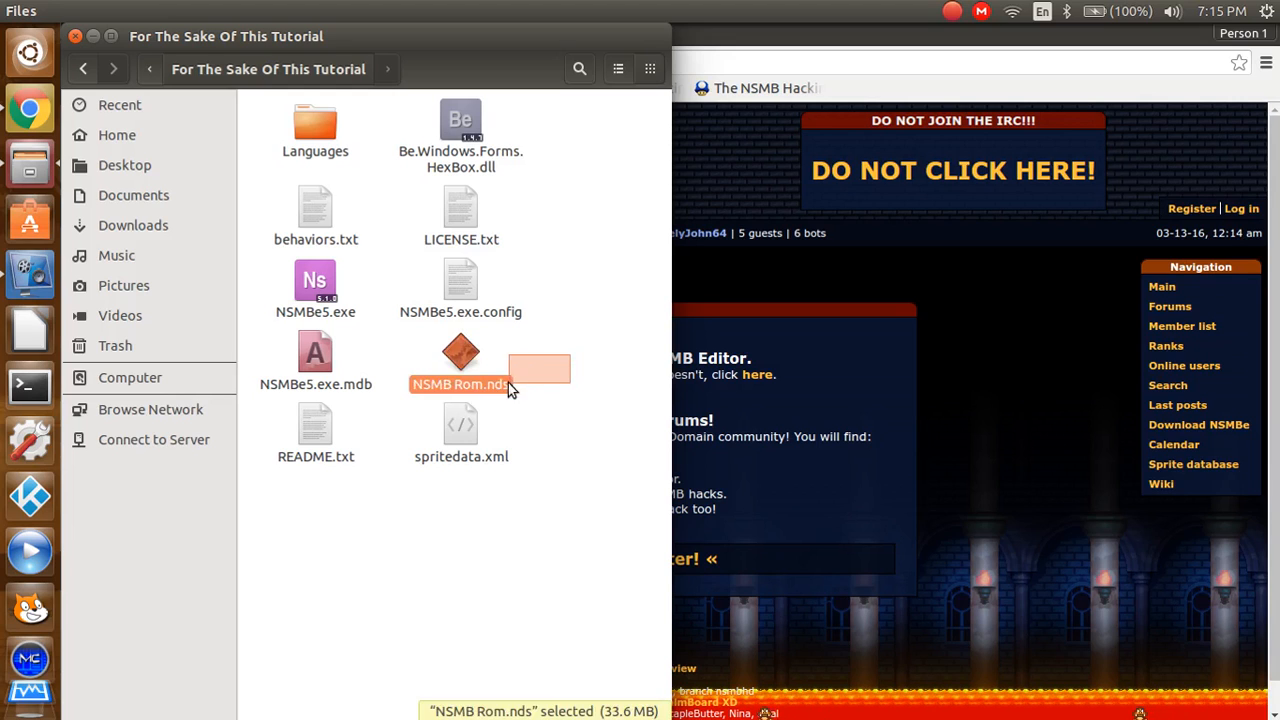
mouse_move(513, 393)
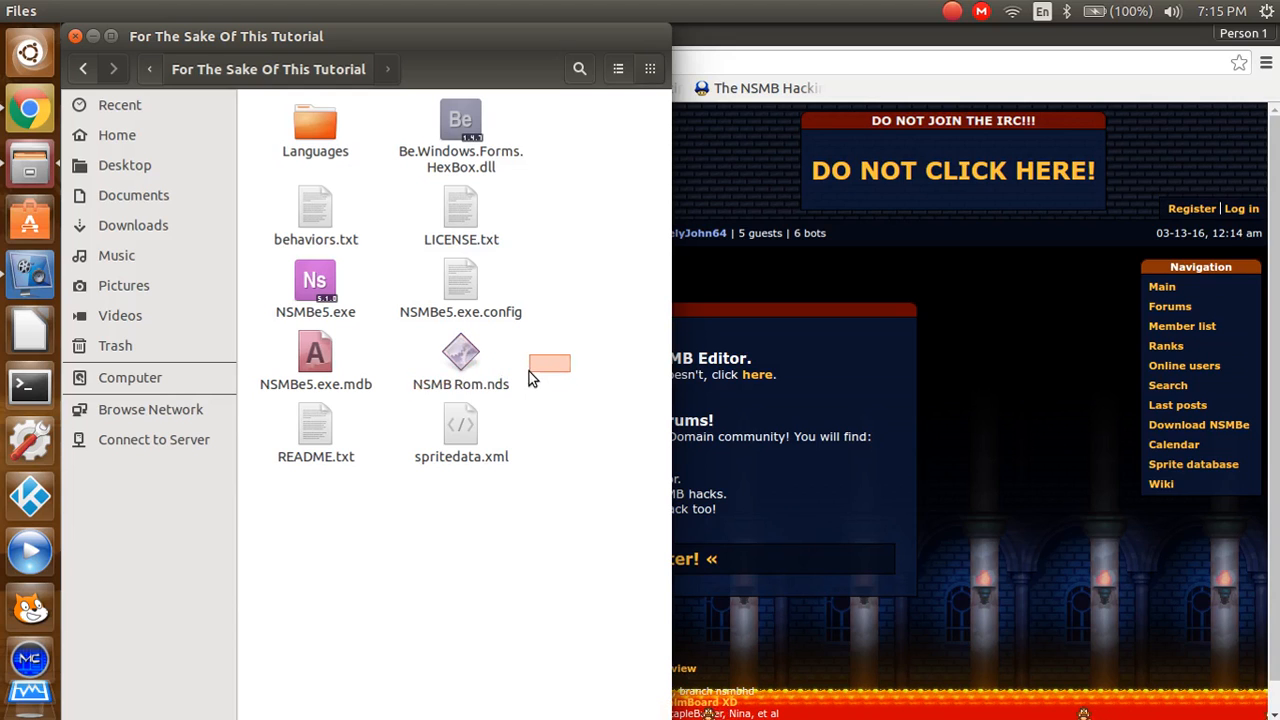
left_click(461, 355)
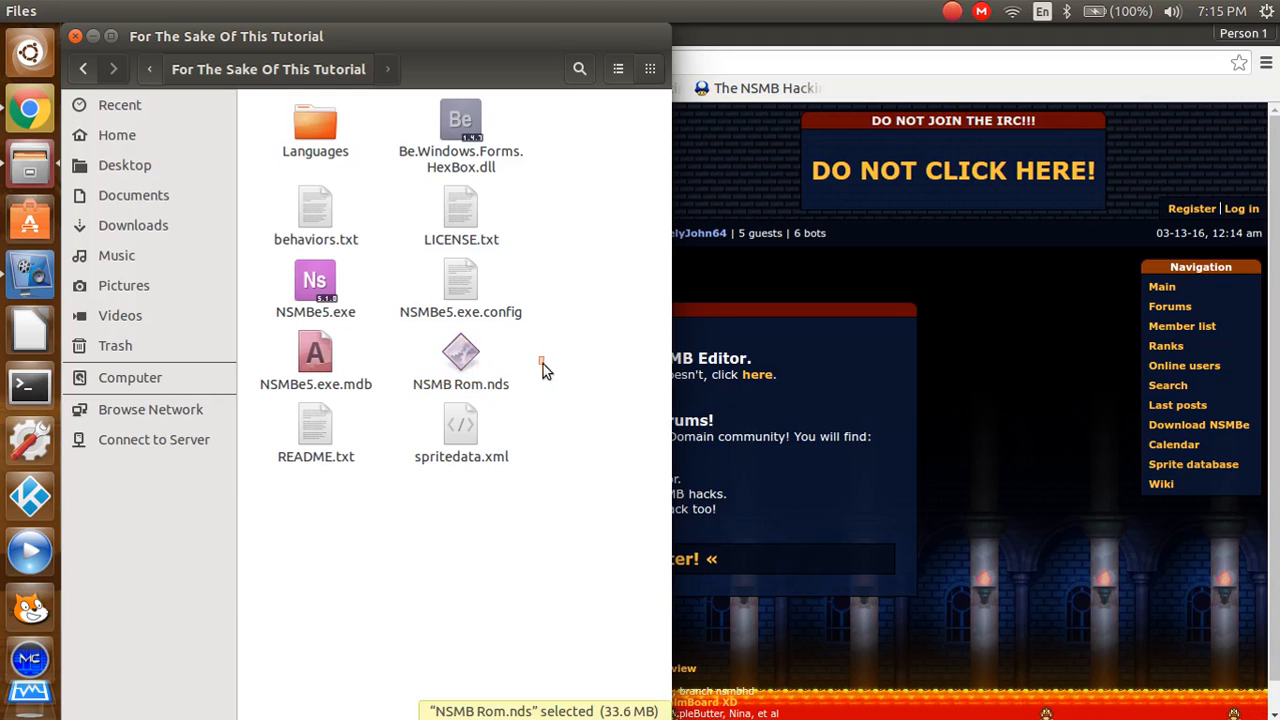
mouse_move(528, 385)
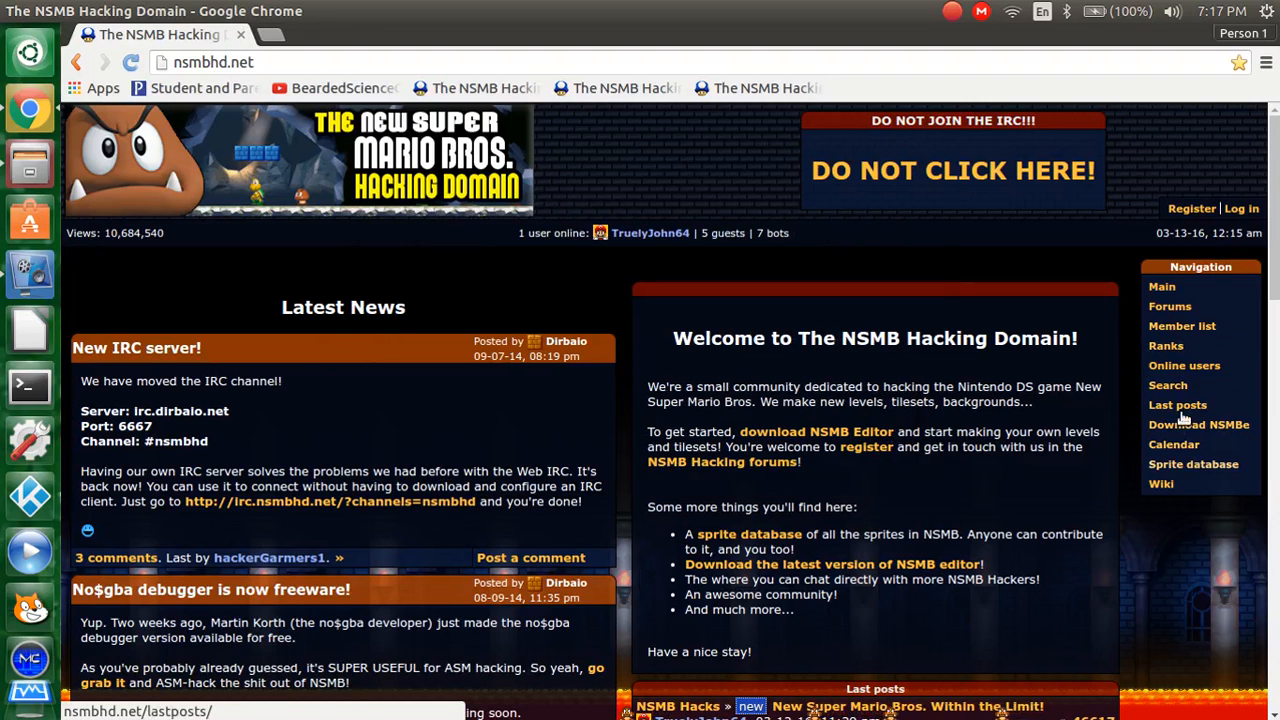
Step: Browse NSMBHD's Forums list into the ASM Hacking forum
left_click(1169, 306)
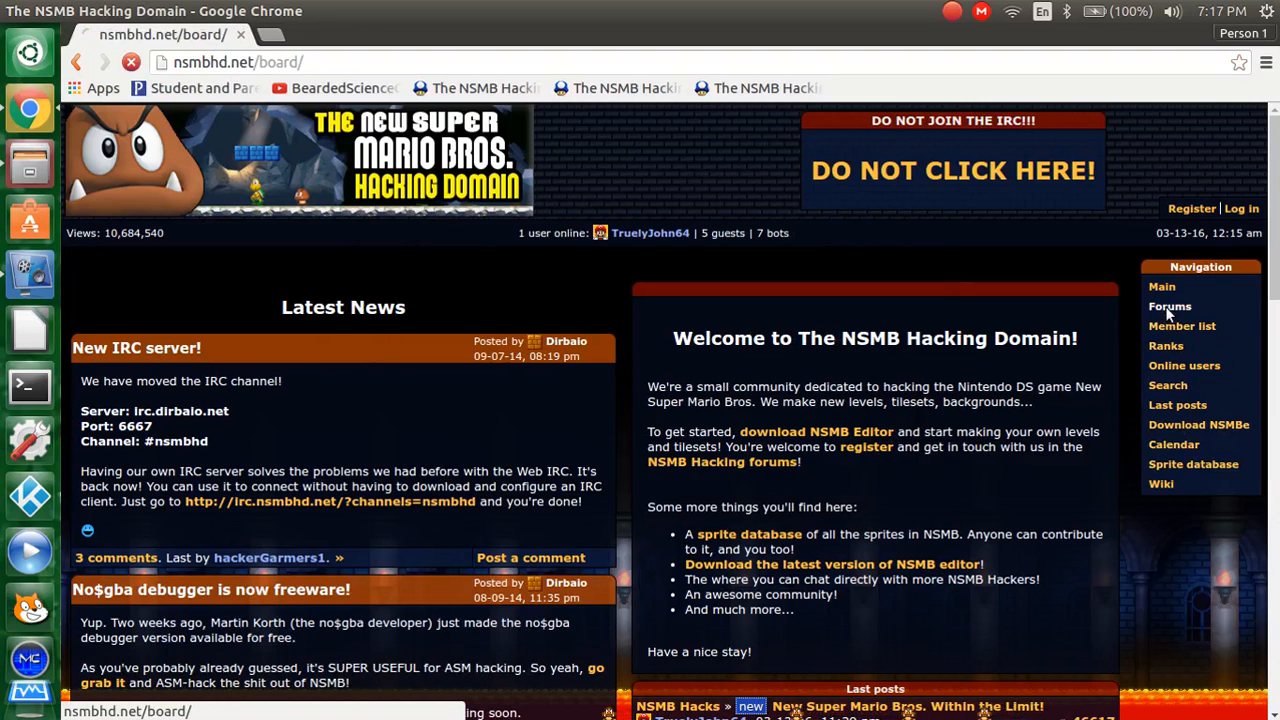
left_click(1169, 306)
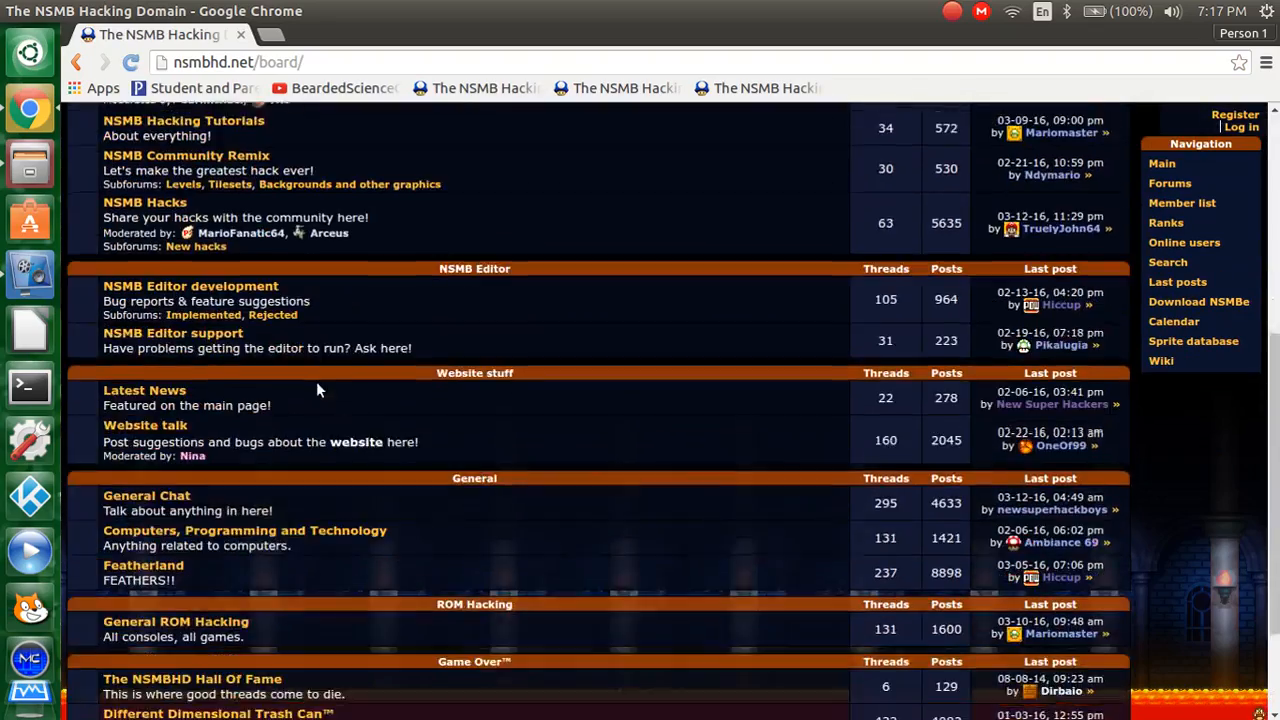
scroll("down", 3)
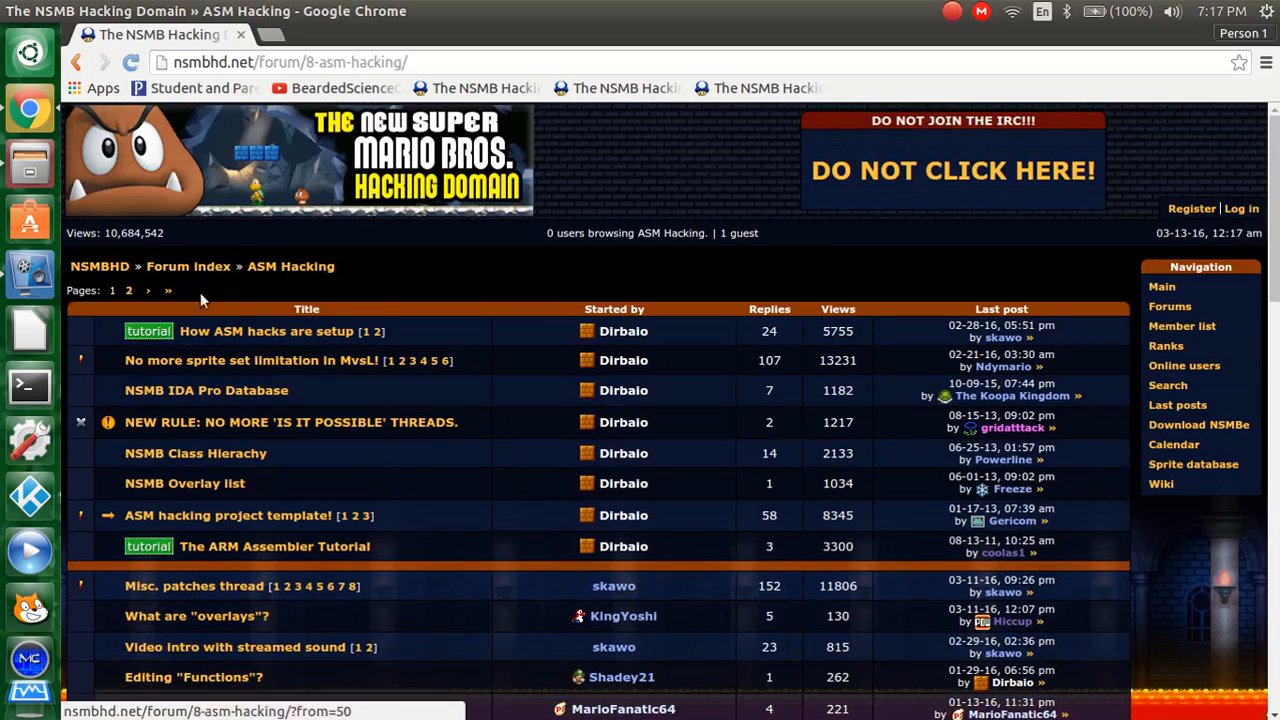
scroll("down", 3)
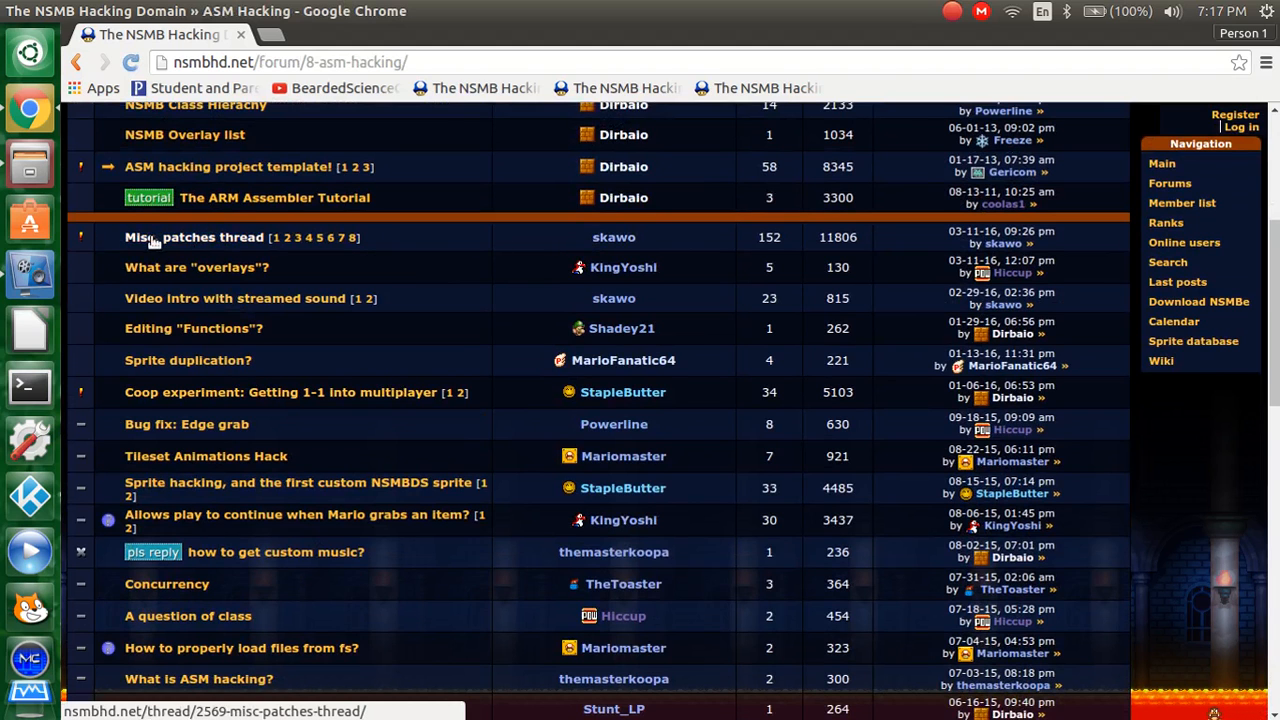
Step: Open the 'Misc. patches thread' and scroll down to its patch table
left_click(193, 237)
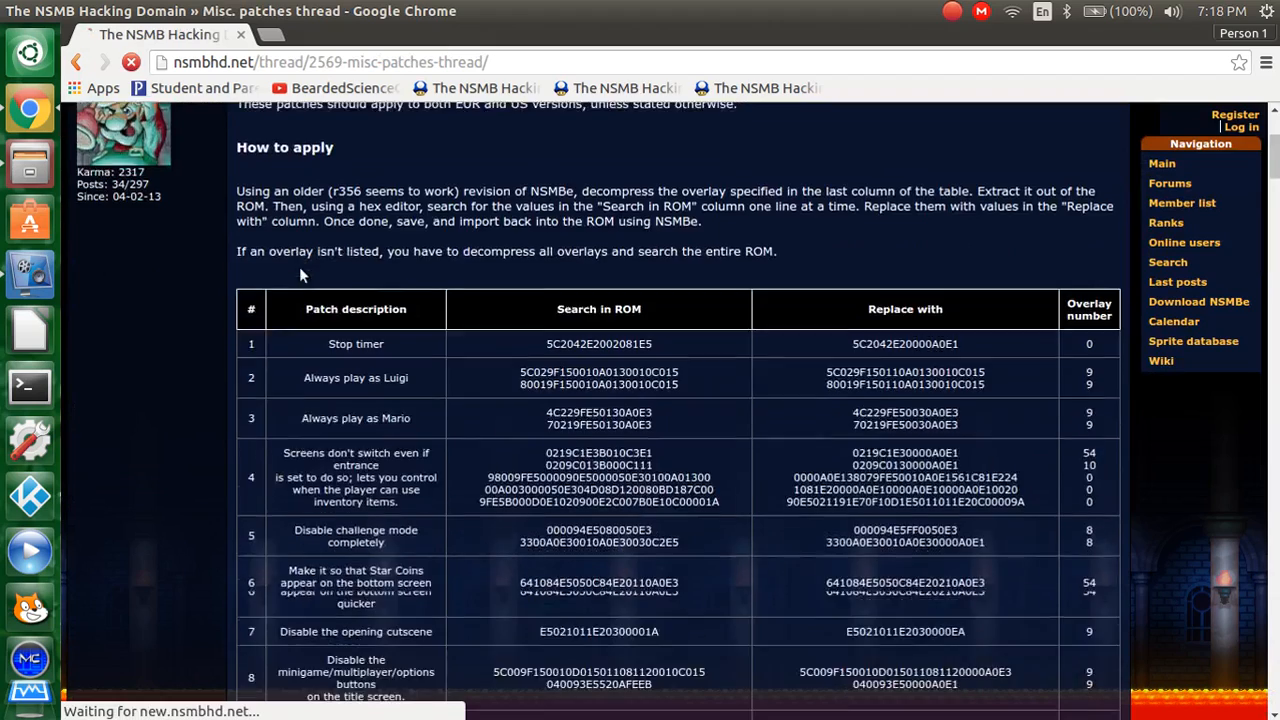
scroll("down", 3)
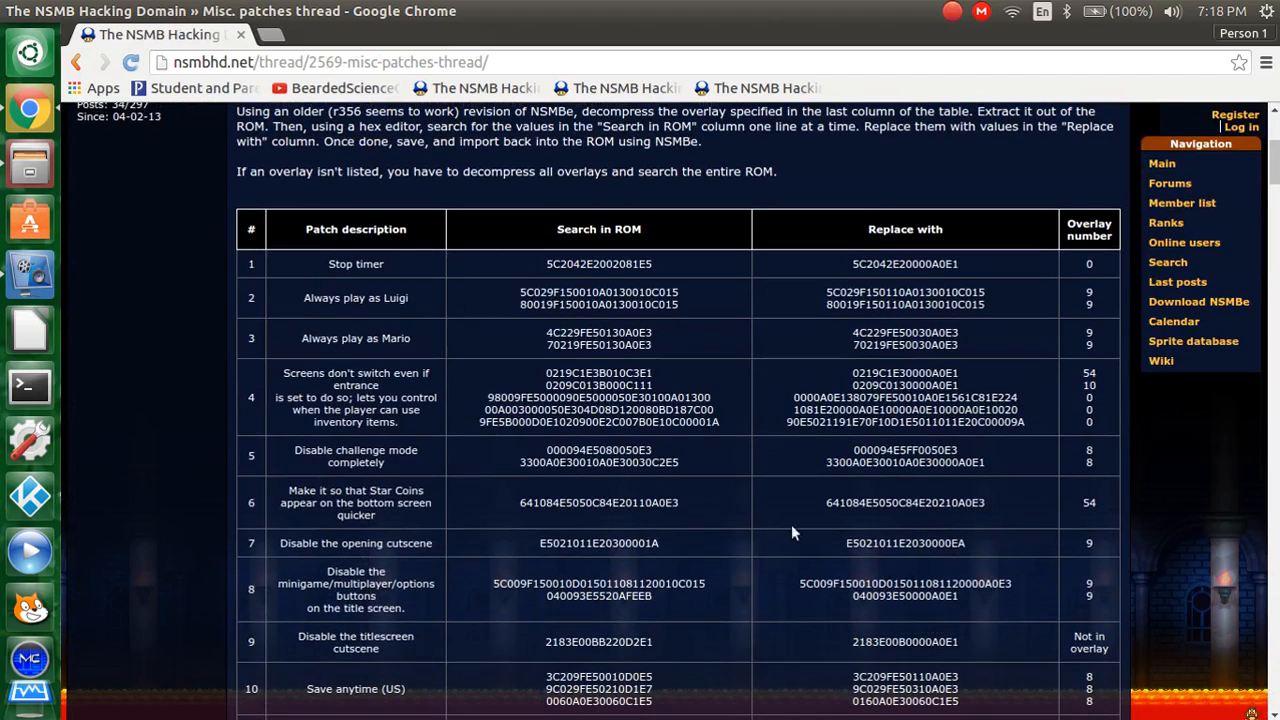
scroll("down", 3)
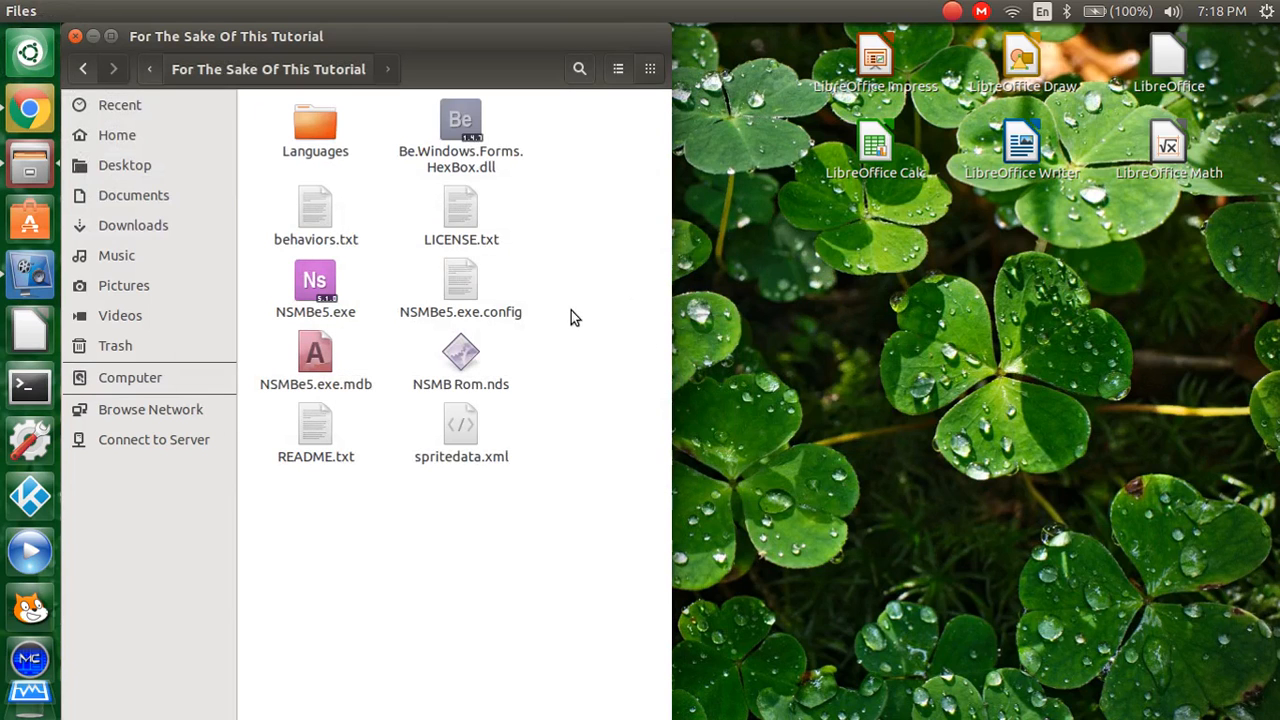
Step: Launch NSMBe5.exe and load NSMB Rom.nds from the Open dialog
left_click(315, 282)
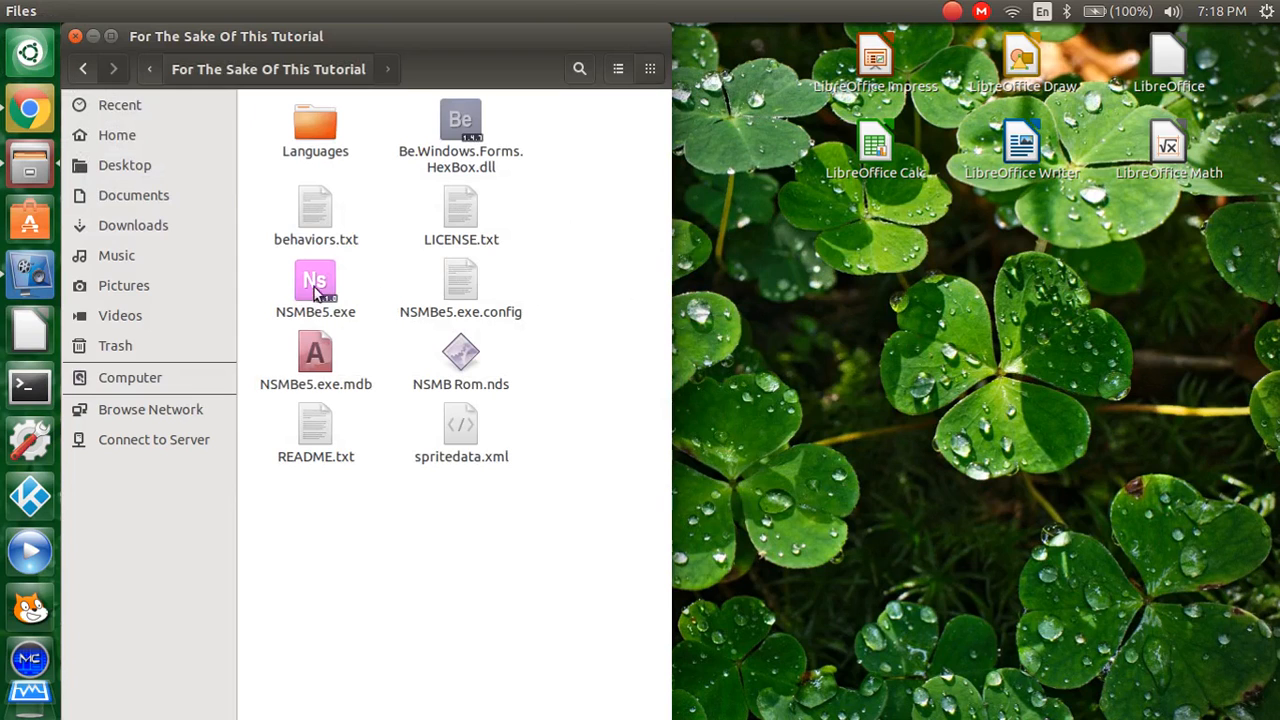
left_click(315, 285)
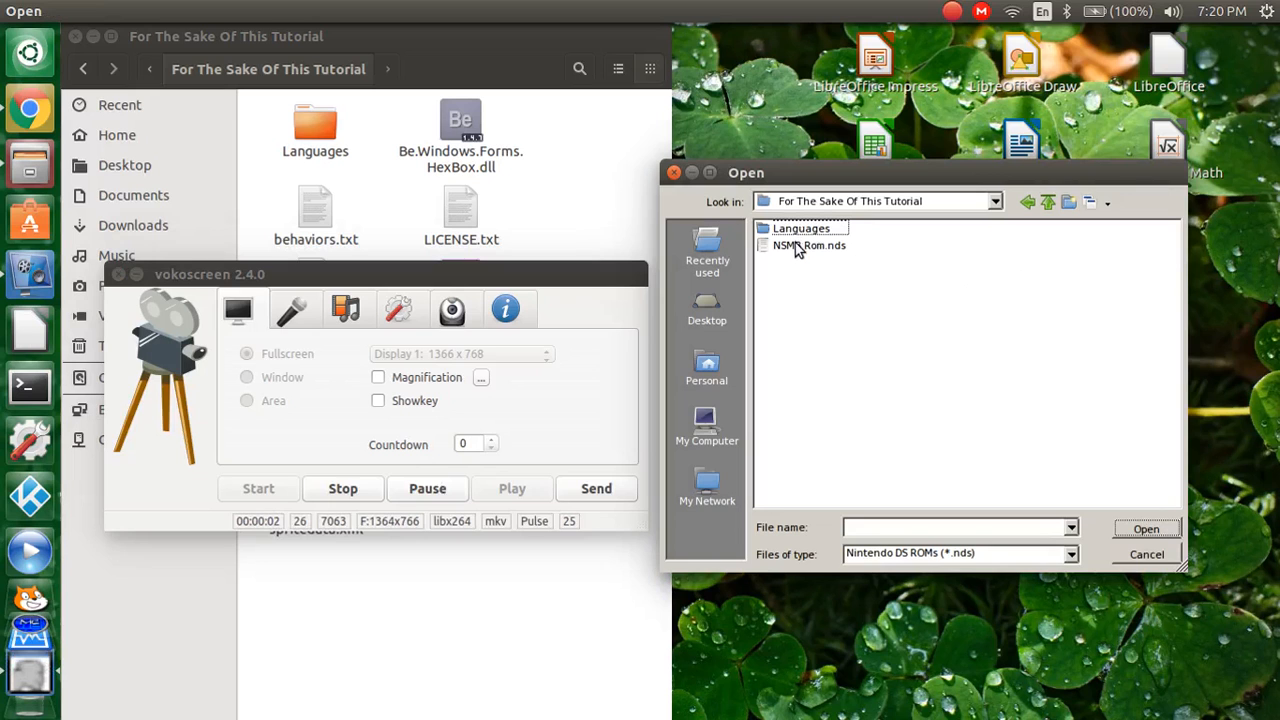
left_click(1146, 554)
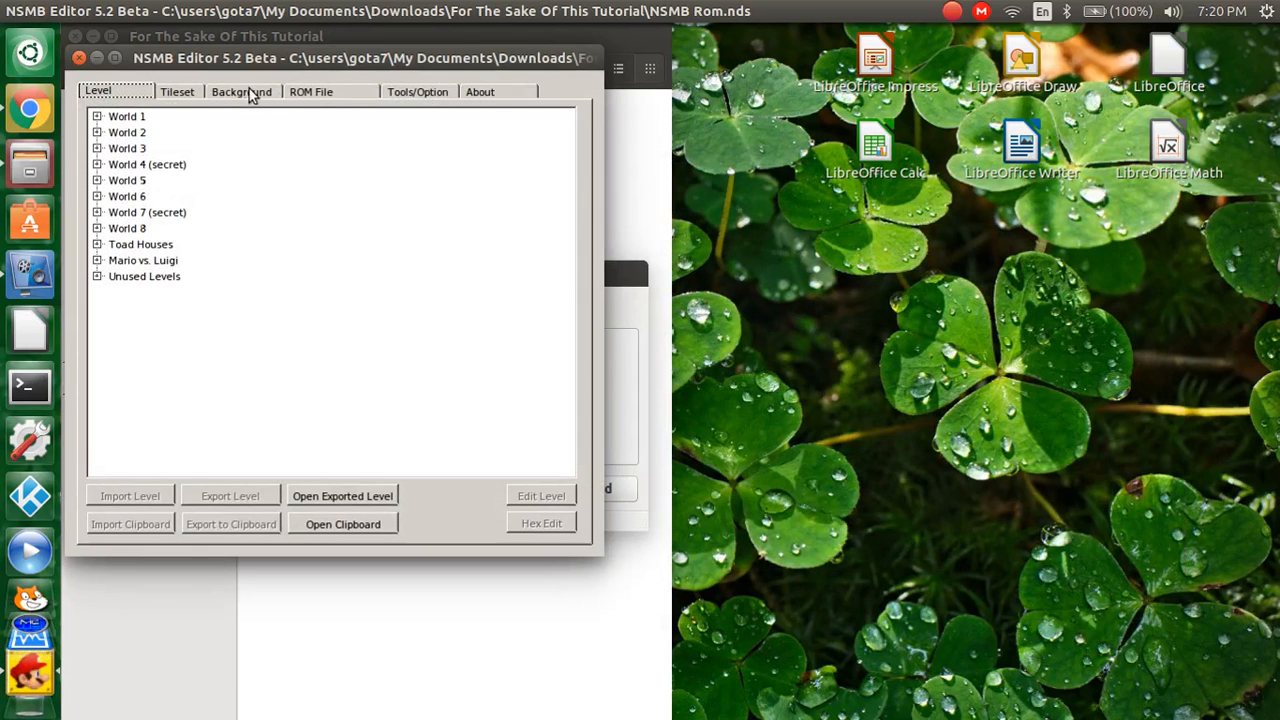
Step: In the ROM File tab, expand FILESYSTEM and the ARM9 Overlay Table, selecting overlay 0
left_click(311, 91)
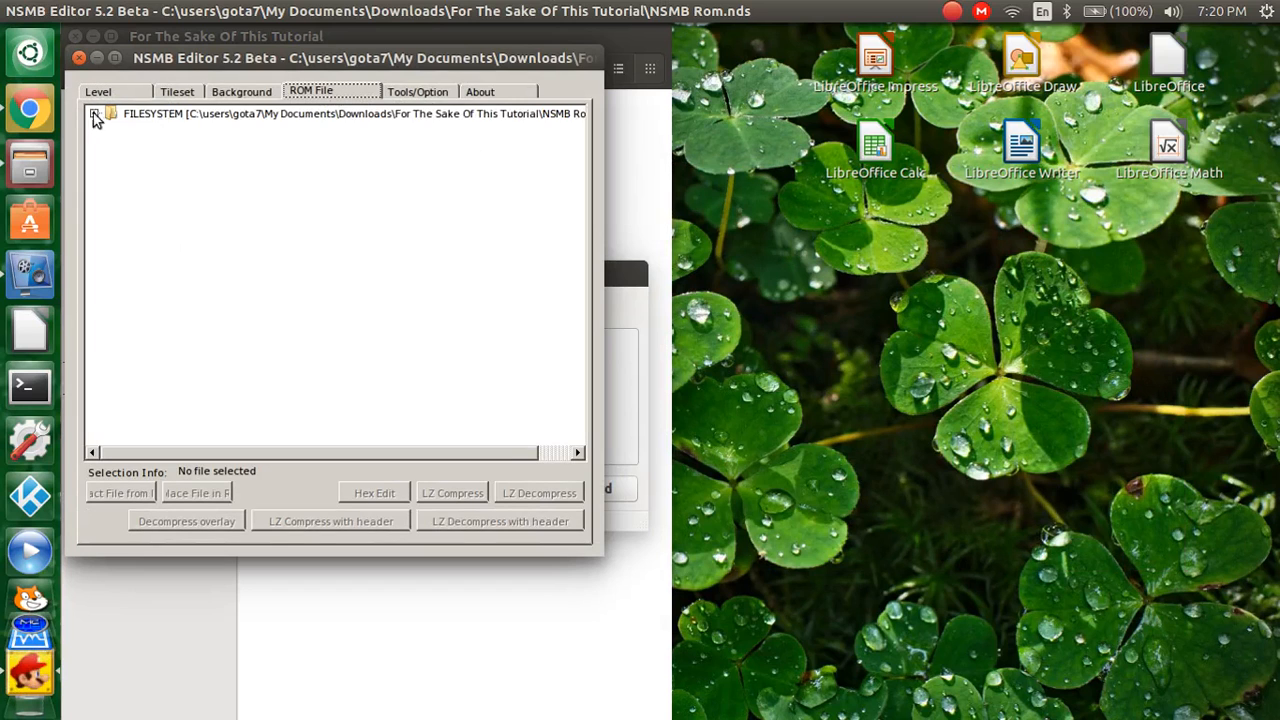
left_click(95, 113)
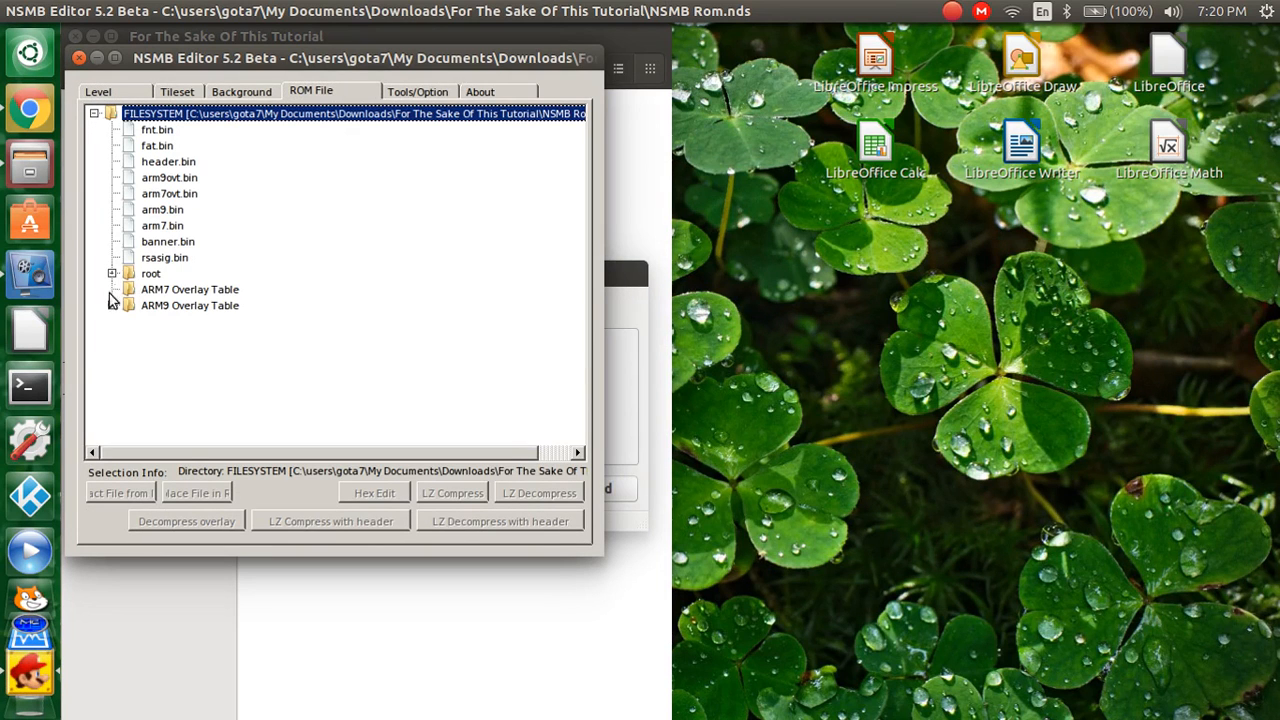
left_click(113, 305)
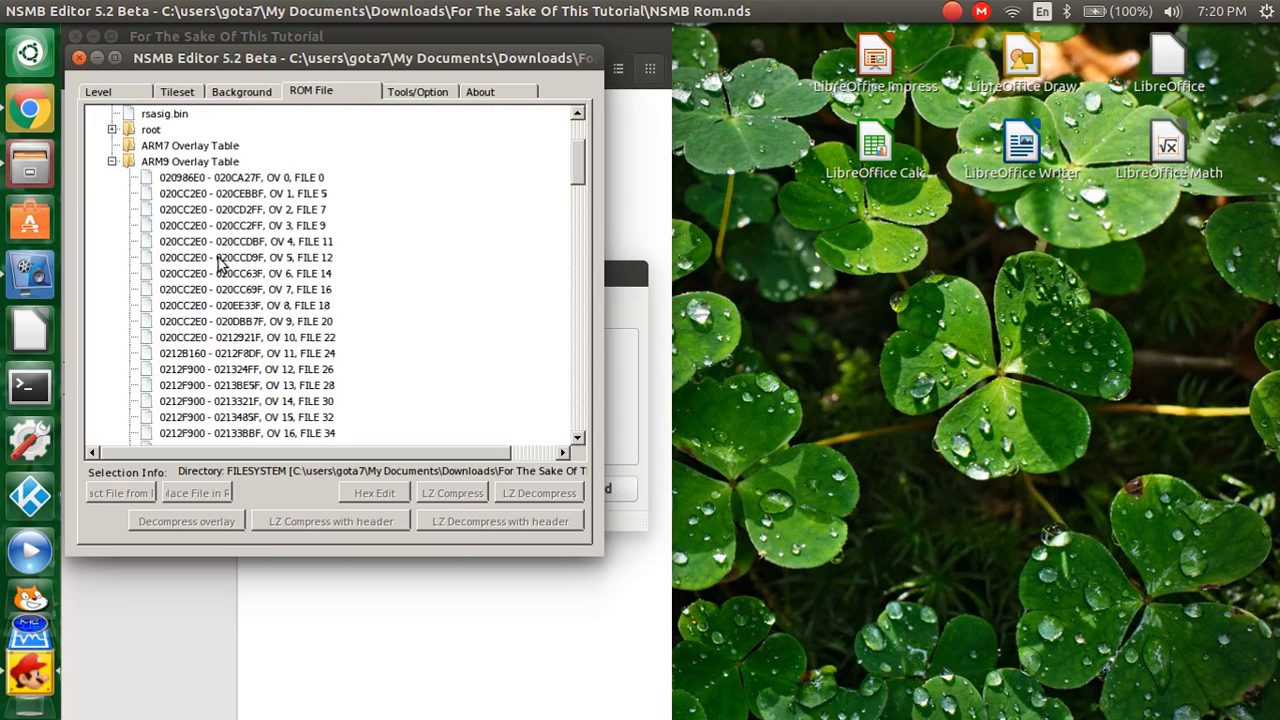
left_click(240, 177)
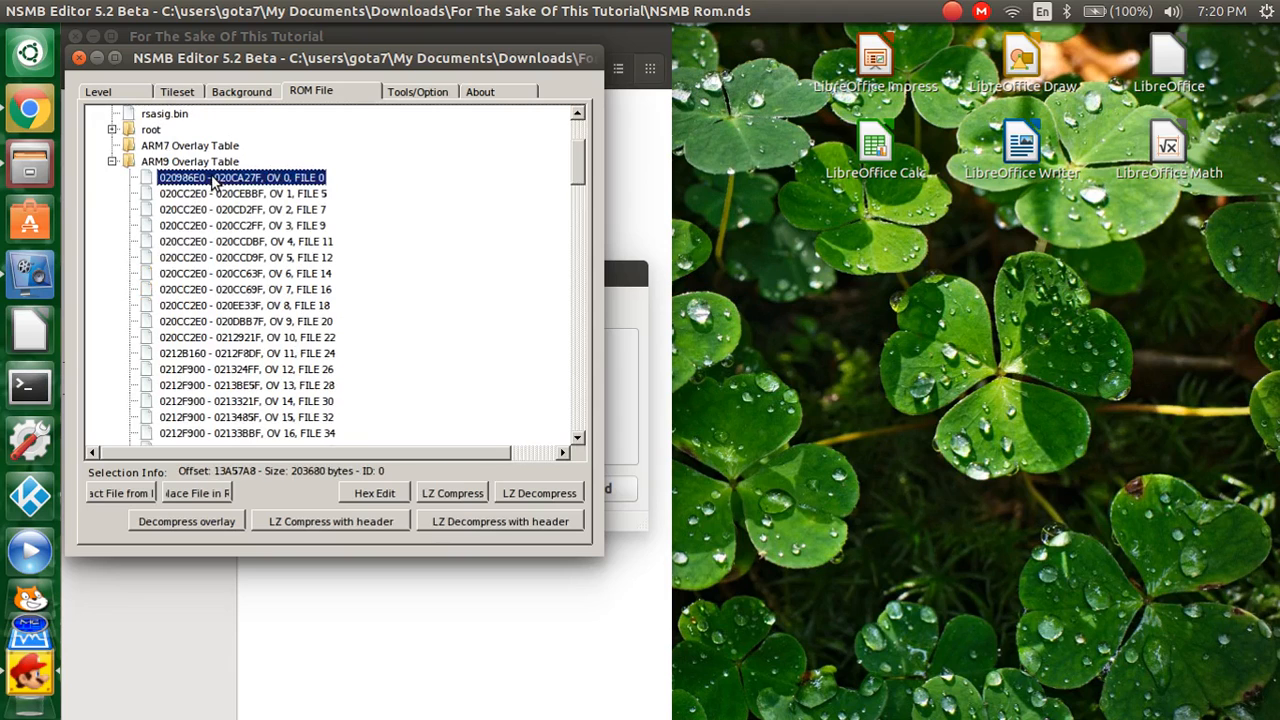
mouse_move(293, 193)
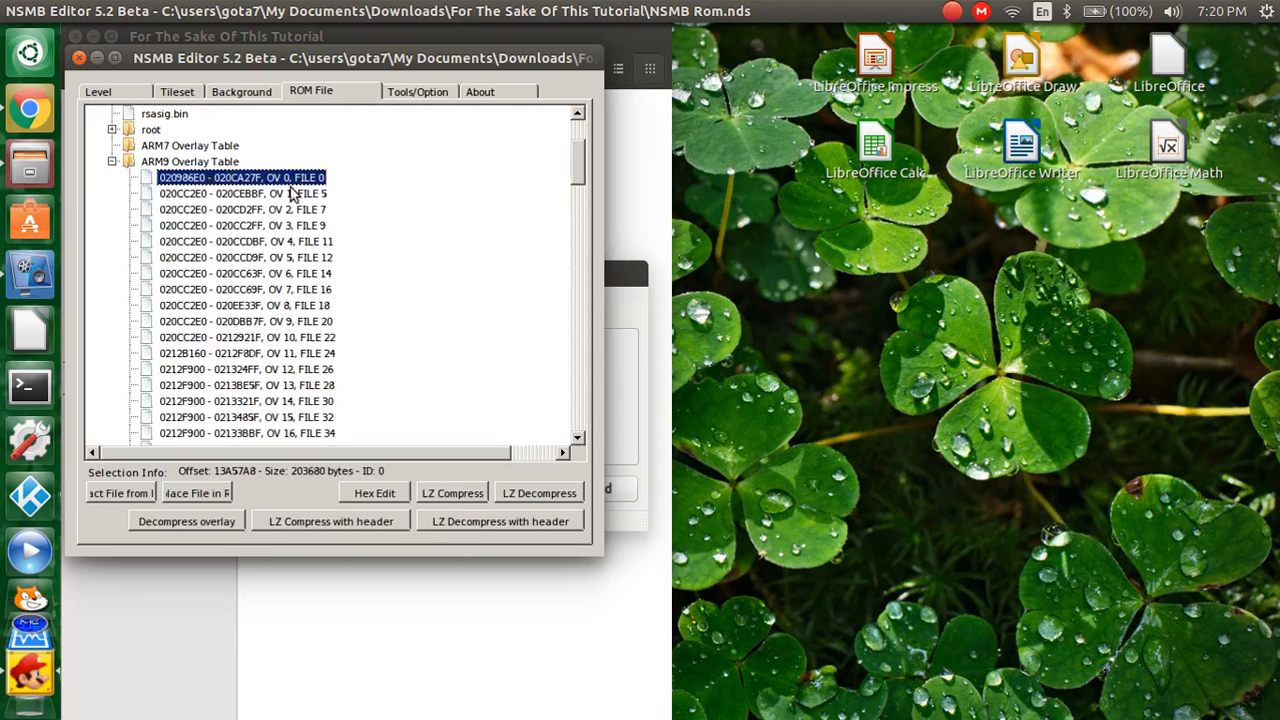
Step: Check the Chrome patch table for required overlays, then return to NSMB Editor
scroll("down", 3)
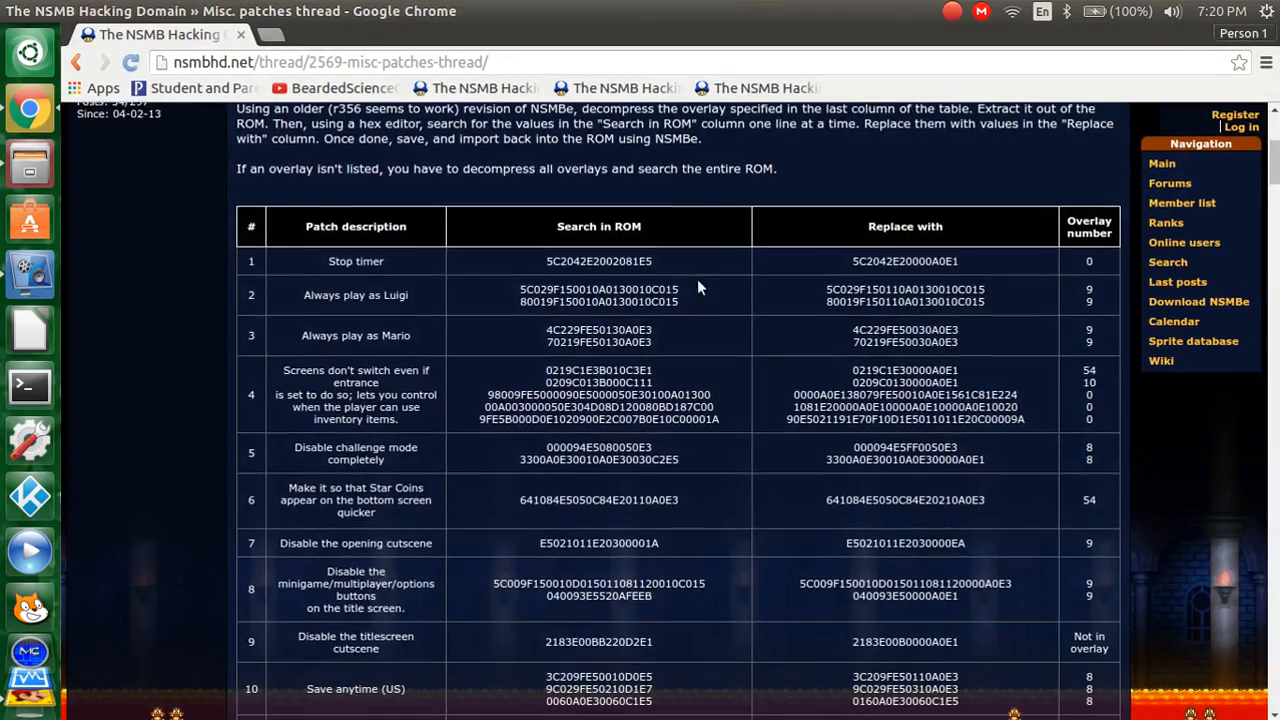
scroll("down", 3)
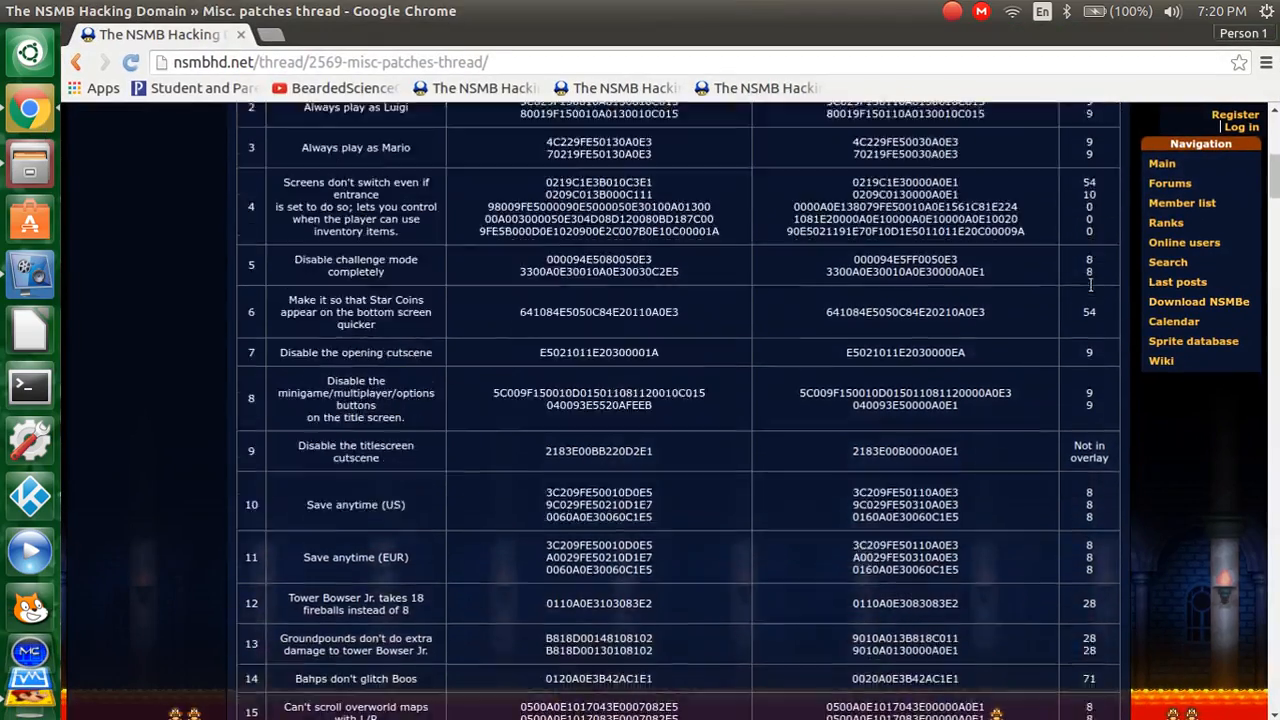
scroll("down", 3)
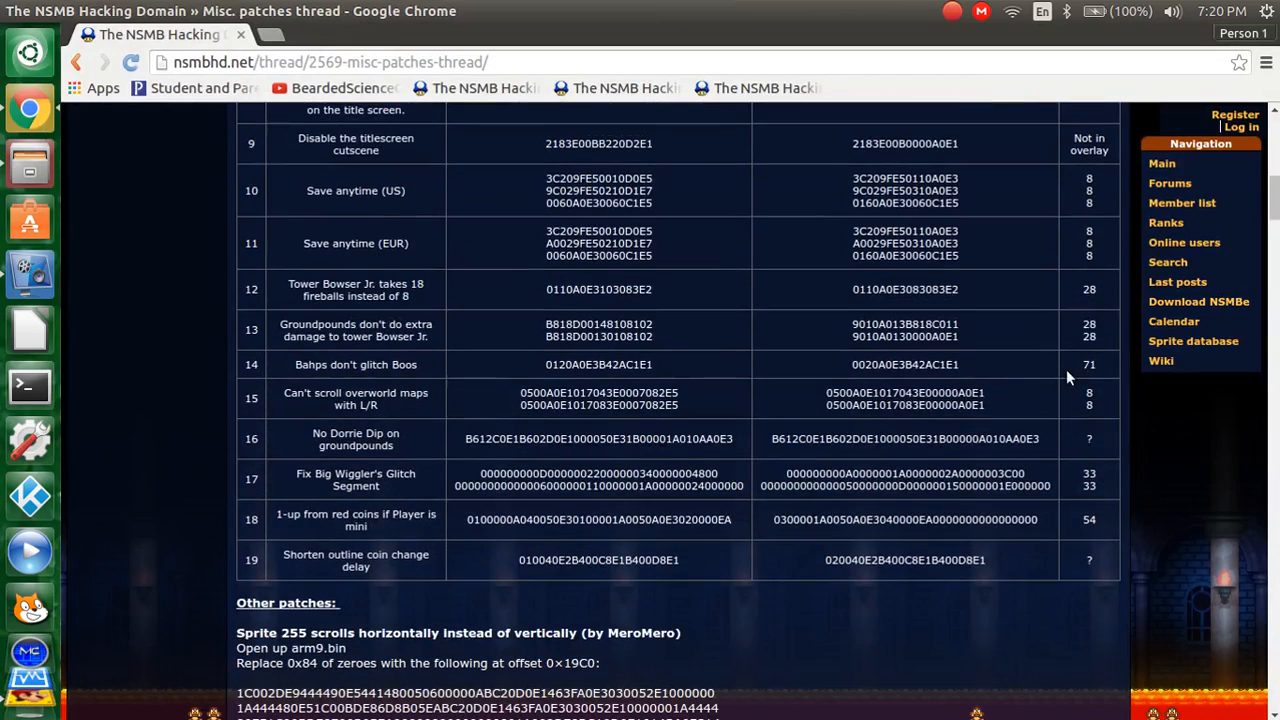
scroll("up", 3)
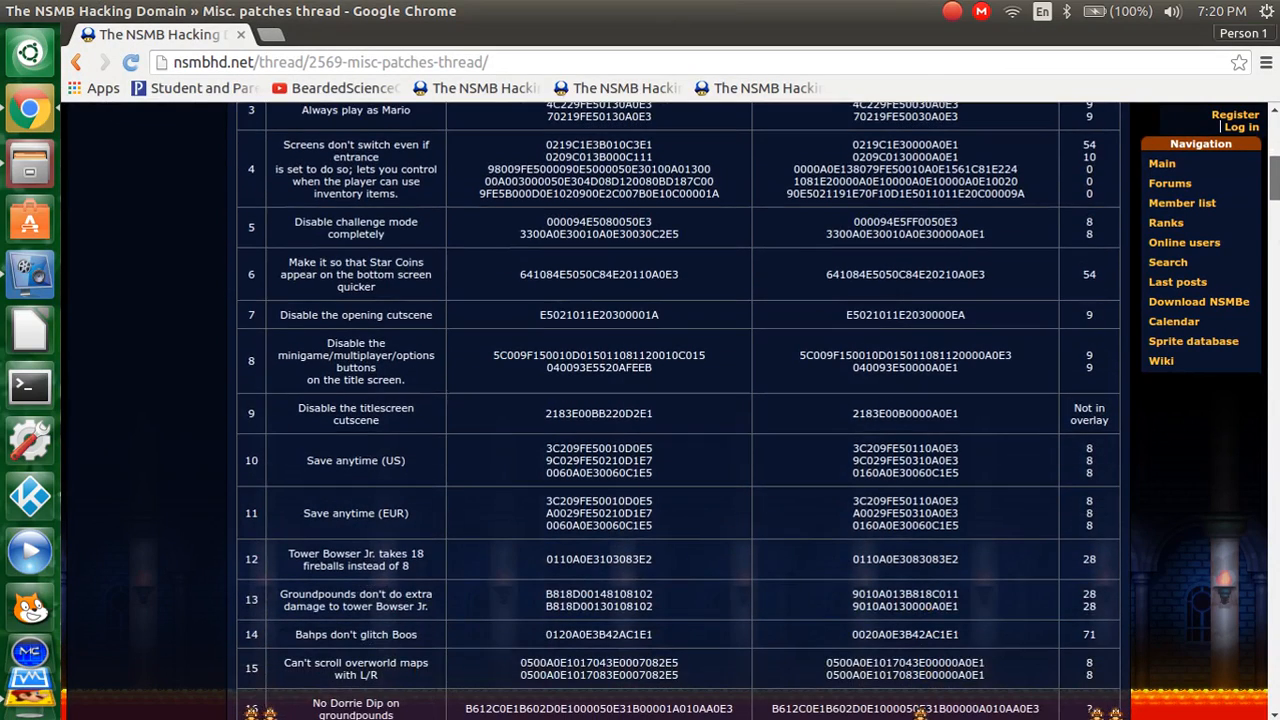
scroll("down", 3)
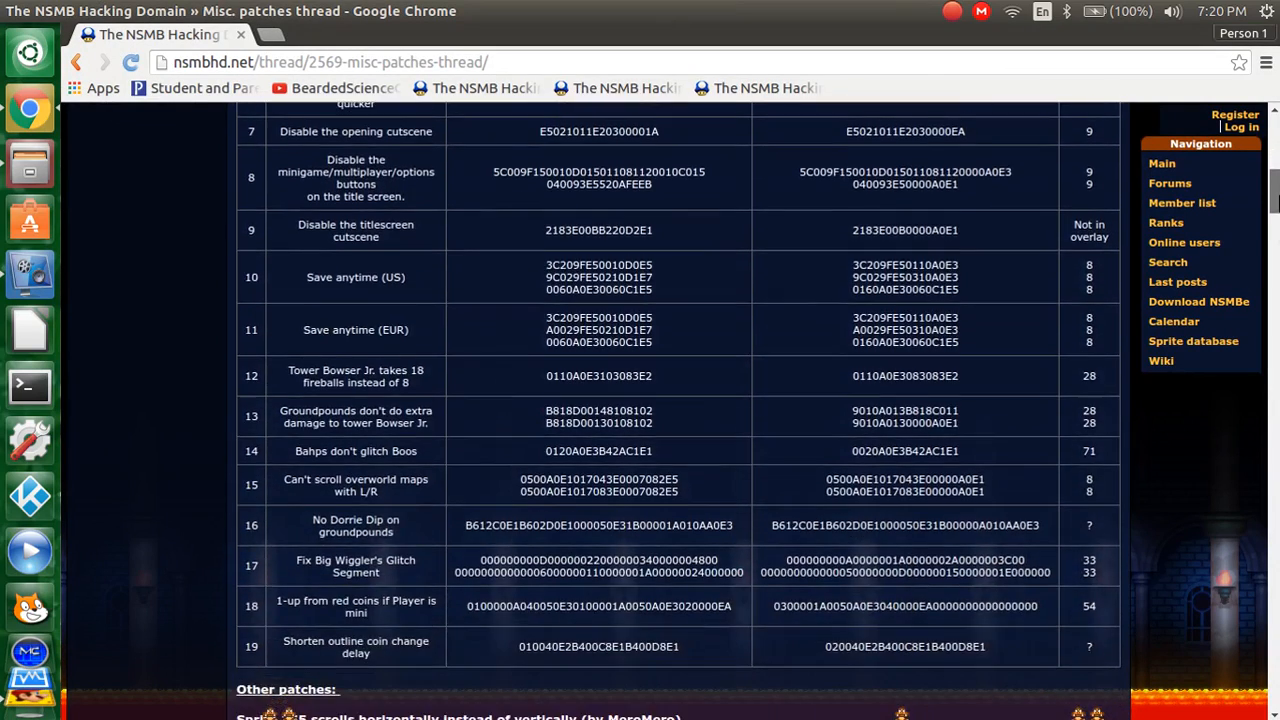
scroll("down", 3)
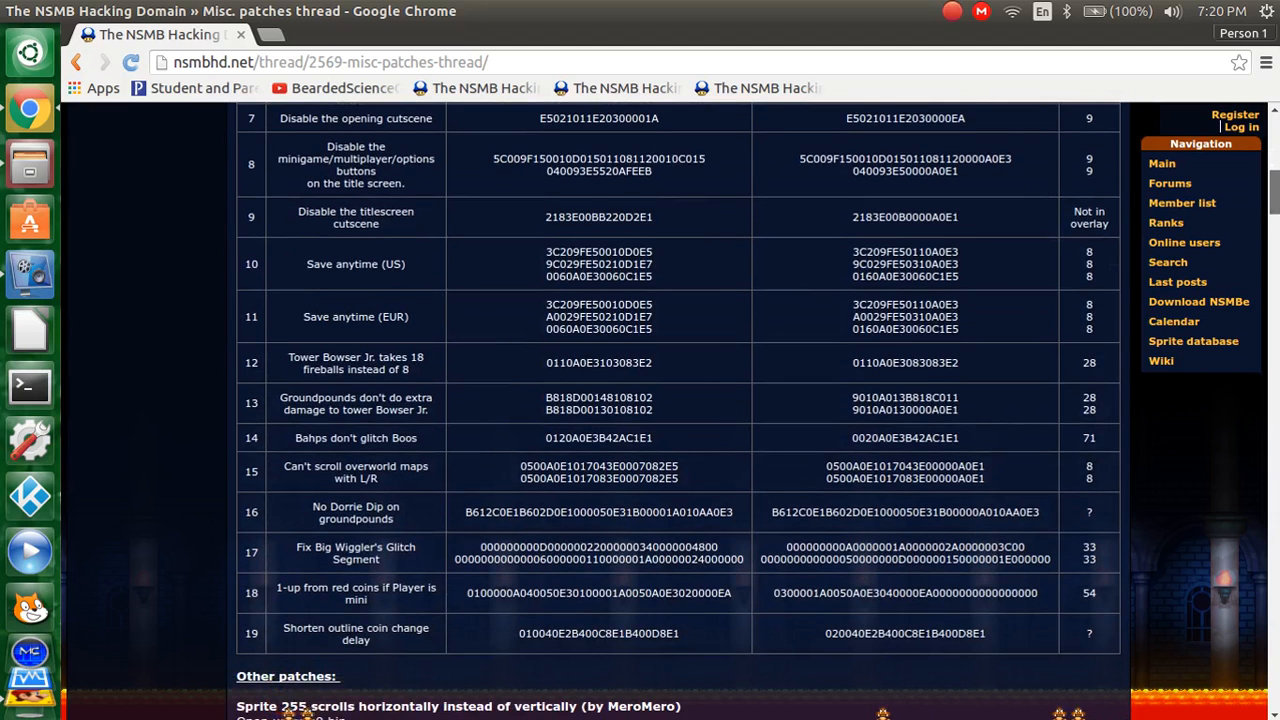
scroll("up", 3)
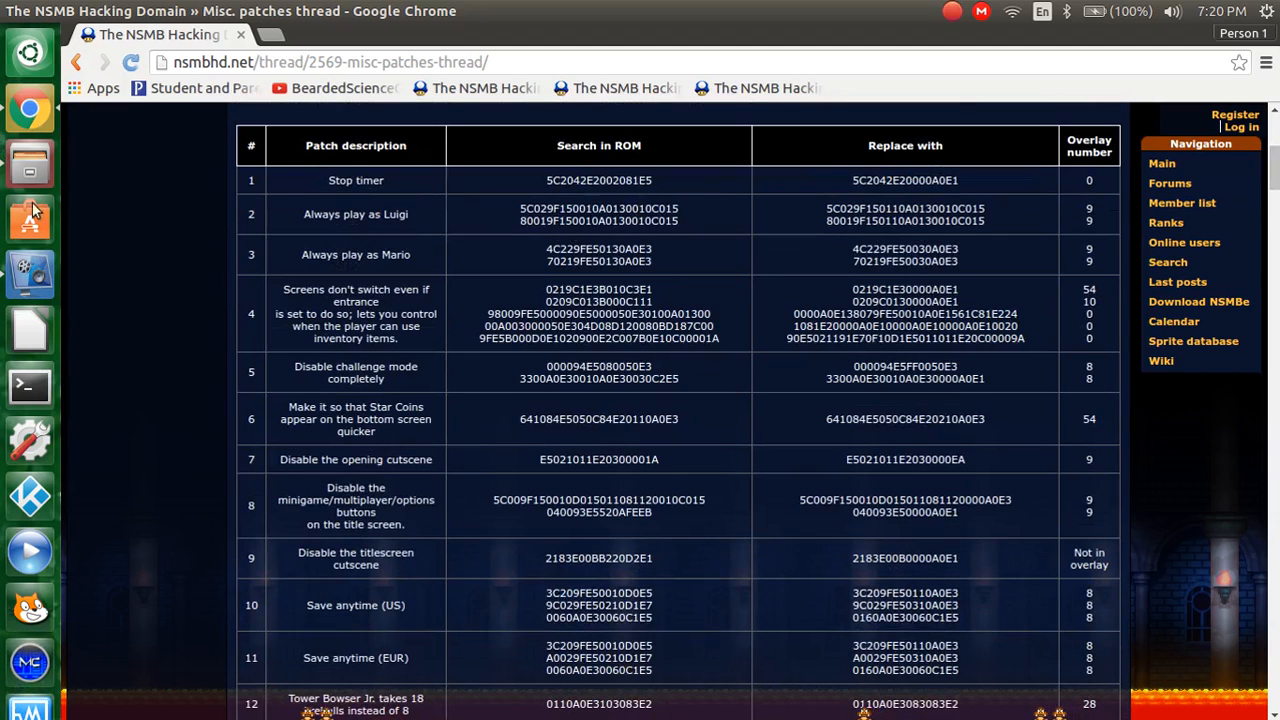
left_click(29, 165)
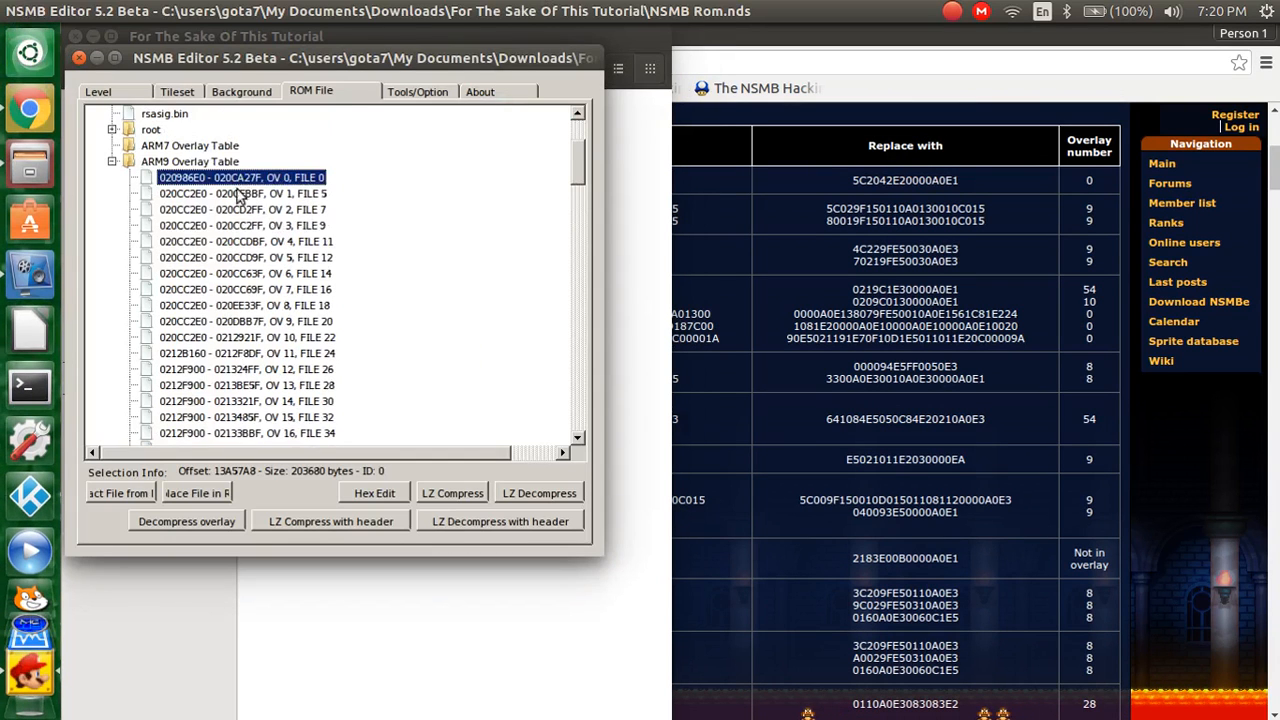
Step: Decompress ARM9 overlays 1 through 16 one after another
left_click(186, 520)
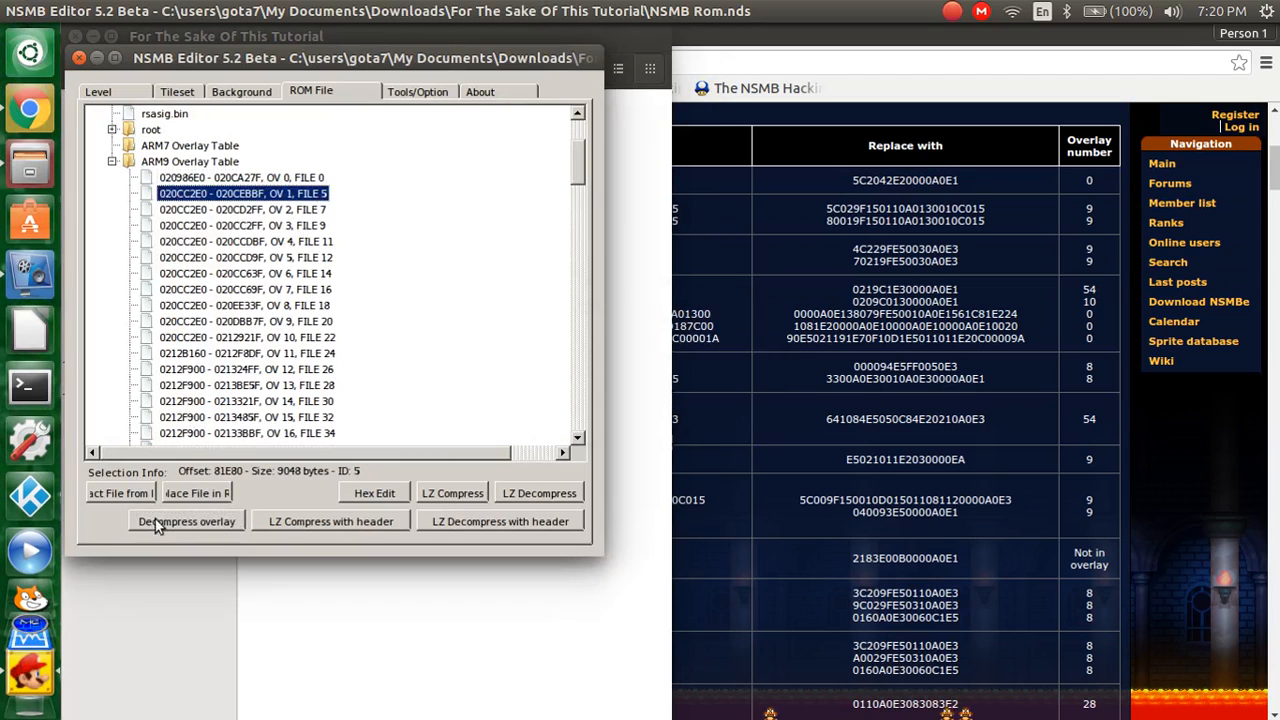
left_click(242, 209)
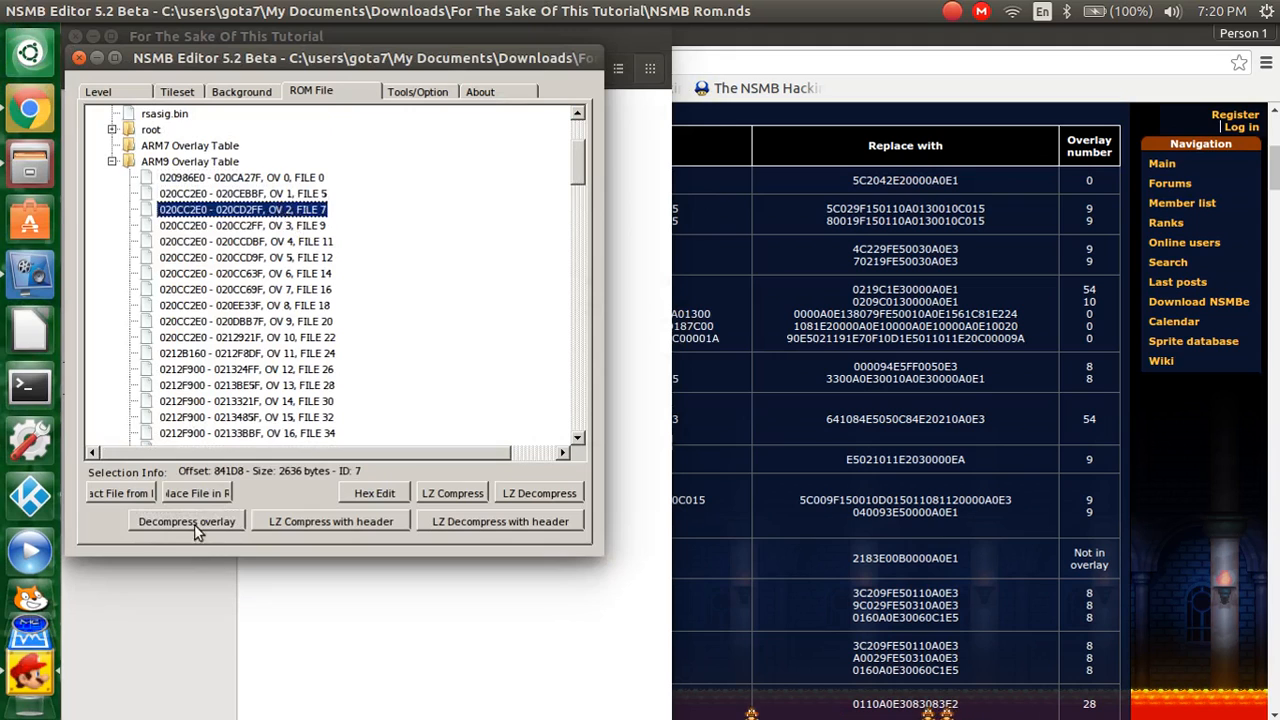
left_click(242, 225)
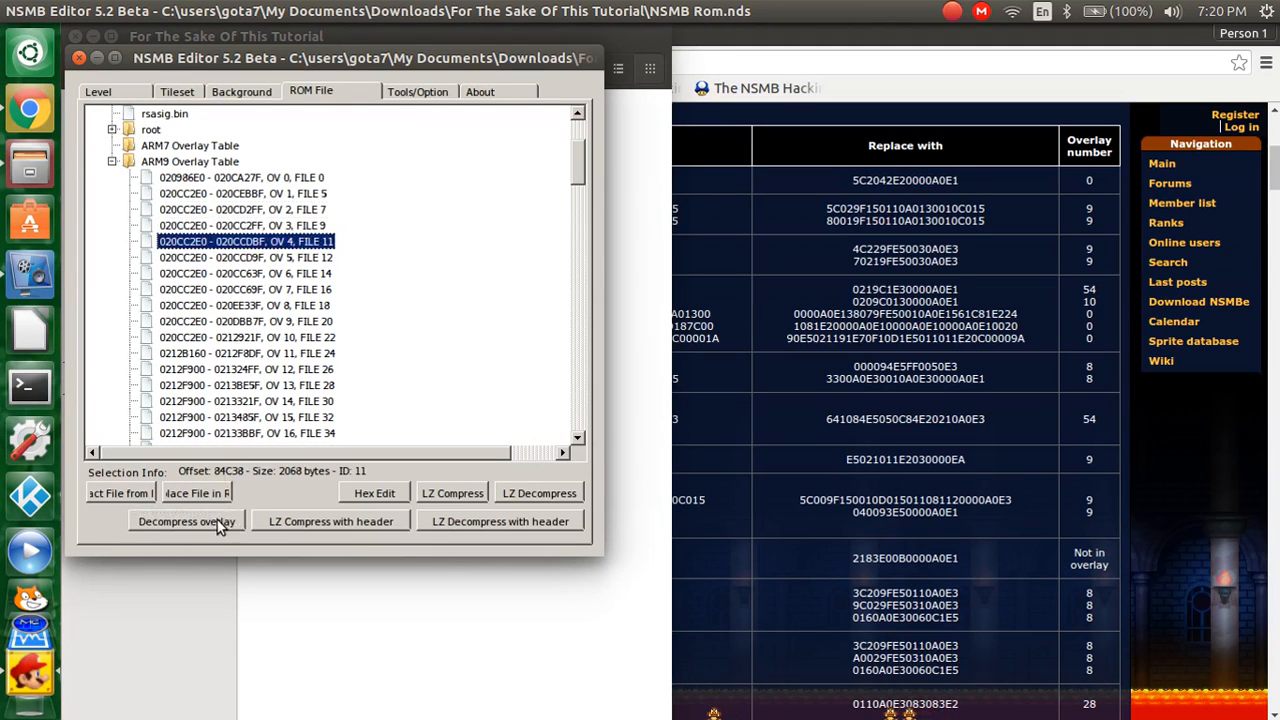
left_click(186, 521)
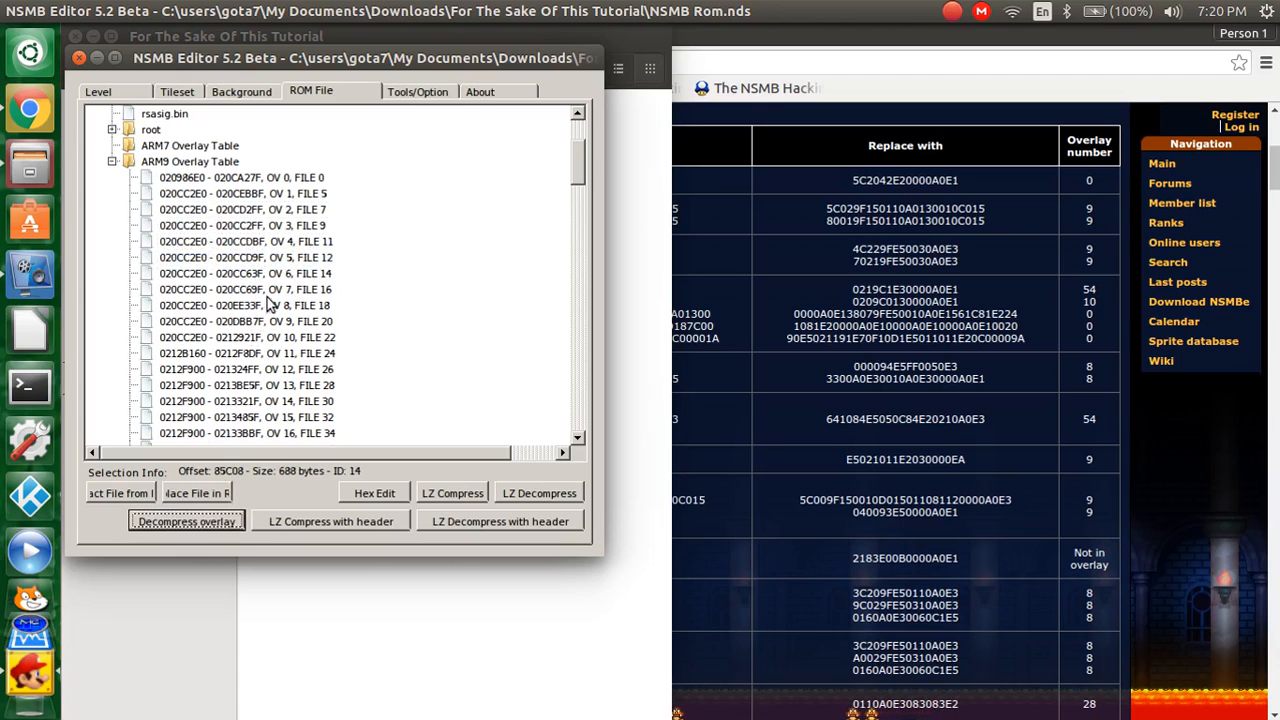
left_click(245, 305)
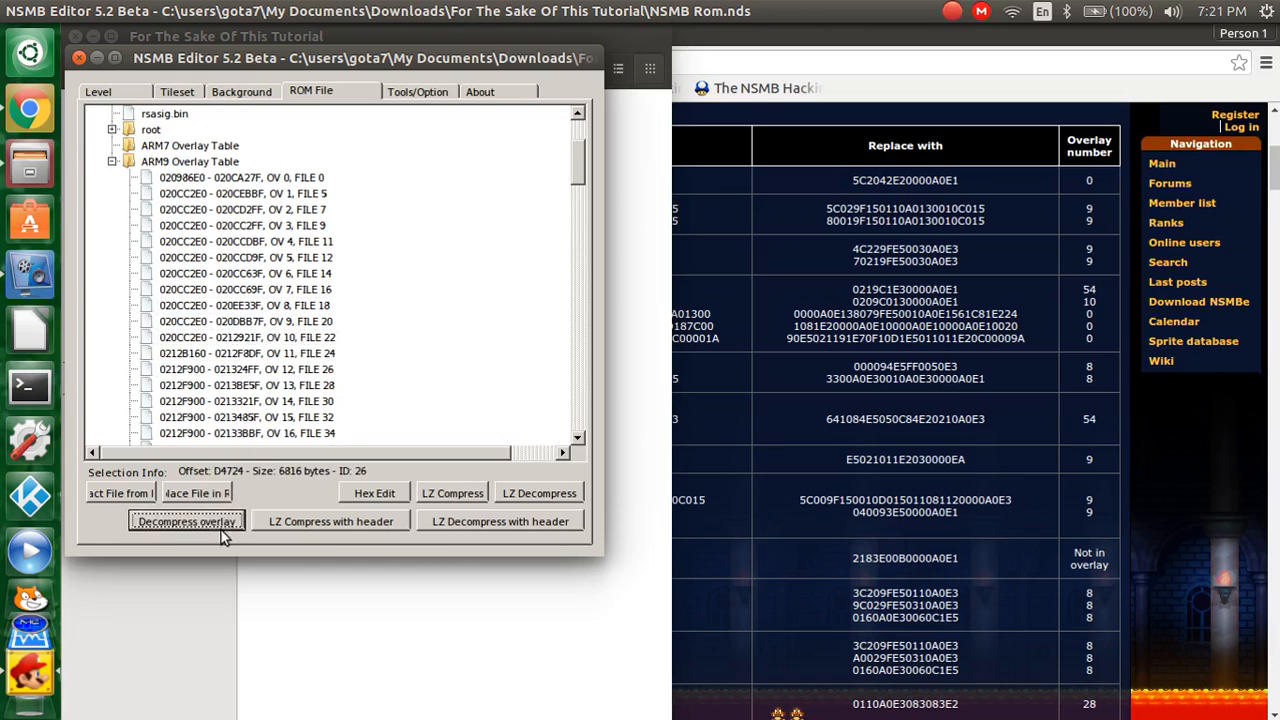
left_click(247, 401)
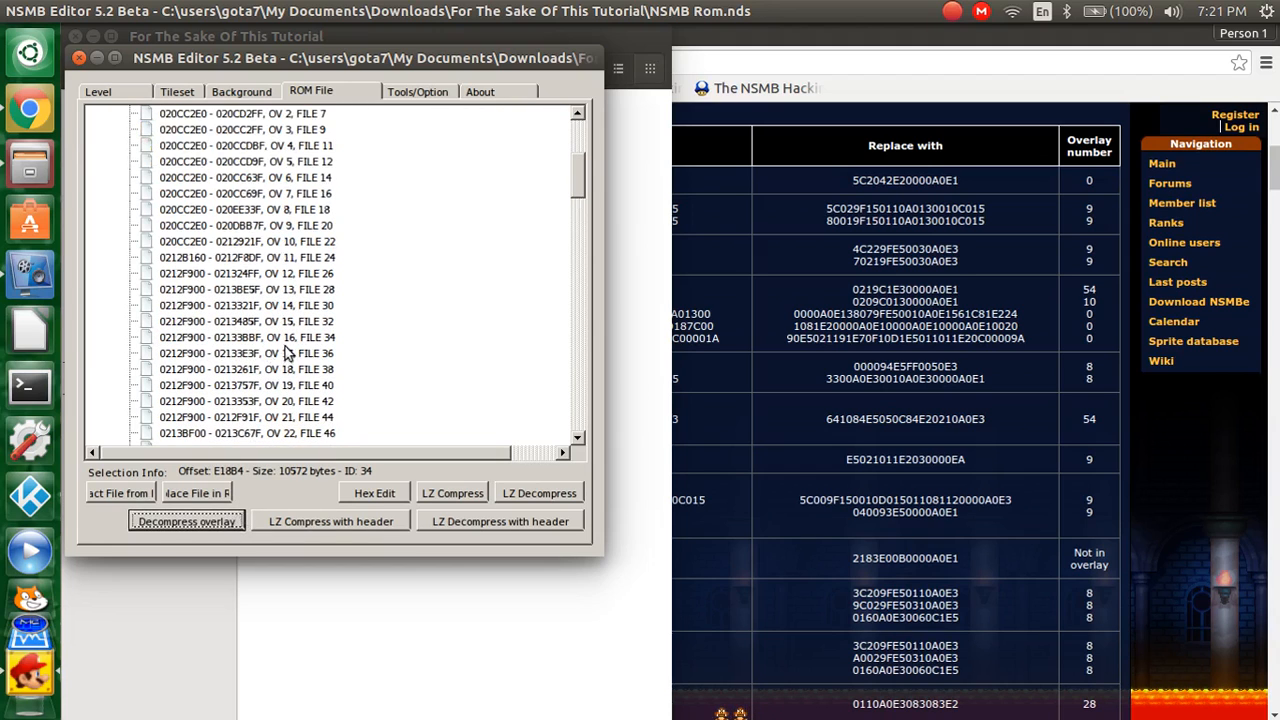
Step: Decompress overlays 18 through 30 one by one, including overlay 27
left_click(247, 369)
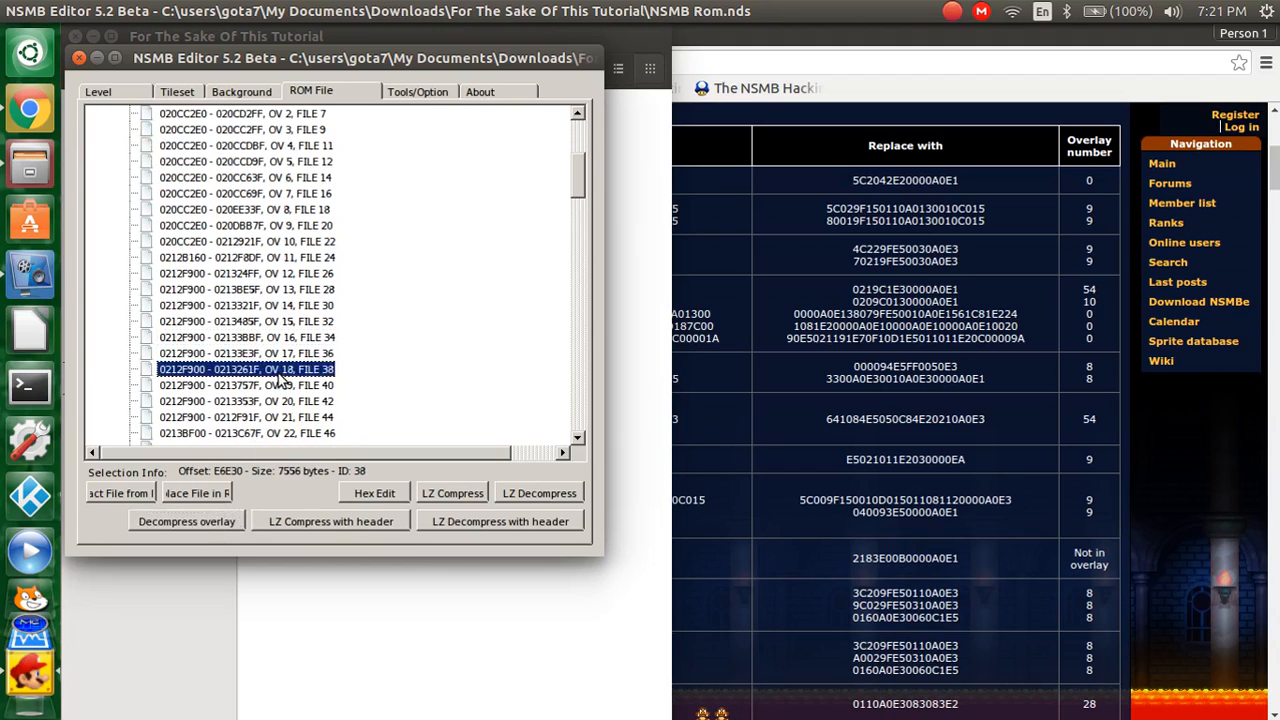
left_click(245, 385)
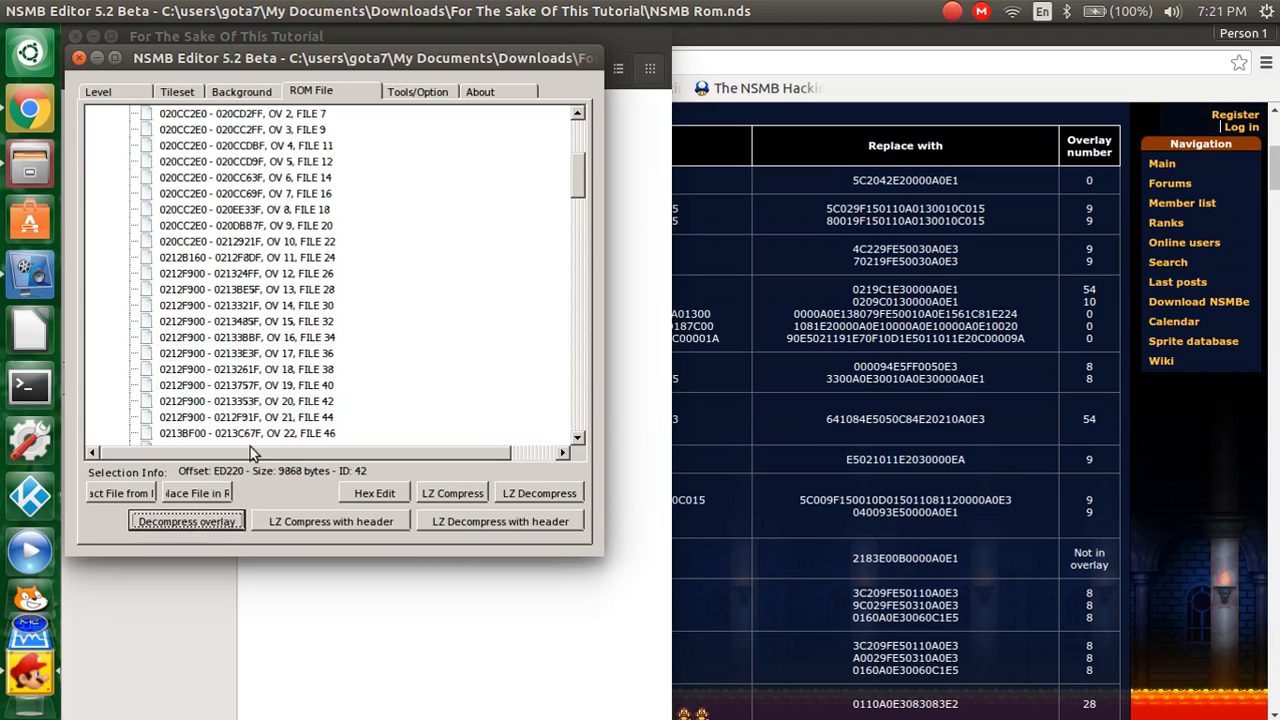
left_click(247, 432)
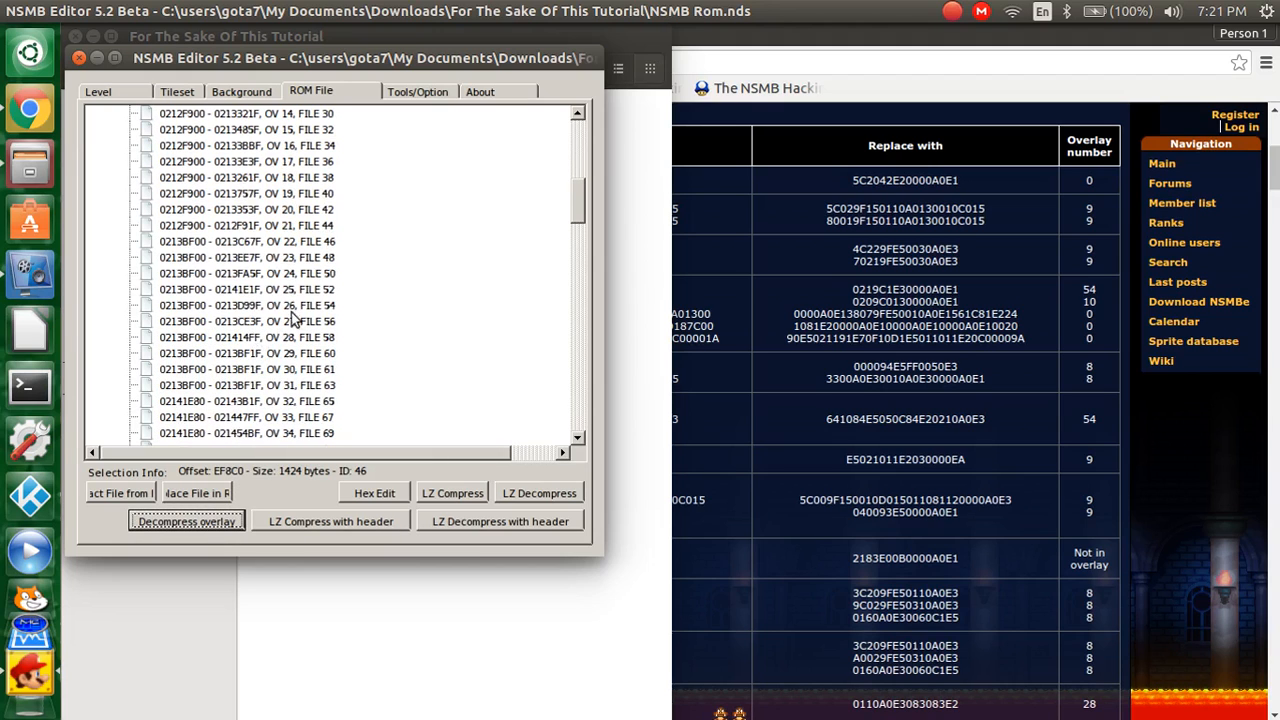
left_click(245, 273)
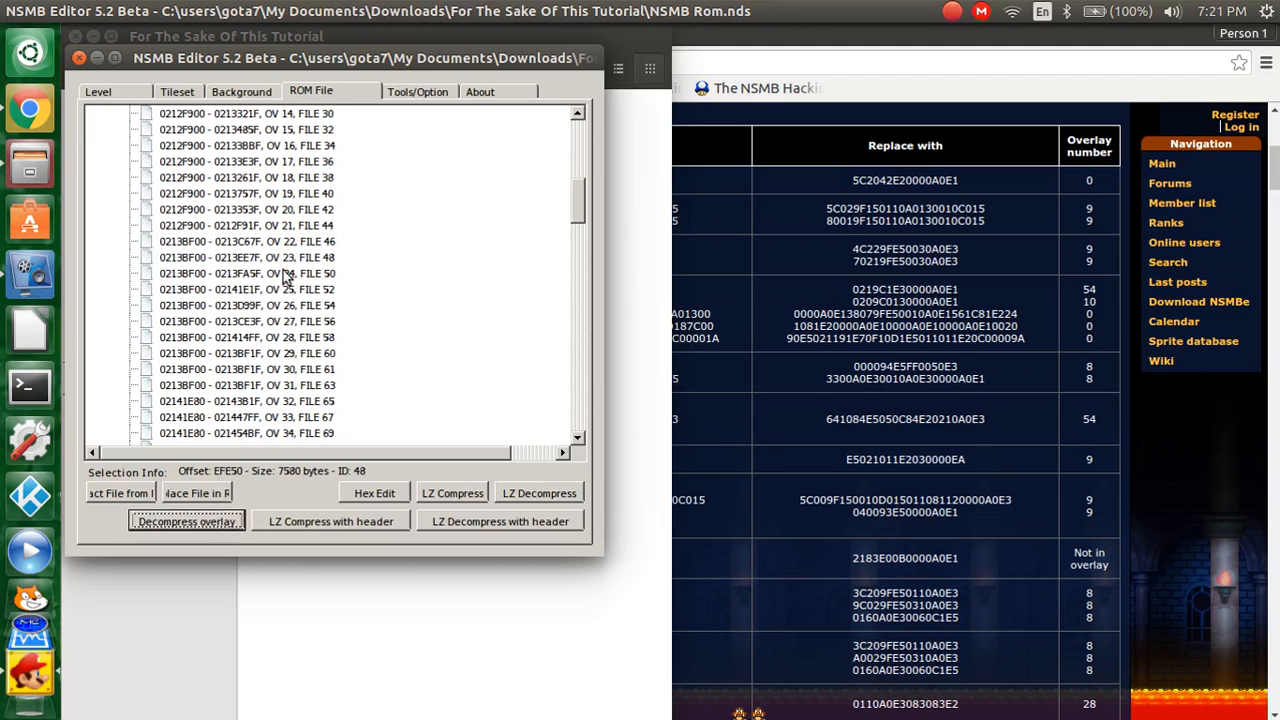
left_click(246, 289)
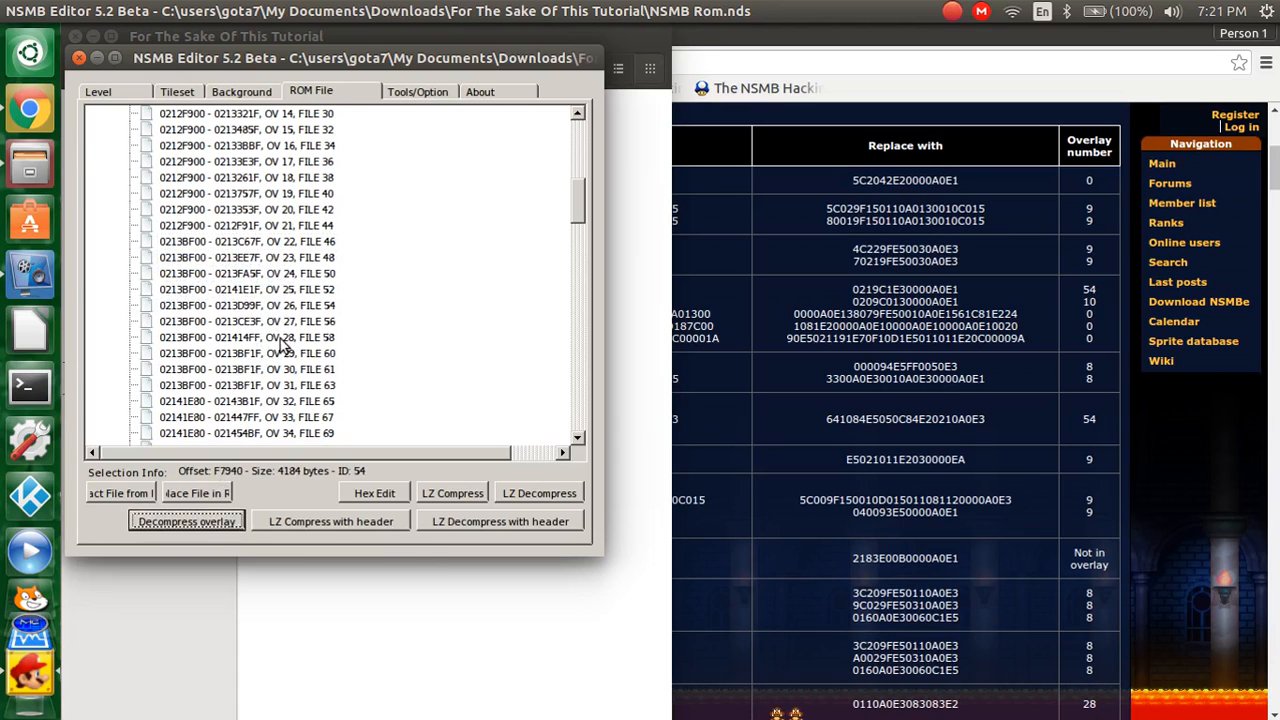
left_click(246, 321)
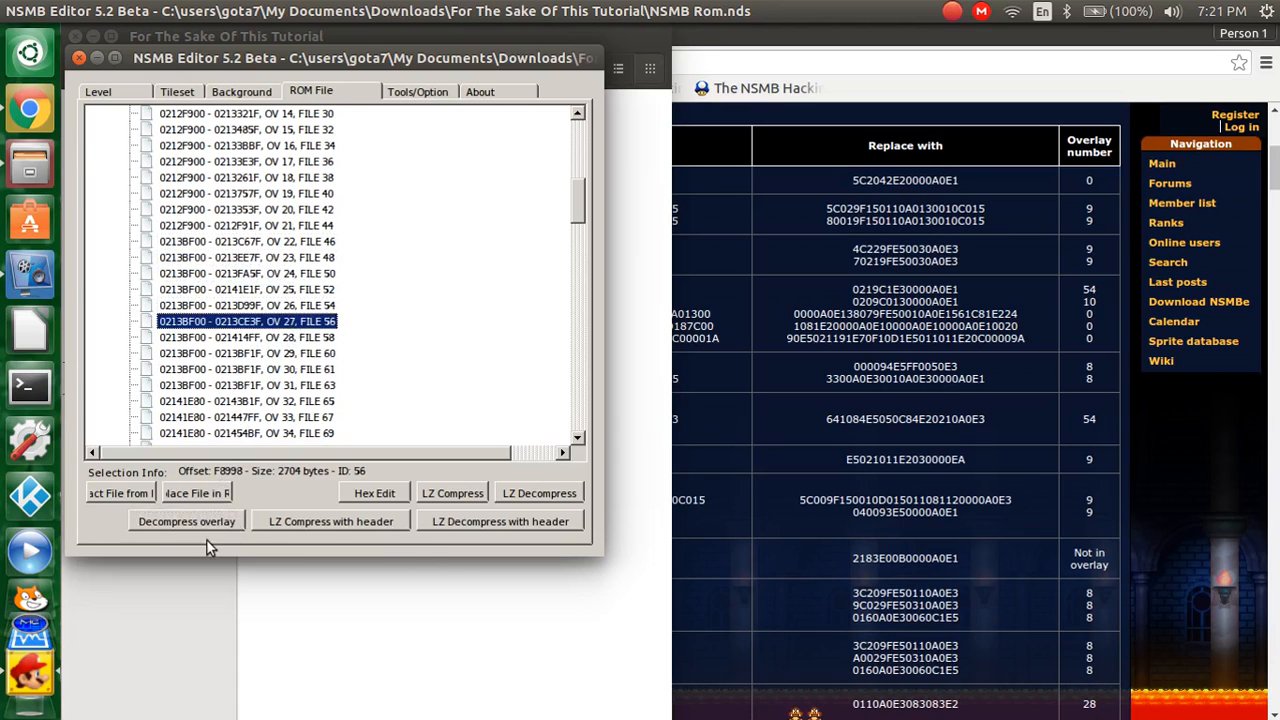
left_click(247, 353)
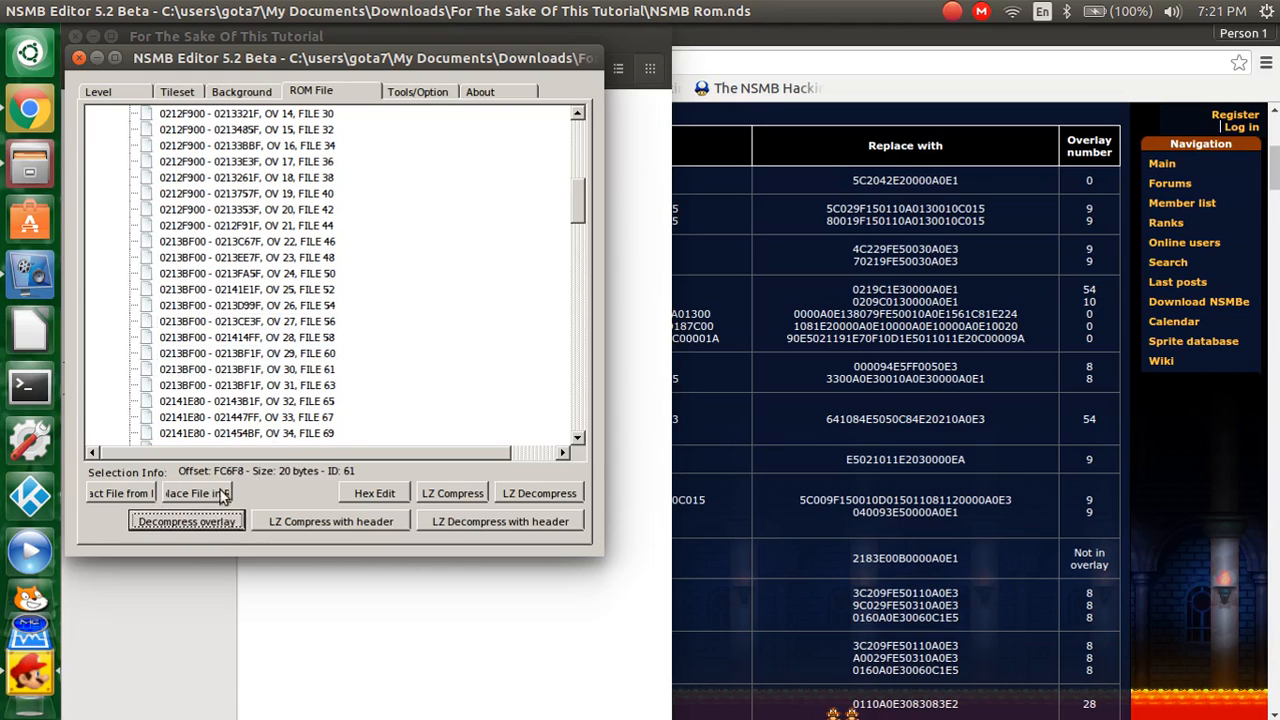
left_click(246, 401)
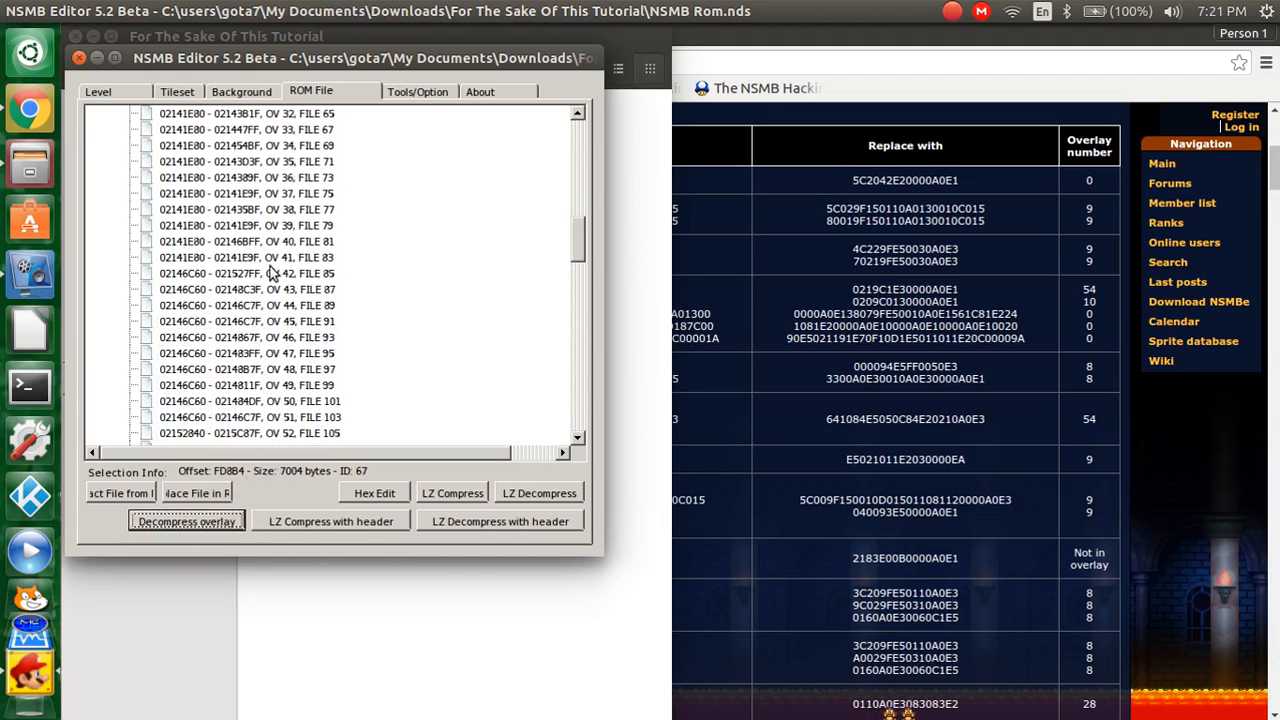
Step: Decompress overlays 34 through 50 in turn
left_click(246, 145)
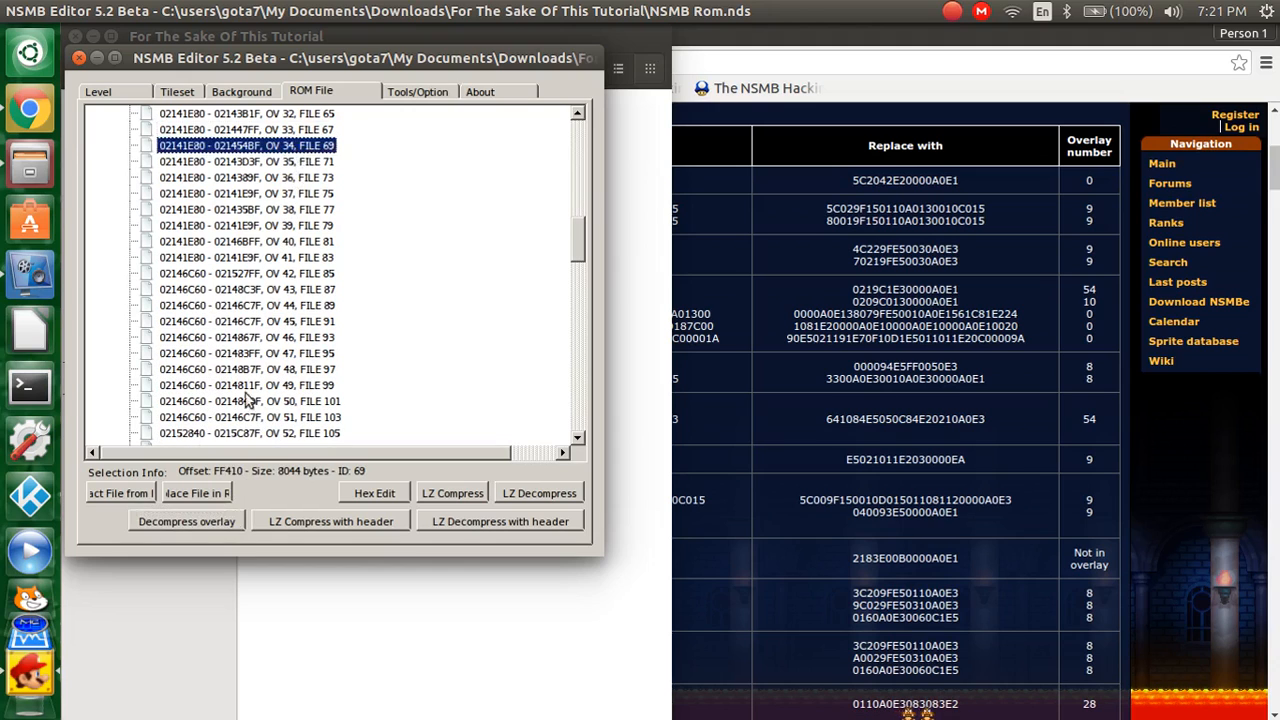
left_click(246, 161)
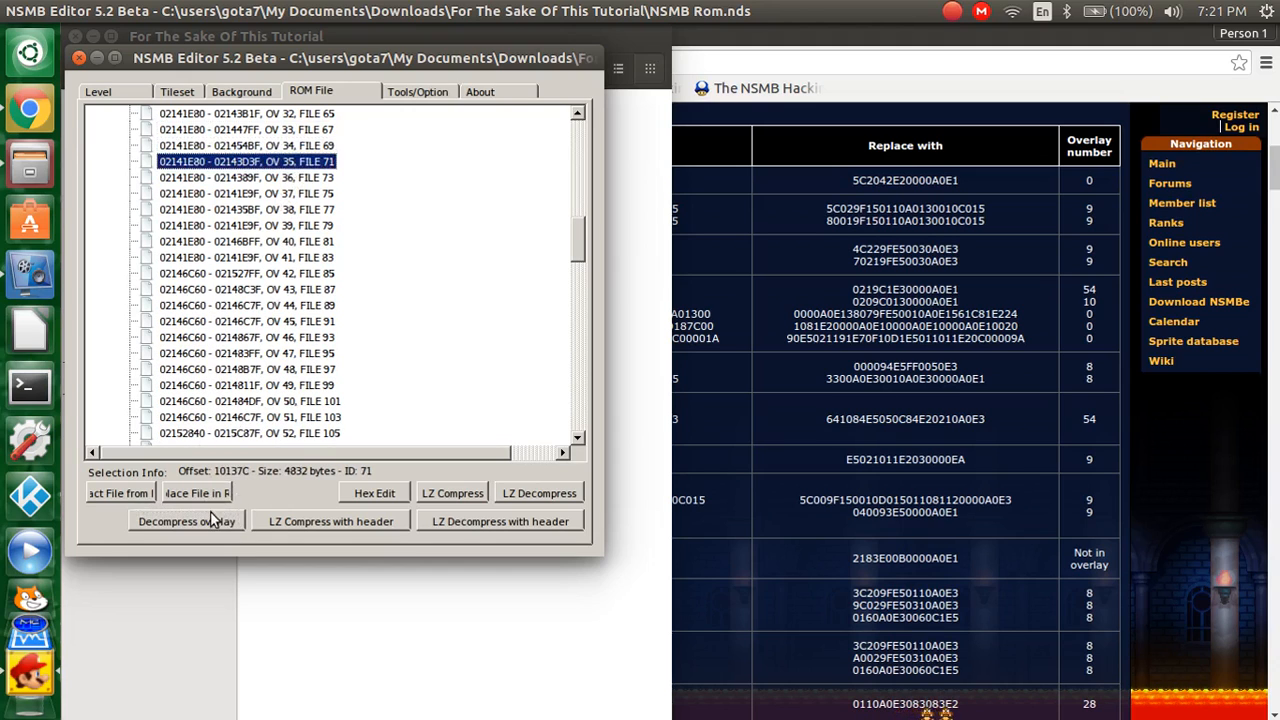
left_click(246, 177)
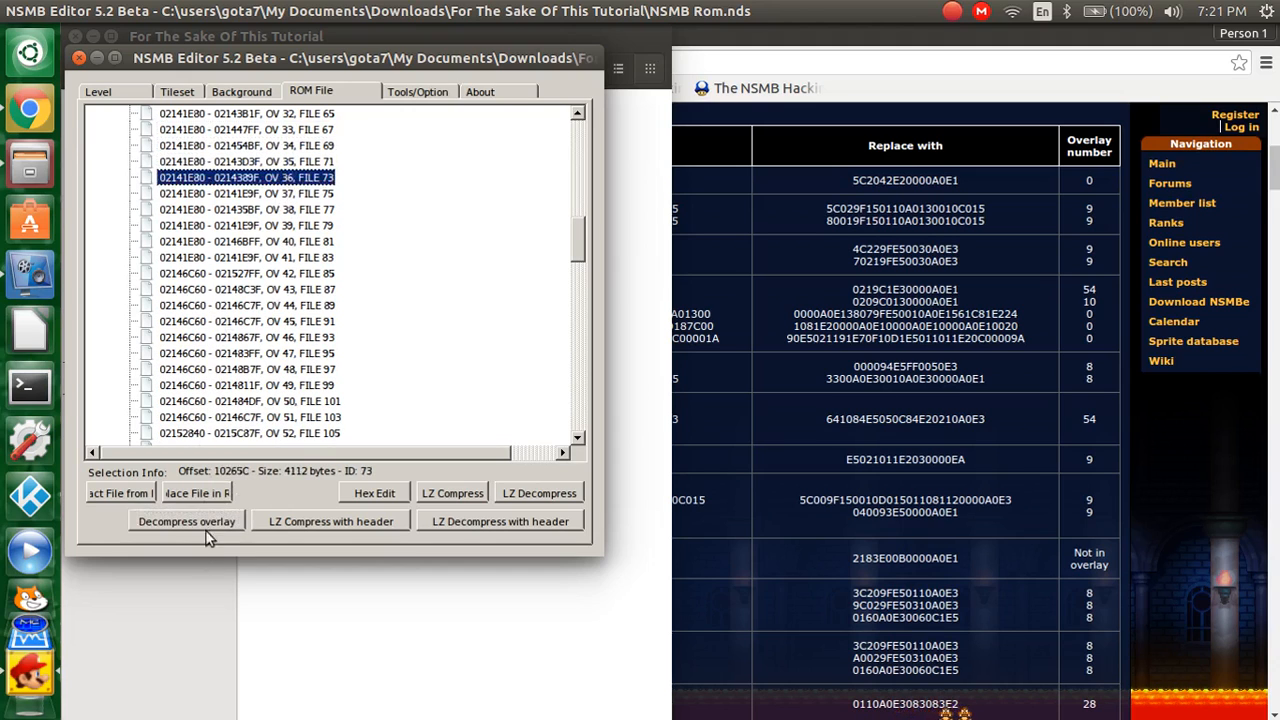
left_click(186, 521)
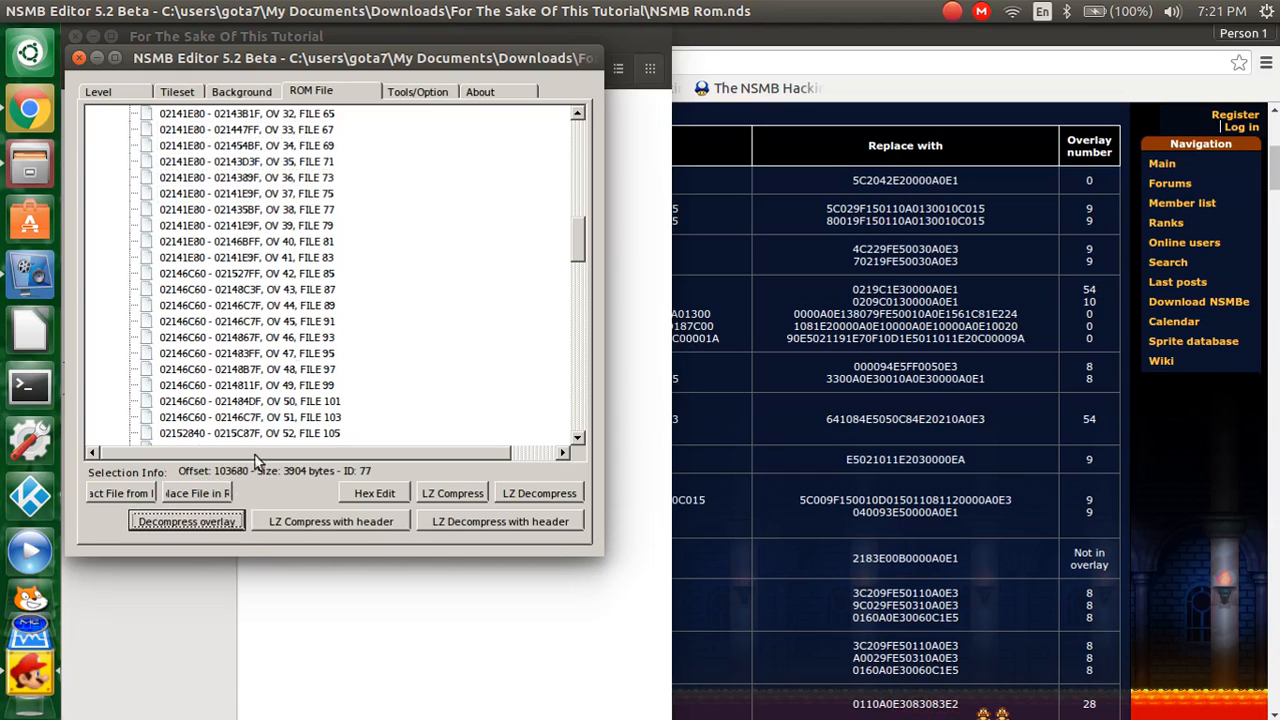
left_click(244, 225)
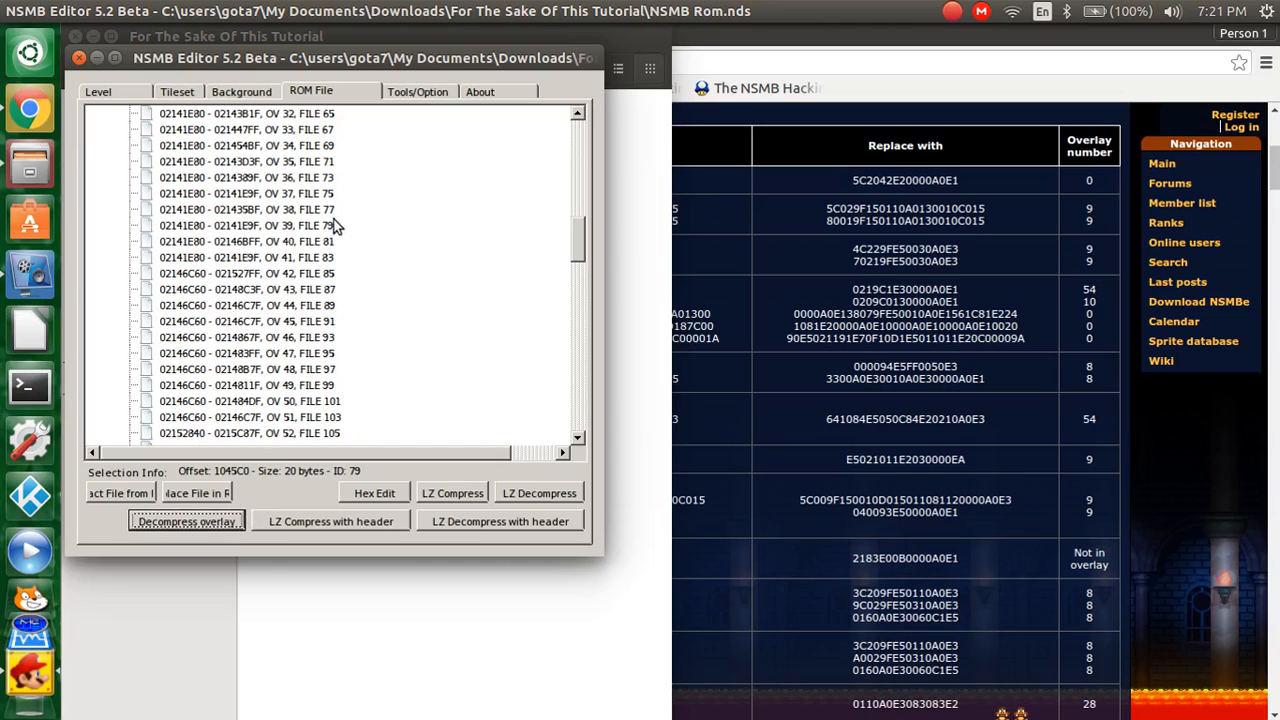
left_click(245, 257)
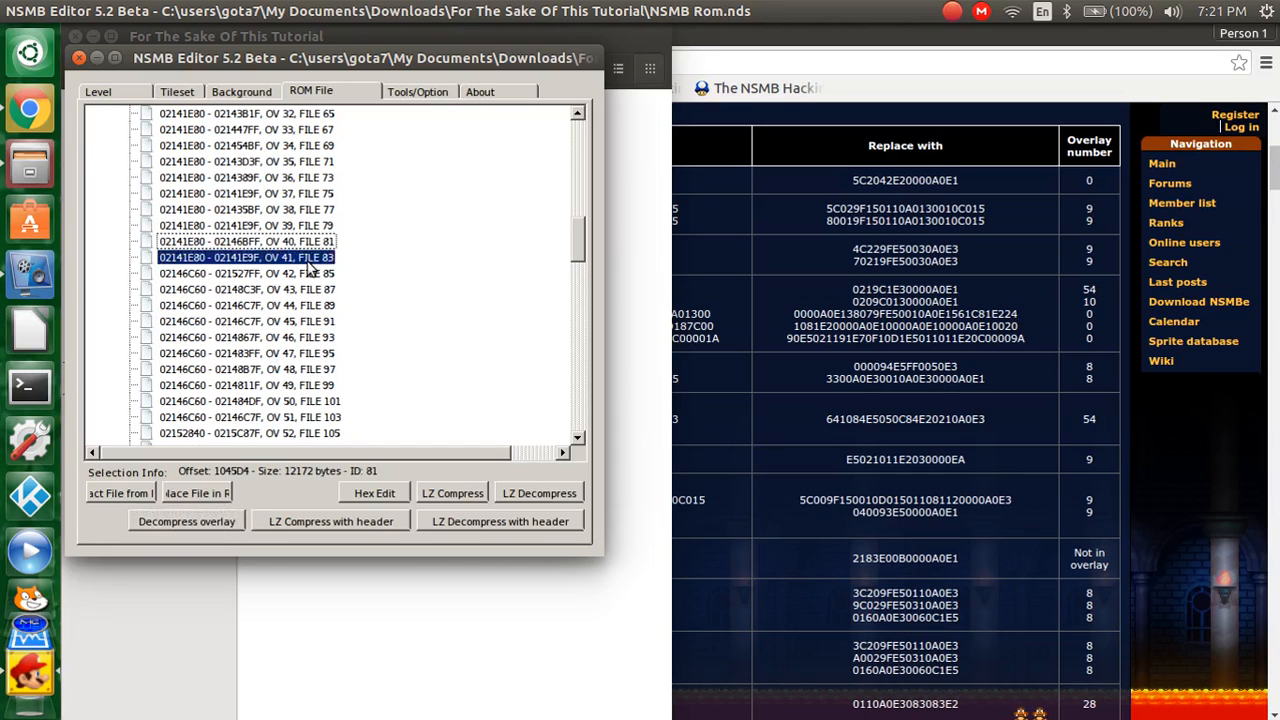
left_click(247, 273)
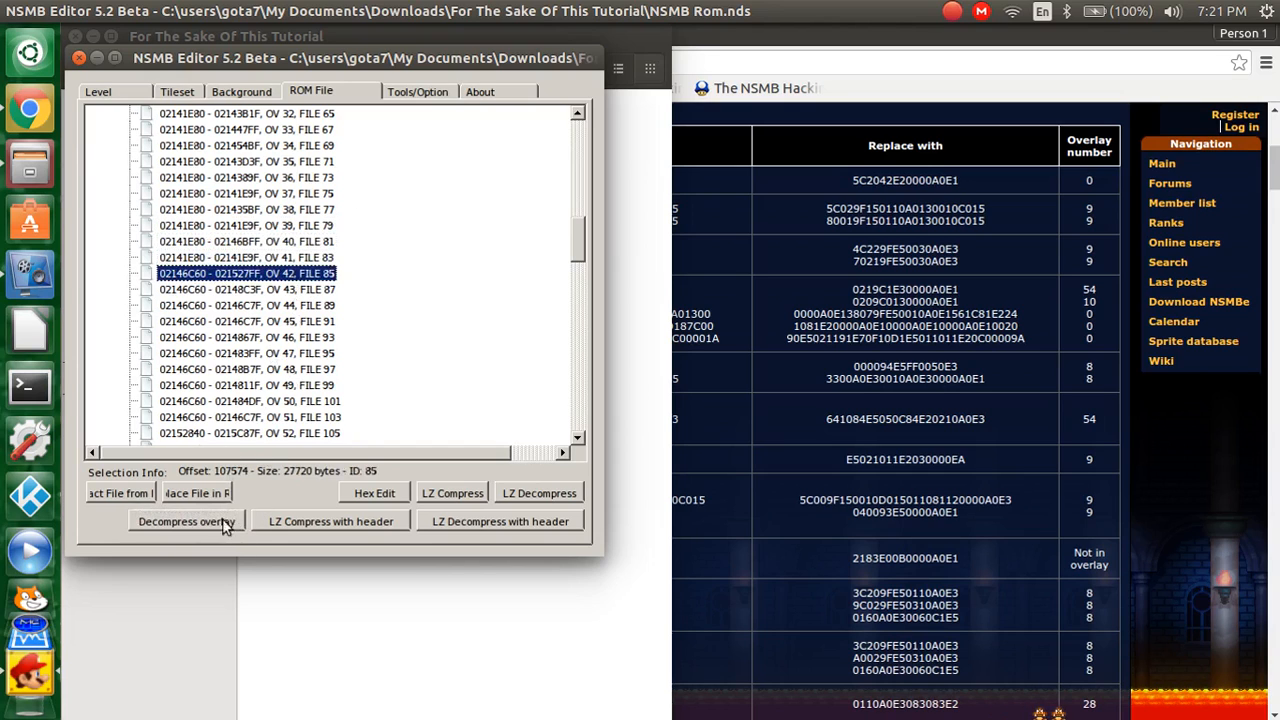
left_click(186, 521)
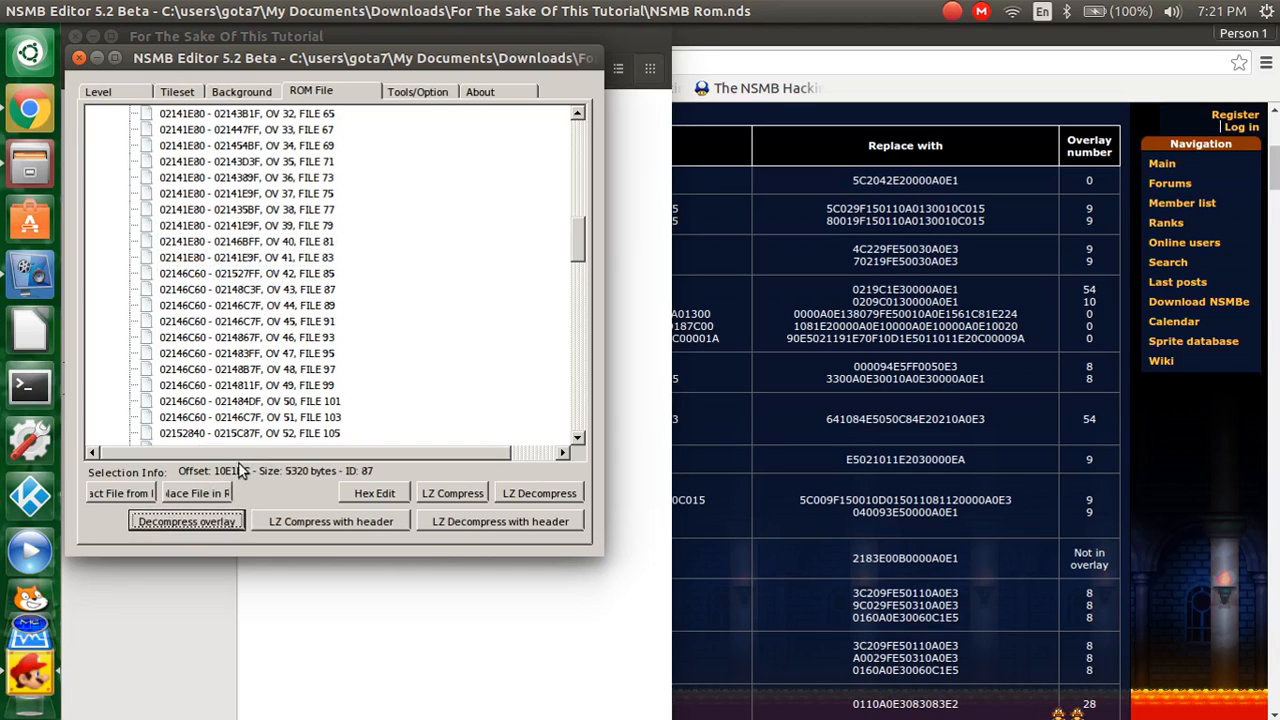
left_click(186, 521)
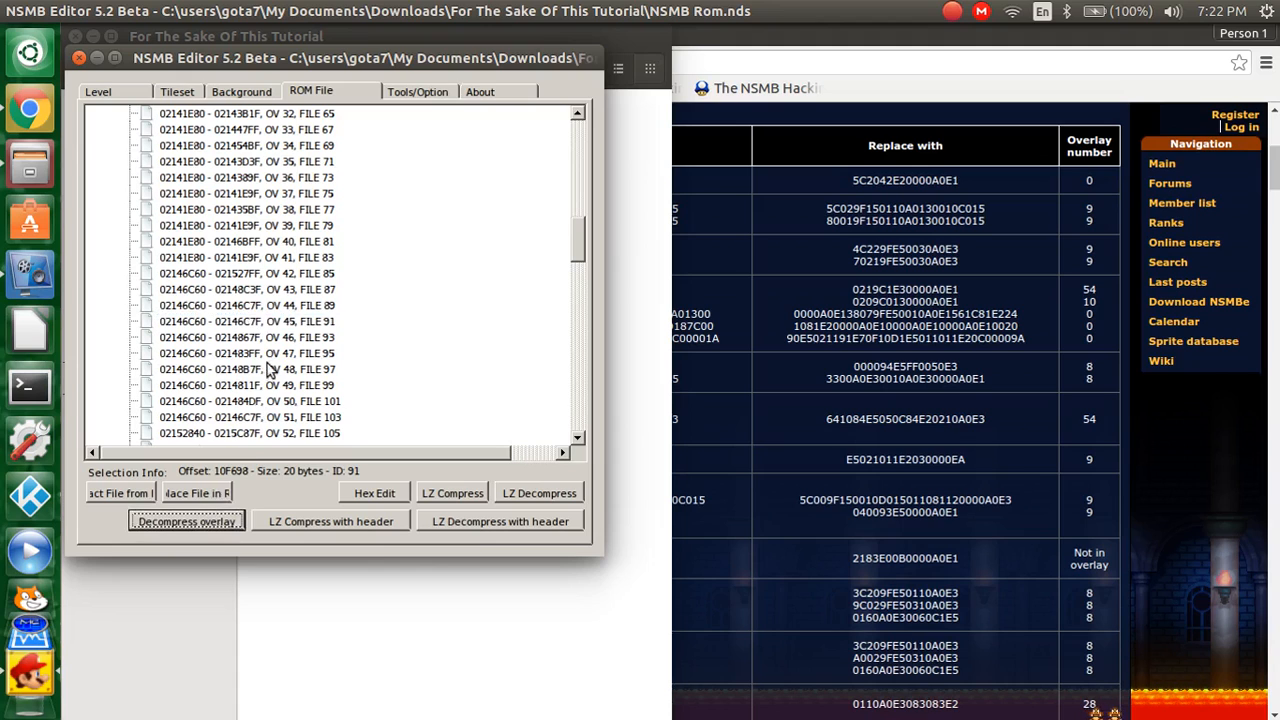
left_click(246, 353)
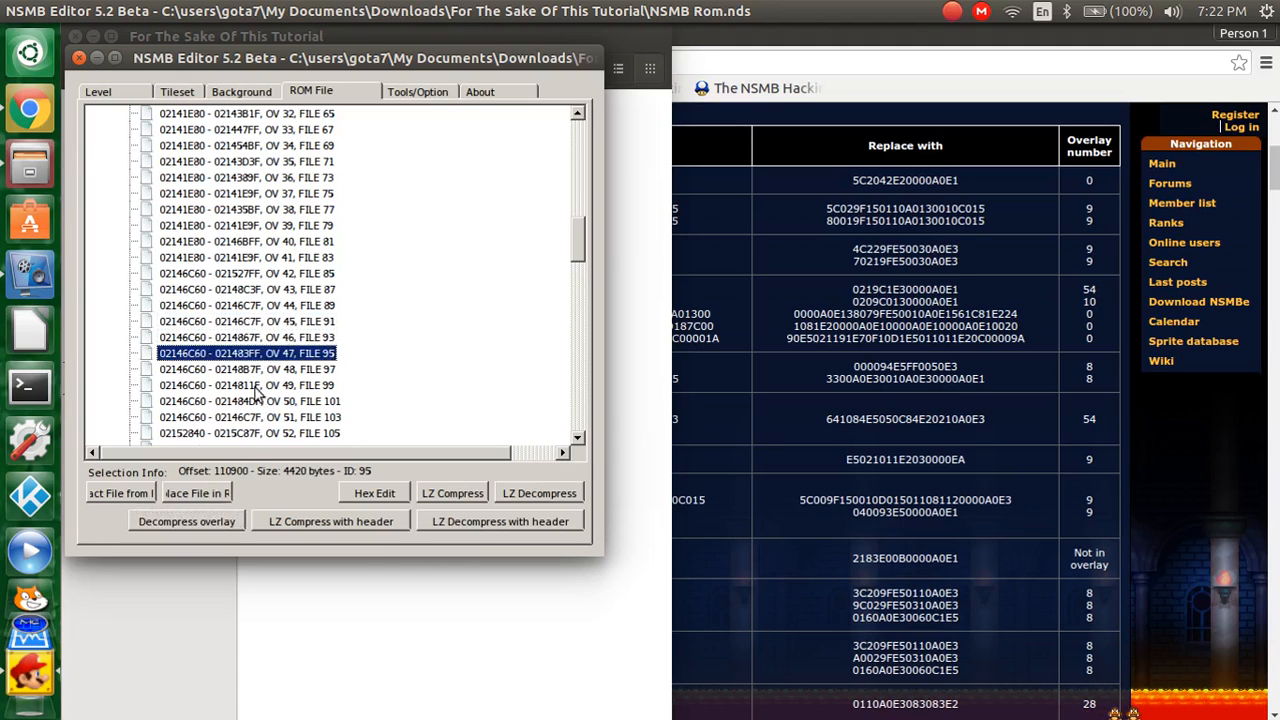
left_click(247, 369)
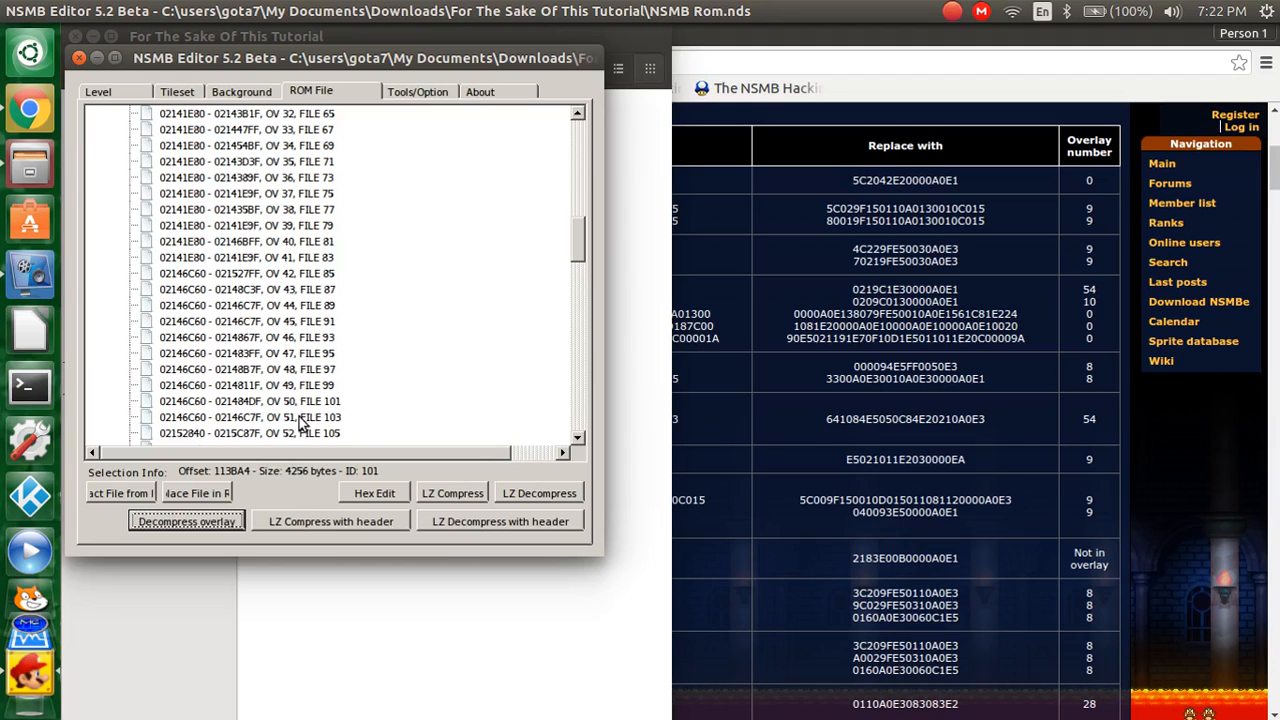
left_click(246, 161)
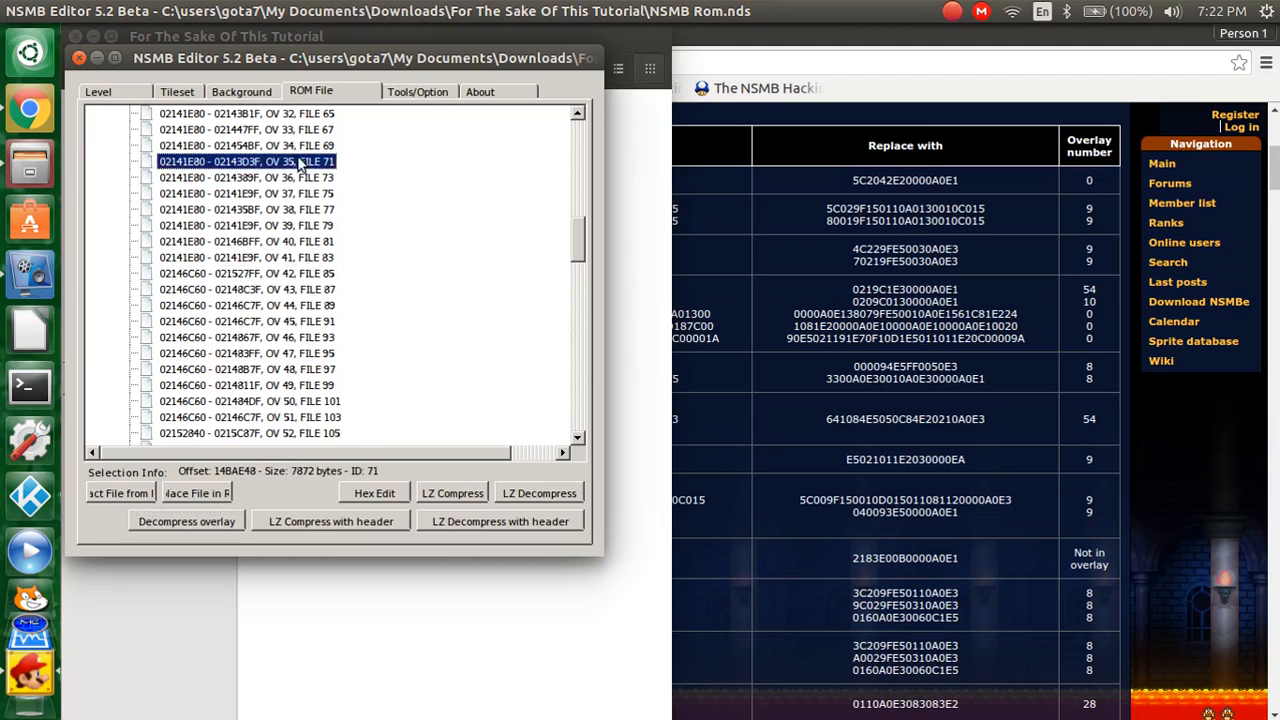
left_click(186, 520)
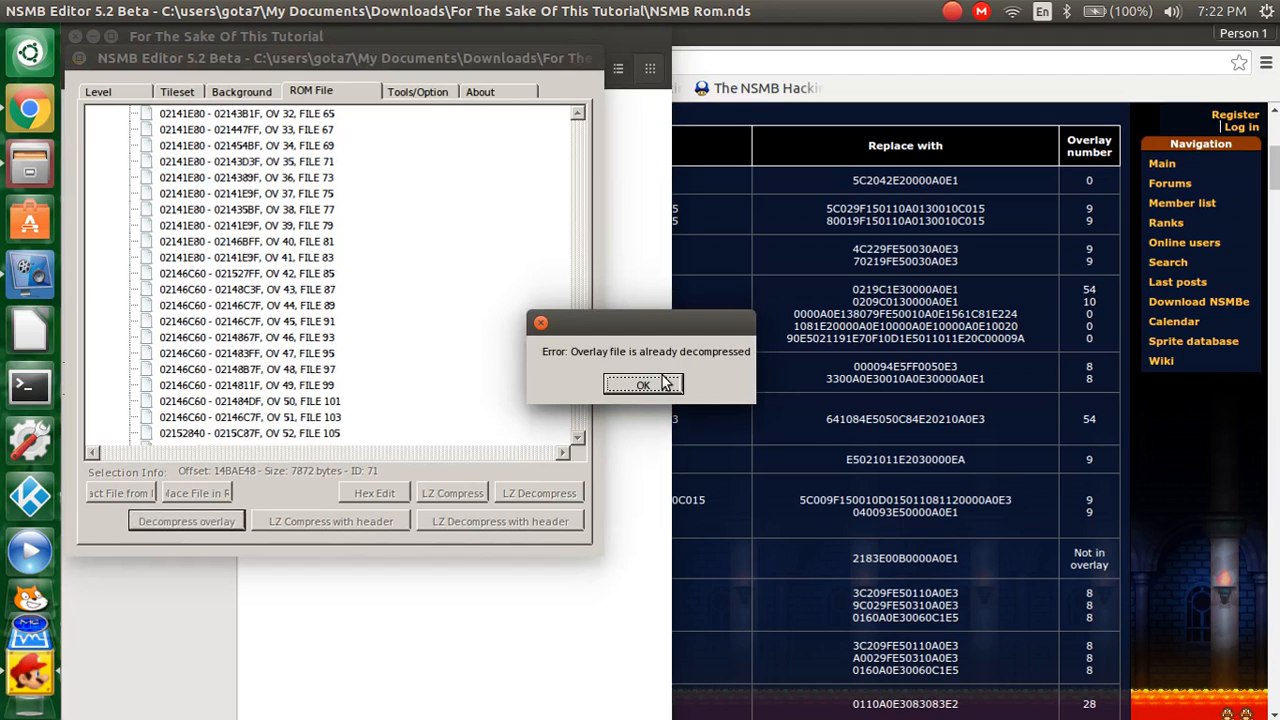
left_click(643, 385)
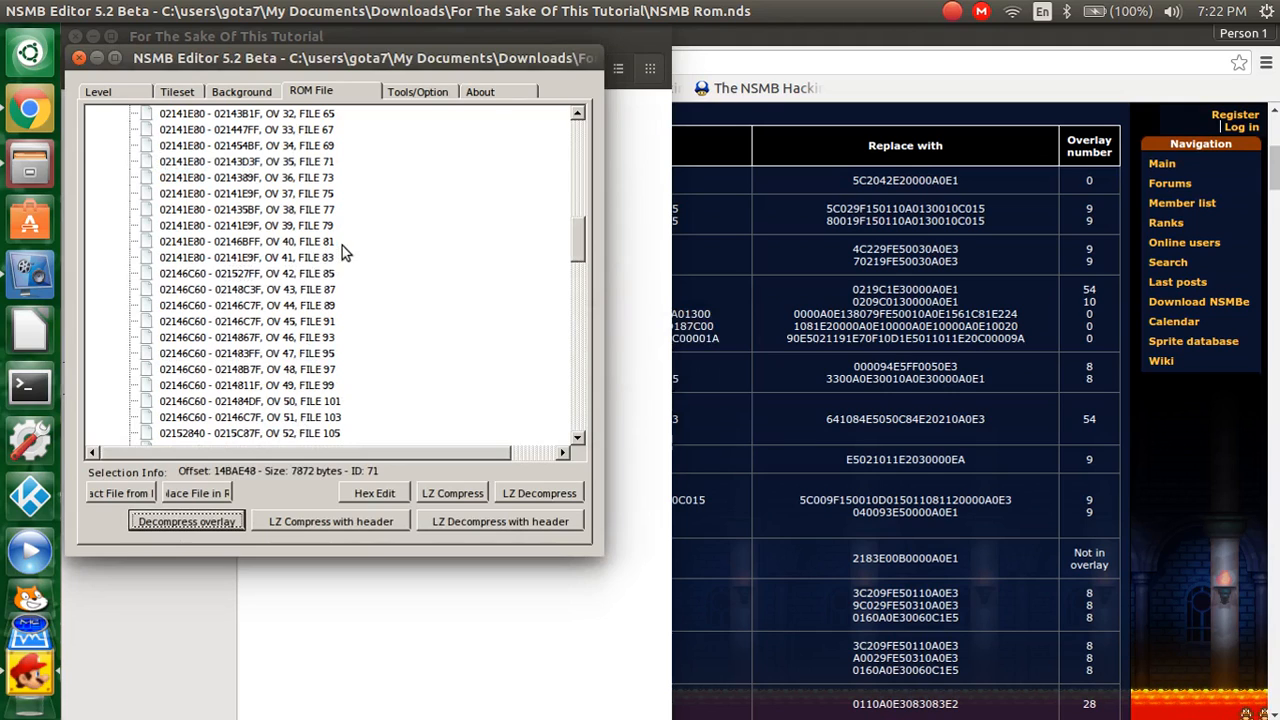
mouse_move(335, 268)
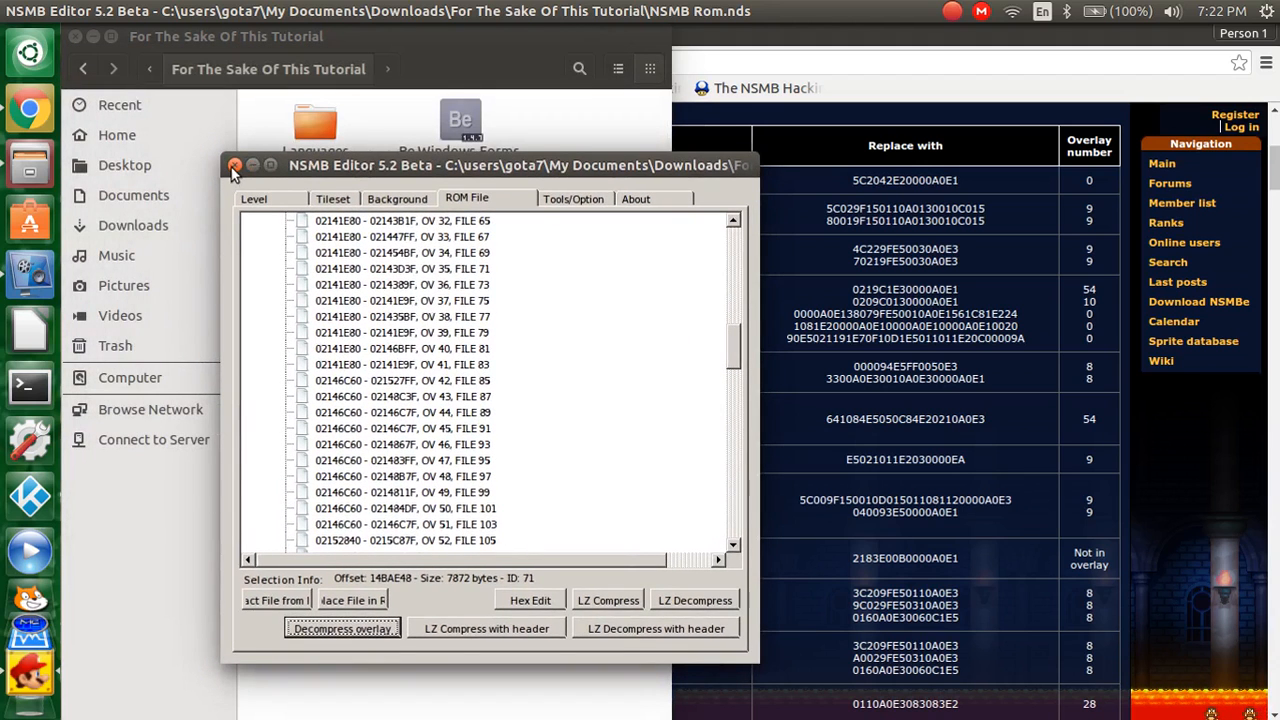
Step: Close the NSMB Editor window
left_click(235, 165)
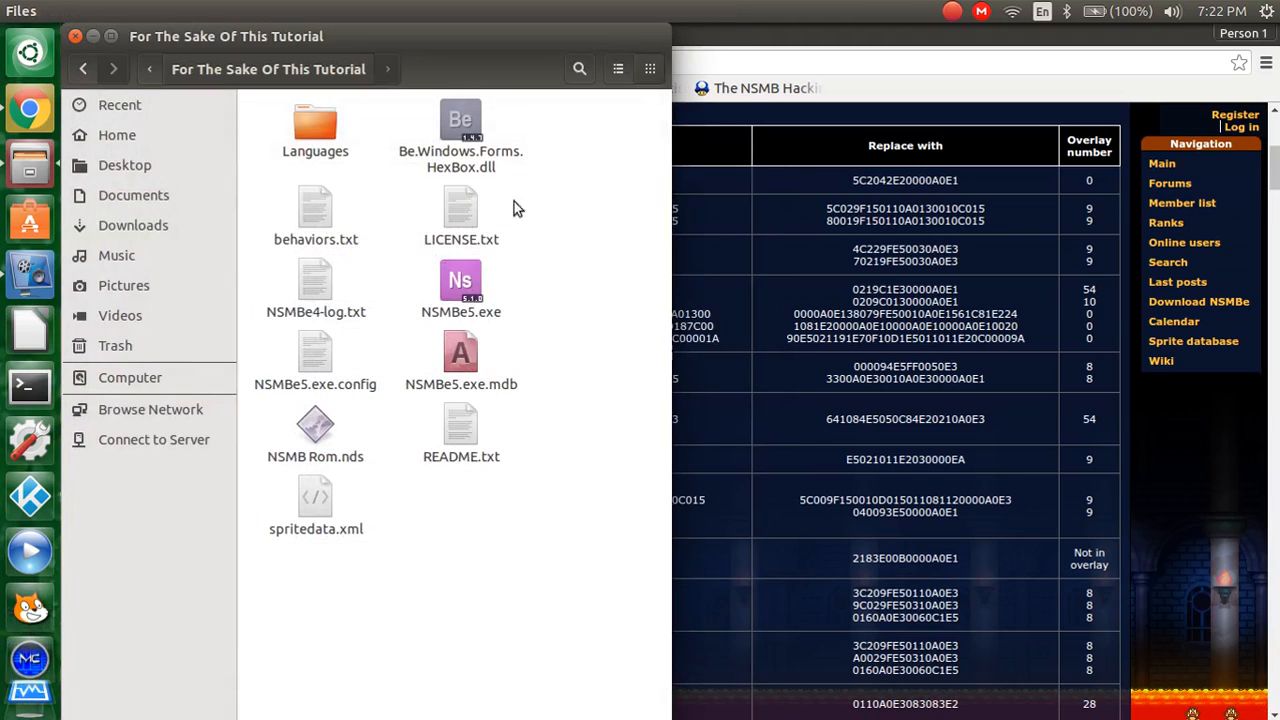
mouse_move(366, 238)
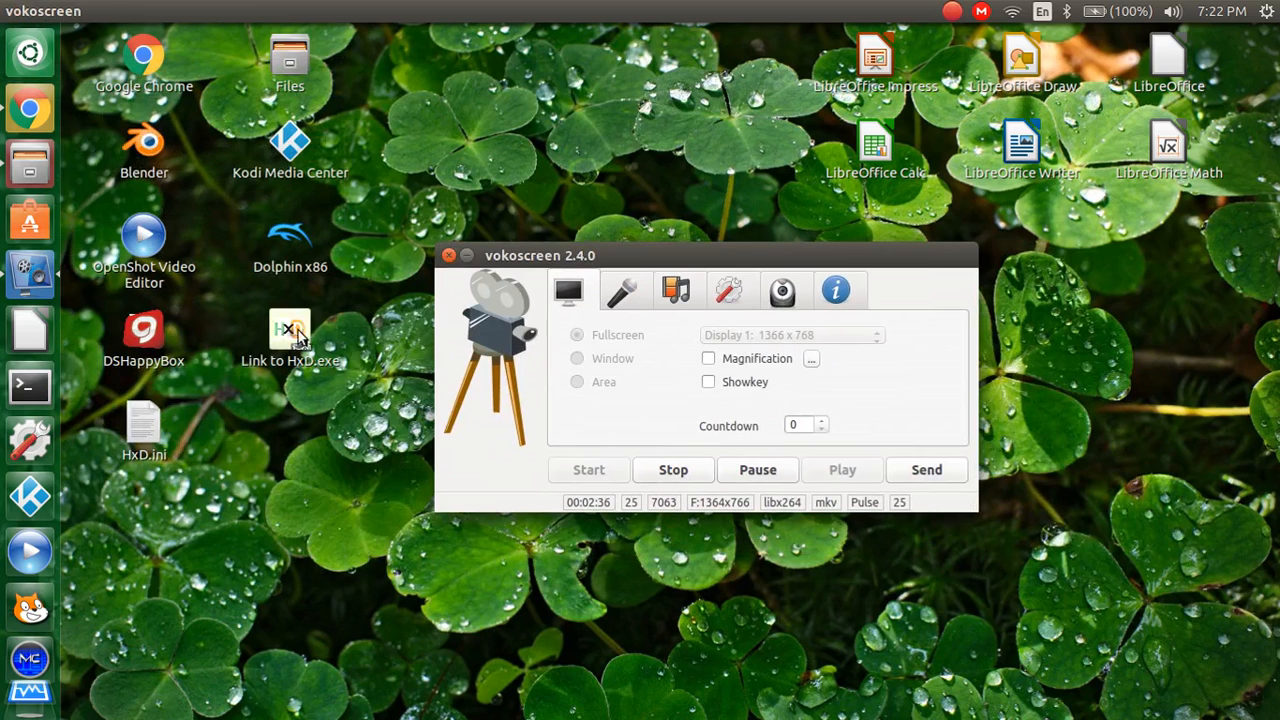
Step: Launch HxD and load NSMB Rom.nds from the tutorial folder
double_click(290, 330)
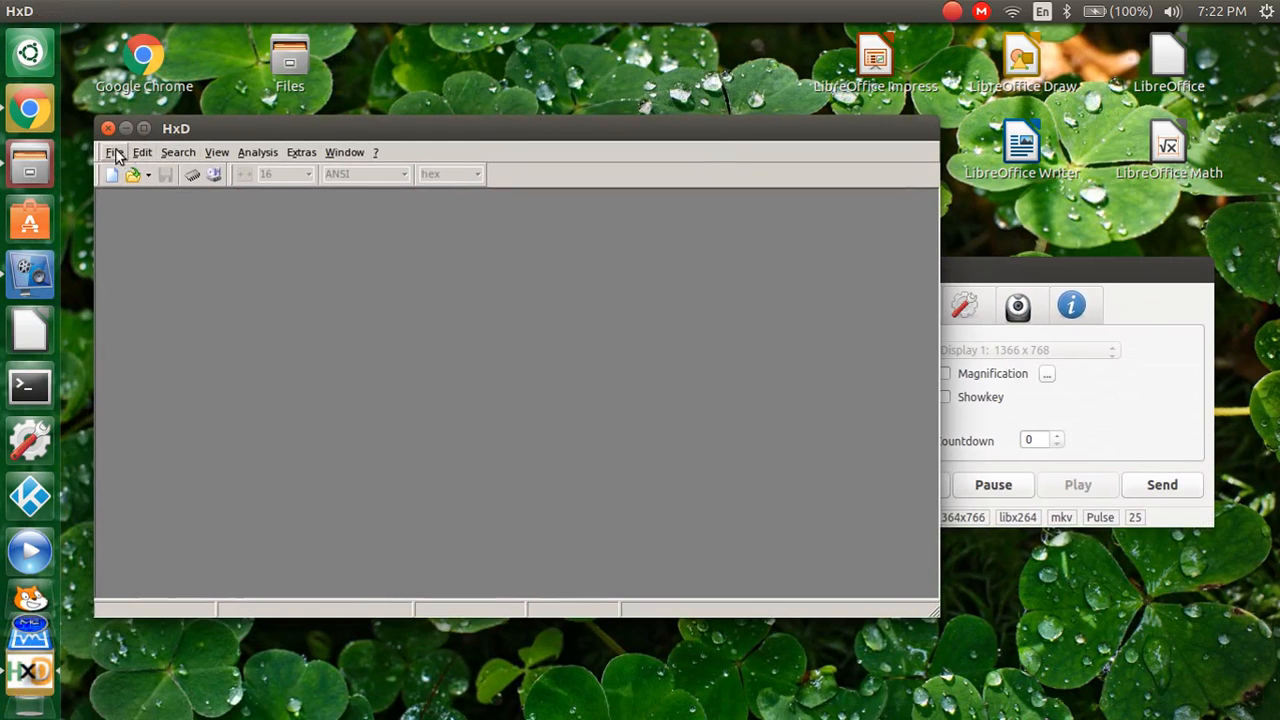
mouse_move(114, 173)
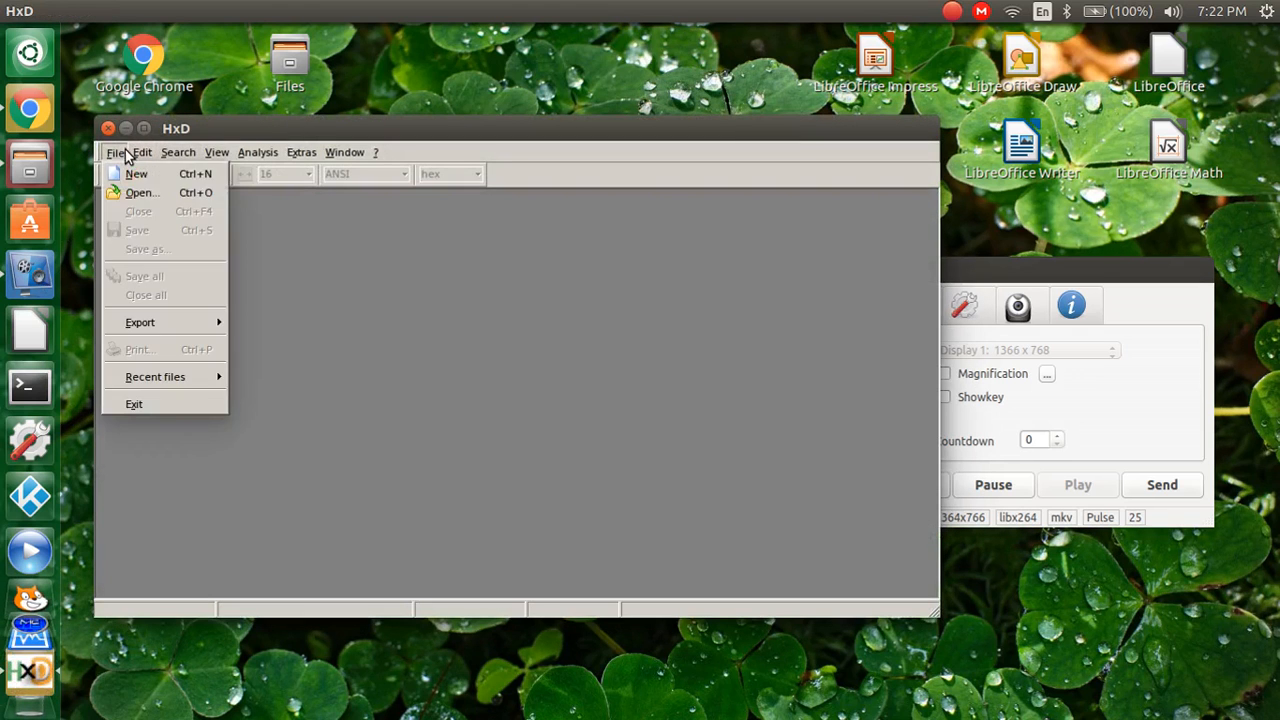
left_click(141, 192)
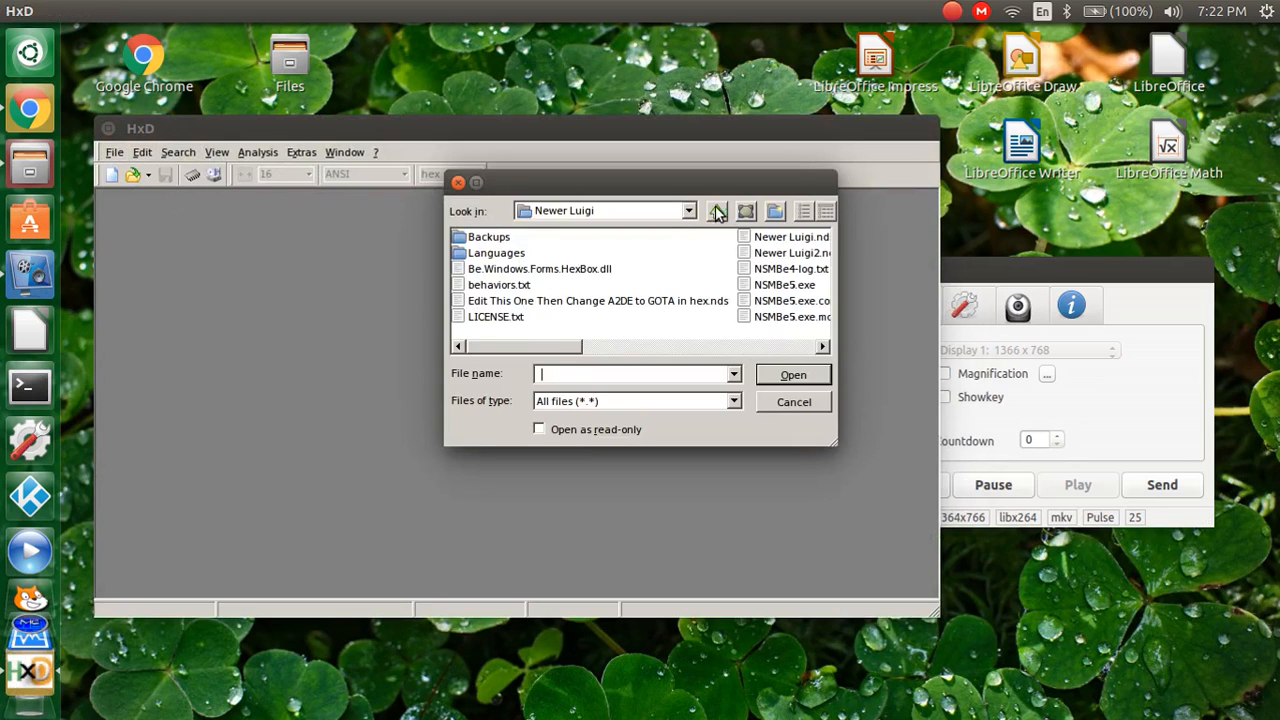
left_click(716, 210)
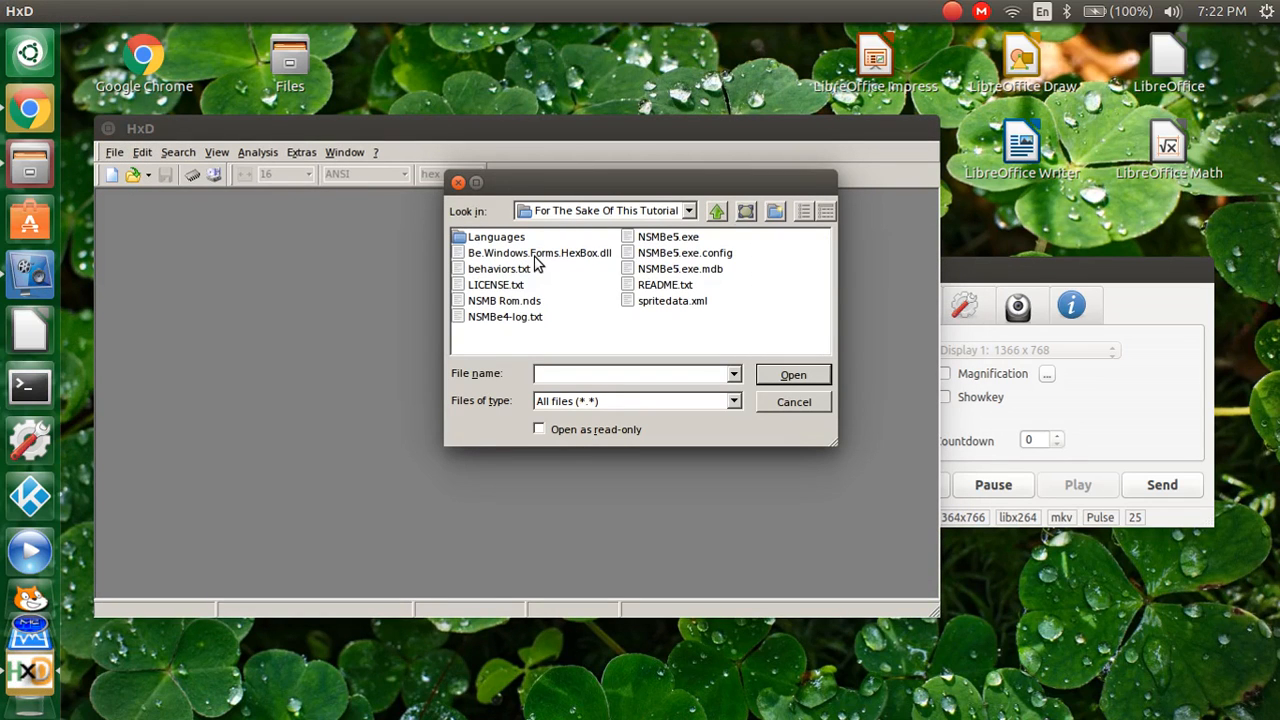
mouse_move(520, 308)
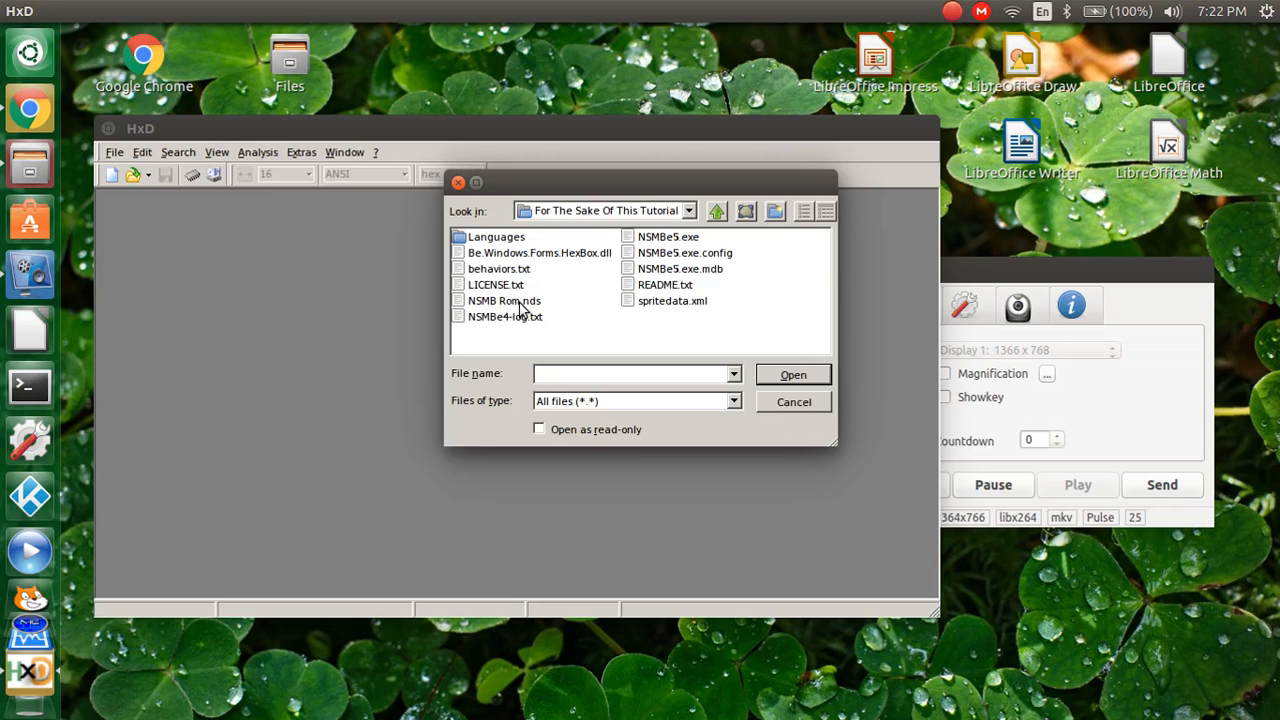
mouse_move(528, 307)
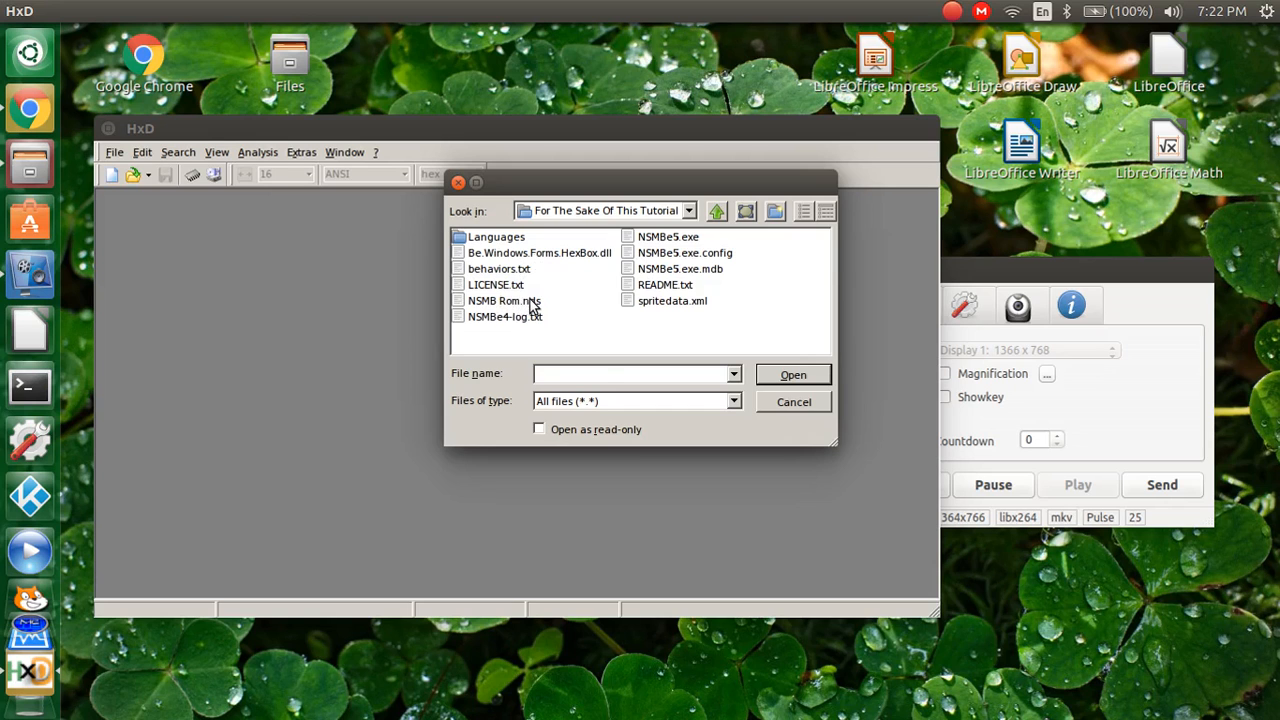
double_click(504, 300)
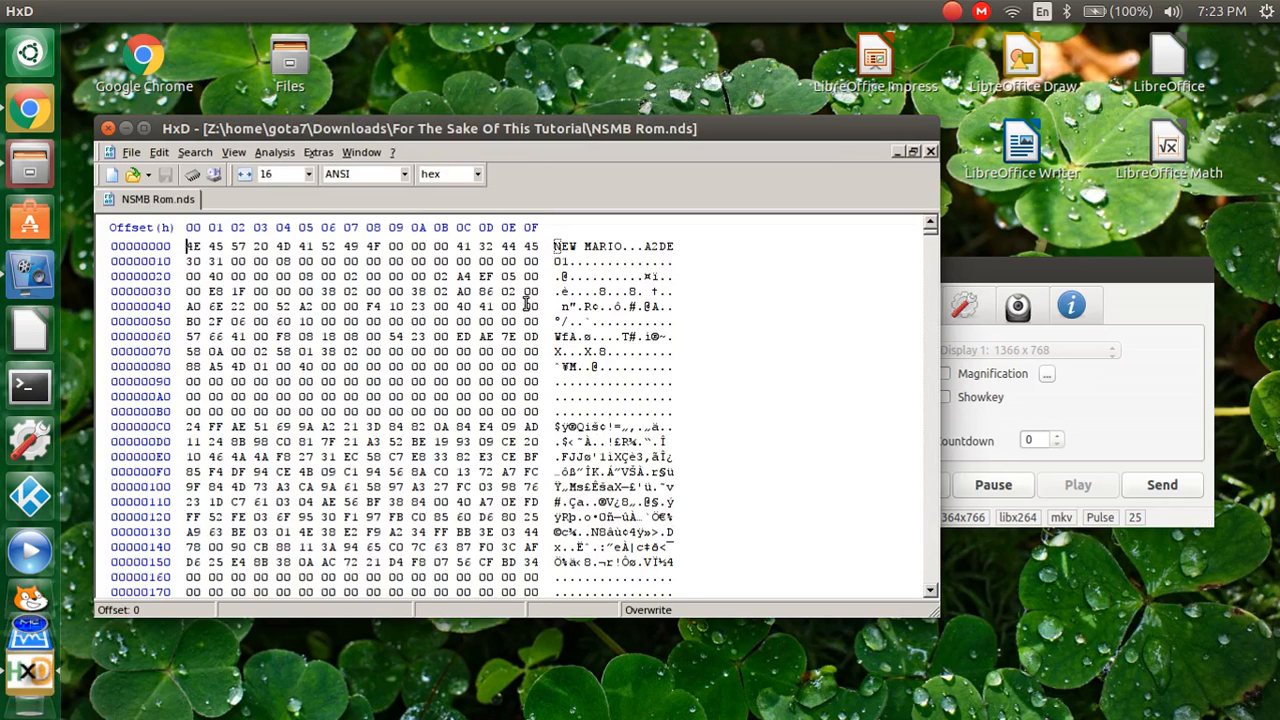
mouse_move(428, 280)
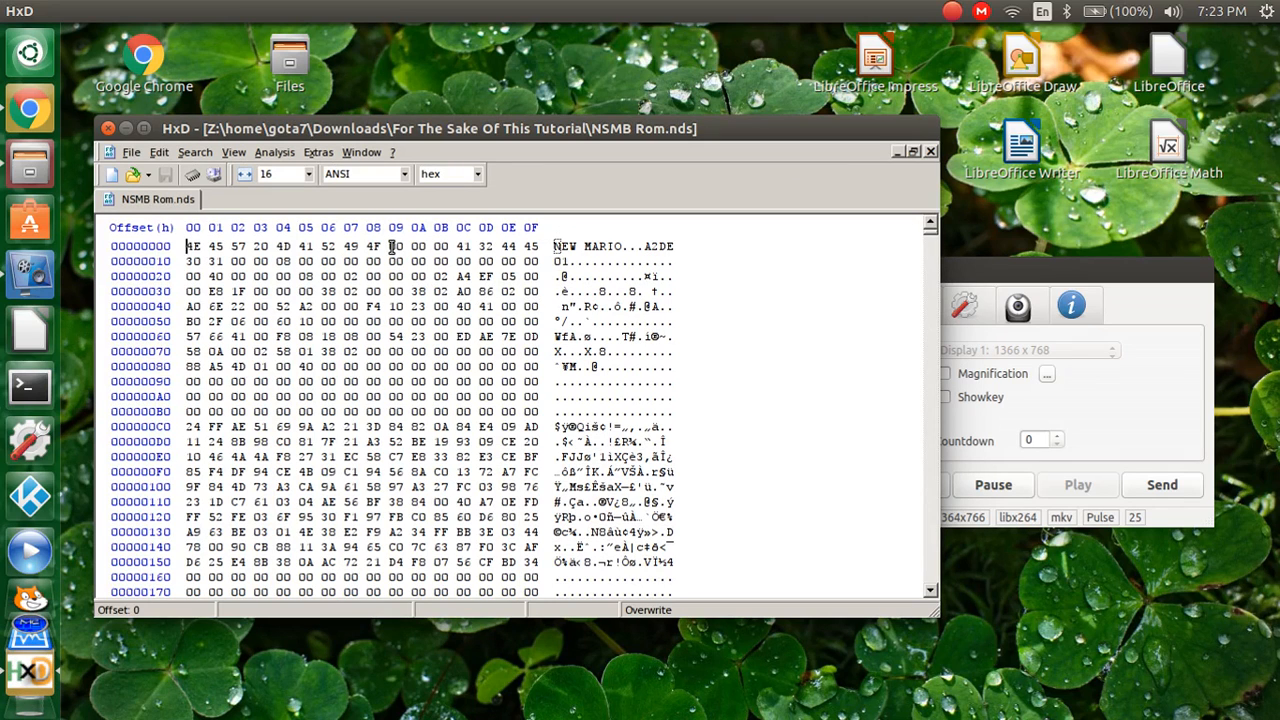
mouse_move(314, 263)
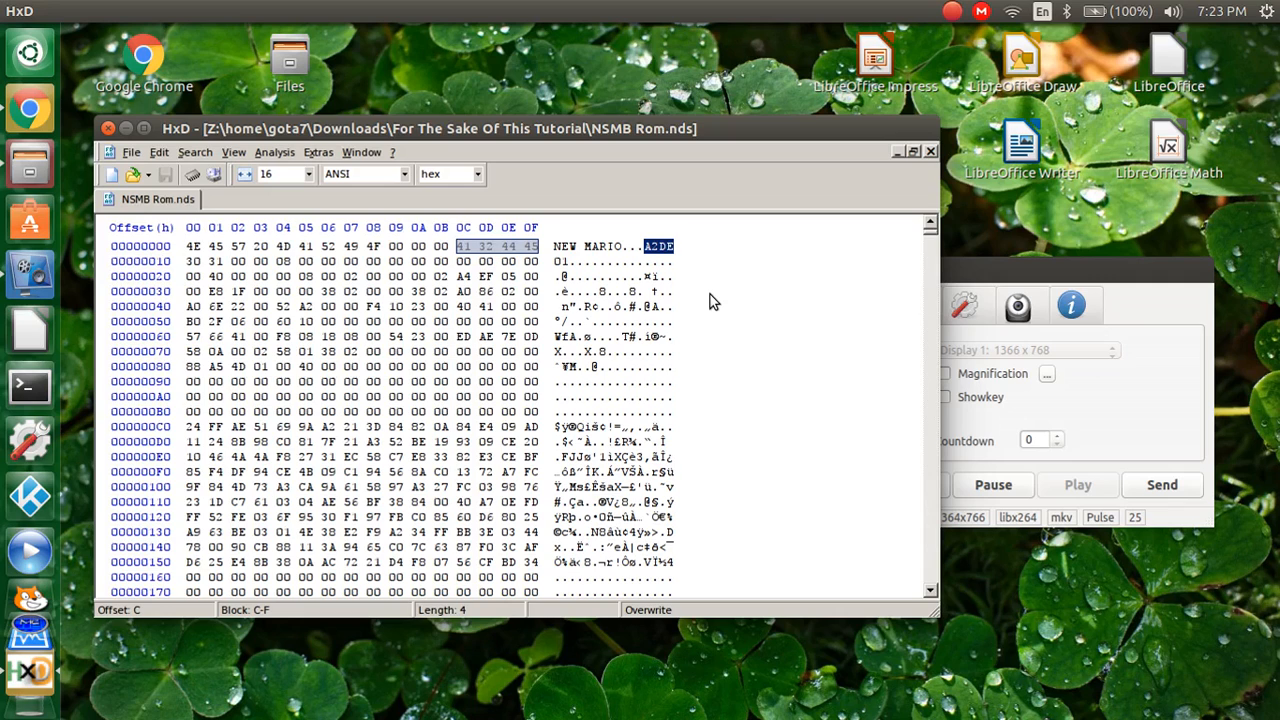
mouse_move(560, 242)
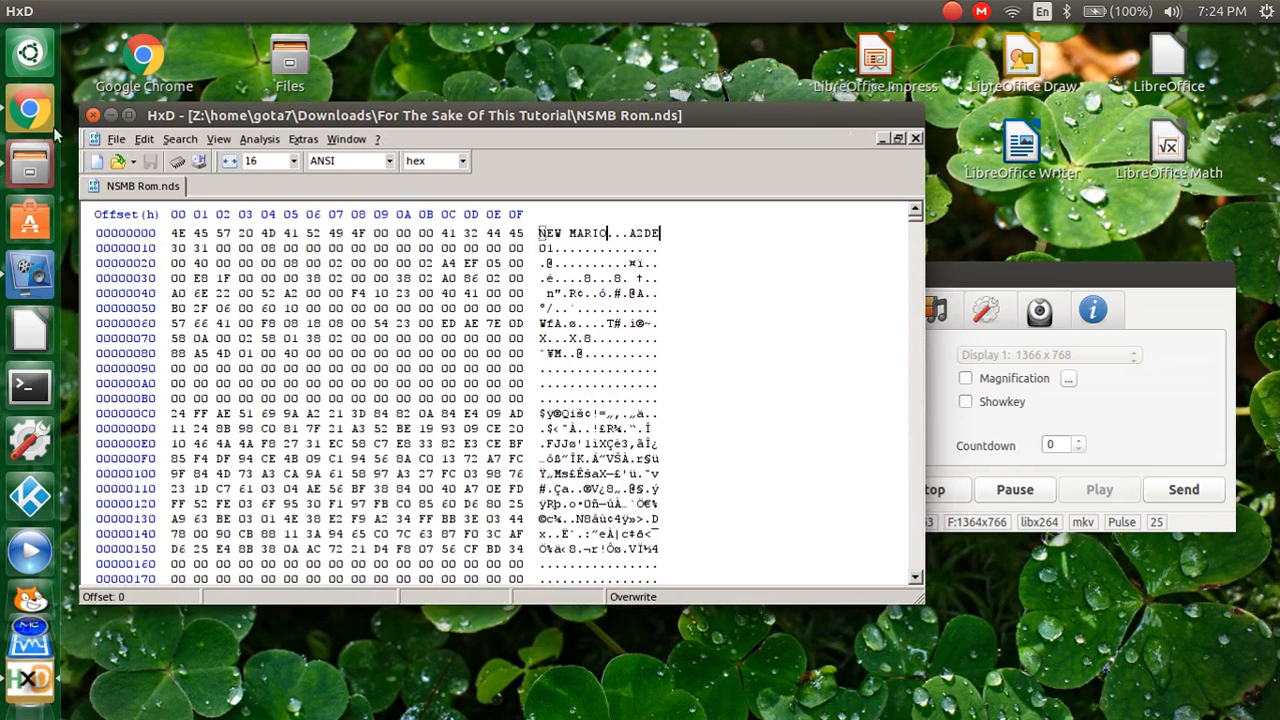
Step: Search the ROM for hex values 5C029F150010A0130010C015
left_click(29, 108)
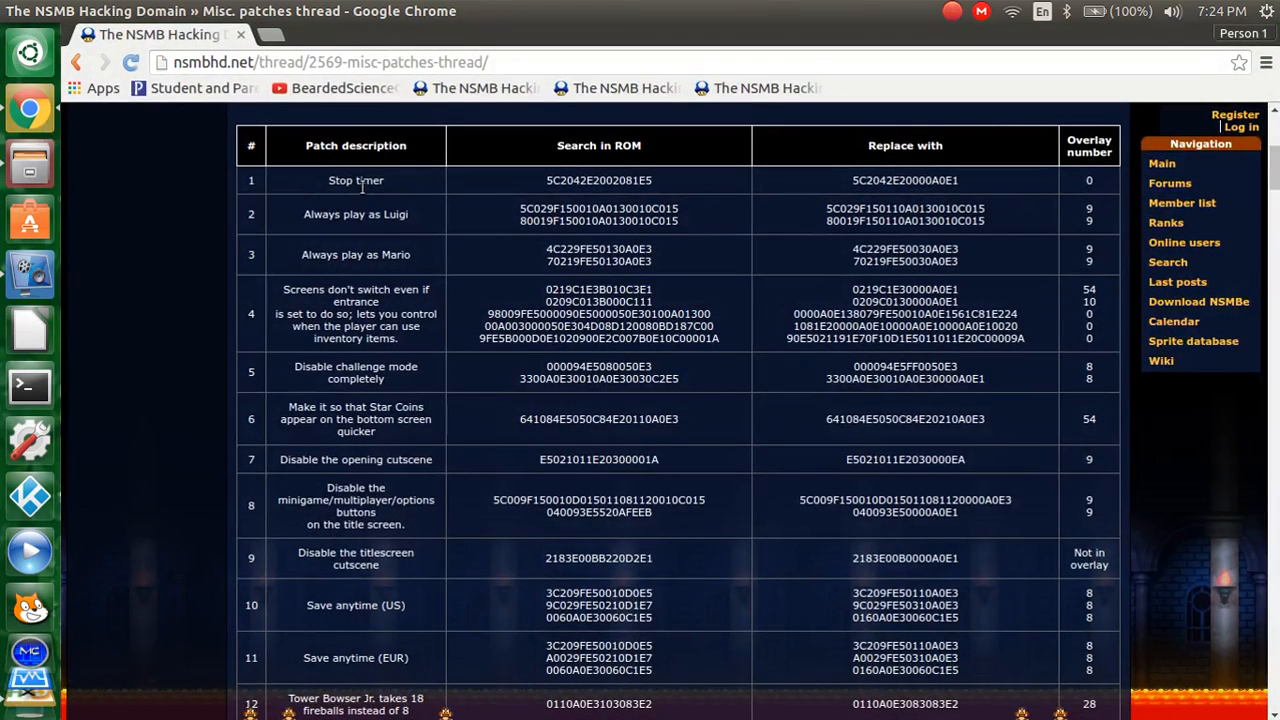
mouse_move(363, 196)
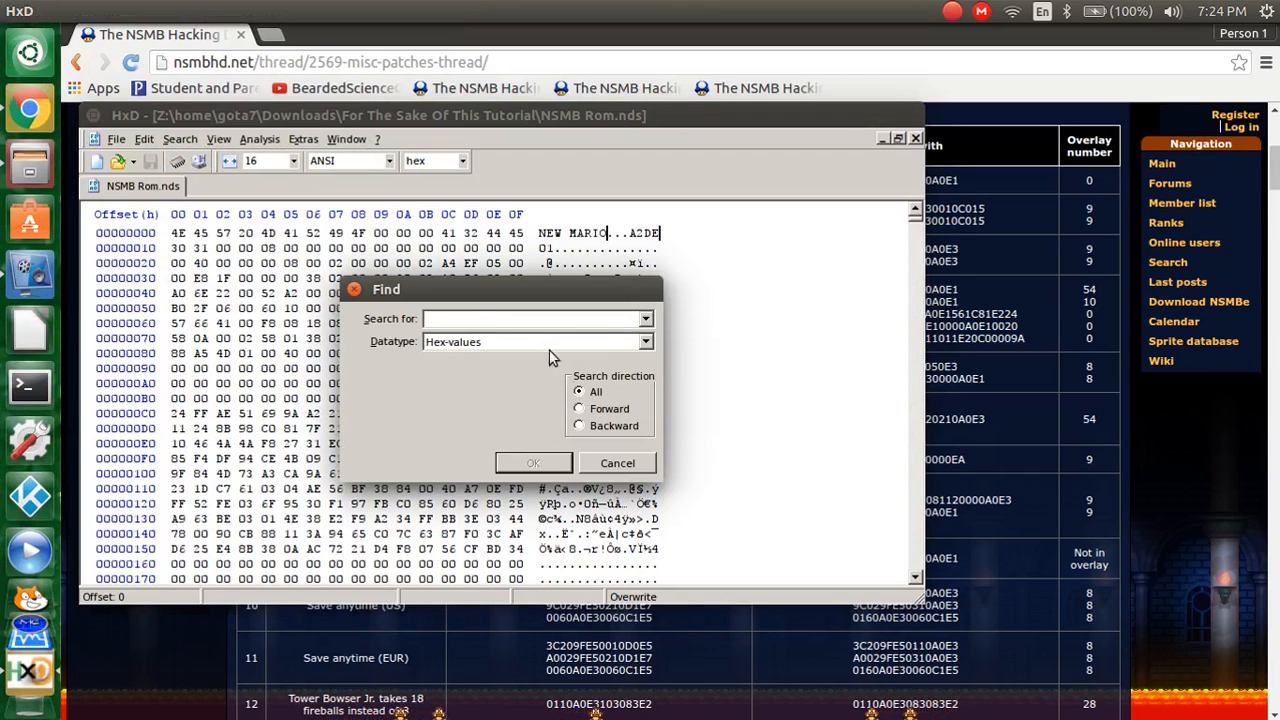
type("5C029F150010A0130010C015")
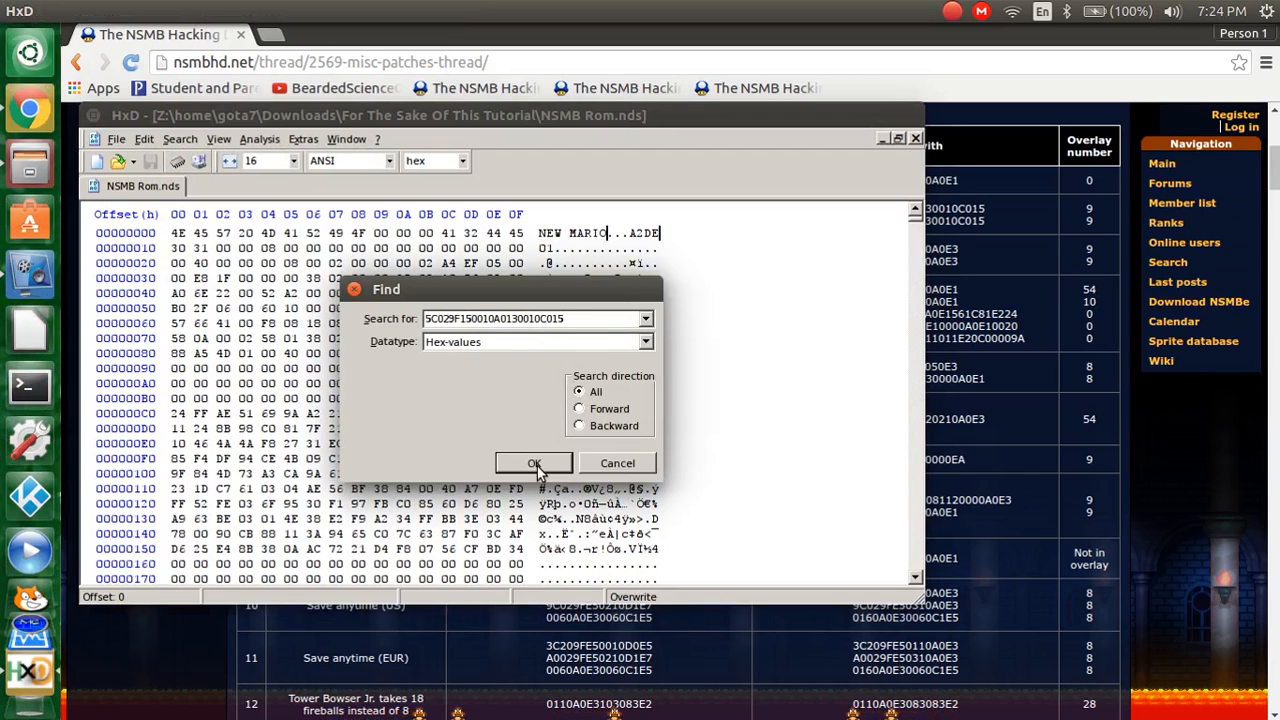
left_click(534, 462)
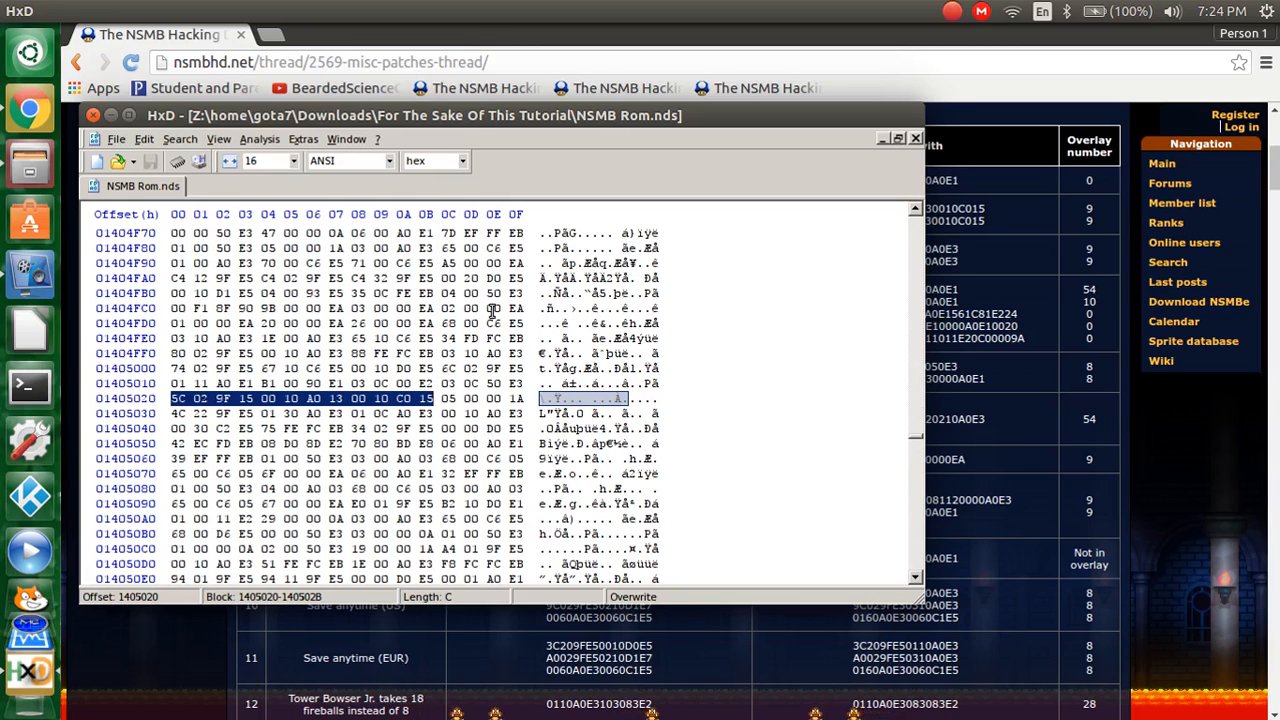
mouse_move(478, 322)
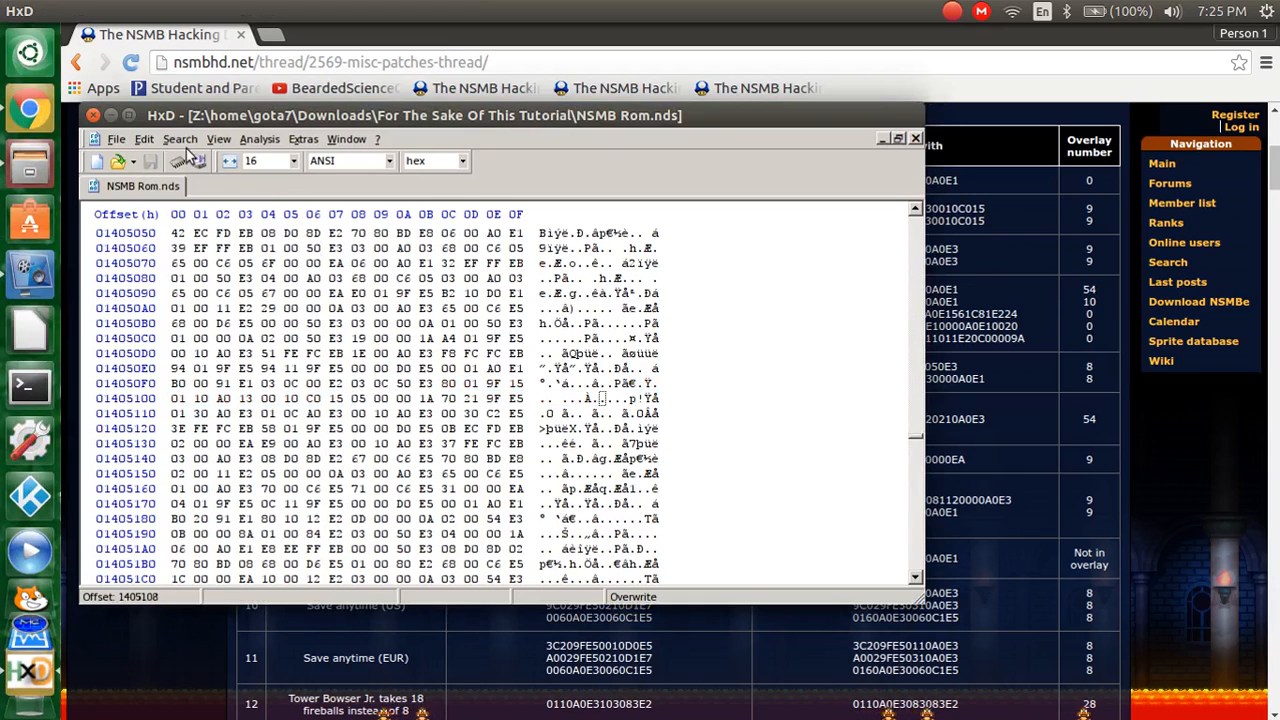
mouse_move(967, 194)
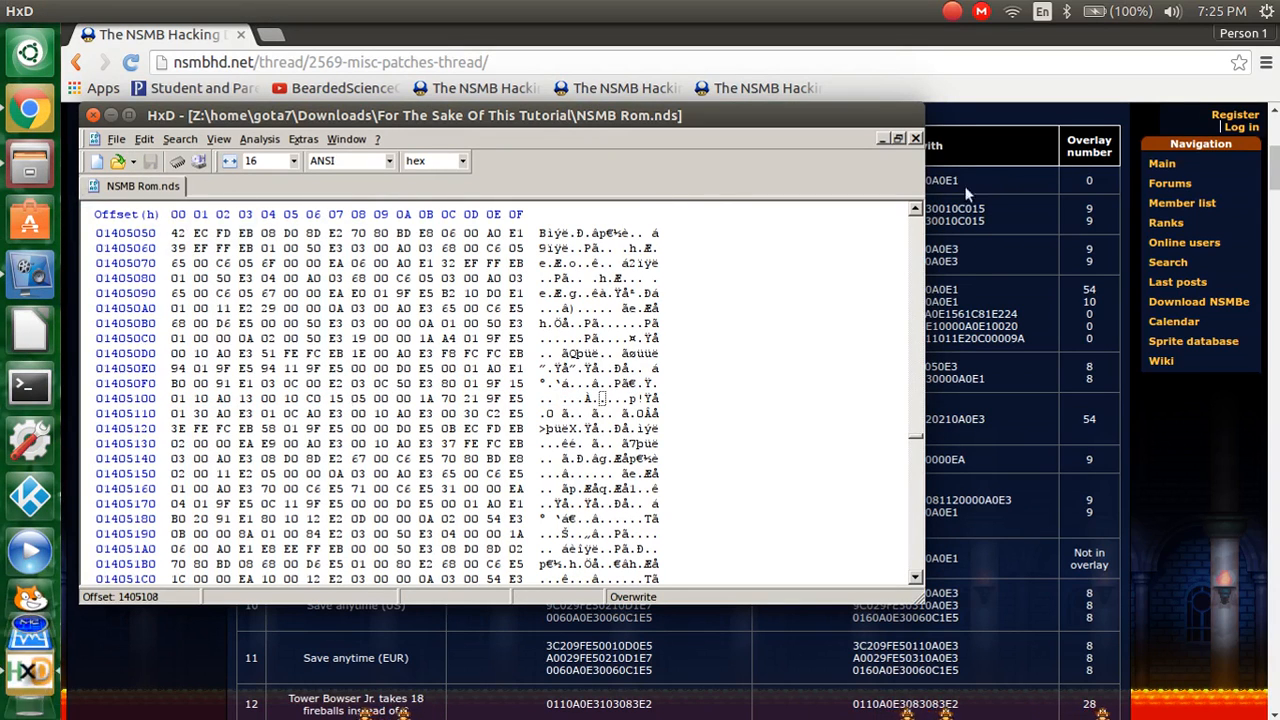
mouse_move(915, 145)
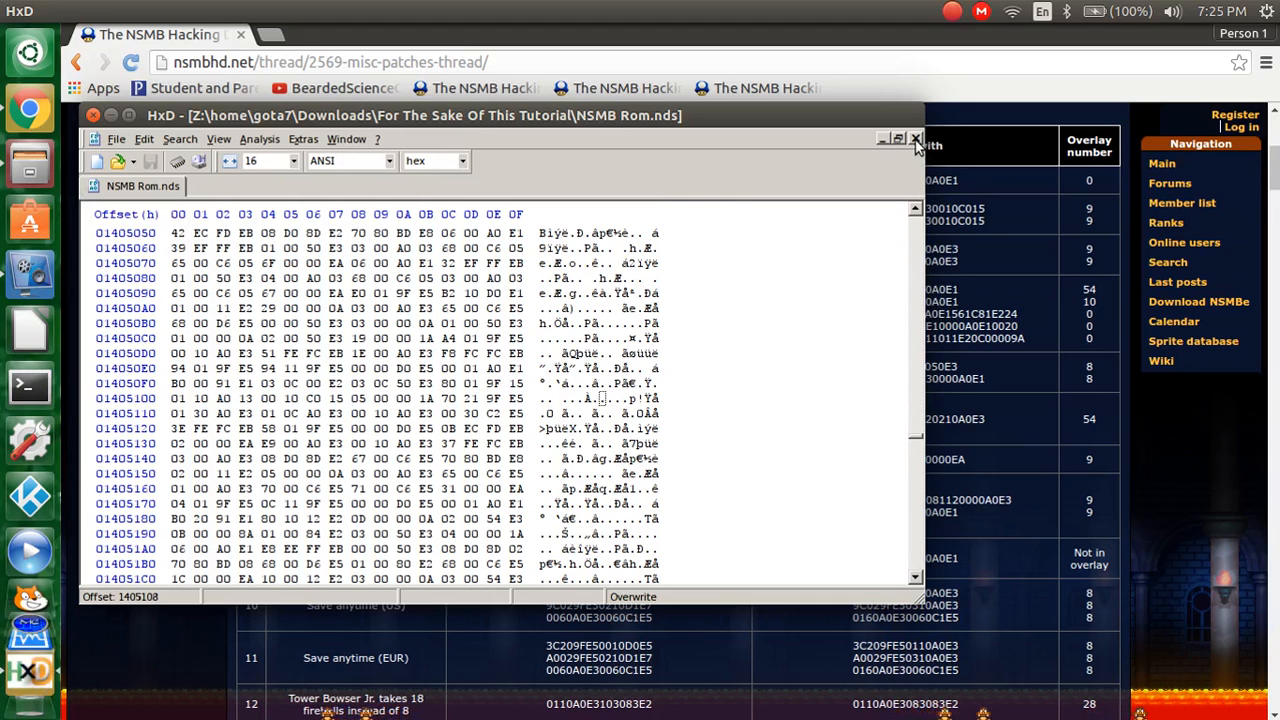
Step: Close the ROM in HxD, launch DeSmuME from Documents, and browse for the ROM
left_click(914, 138)
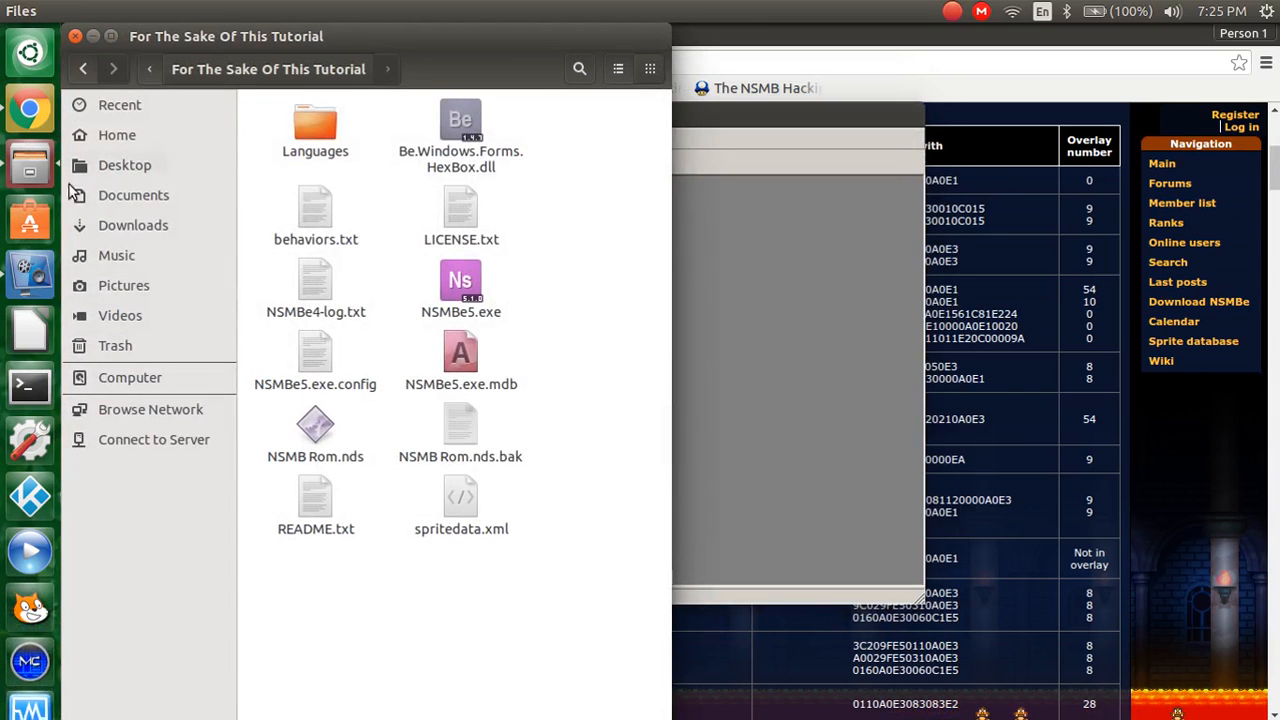
left_click(133, 195)
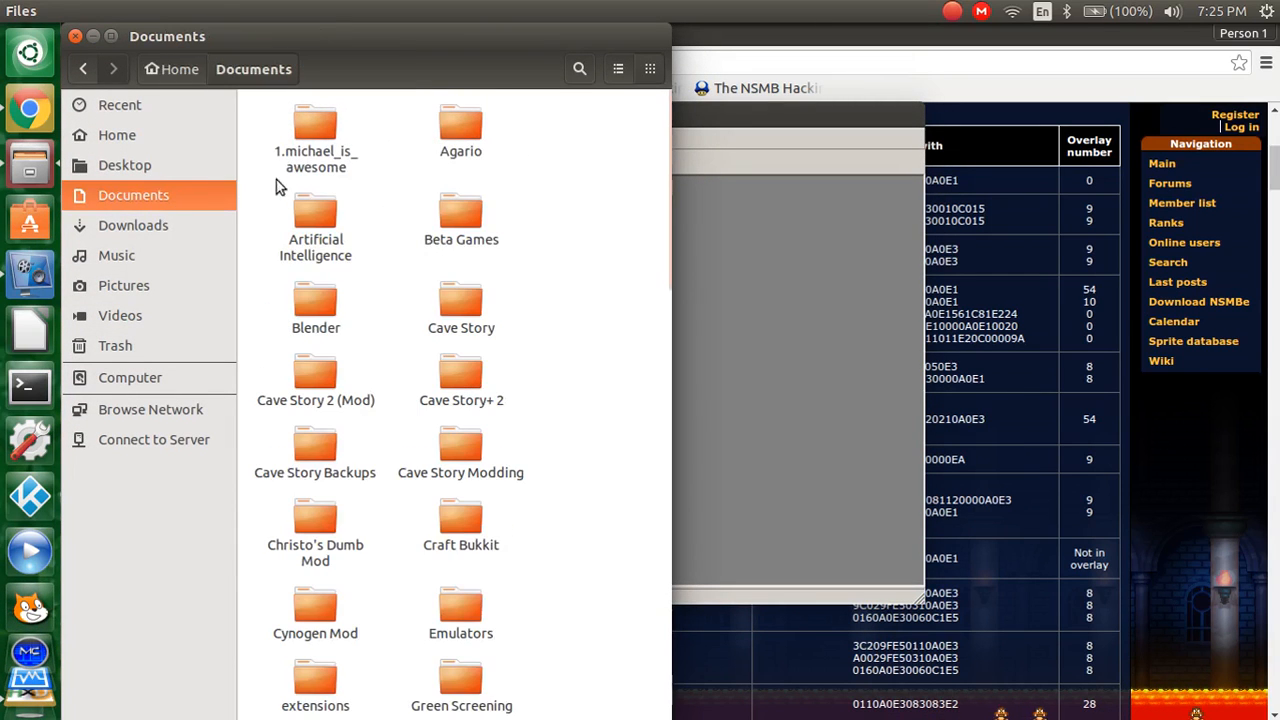
scroll("down", 3)
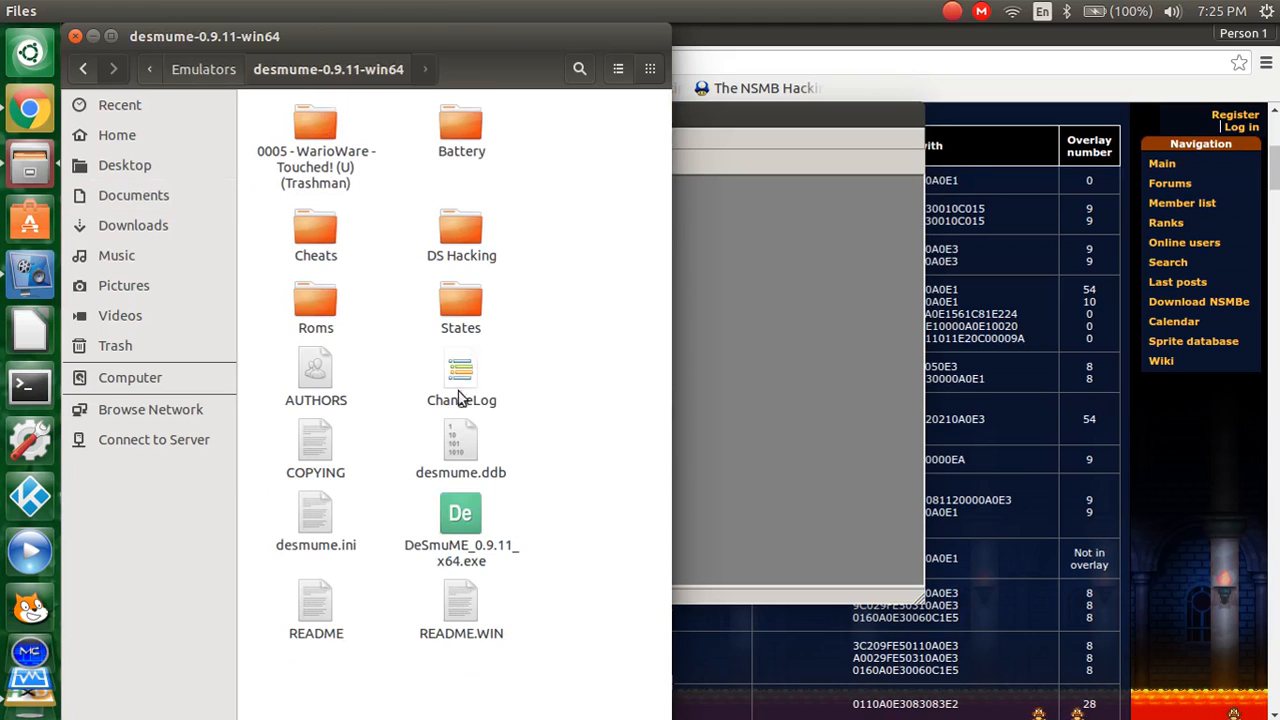
left_click(461, 513)
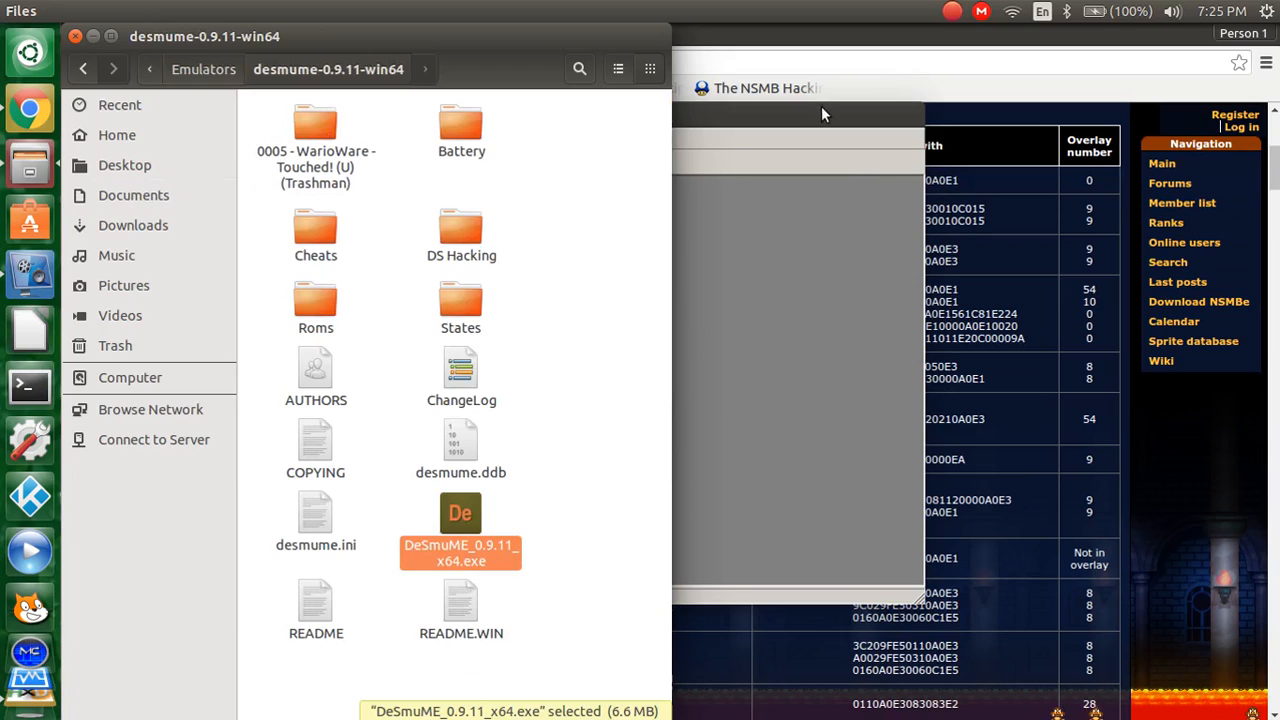
left_click(745, 176)
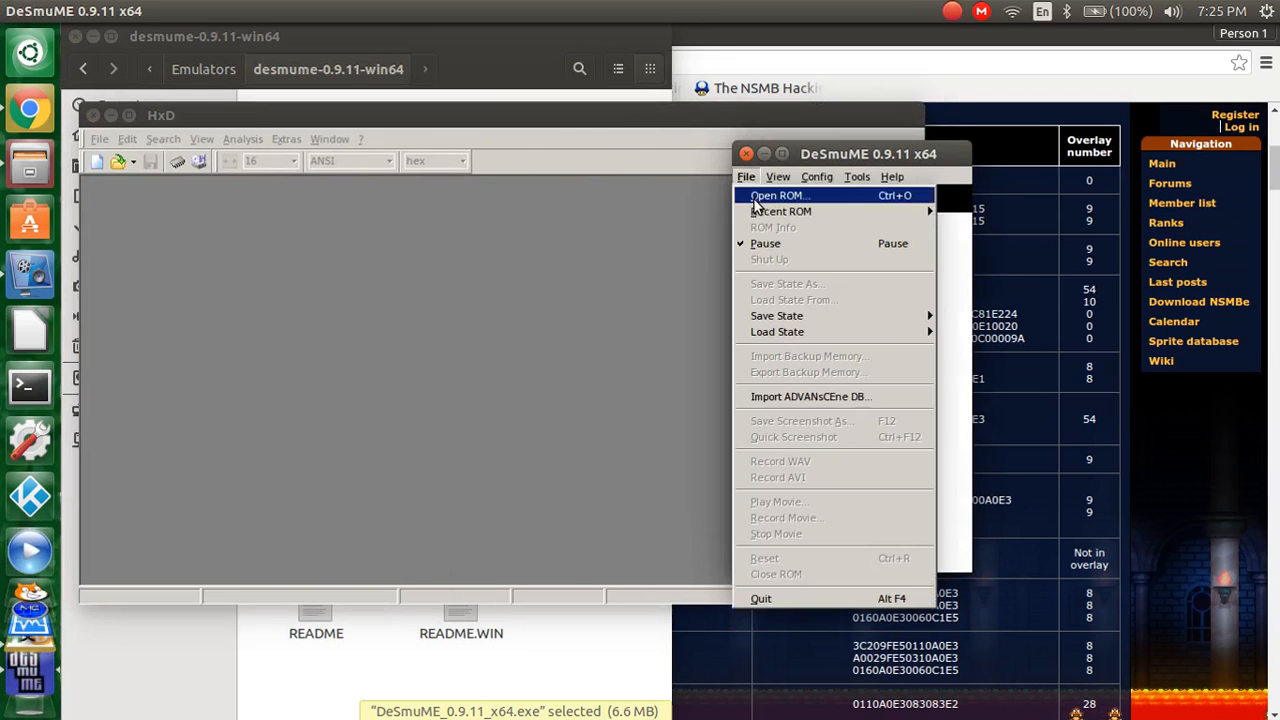
left_click(779, 195)
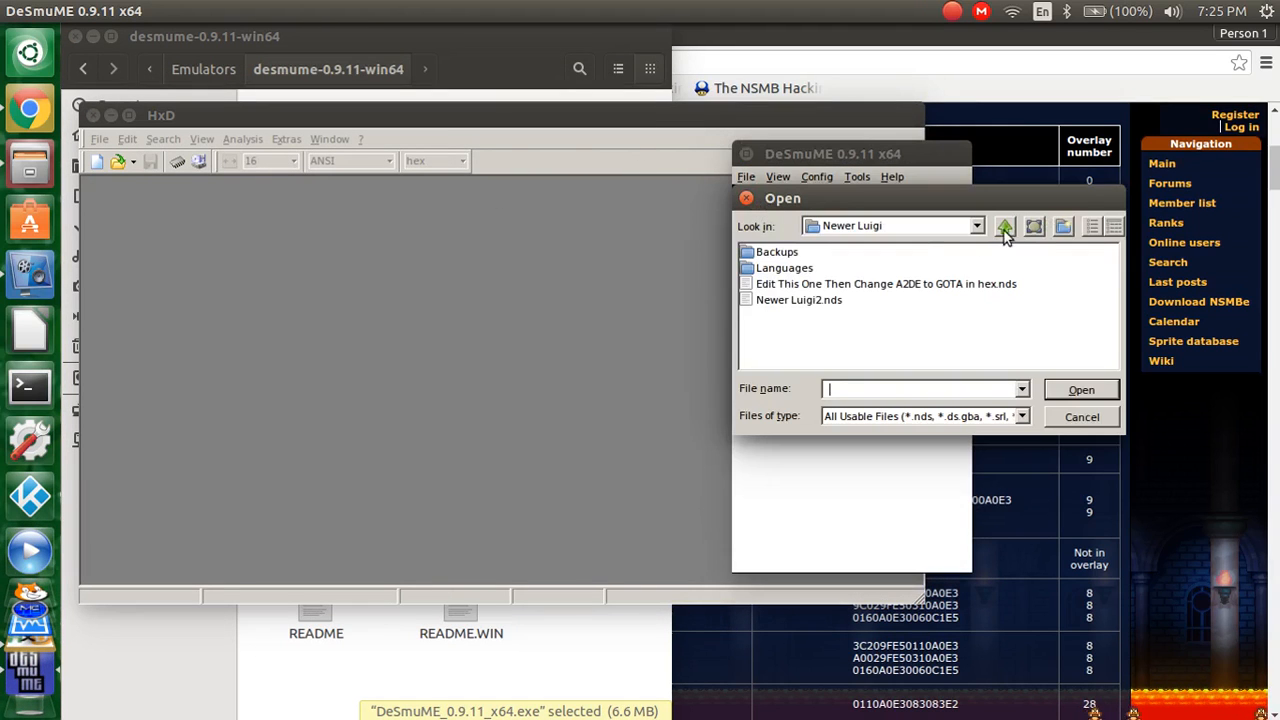
left_click(1081, 417)
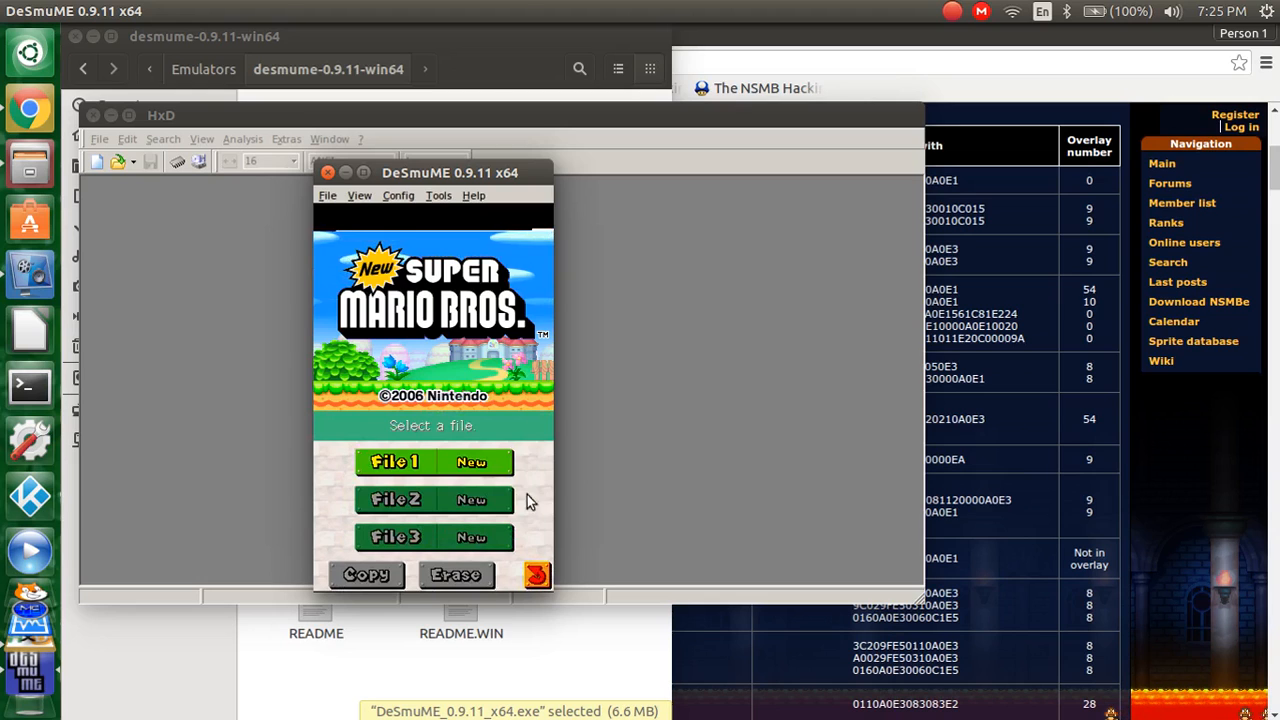
mouse_move(700, 315)
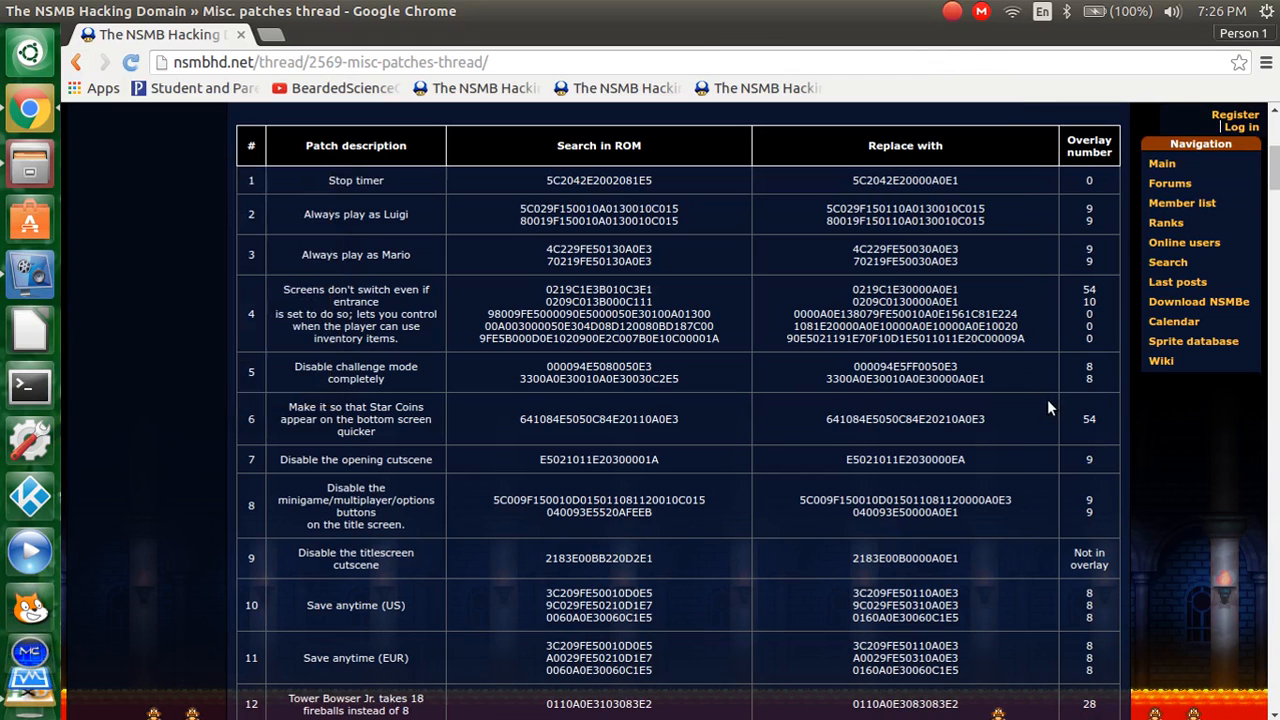
mouse_move(415, 475)
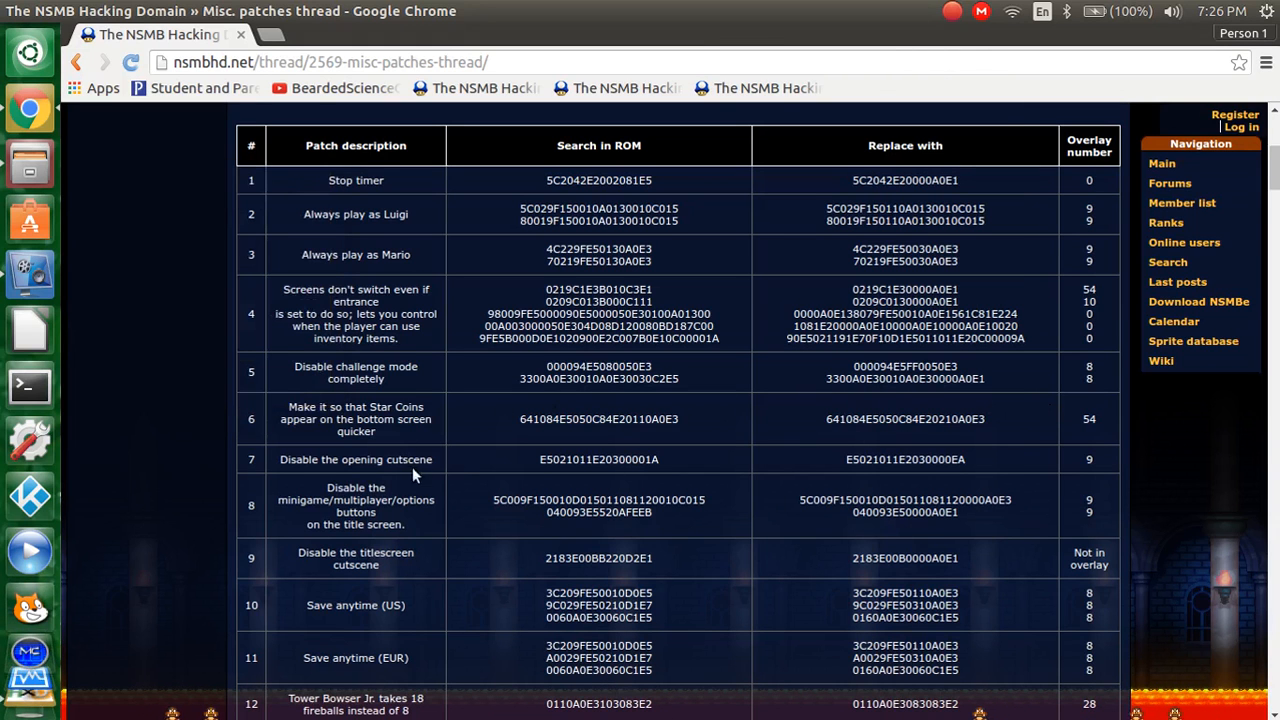
Step: Reopen NSMB Rom.nds in HxD
double_click(598, 459)
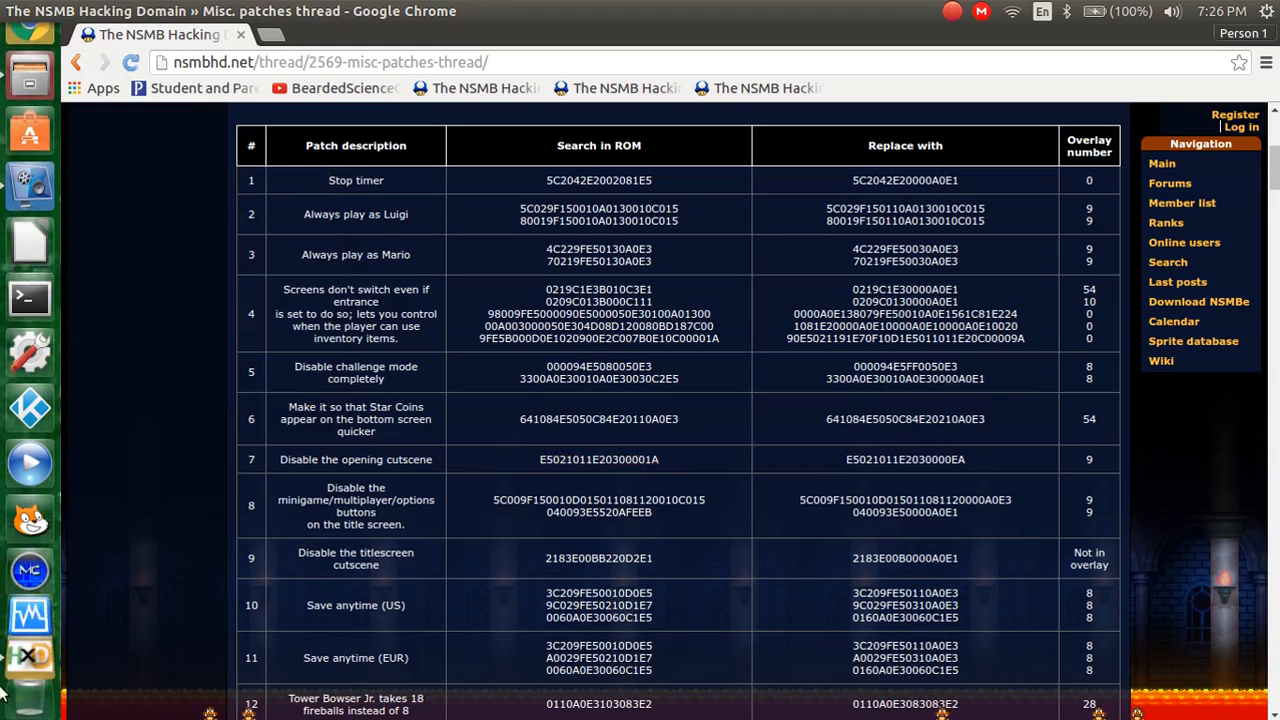
left_click(158, 153)
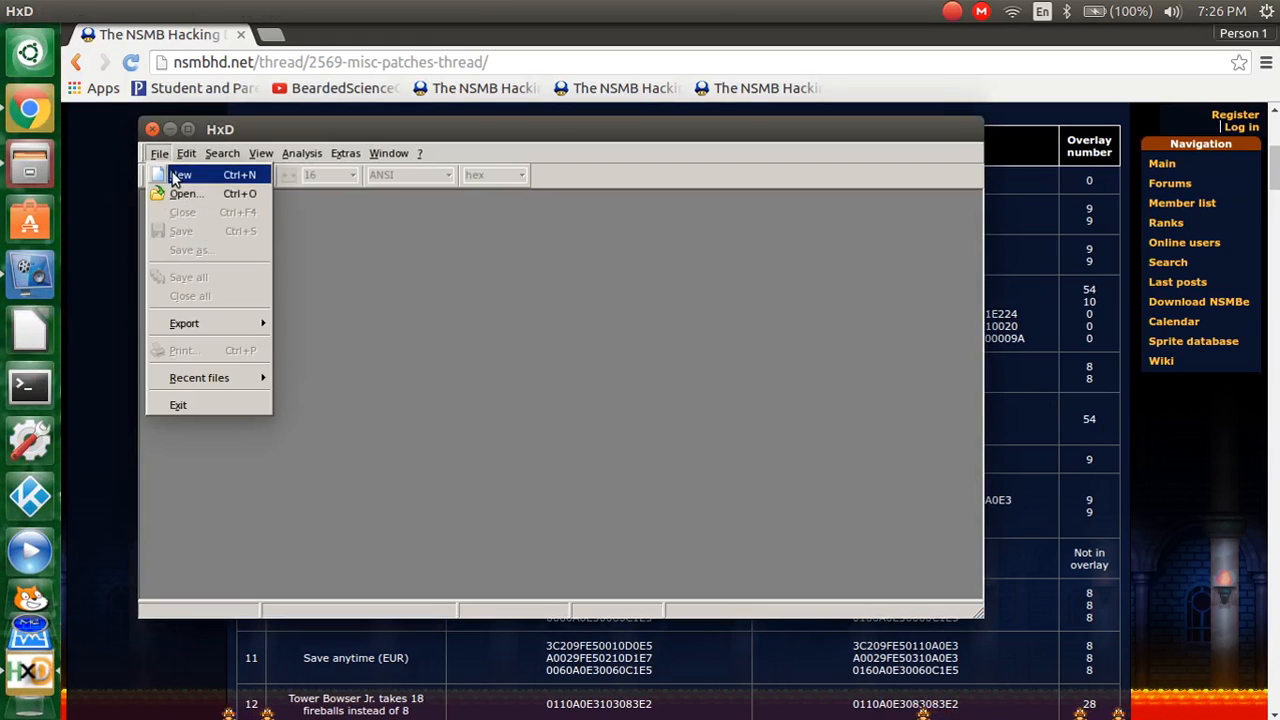
left_click(184, 193)
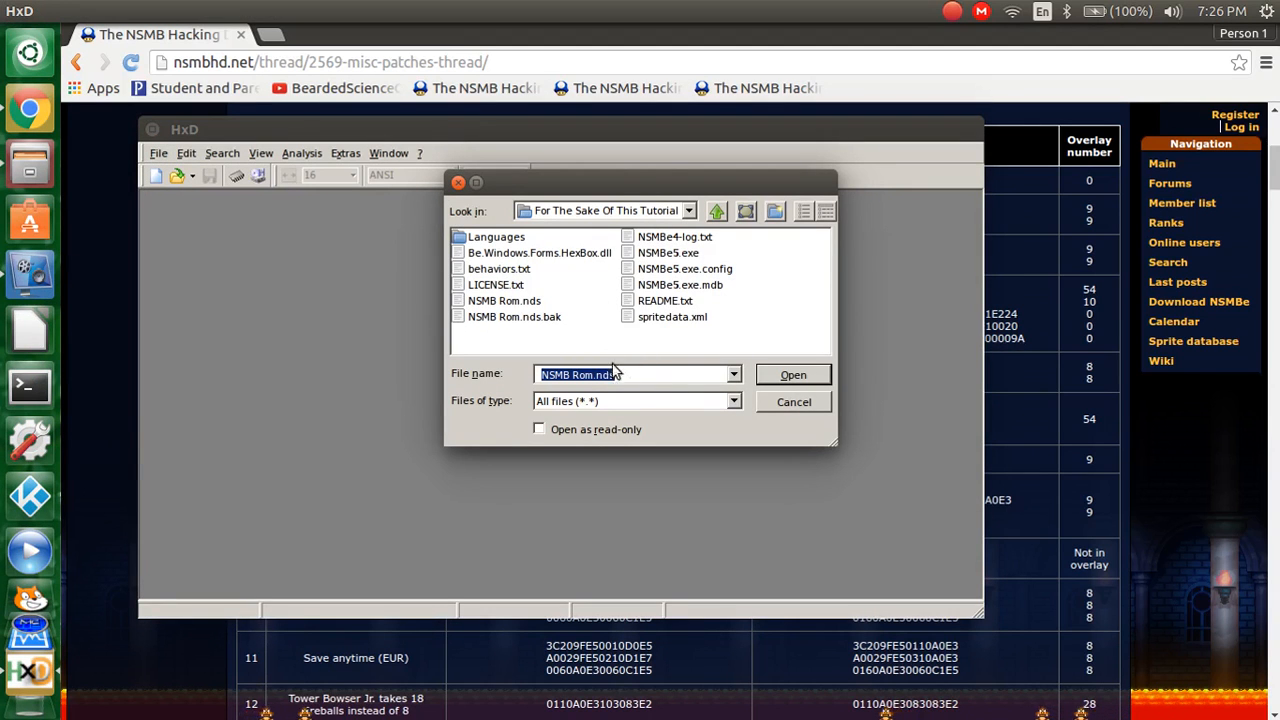
left_click(792, 374)
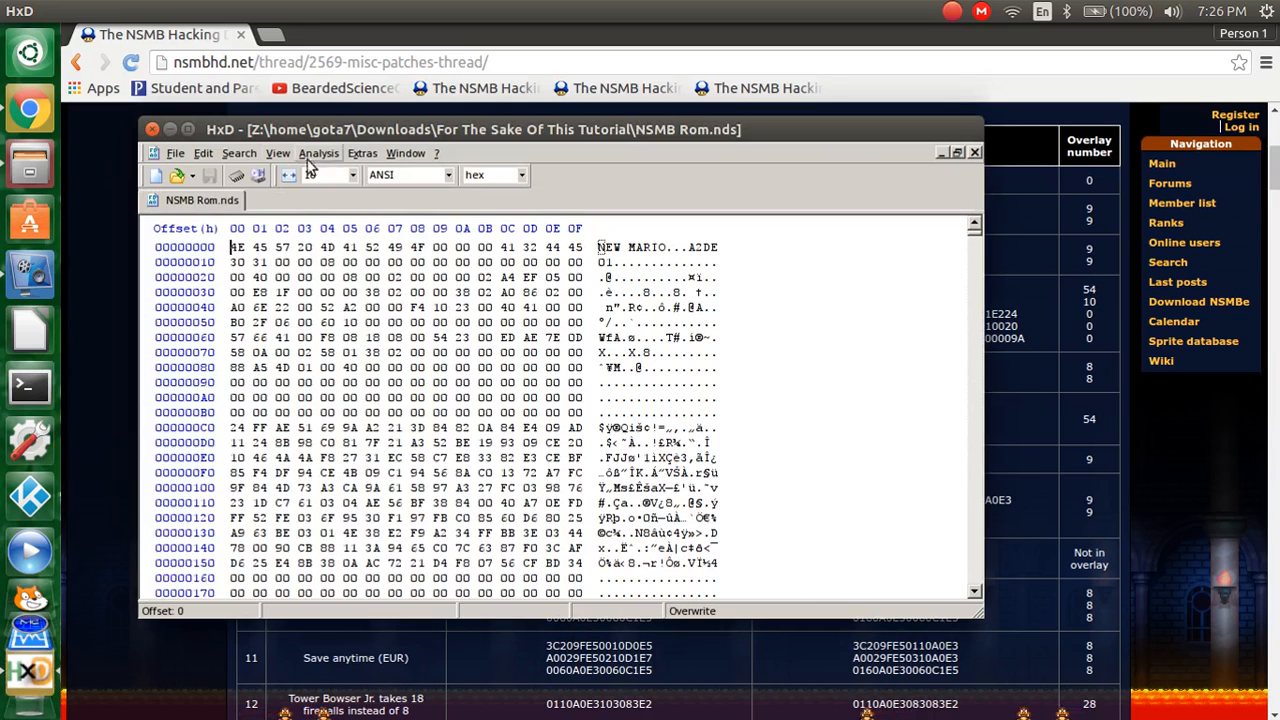
Step: Bring up HxD's hex search and select the opening cutscene value in the patches table
left_click(239, 153)
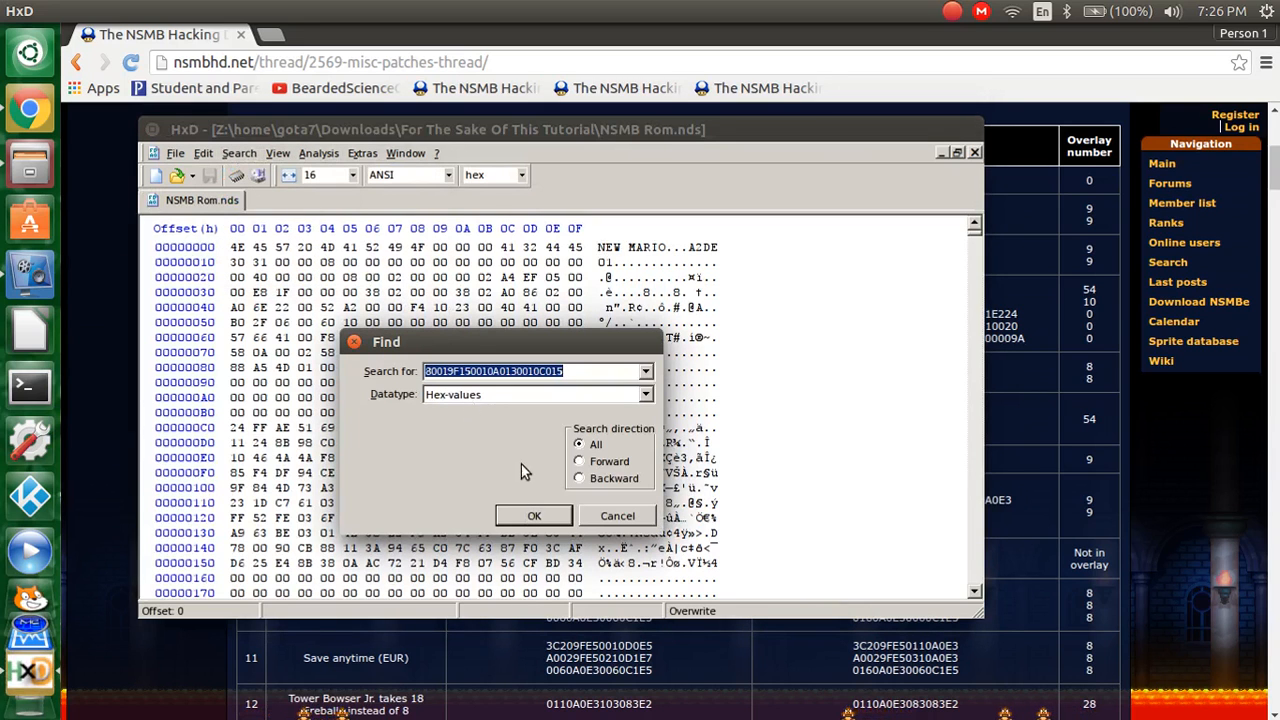
left_click(534, 515)
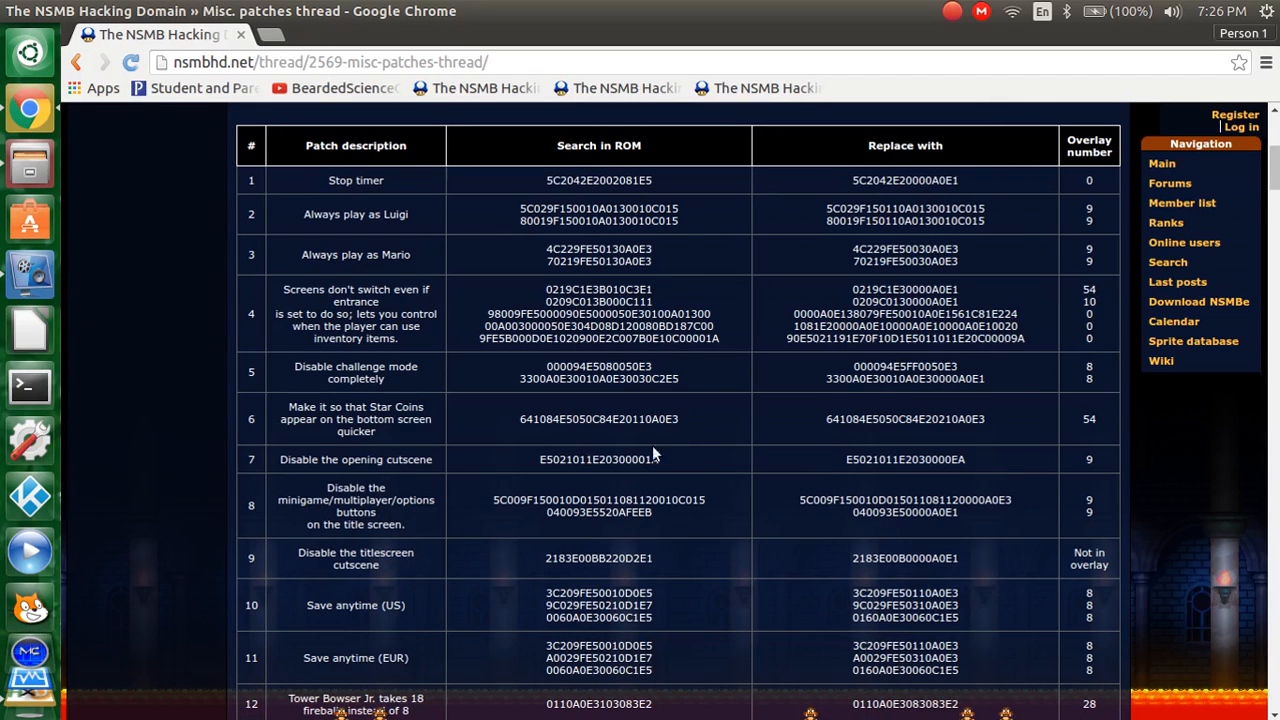
double_click(905, 459)
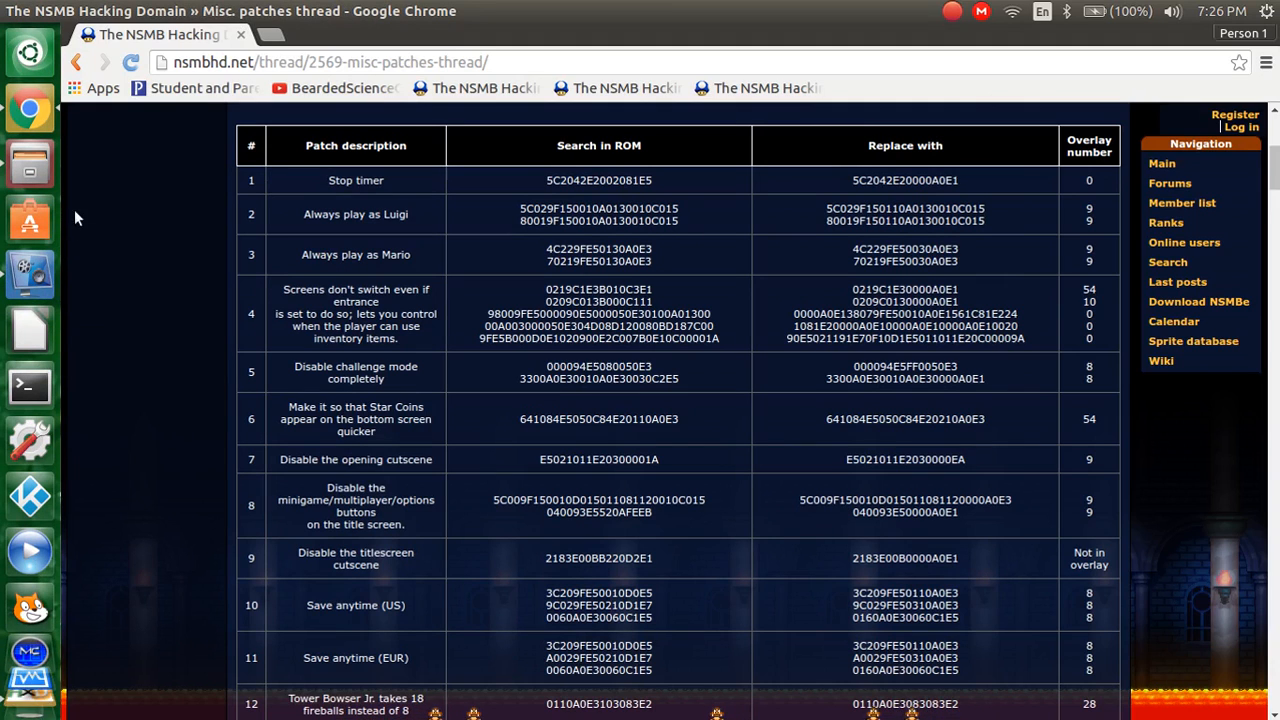
mouse_move(30, 273)
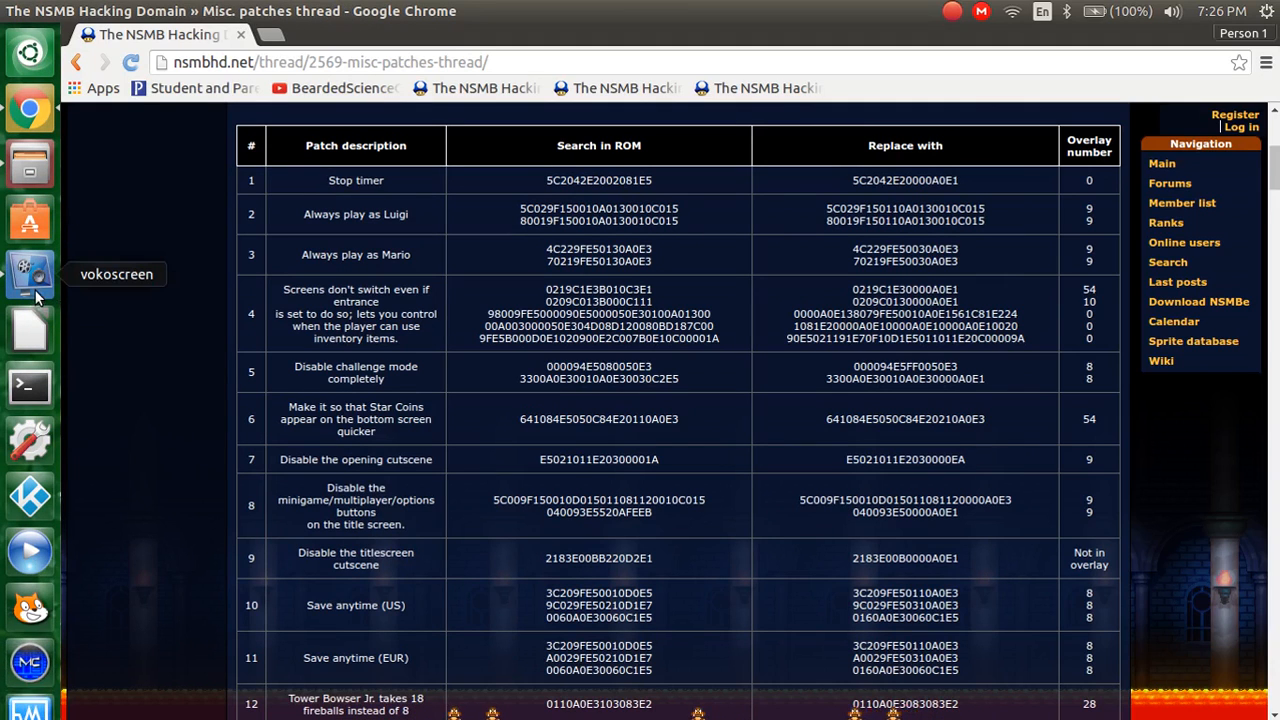
mouse_move(45, 302)
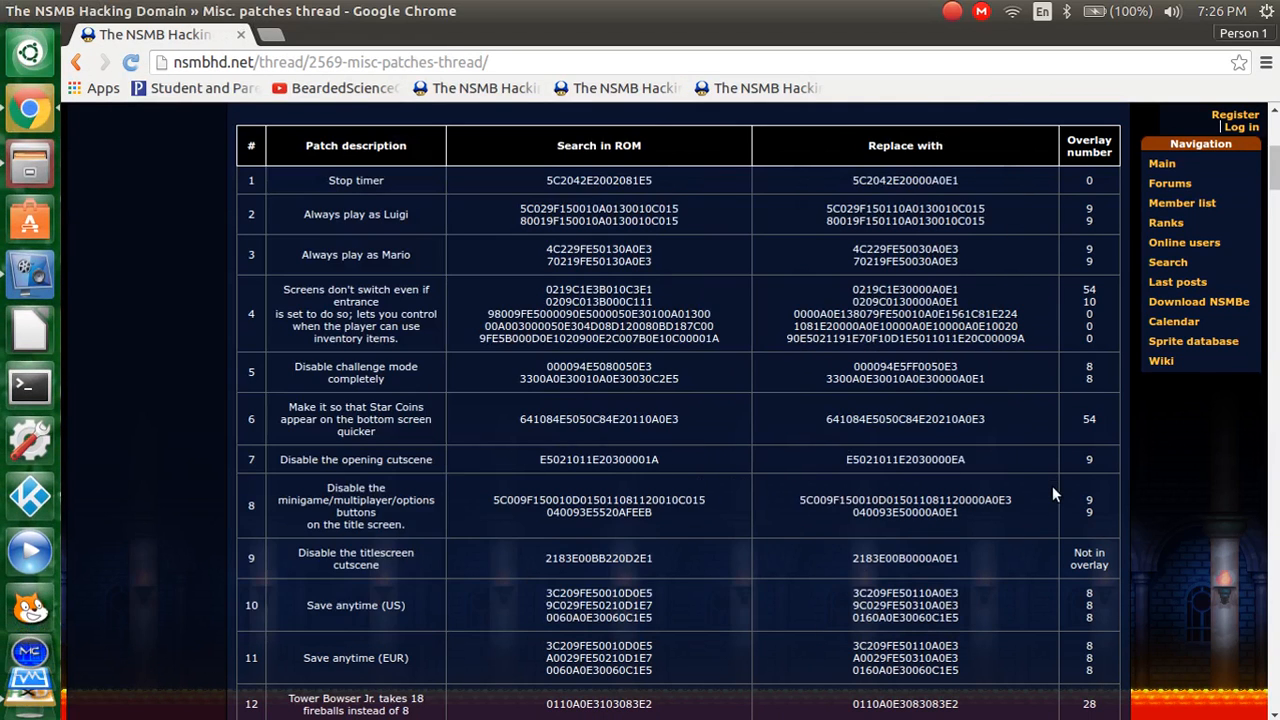
mouse_move(760, 455)
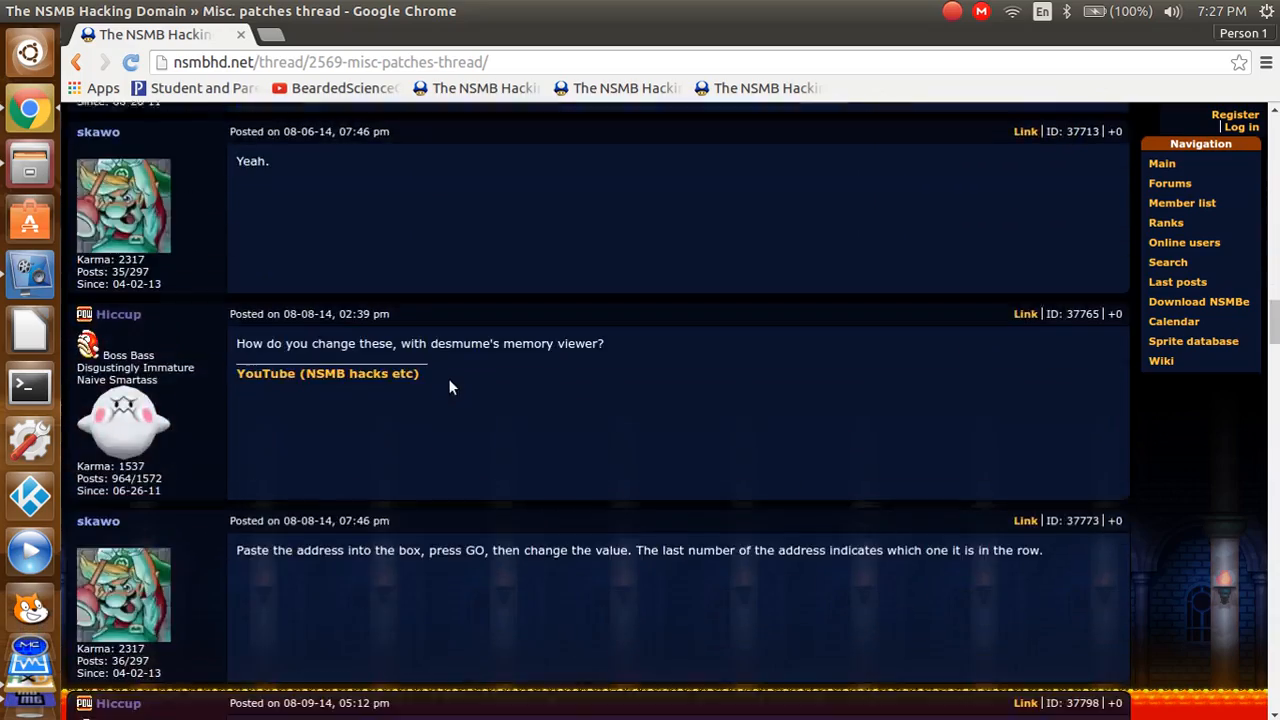
Step: Scroll down the NSMBHD patches thread
scroll("down", 3)
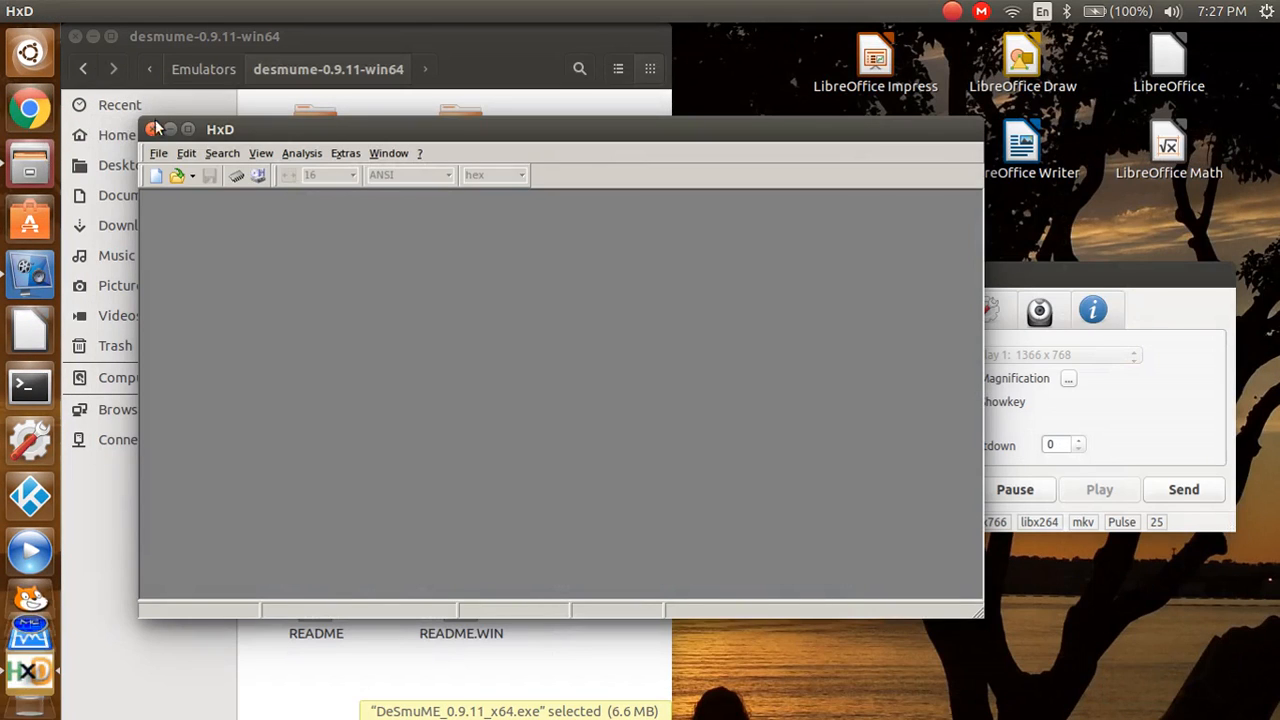
Step: Close the empty HxD and drag the vokoscreen window further left
left_click(156, 129)
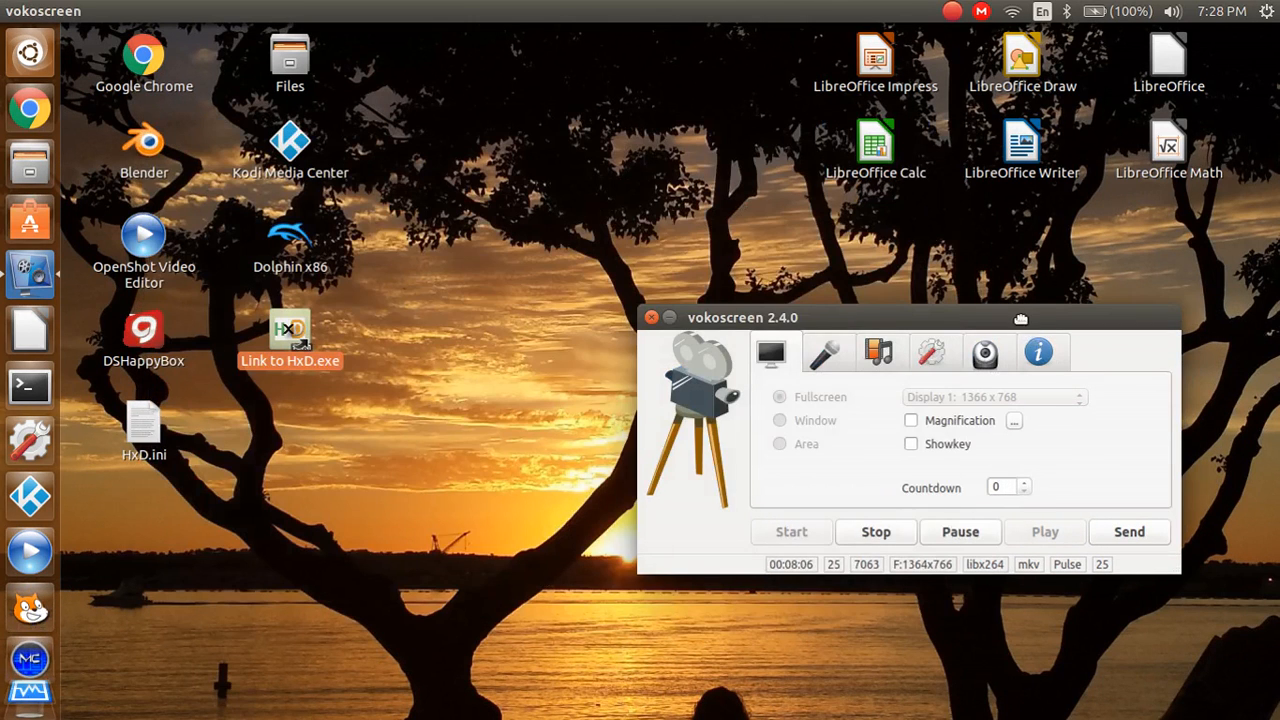
left_click_drag(1021, 318, 698, 238)
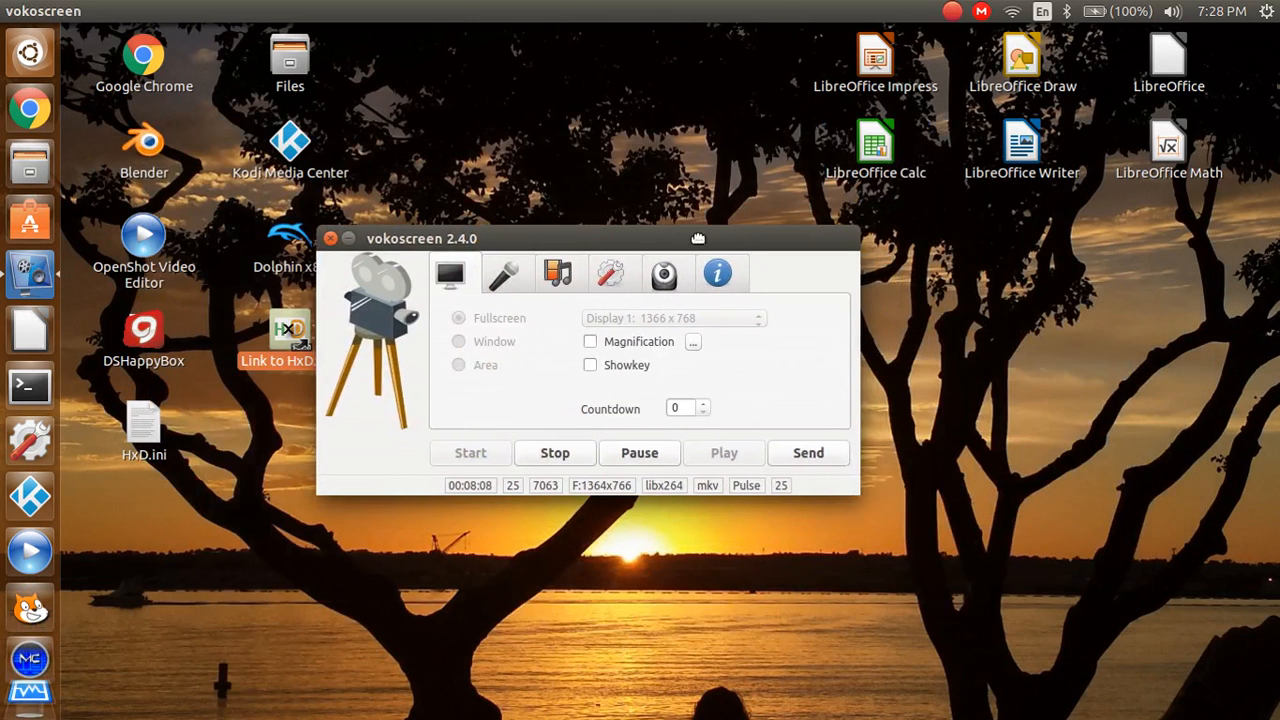